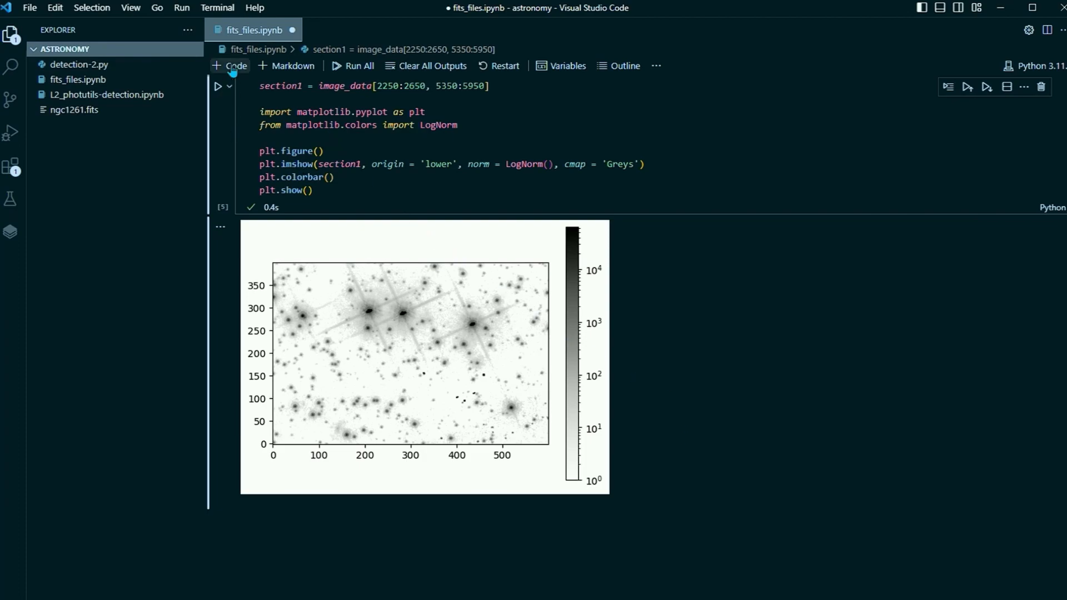
Run pip install photutils in a new integrated terminal.
{"action": "left_click", "coordinate": [216, 8]}
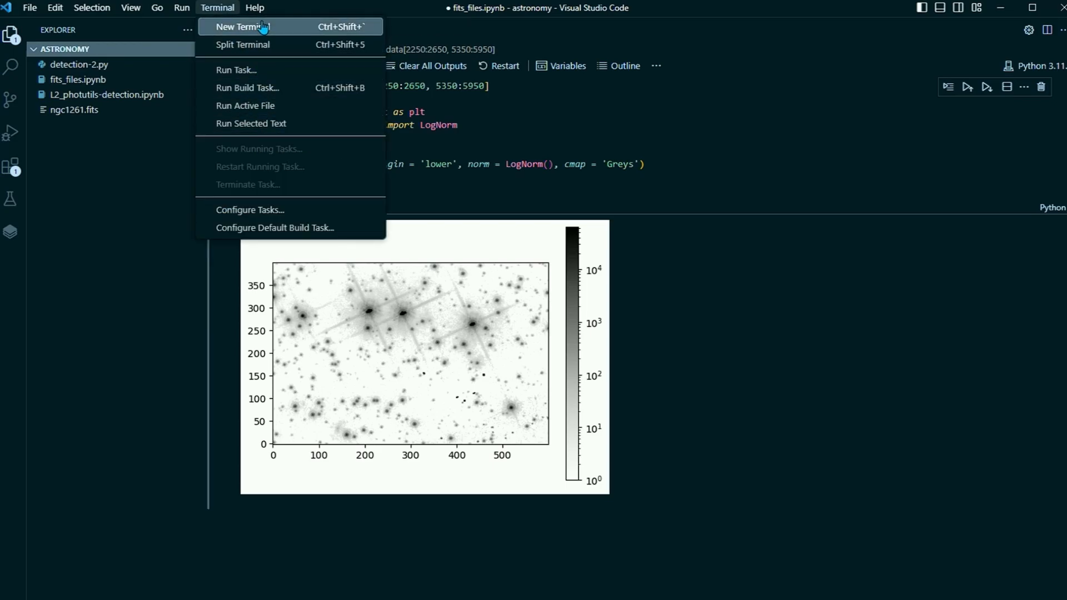
{"action": "left_click", "coordinate": [240, 27]}
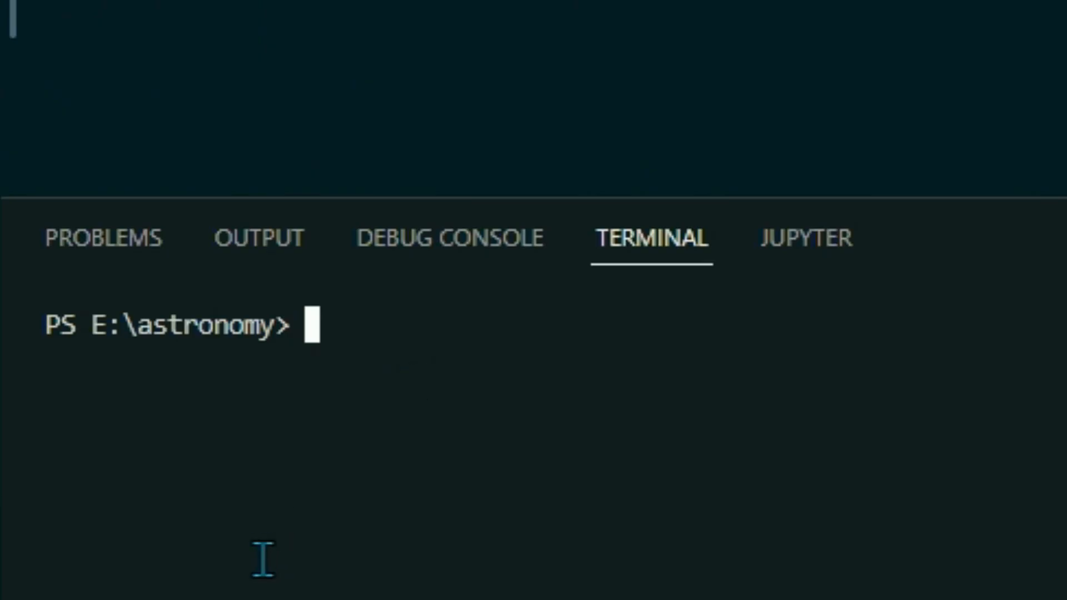
{"action": "type", "text": "pip in"}
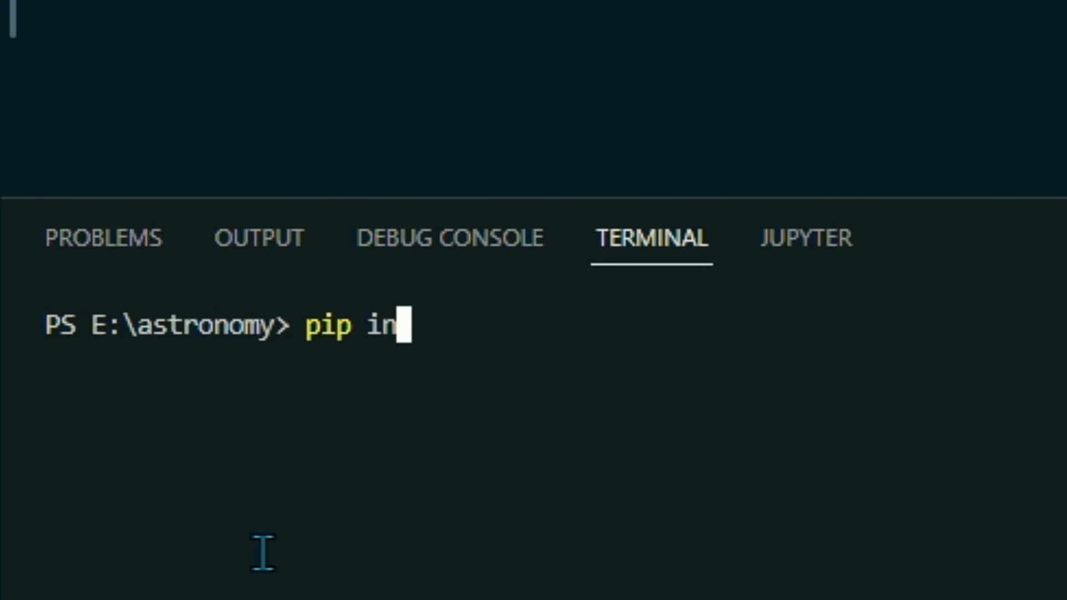
{"action": "type", "text": "stall photu"}
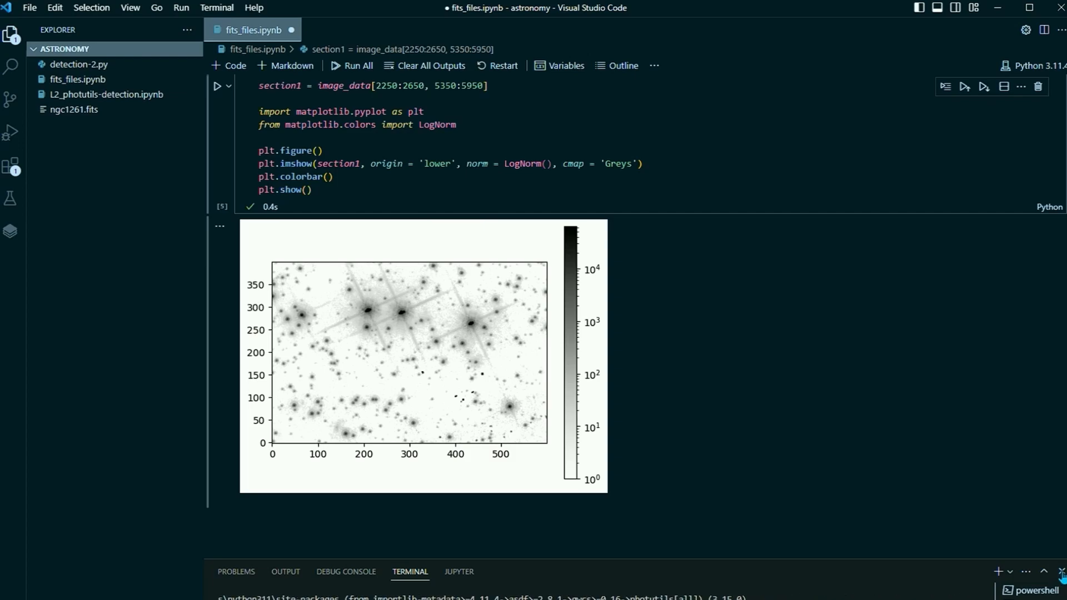
Scroll down to the section1 star-field plot output.
{"action": "scroll", "scroll_direction": "down", "scroll_amount": 3}
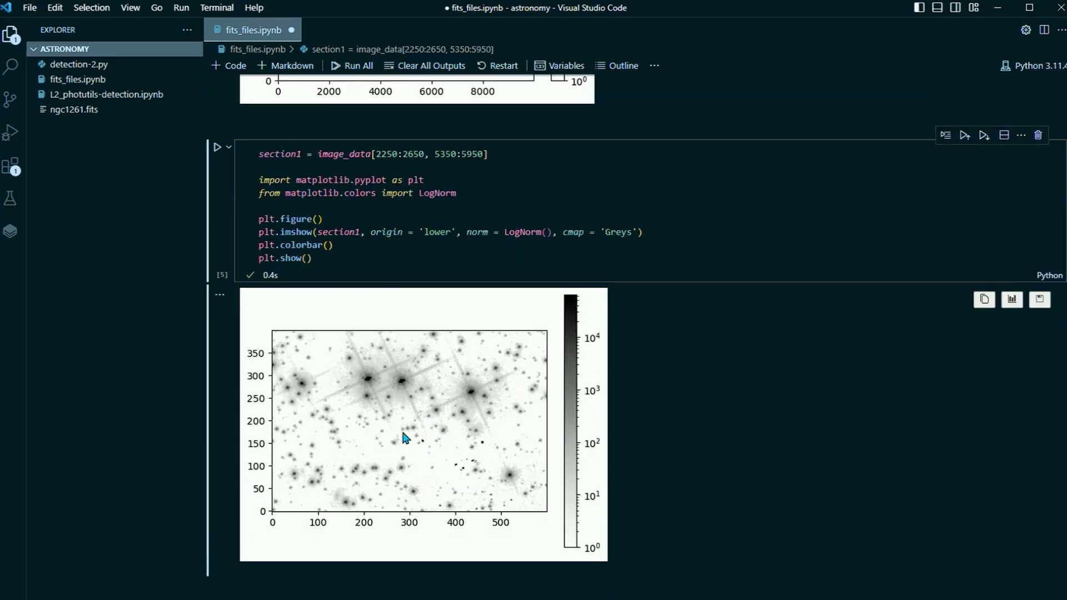
{"action": "mouse_move", "coordinate": [440, 394]}
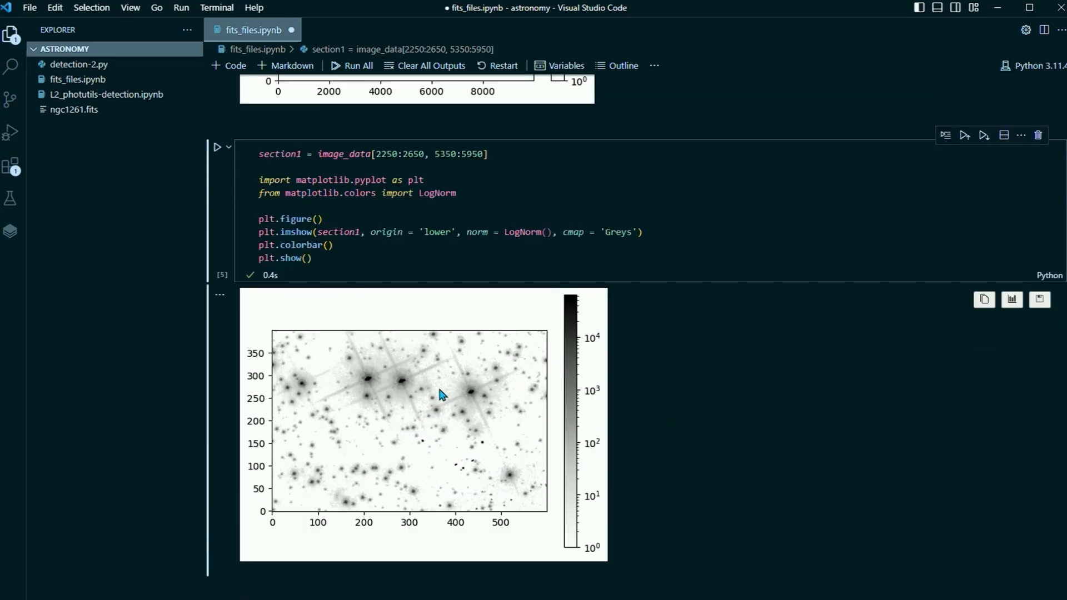
{"action": "mouse_move", "coordinate": [439, 398]}
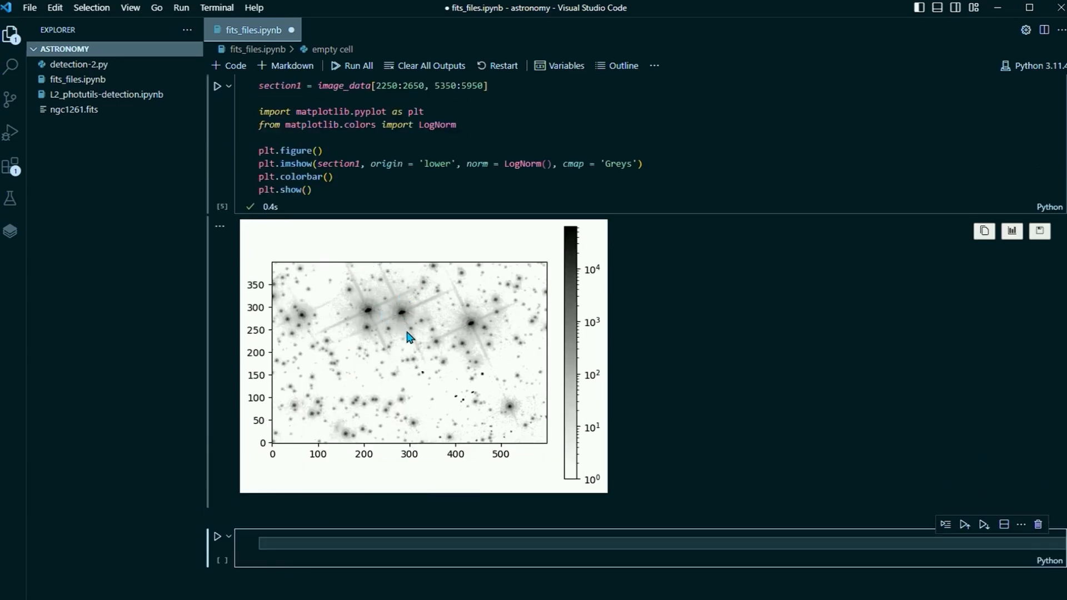
{"action": "mouse_move", "coordinate": [398, 283]}
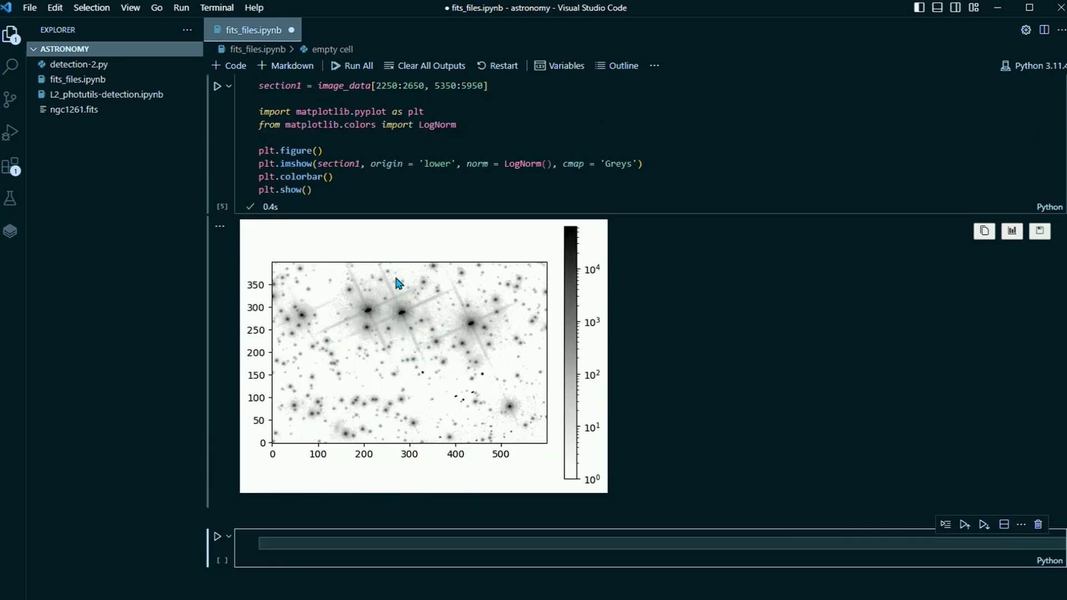
Import sigma_clipped_stats from astropy.stats and assign mean, median, std from it.
{"action": "scroll", "scroll_direction": "down", "scroll_amount": 3}
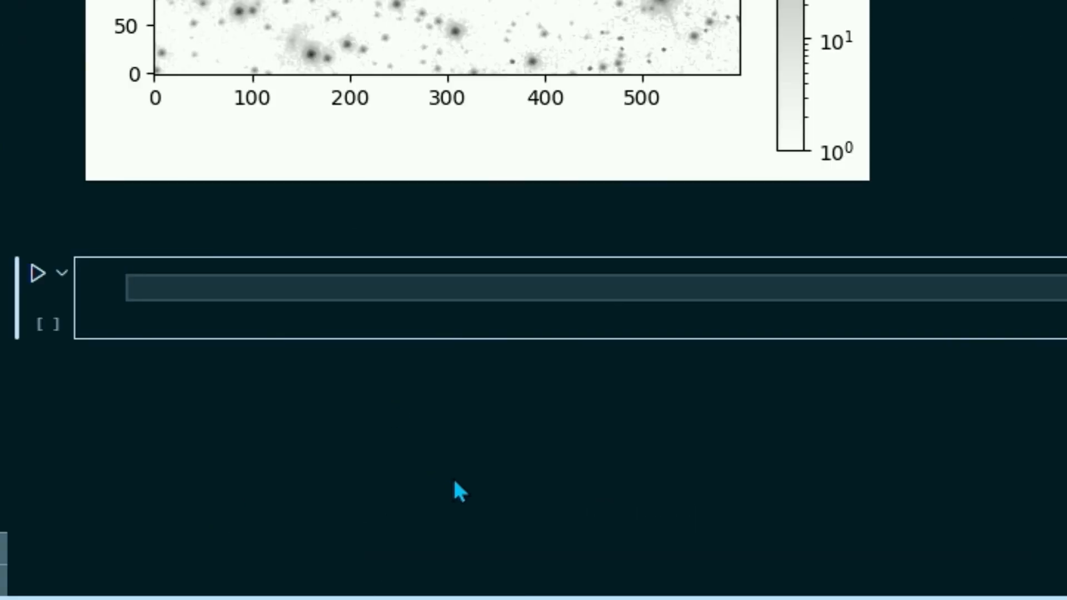
{"action": "type", "text": "from astr"}
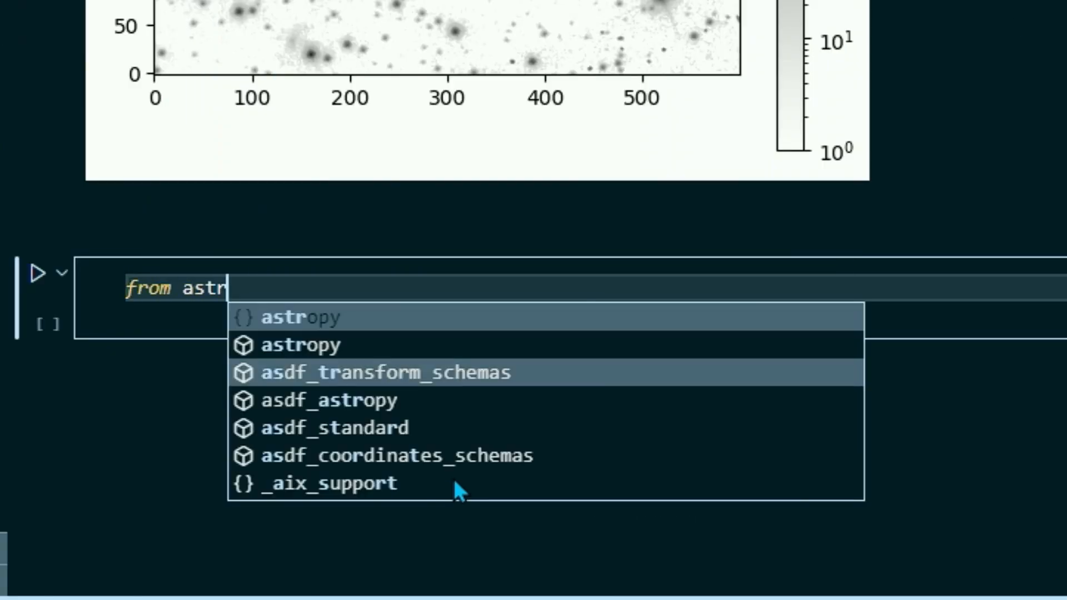
{"action": "type", "text": "opy.stats import"}
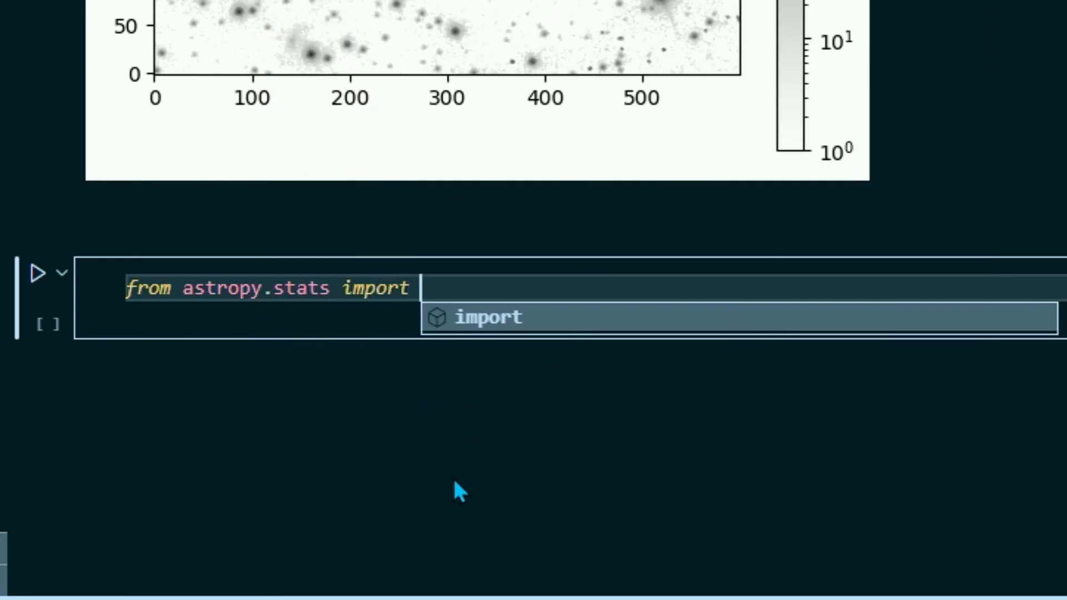
{"action": "type", "text": "sigma_clipped_stats"}
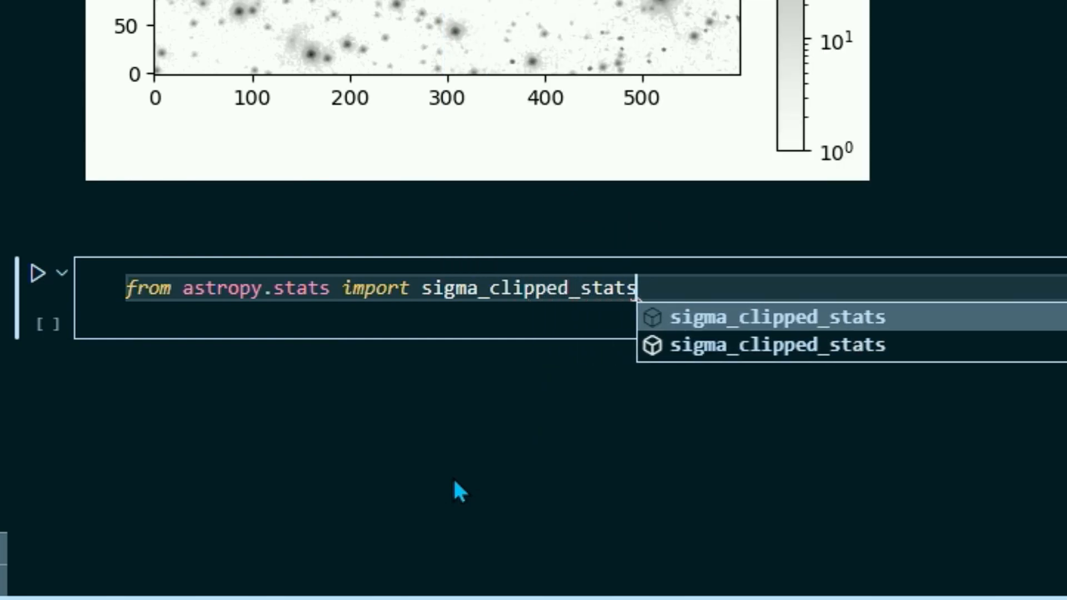
{"action": "key", "text": "enter"}
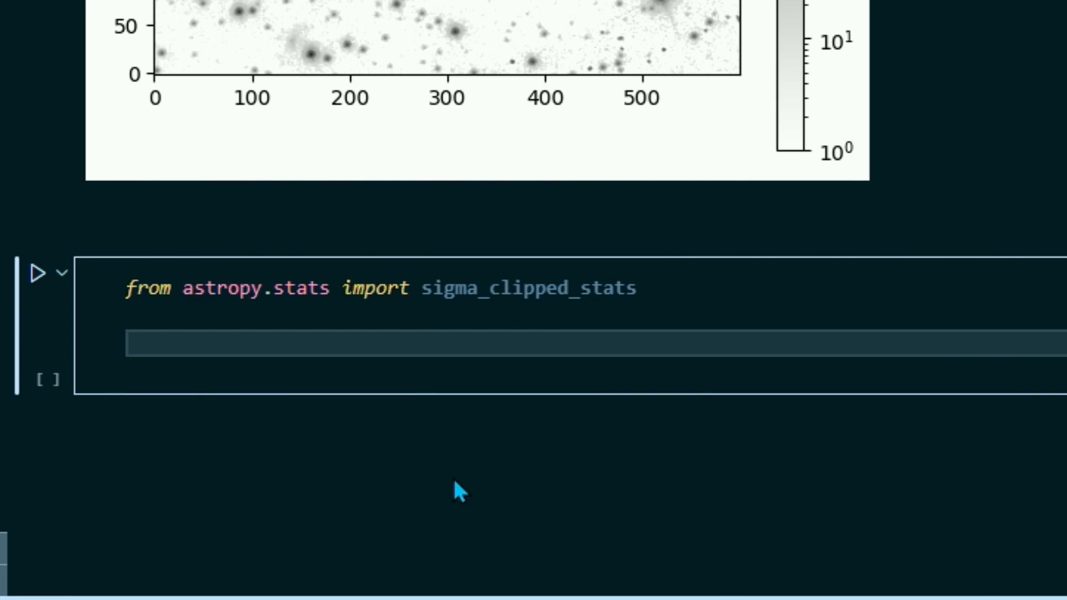
{"action": "type", "text": "mea"}
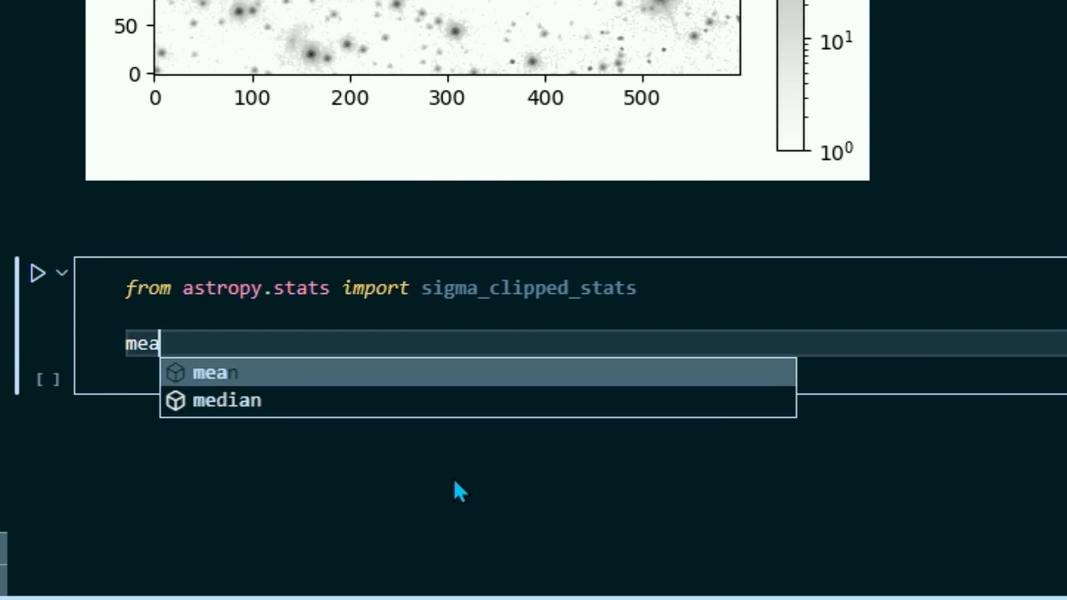
{"action": "type", "text": "n, median, std = sigma_clipped_"}
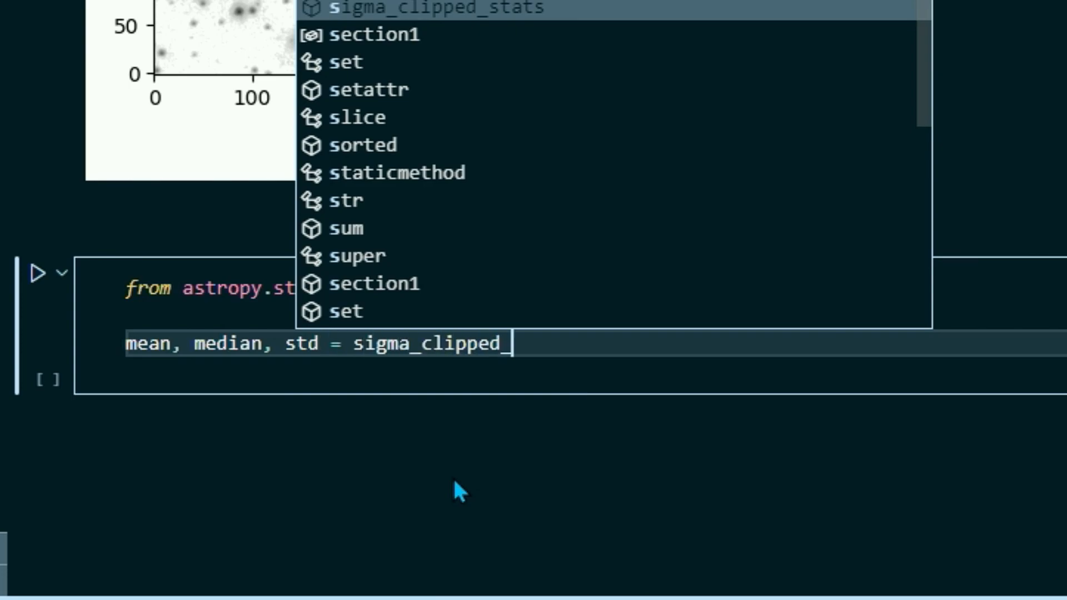
{"action": "left_click", "coordinate": [436, 8]}
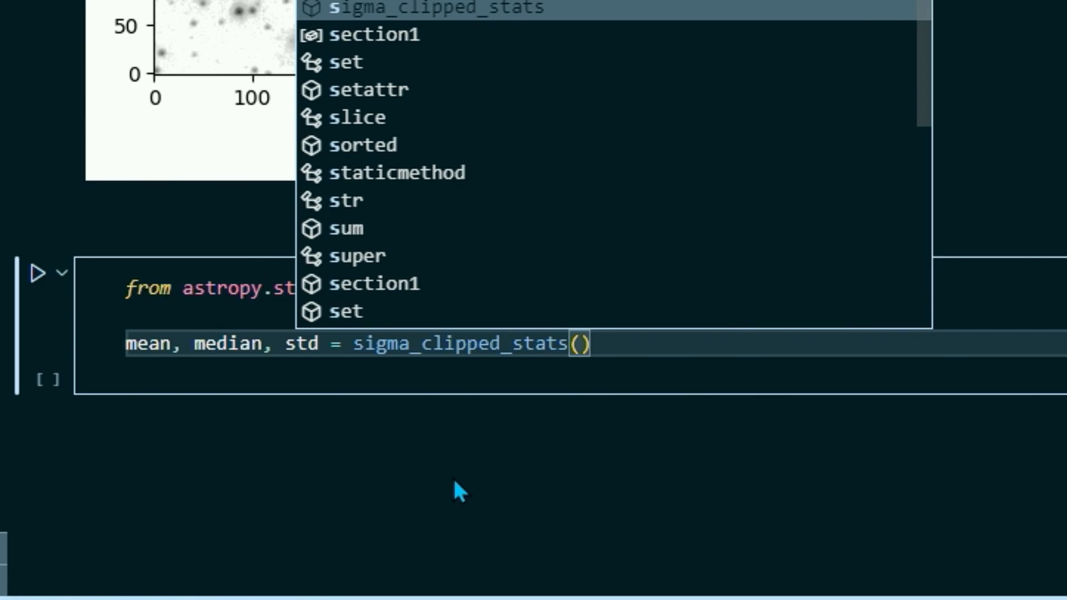
Call it on section1 with sigma=3.0, print mean, median, std and run the cell.
{"action": "type", "text": "section1"}
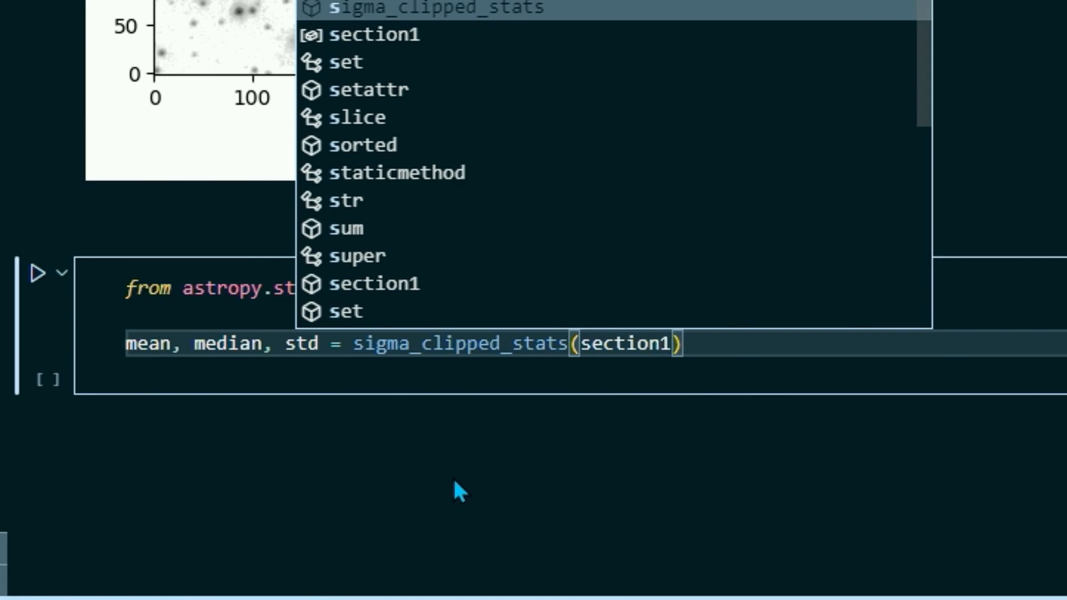
{"action": "type", "text": ", s"}
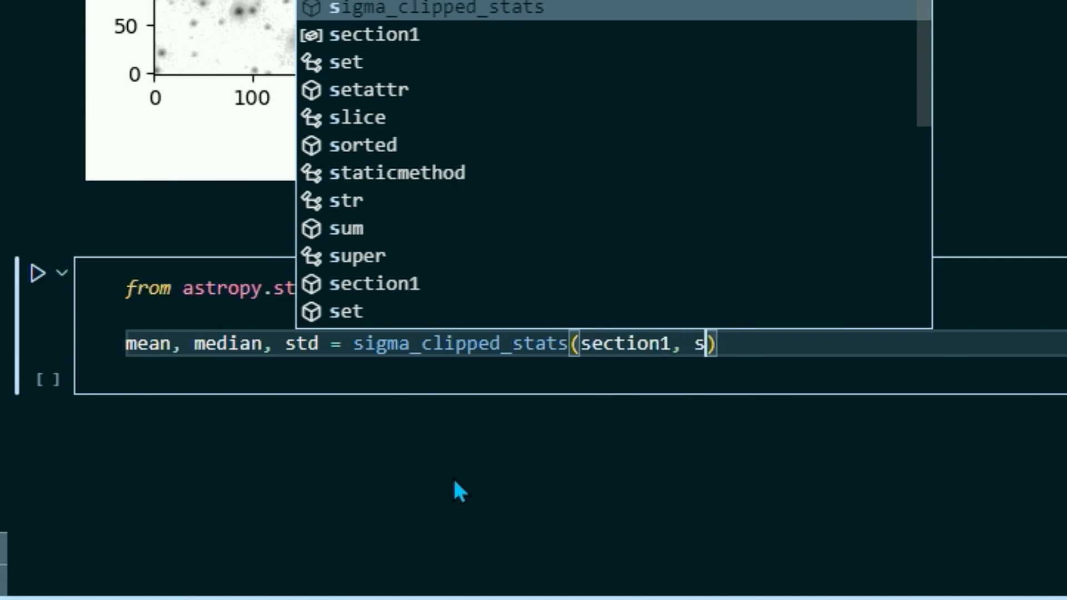
{"action": "type", "text": "igma = 3.0"}
{"action": "type", "text": "print((m"}
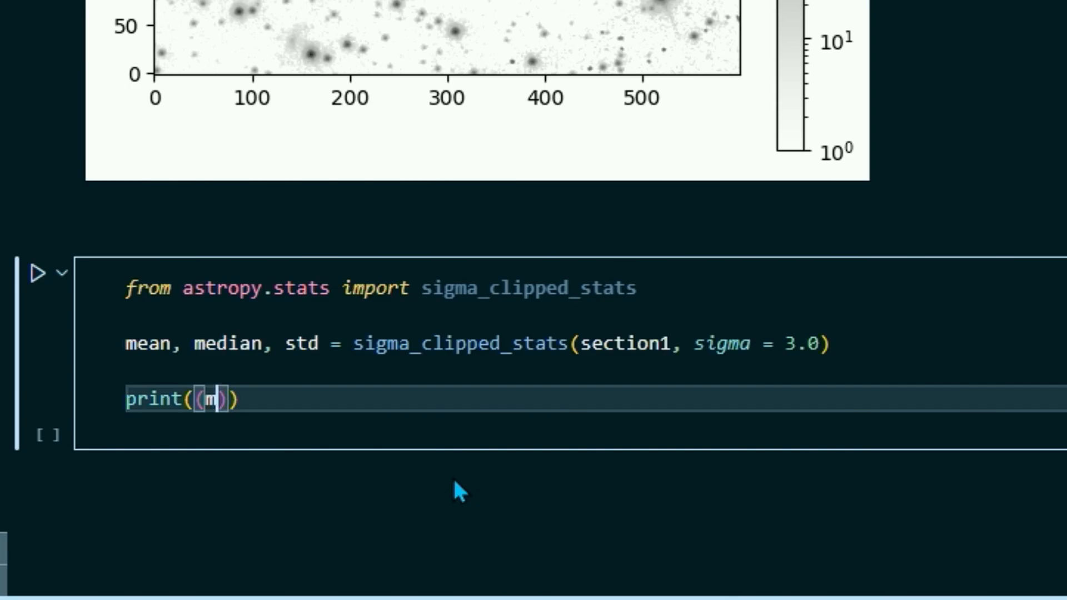
{"action": "type", "text": "ean, median,"}
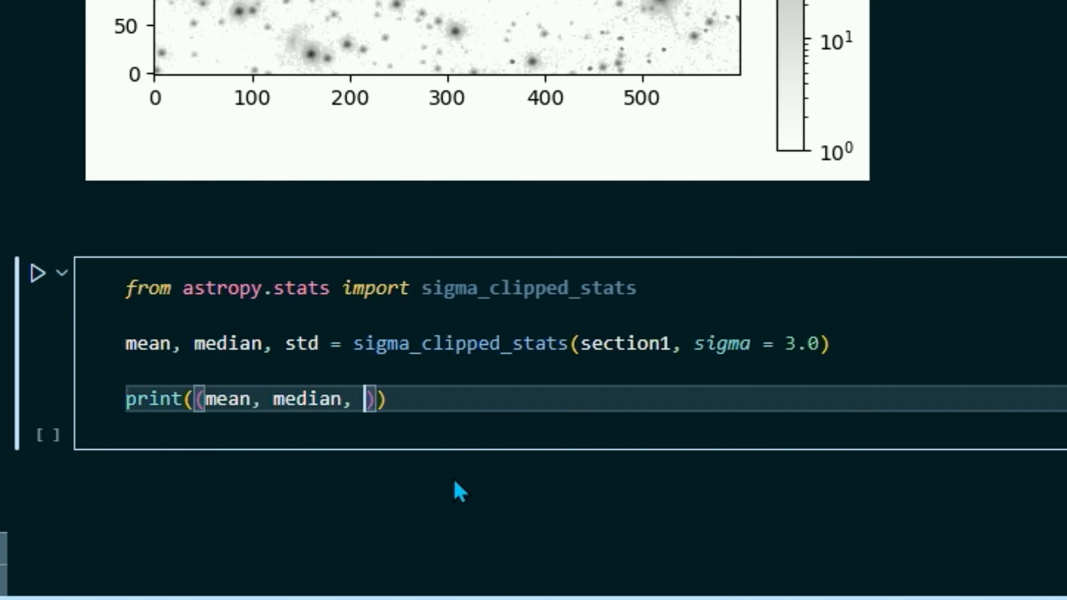
{"action": "type", "text": "std"}
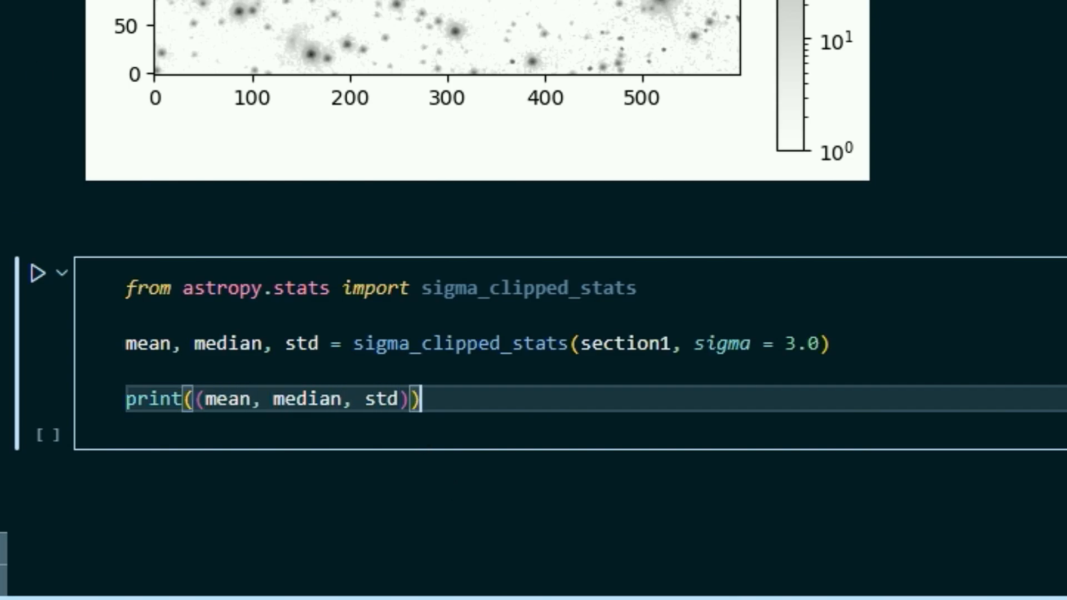
{"action": "left_click", "coordinate": [40, 272]}
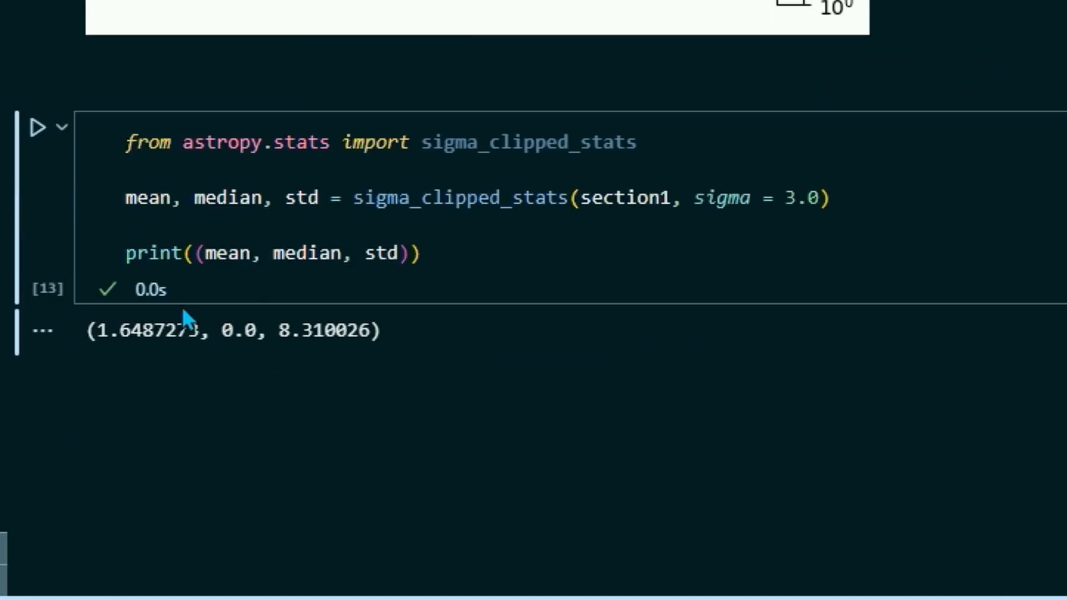
{"action": "mouse_move", "coordinate": [131, 365]}
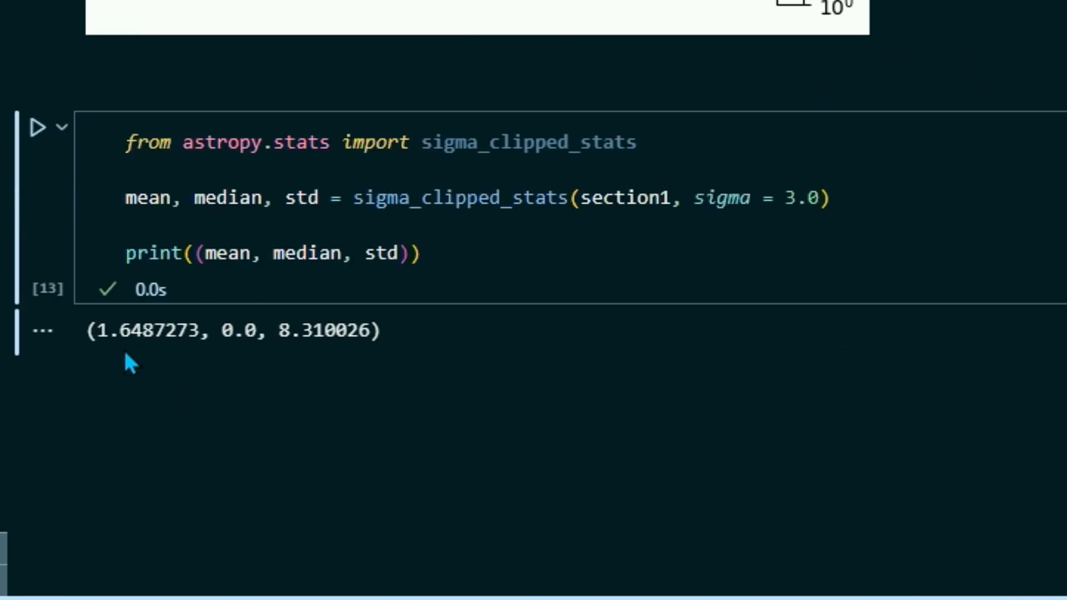
{"action": "mouse_move", "coordinate": [262, 330]}
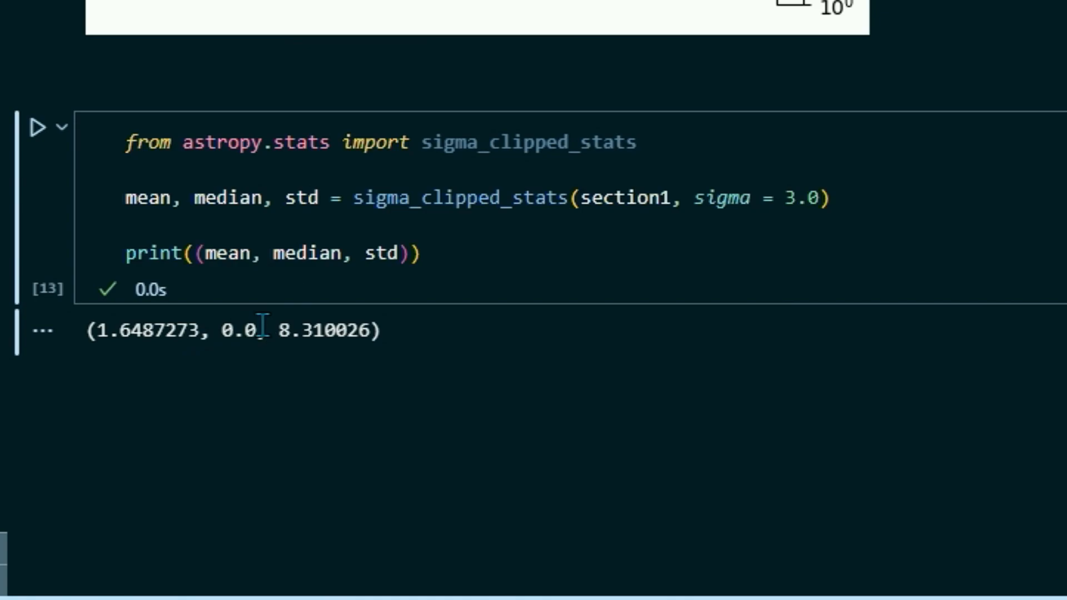
{"action": "mouse_move", "coordinate": [363, 291]}
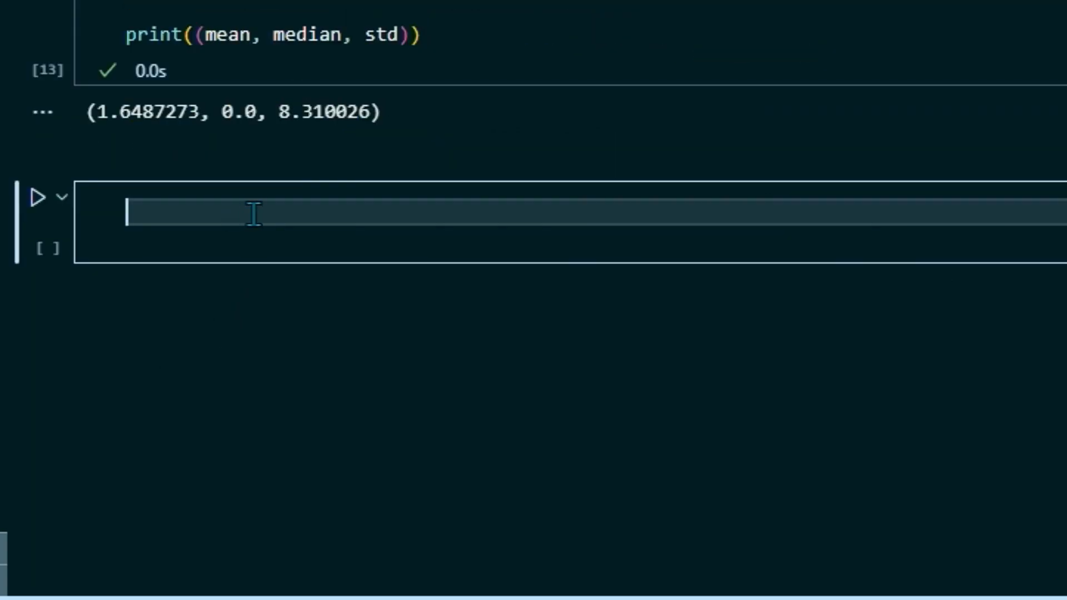
{"action": "mouse_move", "coordinate": [368, 410]}
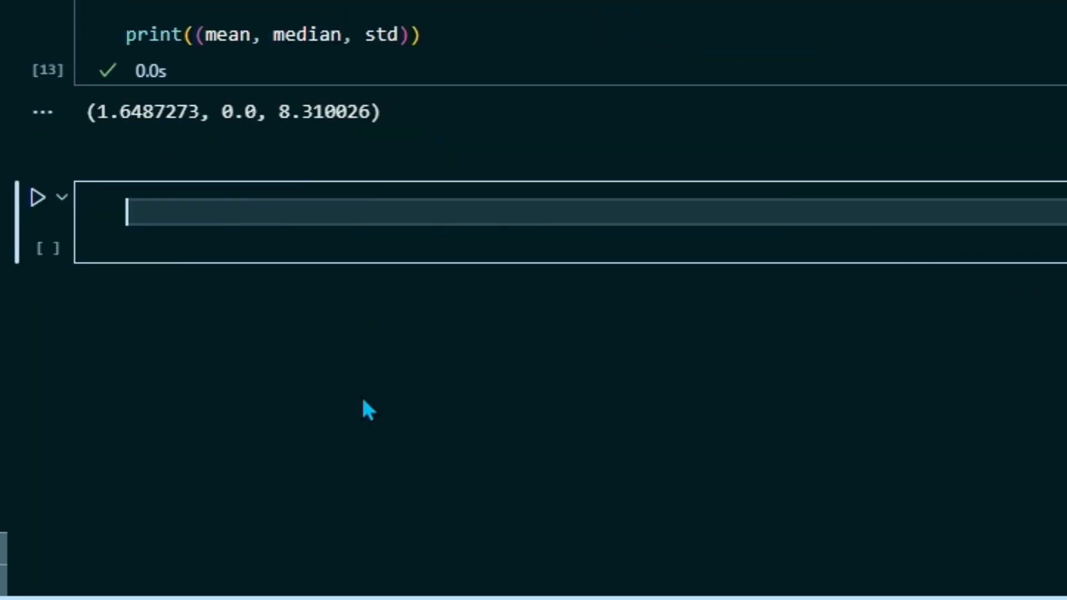
Import DAOStarFinder from photutils.detection and create daofind with fwhm=3.0, threshold=5.0*std.
{"action": "type", "text": "from p"}
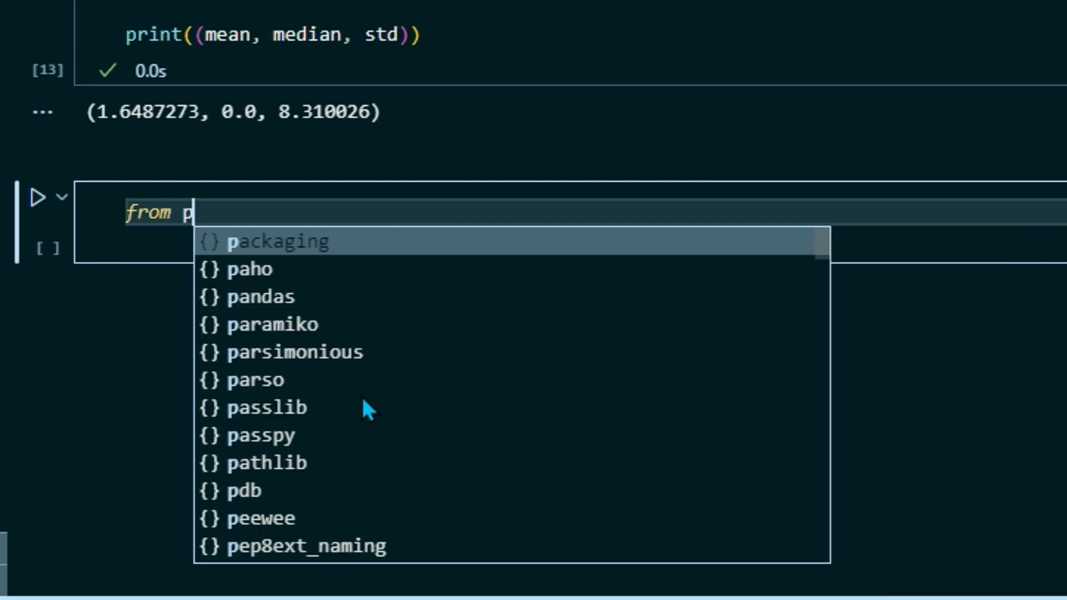
{"action": "type", "text": "hotutils.detec"}
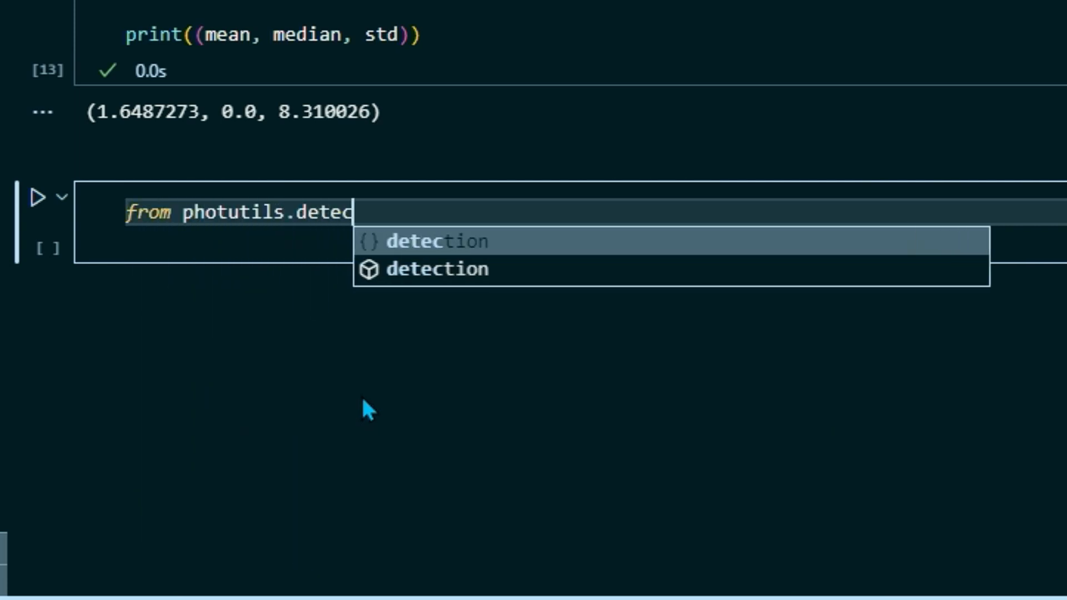
{"action": "type", "text": "tion import DAOStarFinder"}
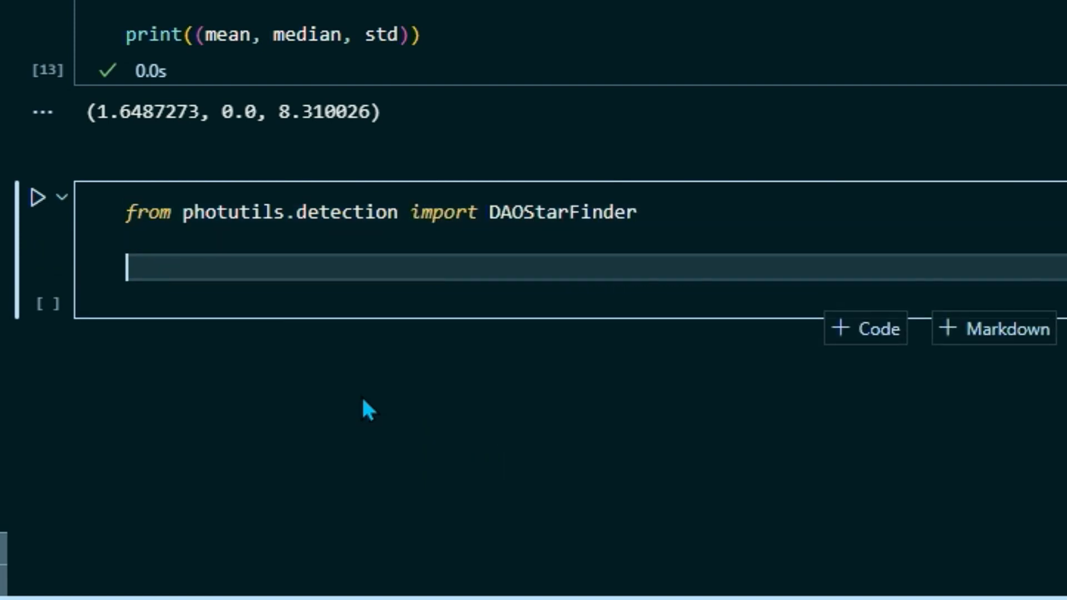
{"action": "mouse_move", "coordinate": [180, 354]}
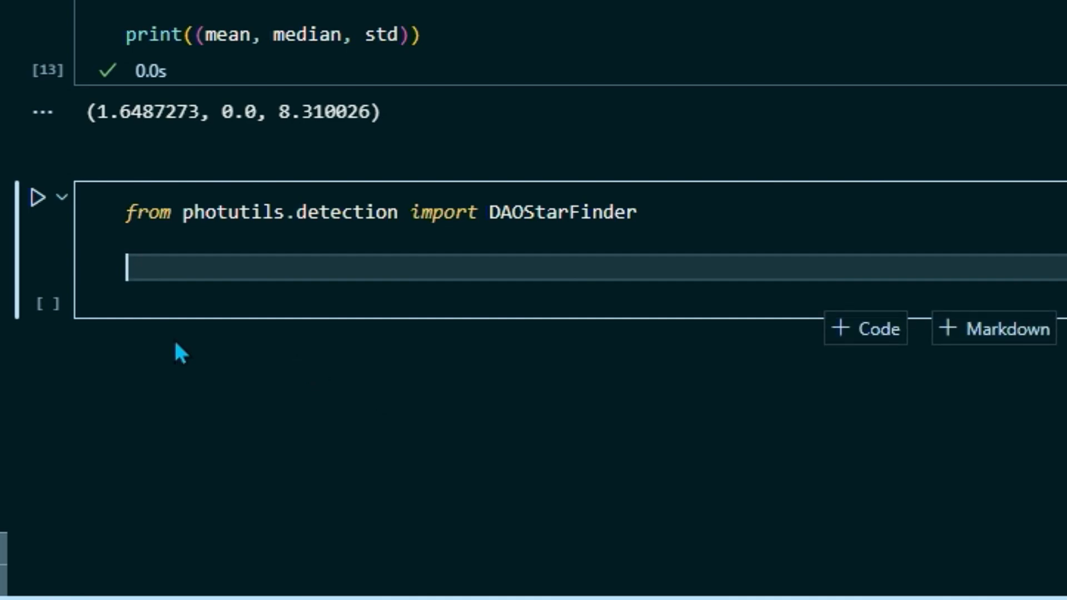
{"action": "type", "text": "daofind"}
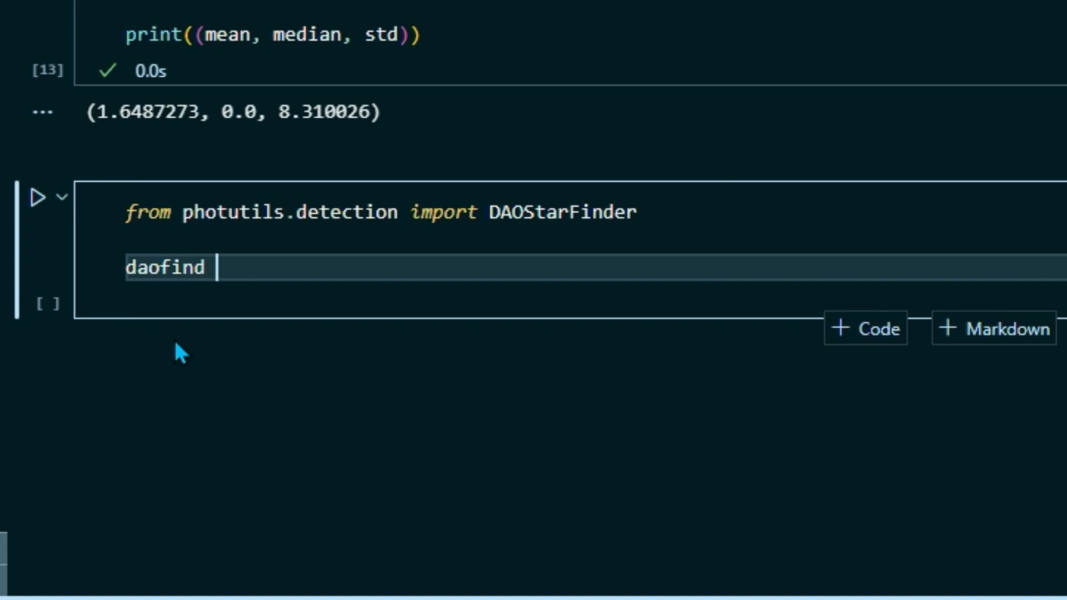
{"action": "type", "text": "="}
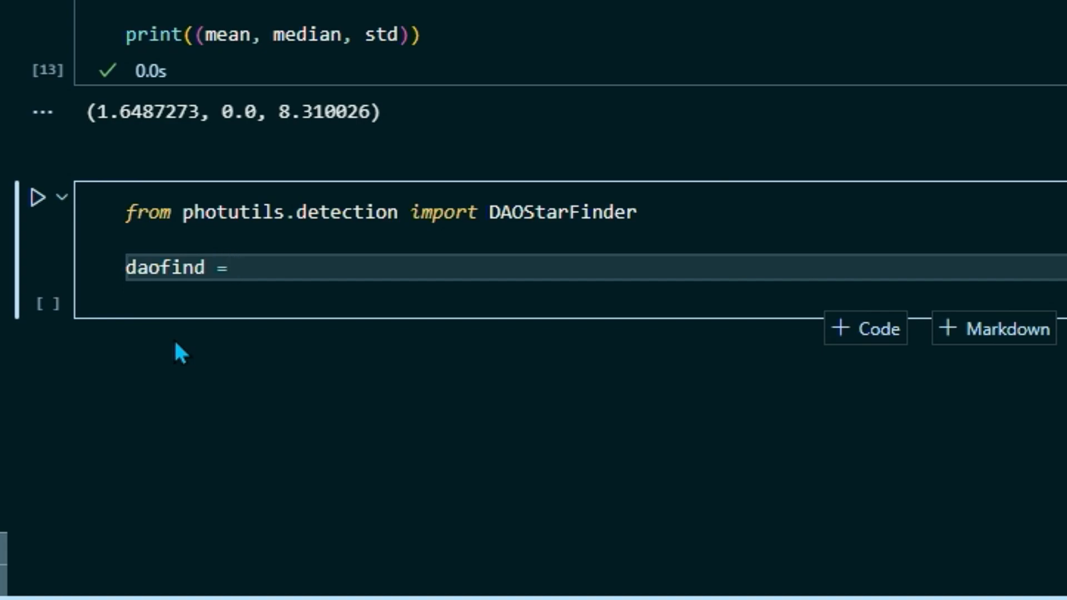
{"action": "type", "text": "DAOStarFinder("}
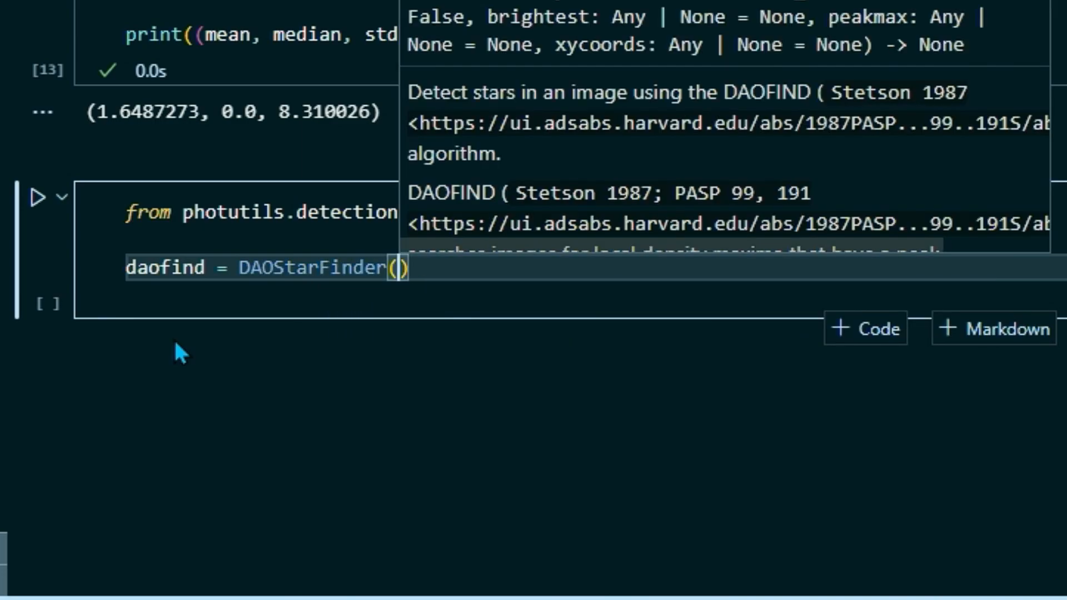
{"action": "type", "text": "fwhm ="}
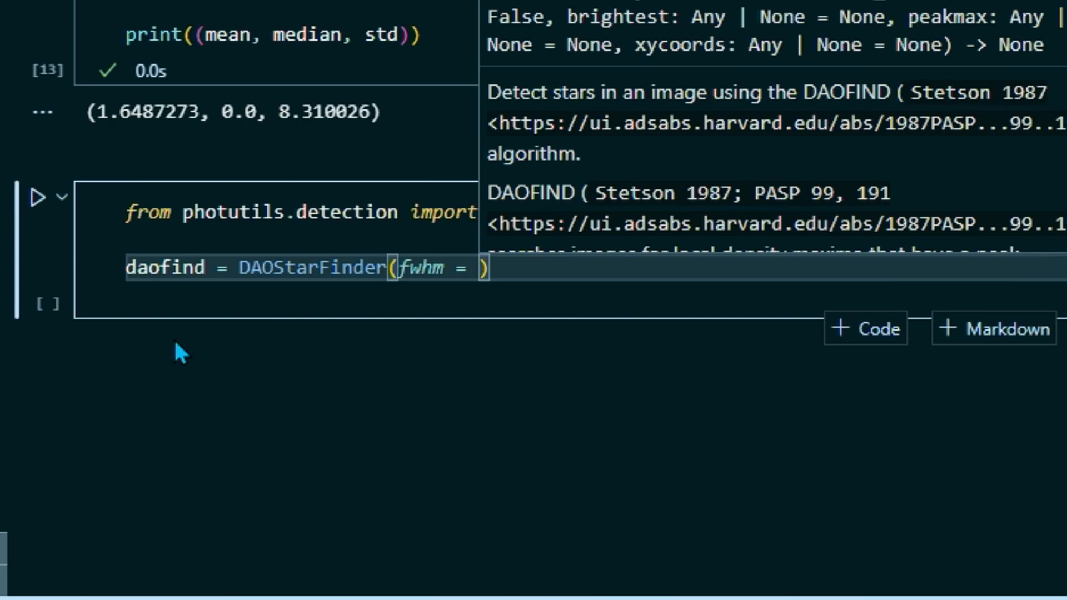
{"action": "type", "text": "3"}
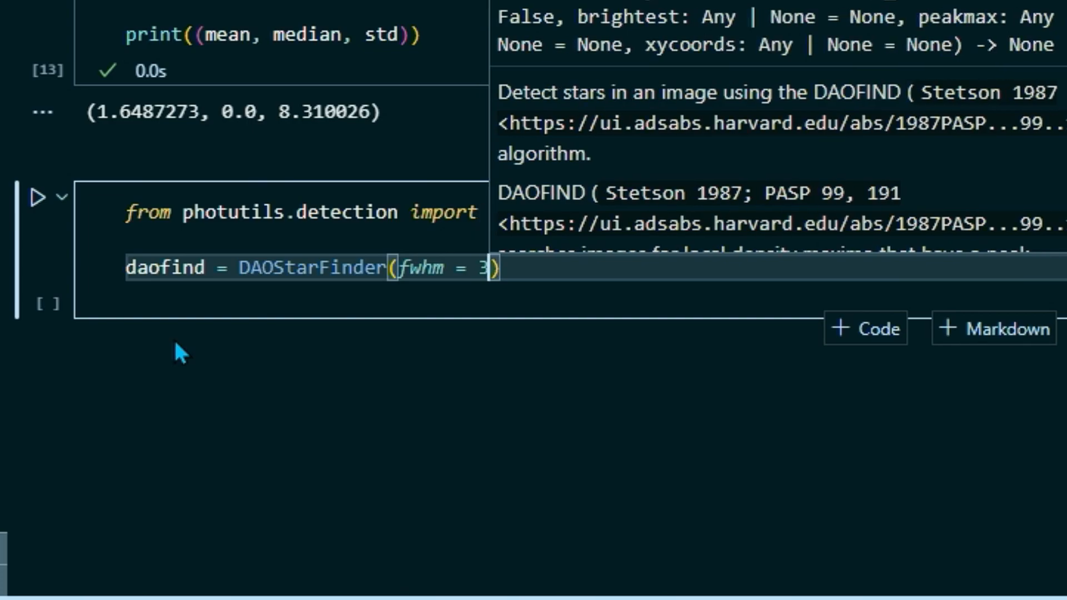
{"action": "type", "text": ".0,"}
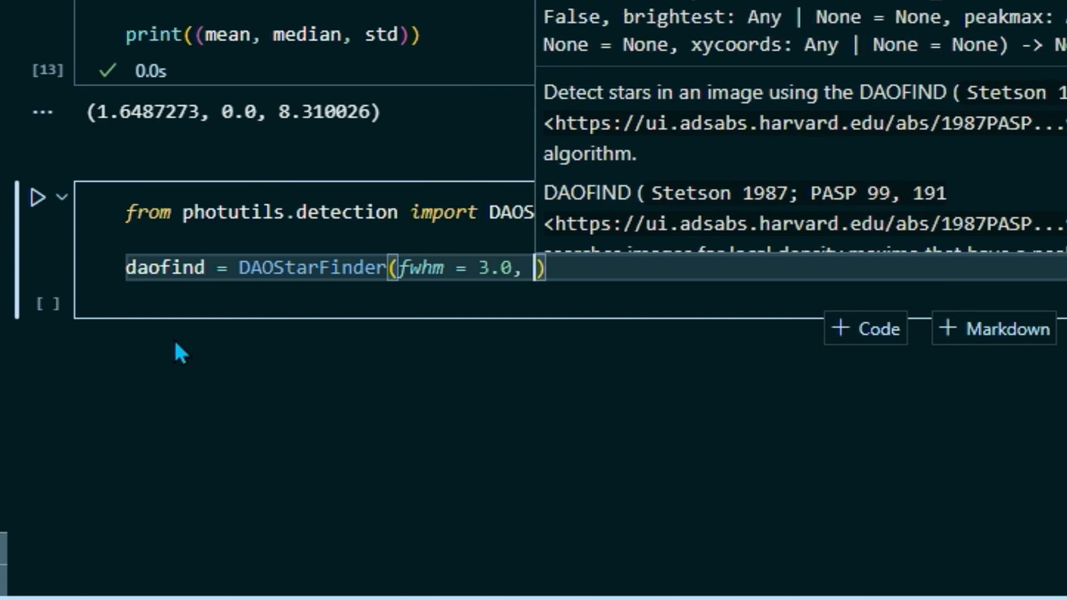
{"action": "type", "text": "threshold"}
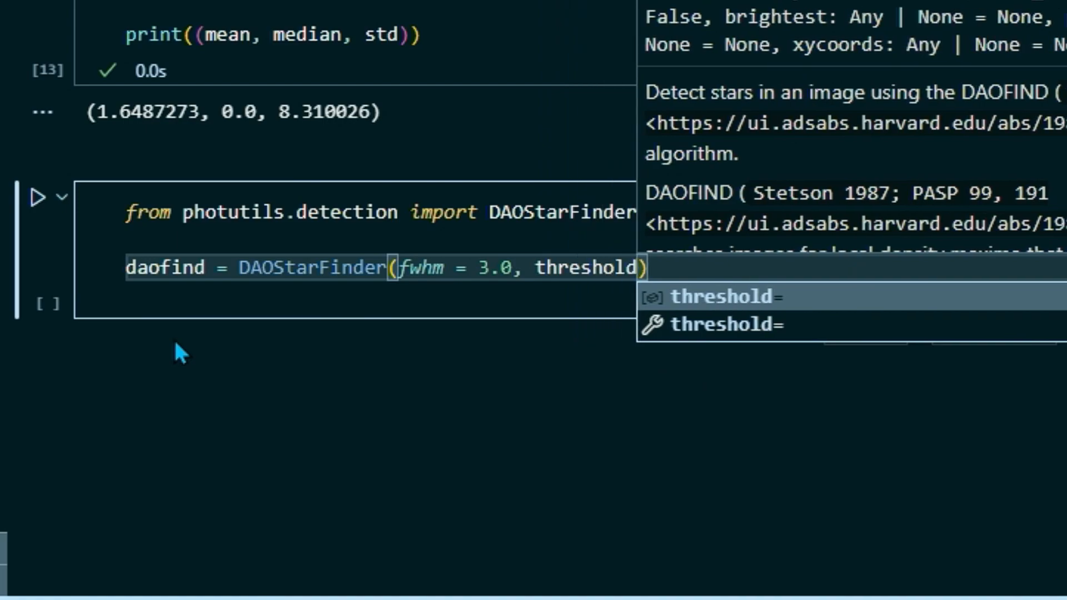
{"action": "type", "text": "= 5.0"}
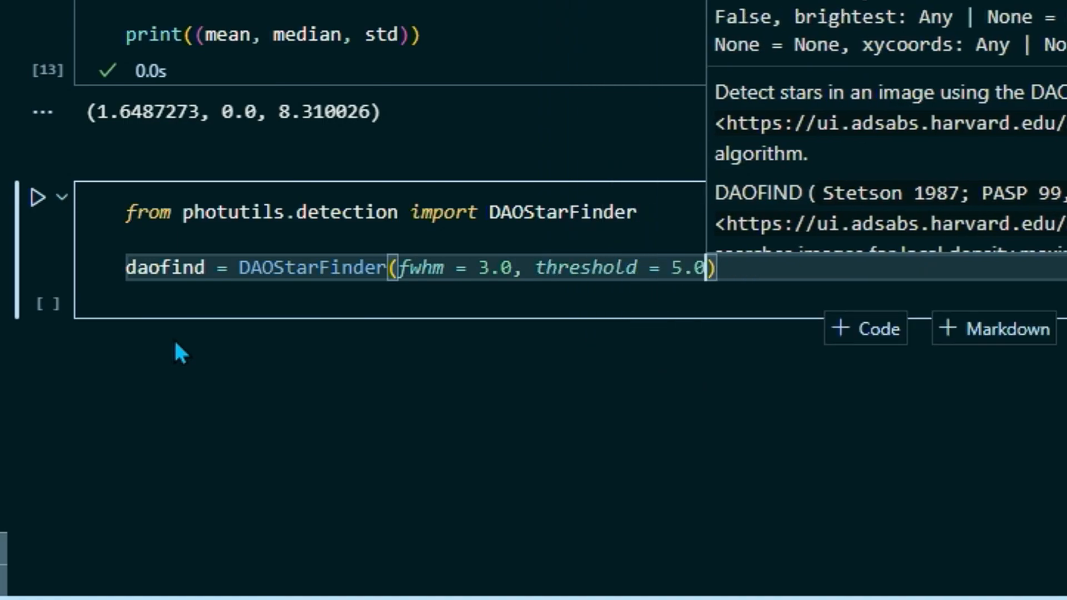
{"action": "type", "text": "*std"}
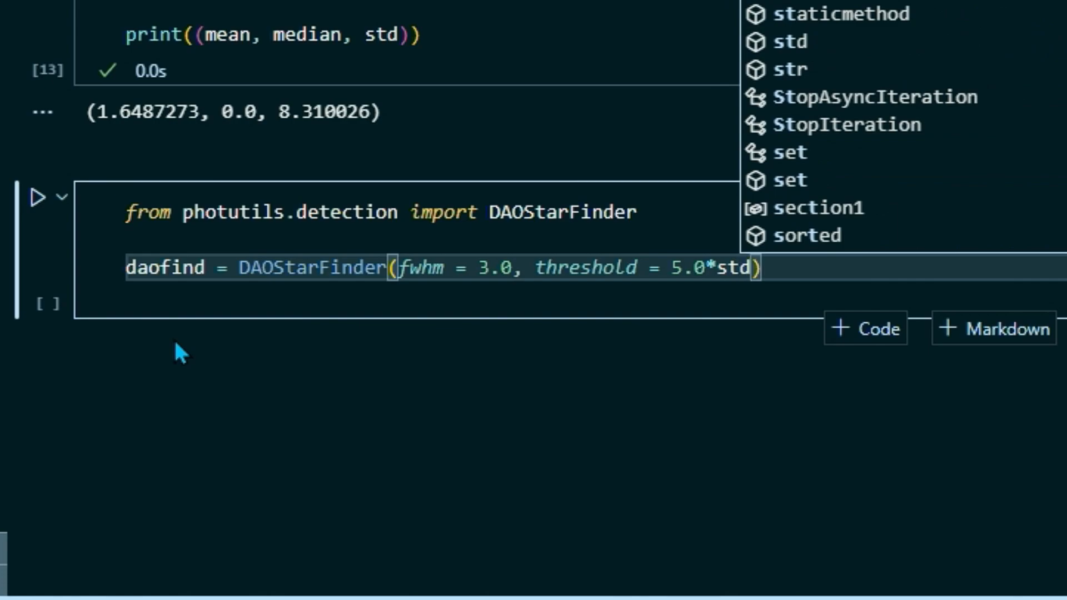
{"action": "mouse_move", "coordinate": [343, 305]}
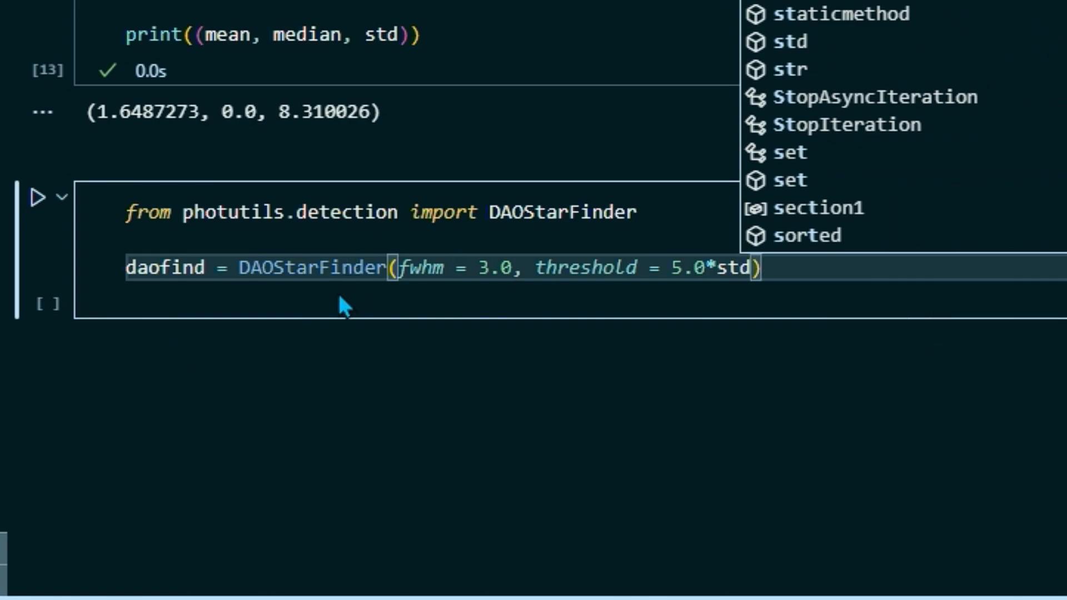
{"action": "mouse_move", "coordinate": [390, 326]}
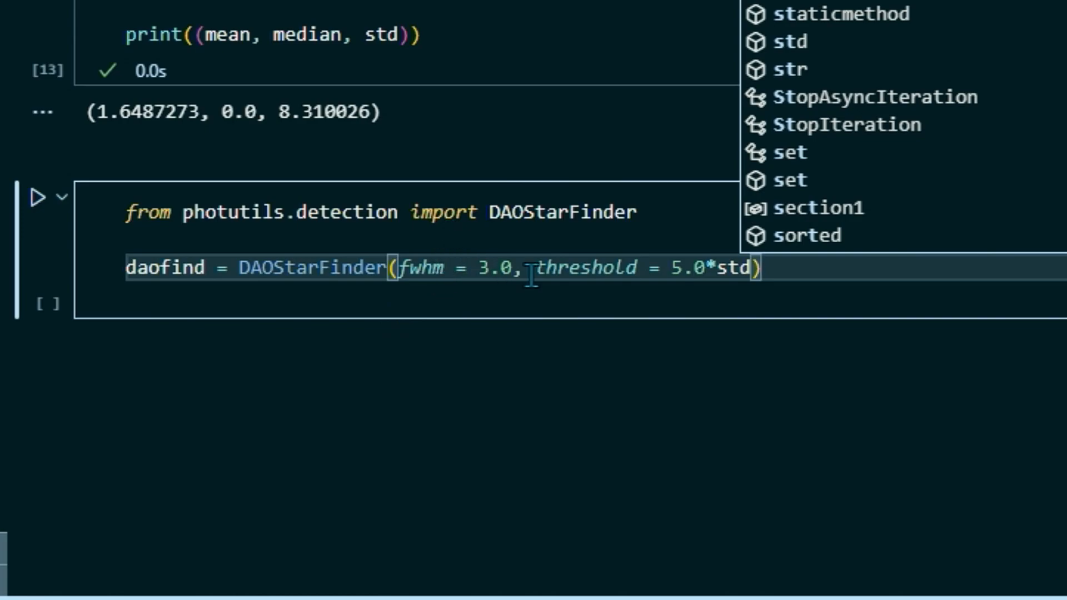
{"action": "mouse_move", "coordinate": [531, 318]}
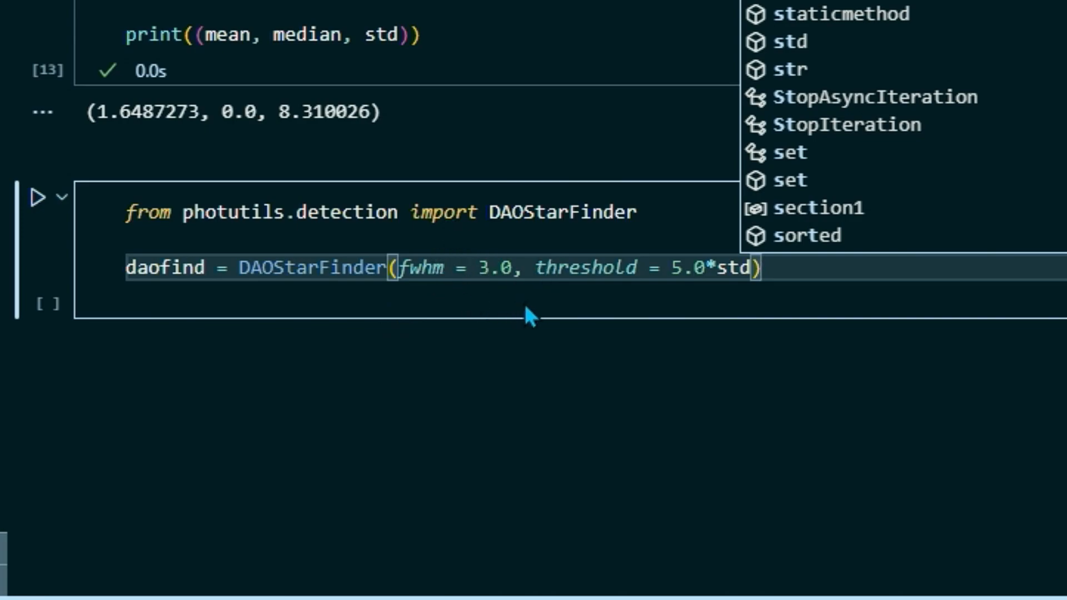
{"action": "mouse_move", "coordinate": [670, 268]}
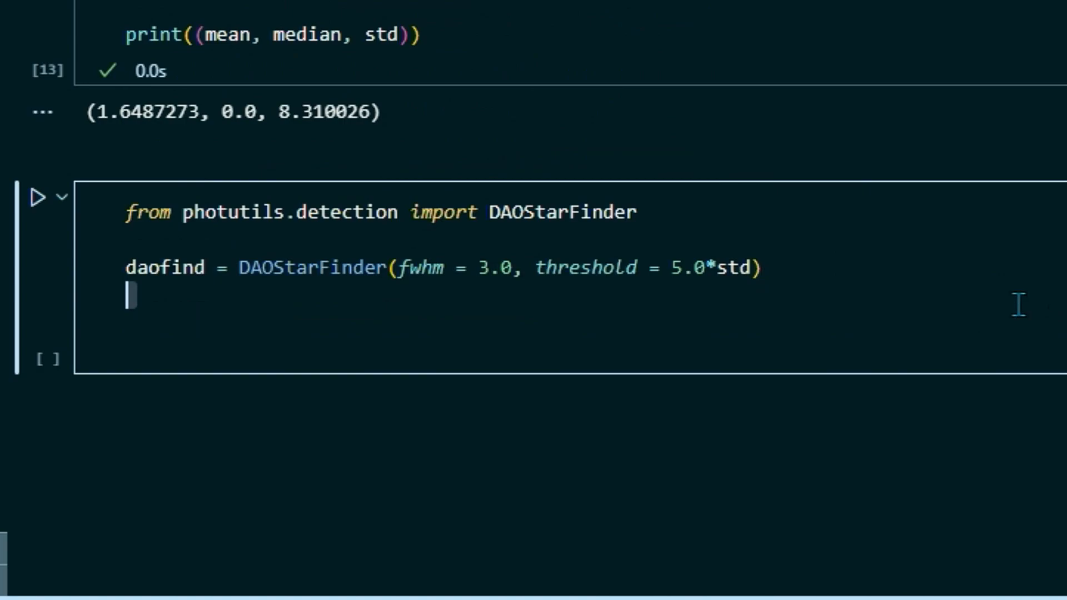
Assign sources = daofind(section1 - median).
{"action": "type", "text": "sou"}
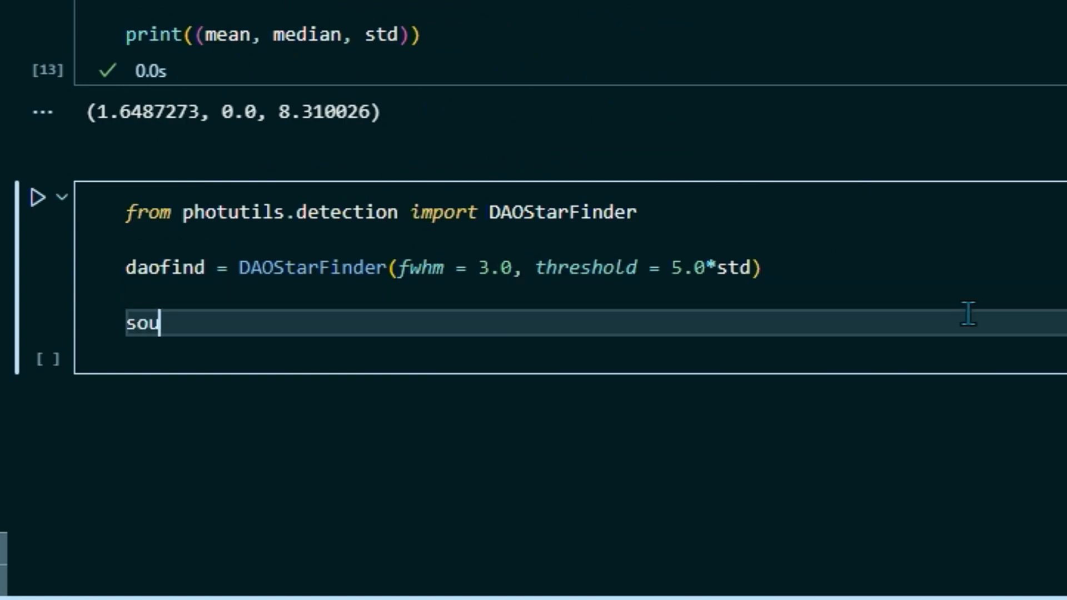
{"action": "type", "text": "rces"}
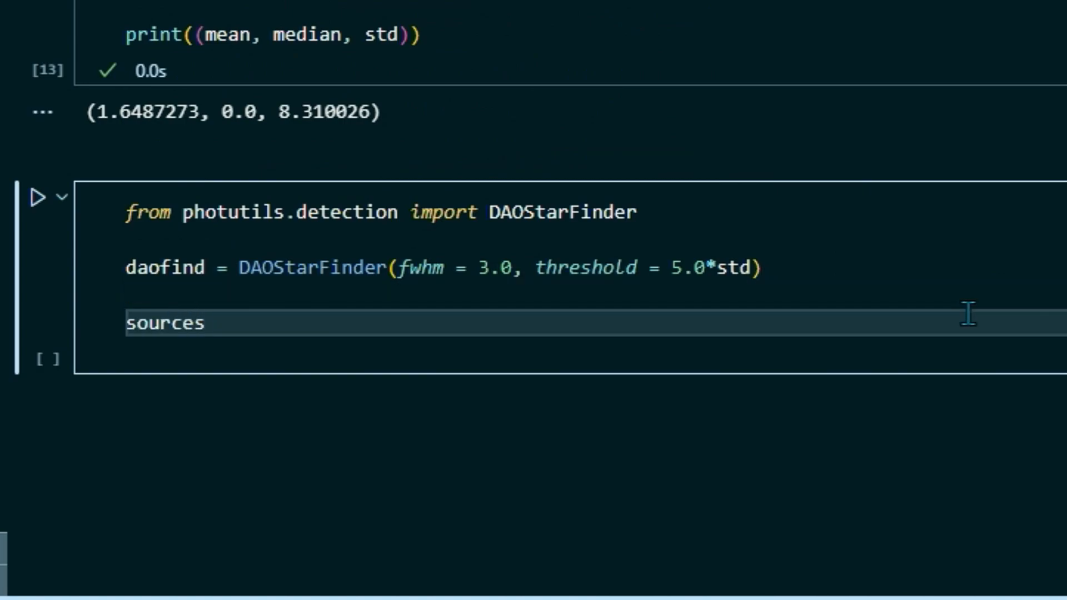
{"action": "type", "text": "= dao"}
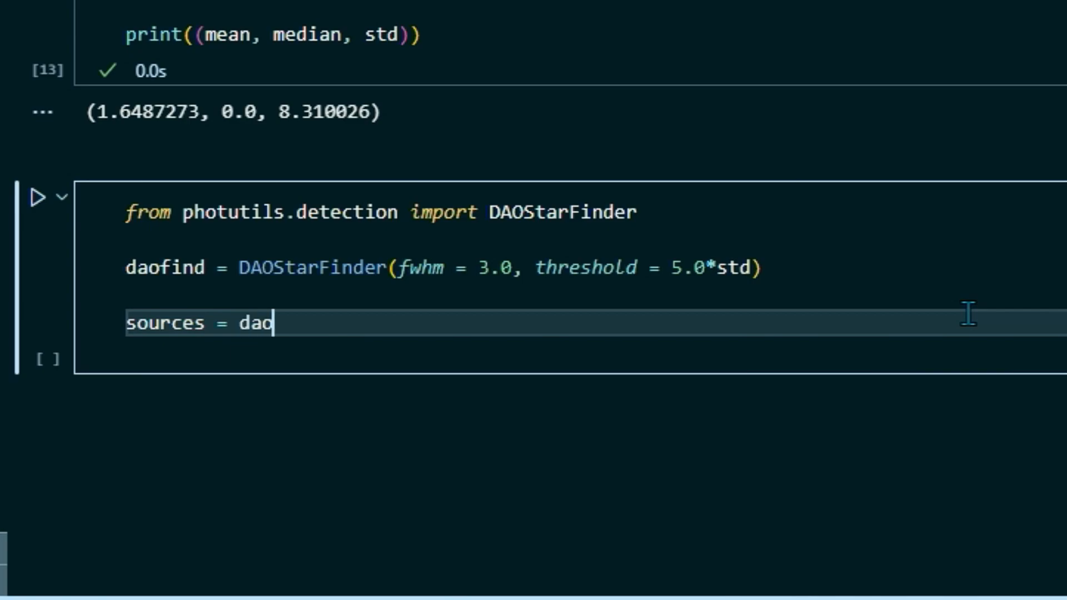
{"action": "type", "text": "find(section)"}
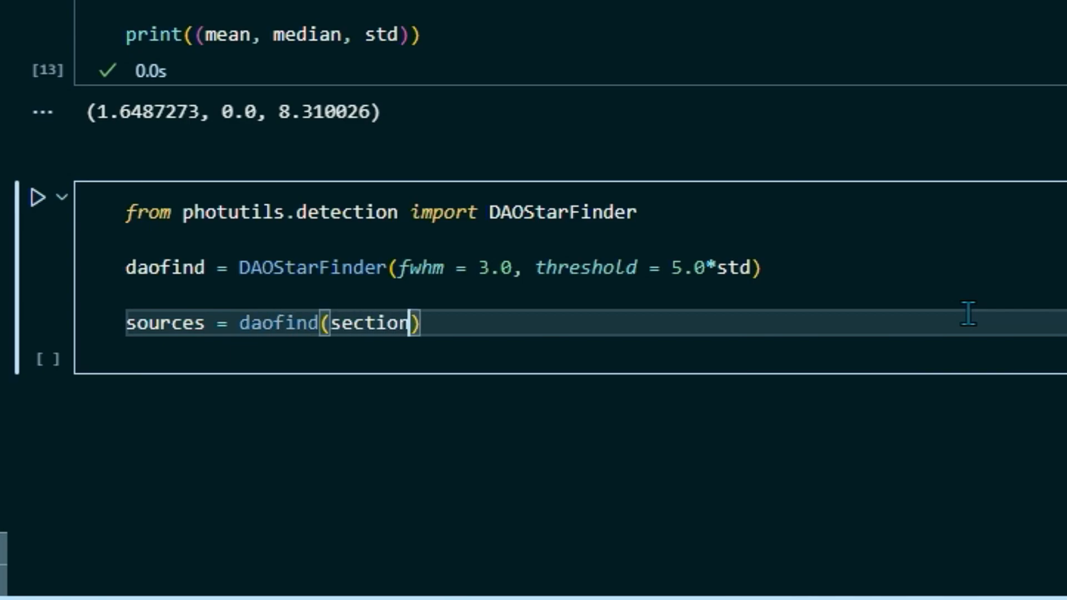
{"action": "type", "text": "1-"}
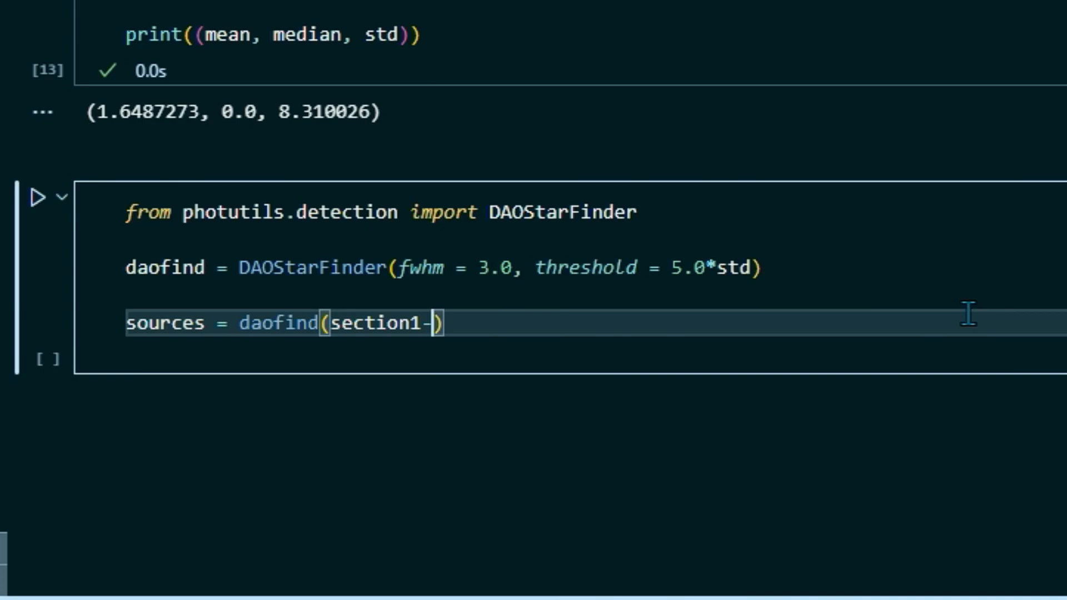
{"action": "type", "text": "median"}
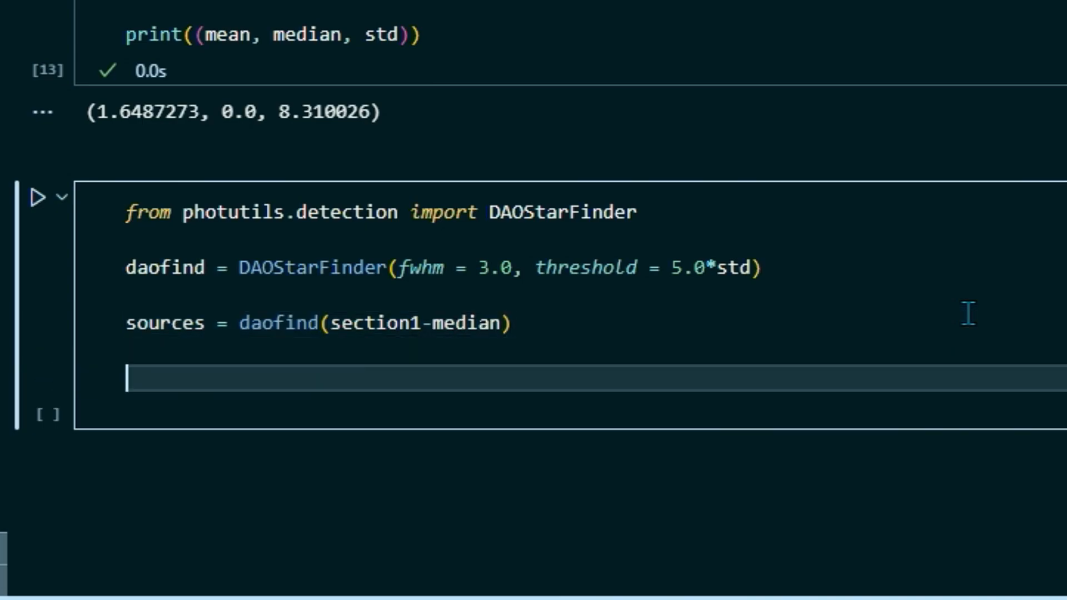
Loop over sources.colnames setting each column's format to '%.2f', skipping id and npix.
{"action": "type", "text": "for"}
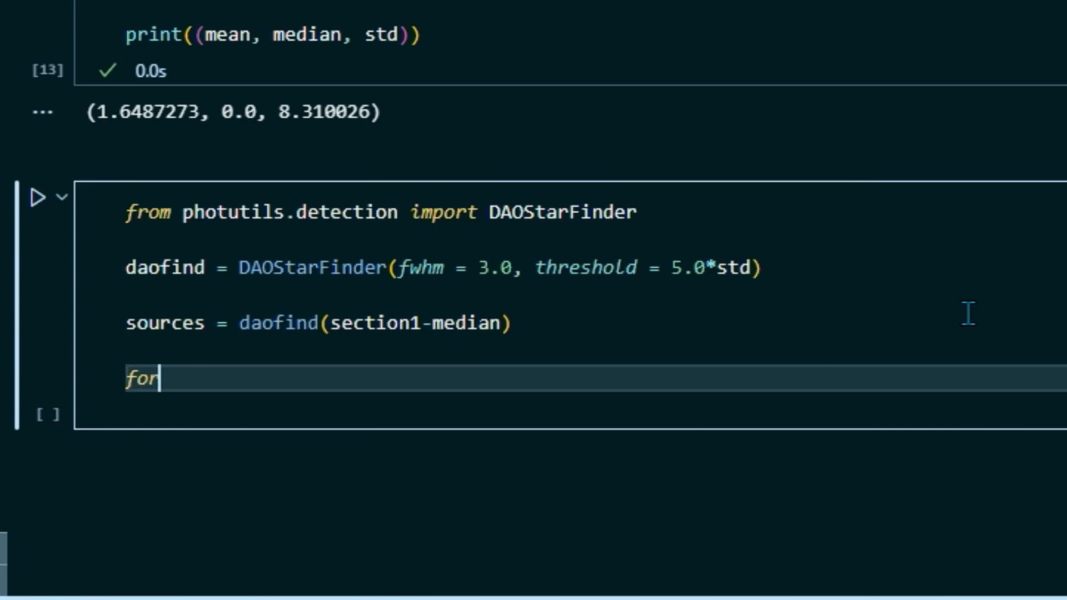
{"action": "type", "text": "col in so"}
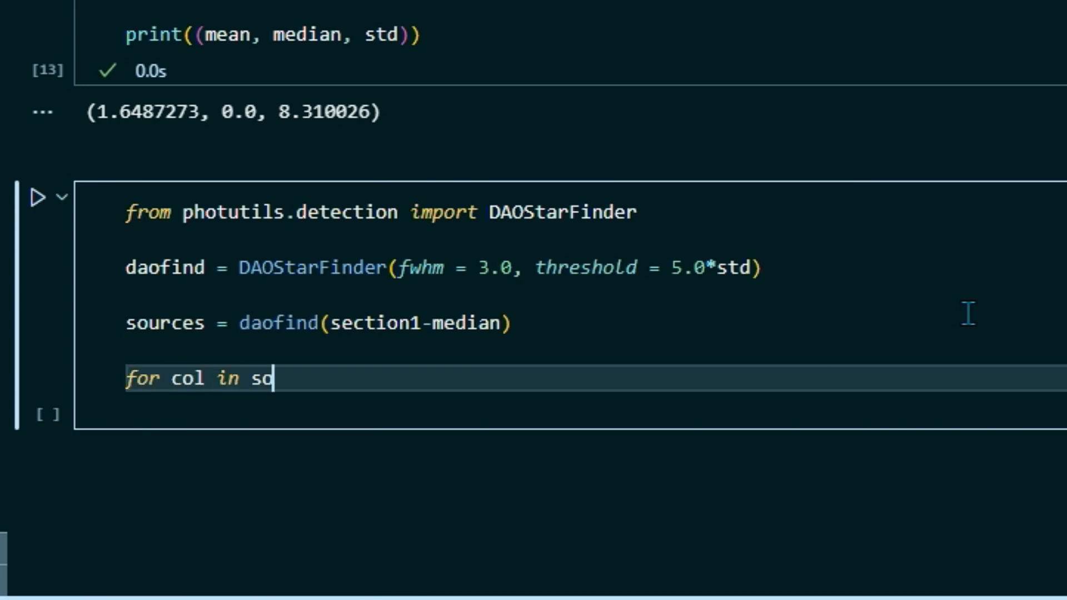
{"action": "type", "text": "urces.colnames"}
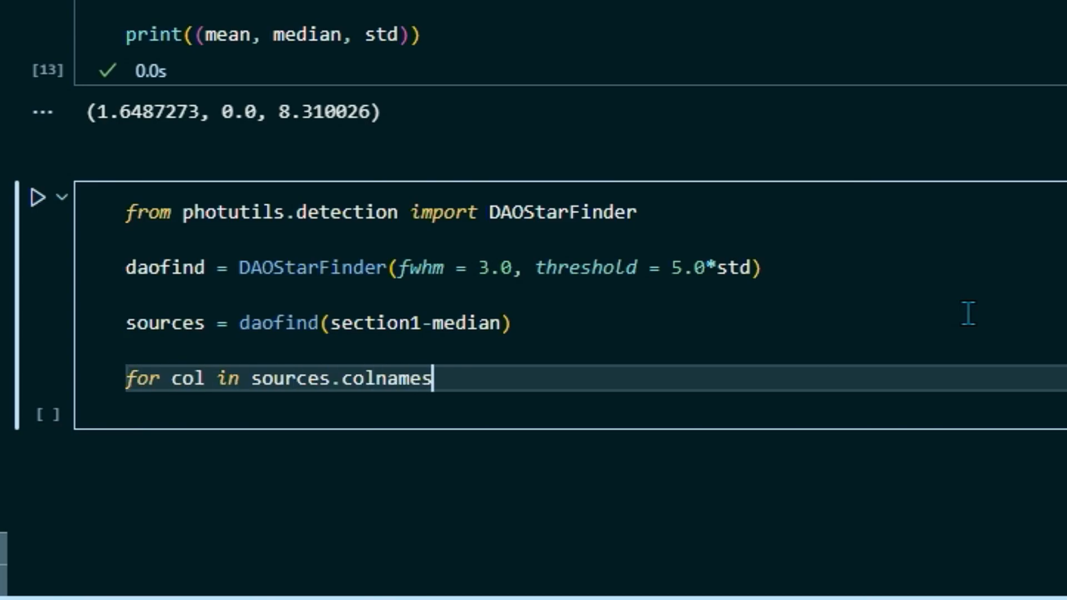
{"action": "type", "text": ":"}
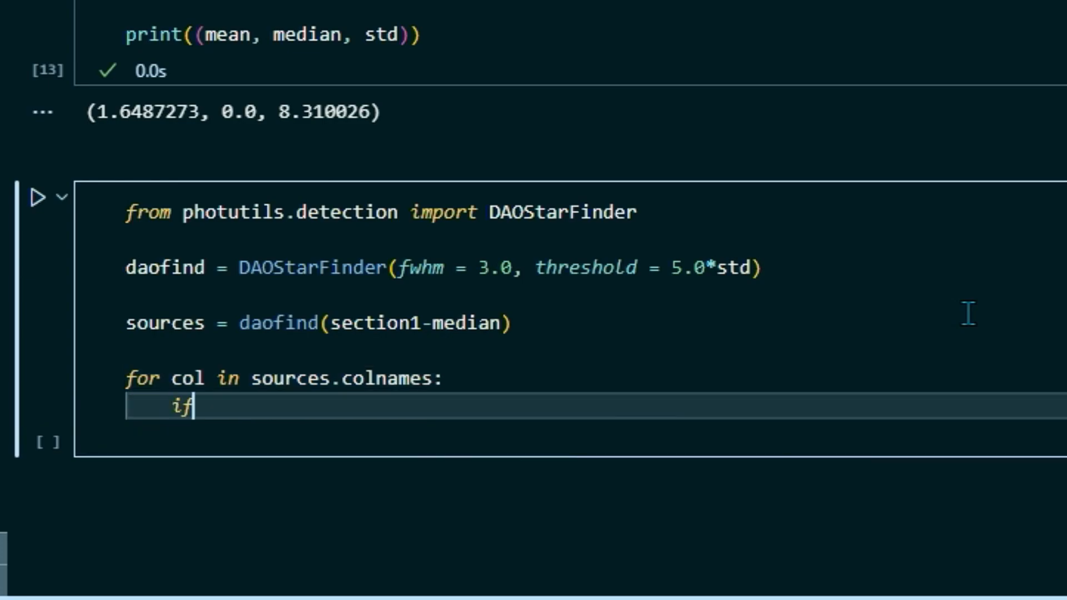
{"action": "type", "text": "col not in ('id',"}
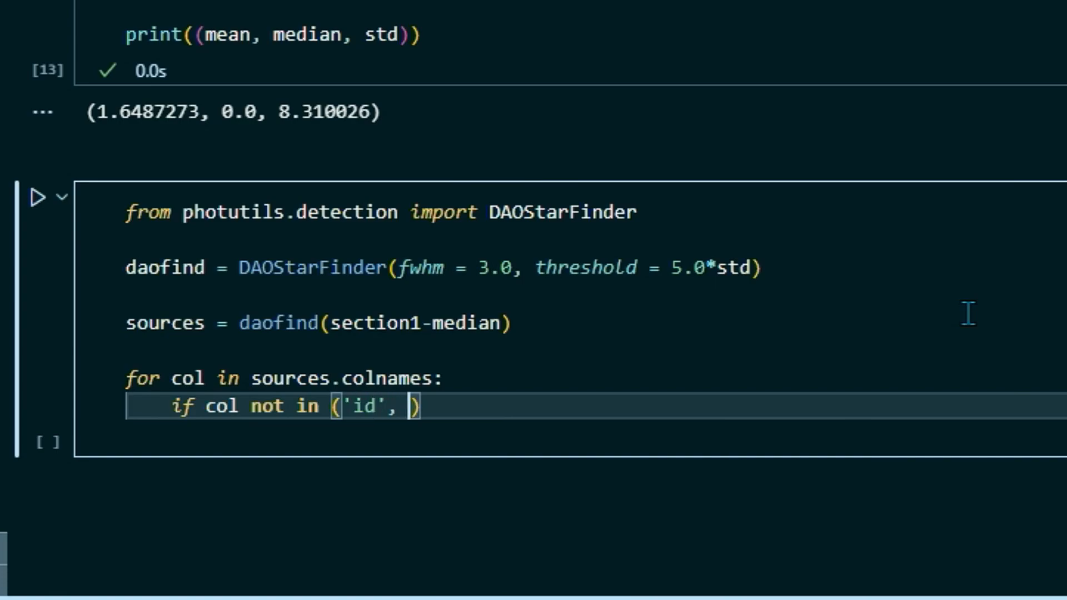
{"action": "type", "text": "'npi'"}
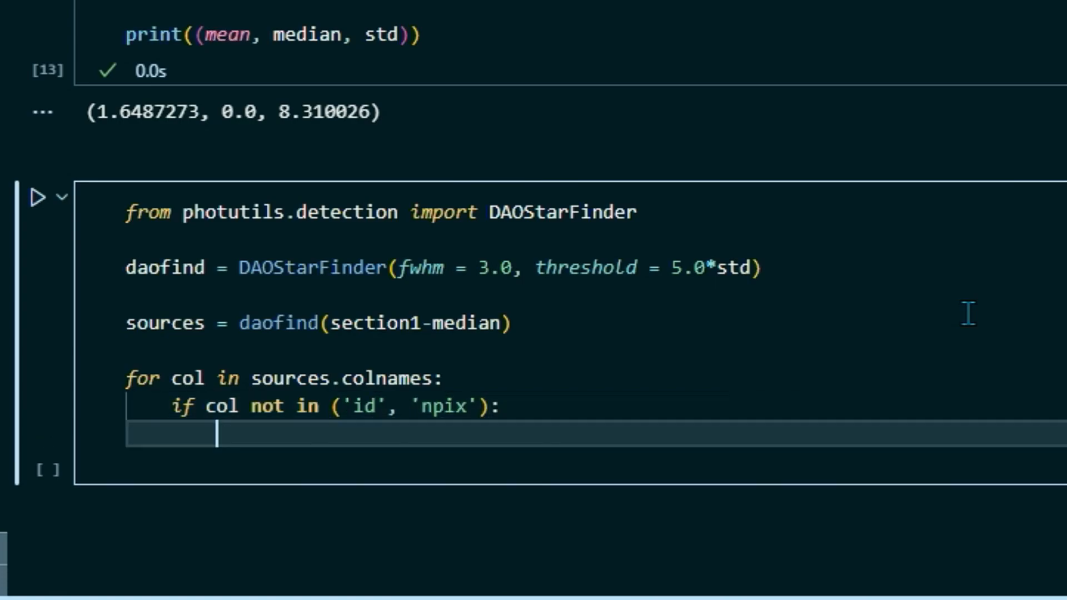
{"action": "type", "text": "sources"}
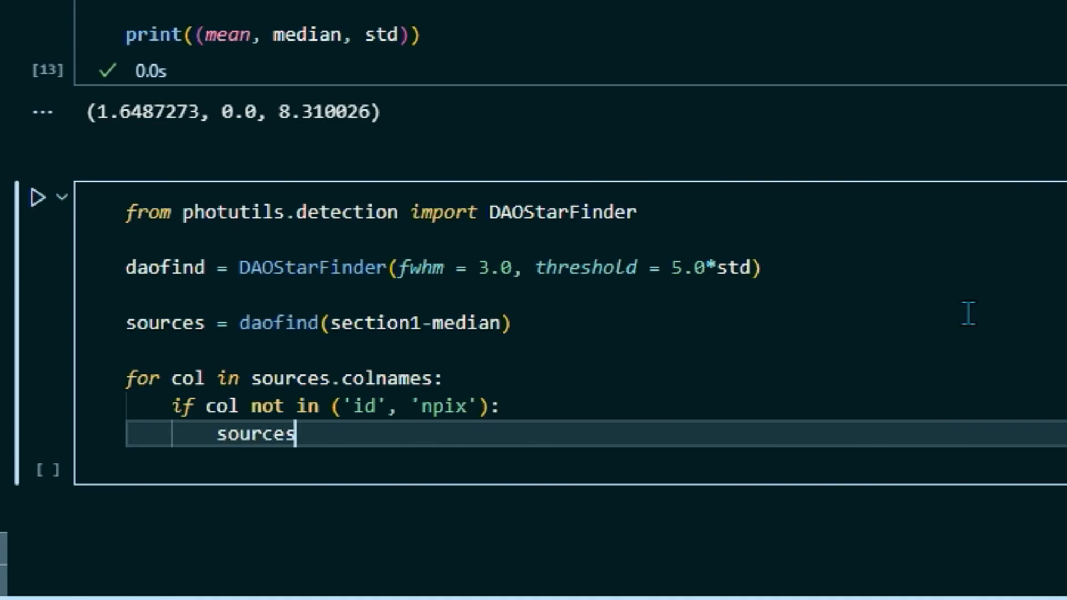
{"action": "type", "text": "[]"}
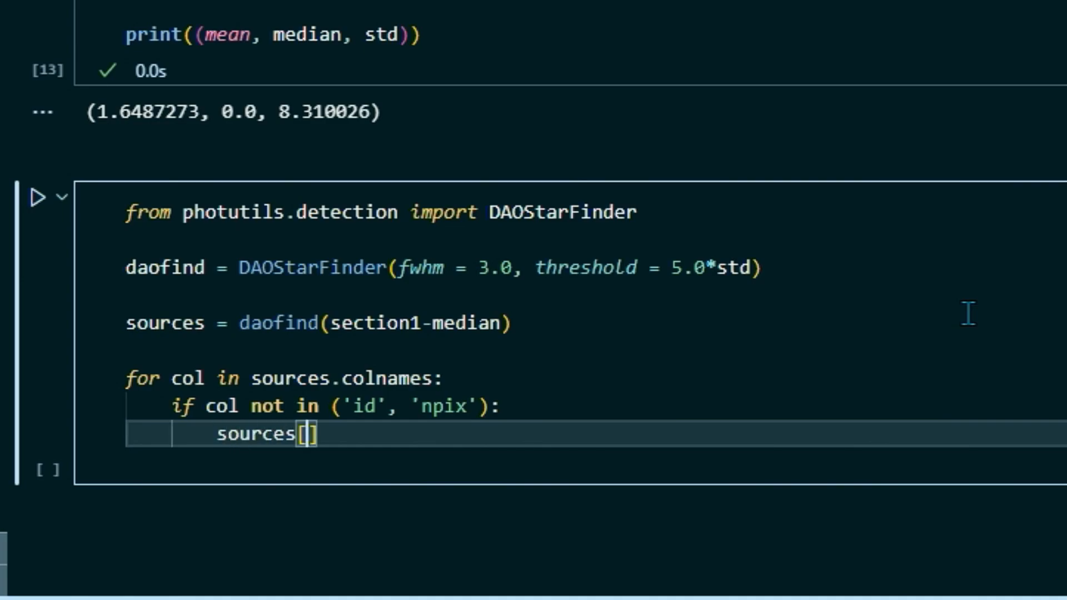
{"action": "type", "text": "col]."}
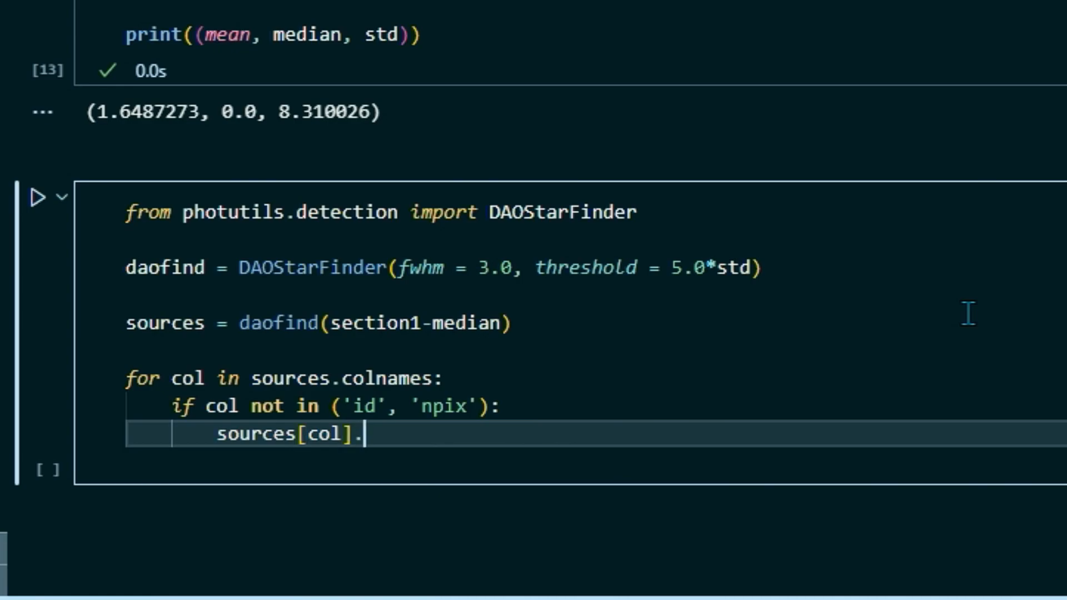
{"action": "type", "text": "info"}
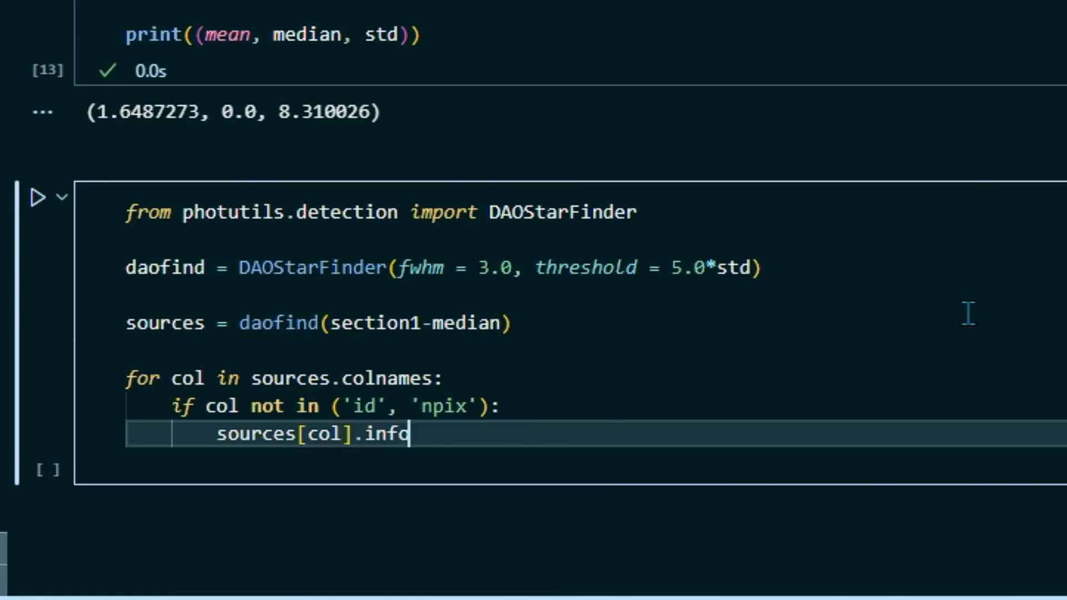
{"action": "type", "text": ".format"}
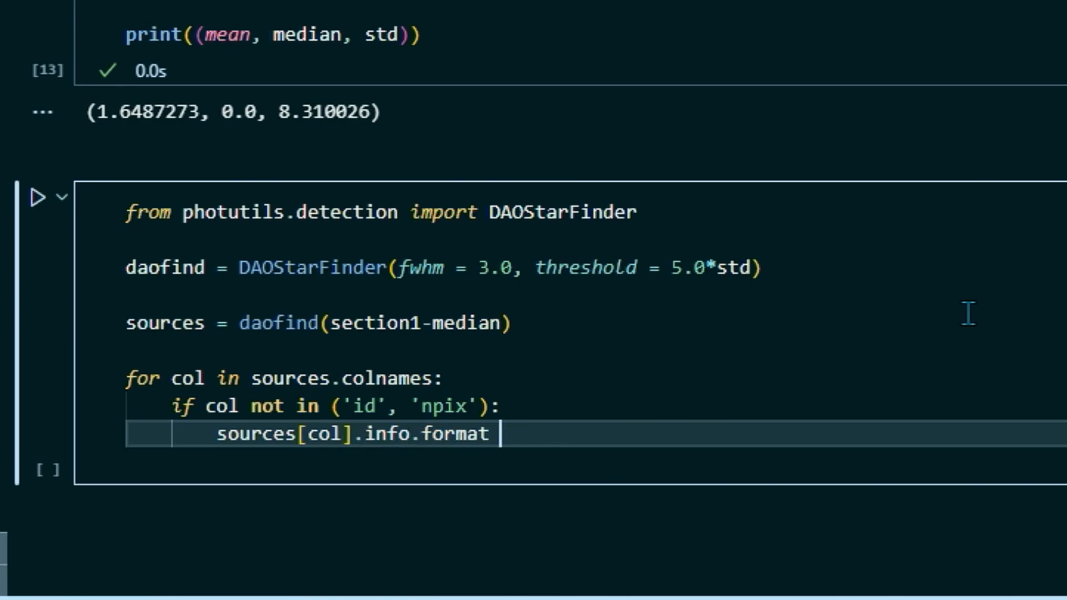
{"action": "type", "text": "= ''"}
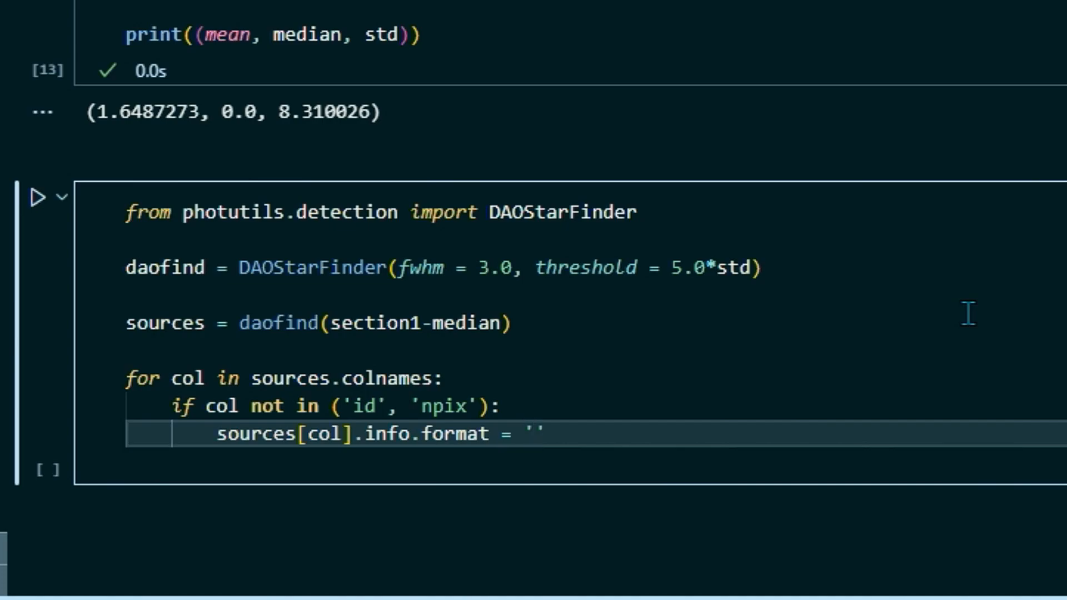
{"action": "type", "text": "%."}
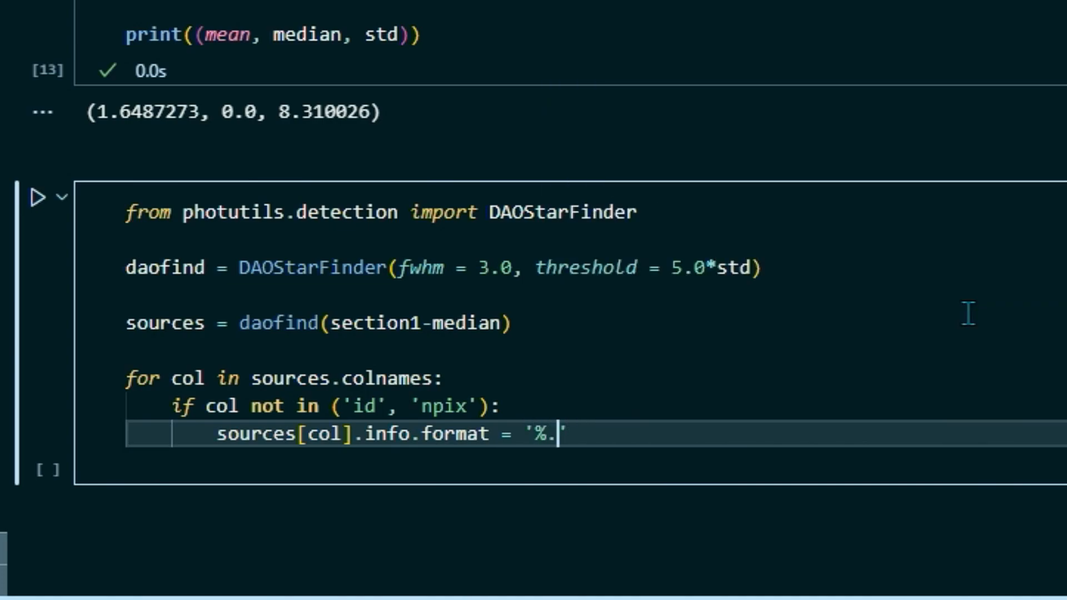
{"action": "type", "text": "2f"}
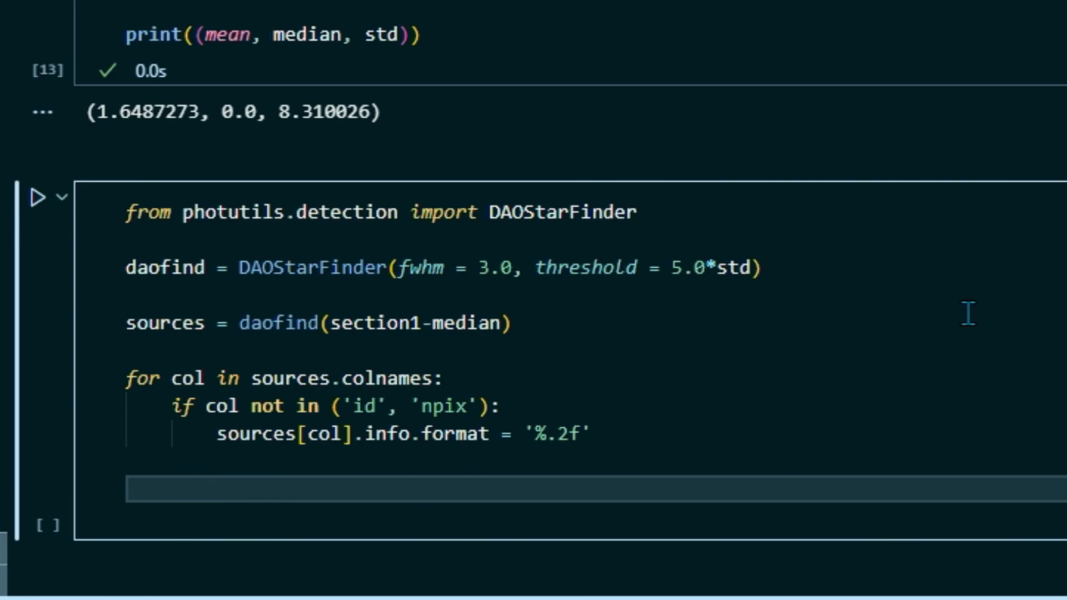
End the cell with sources.pprint(max_width = 76).
{"action": "type", "text": "source"}
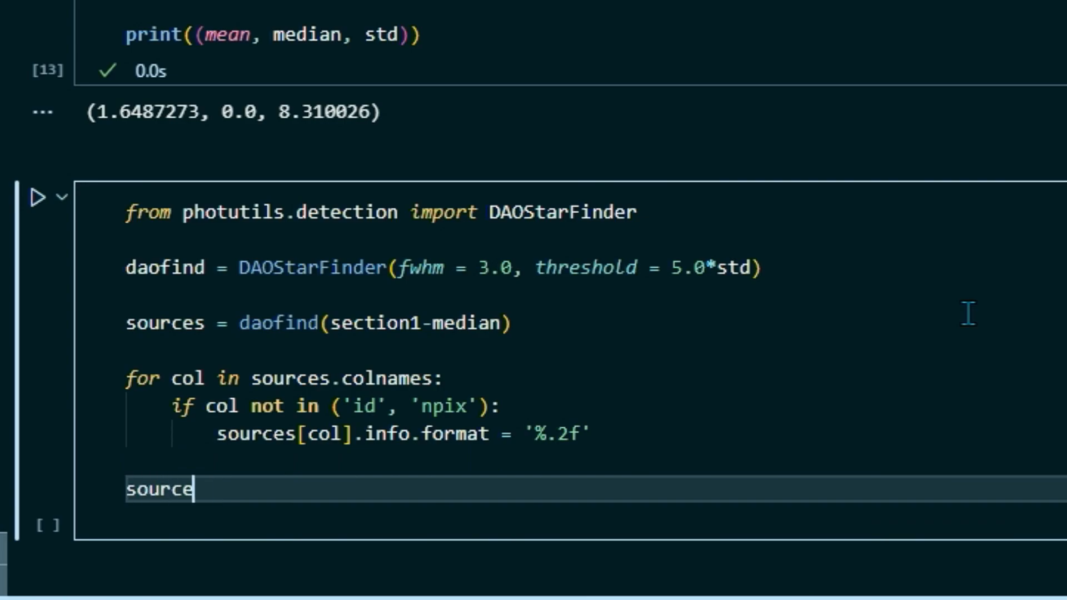
{"action": "type", "text": "s.ppin"}
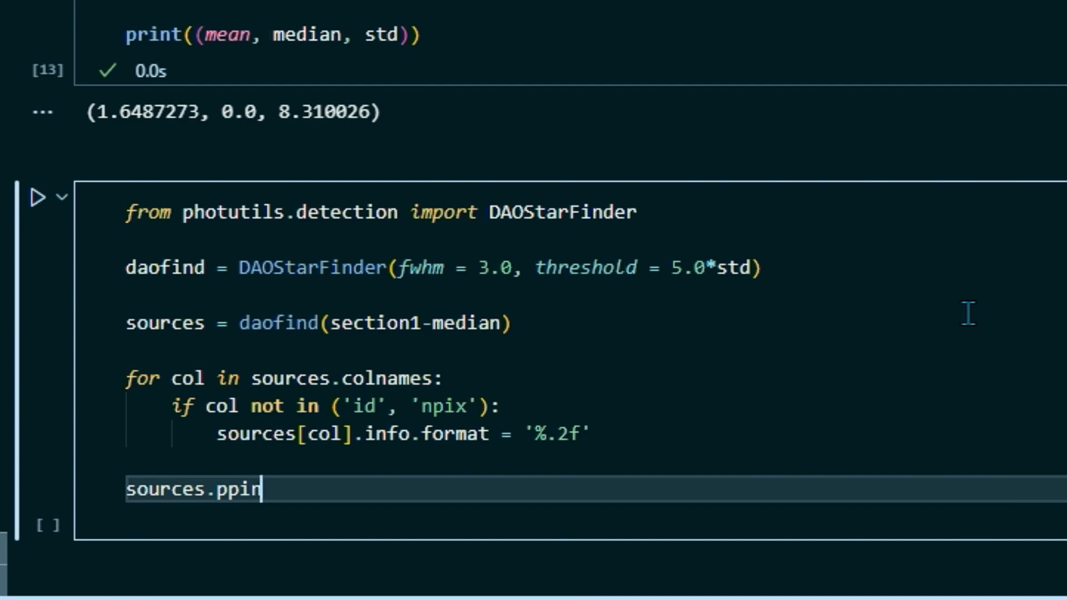
{"action": "type", "text": "t"}
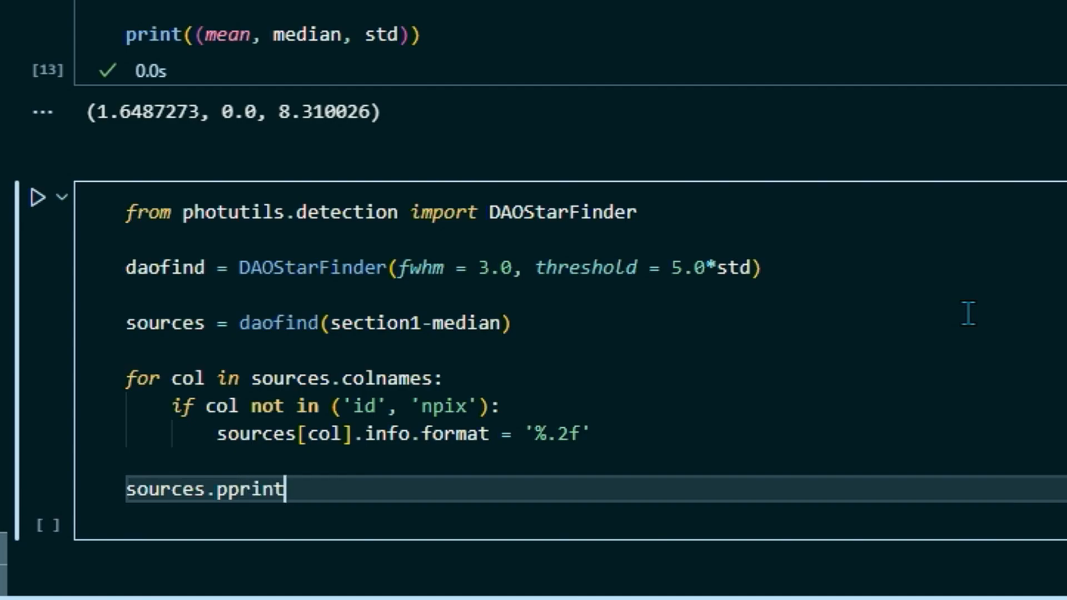
{"action": "type", "text": "(max_"}
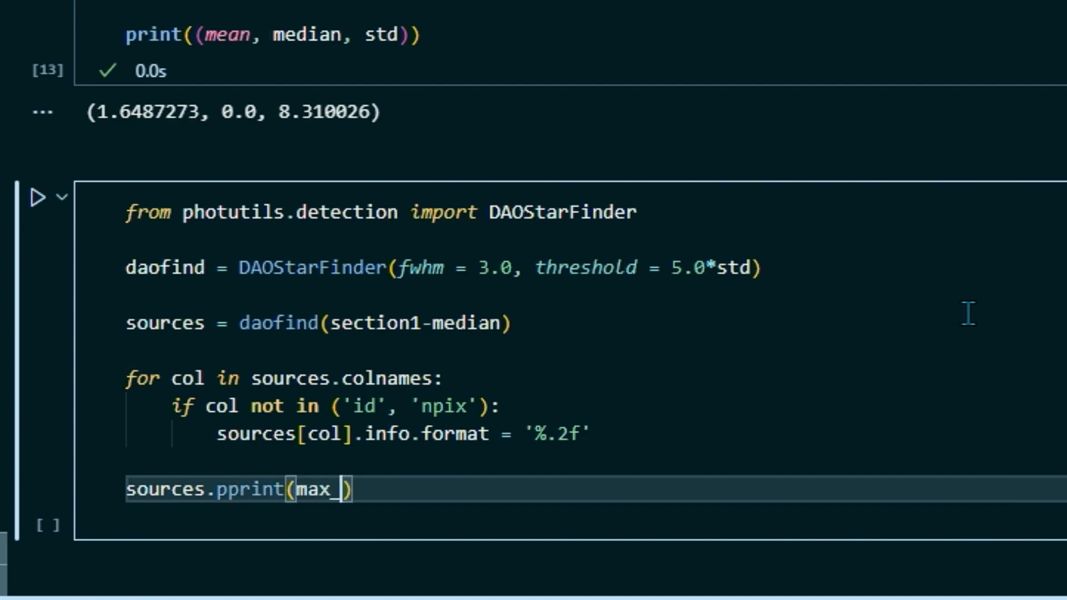
{"action": "type", "text": "width ="}
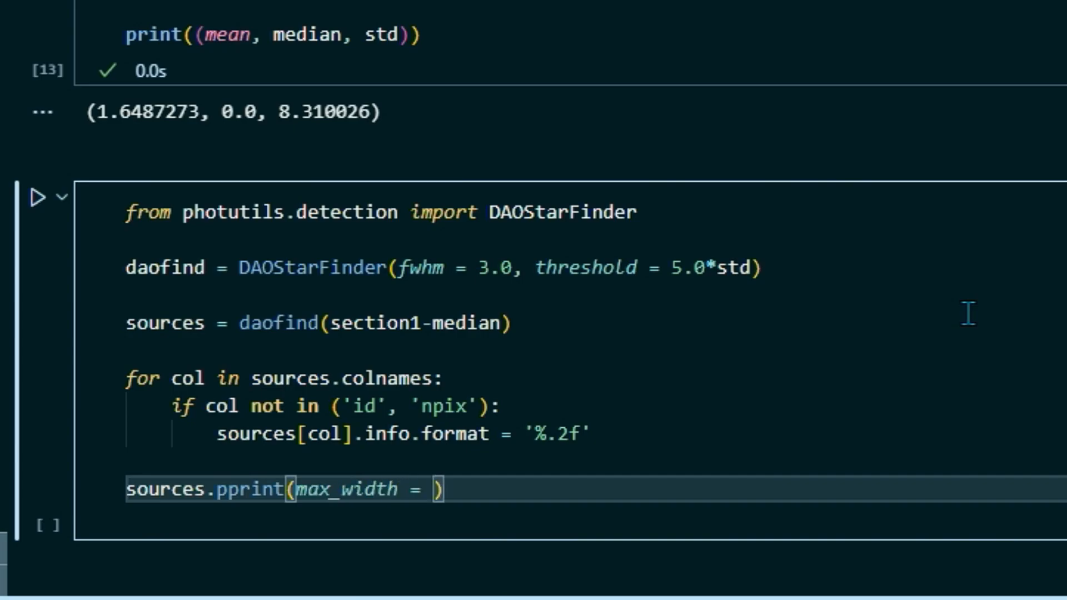
{"action": "type", "text": "76"}
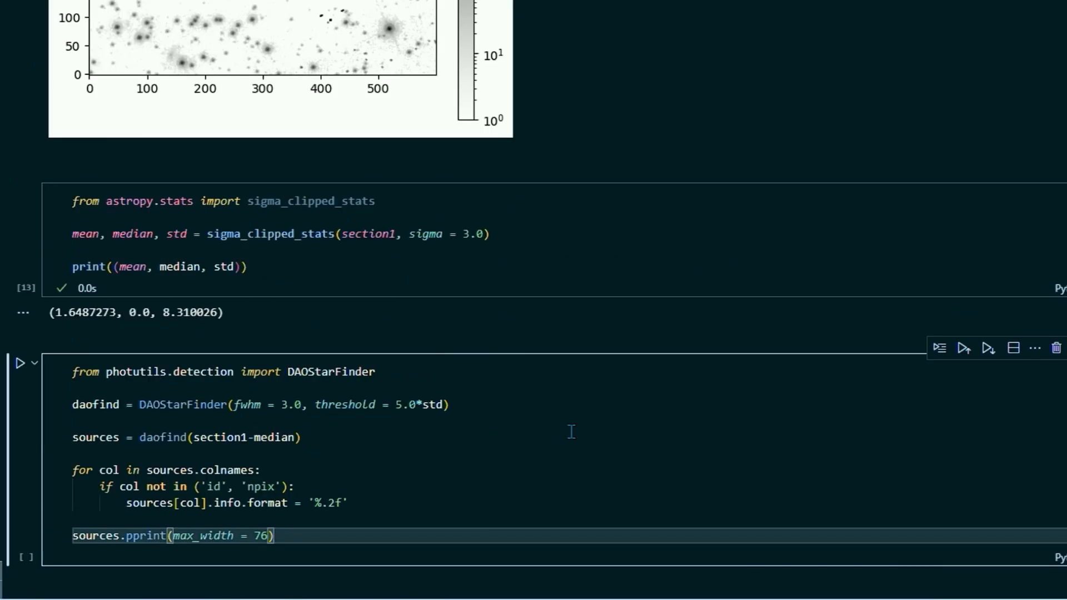
Run the DAOStarFinder cell and browse the 419-source table and star image.
{"action": "left_click", "coordinate": [22, 363]}
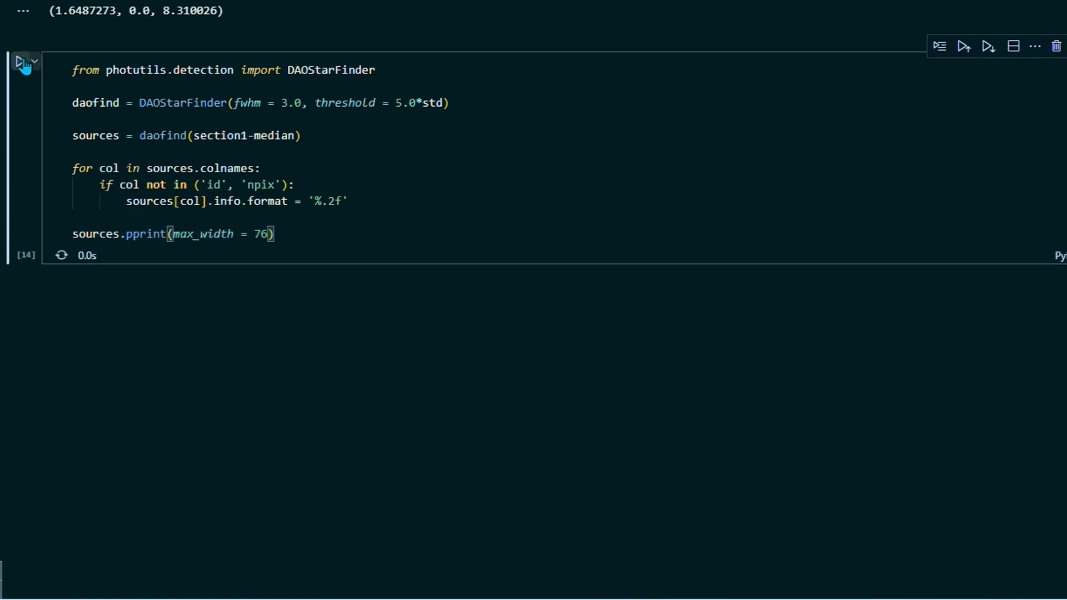
{"action": "left_click", "coordinate": [24, 60]}
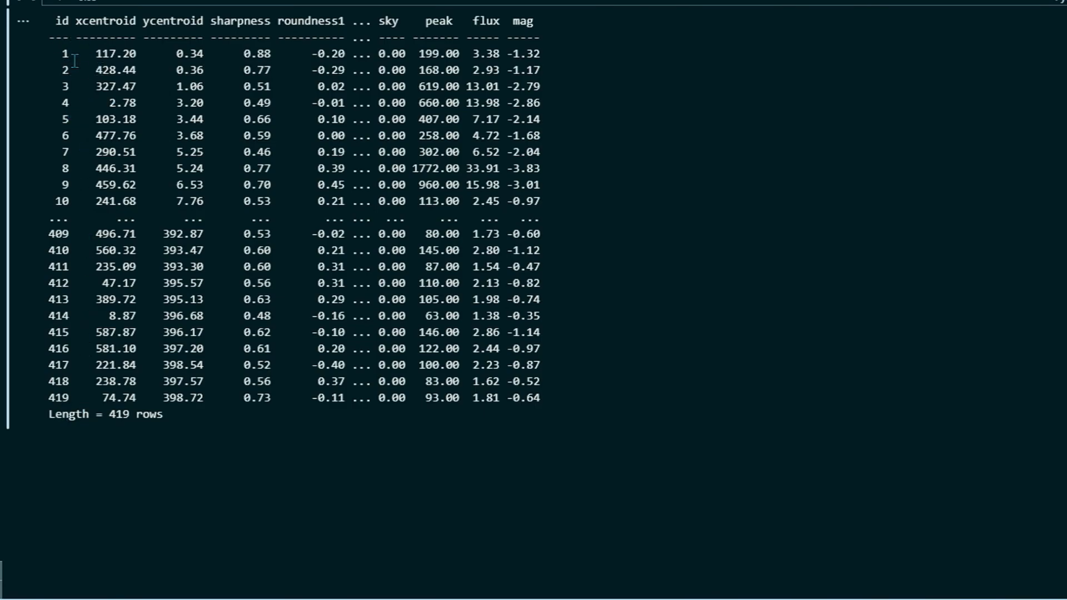
{"action": "mouse_move", "coordinate": [77, 318]}
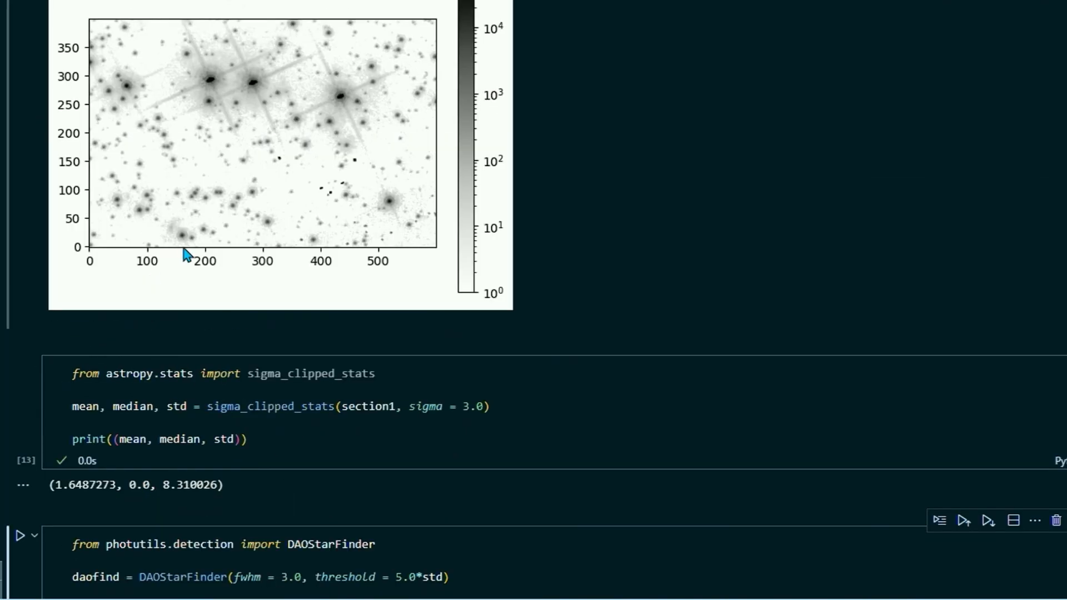
{"action": "mouse_move", "coordinate": [427, 198]}
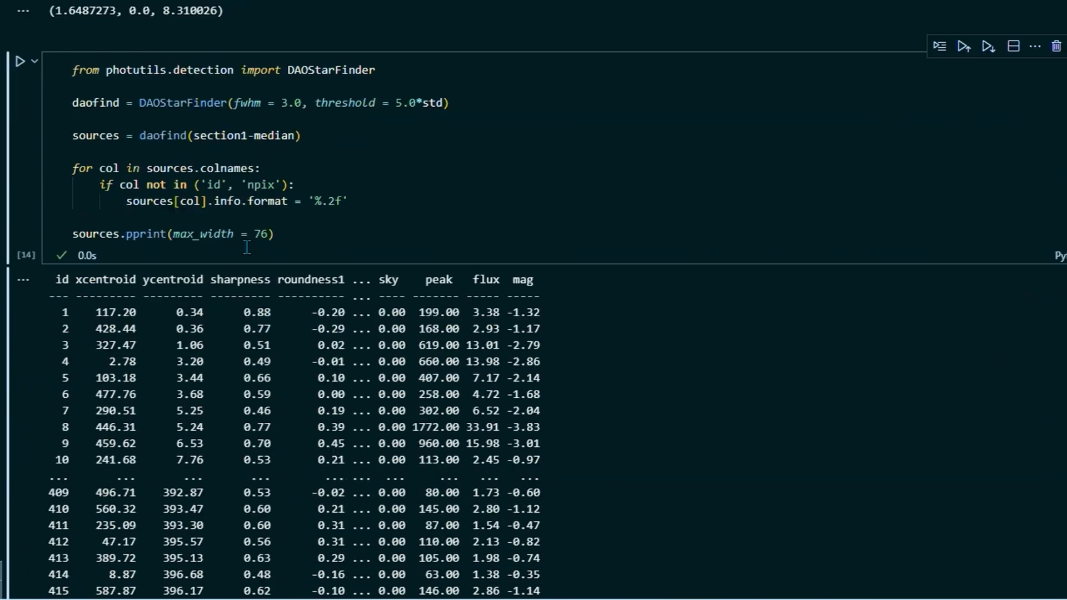
{"action": "scroll", "scroll_direction": "down", "scroll_amount": 3}
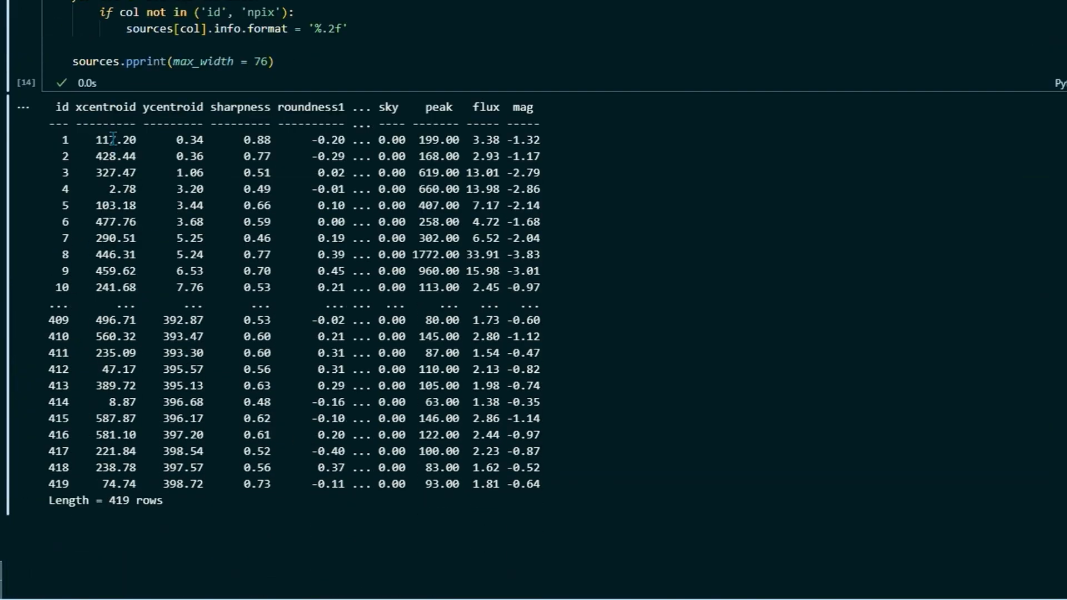
{"action": "mouse_move", "coordinate": [125, 272]}
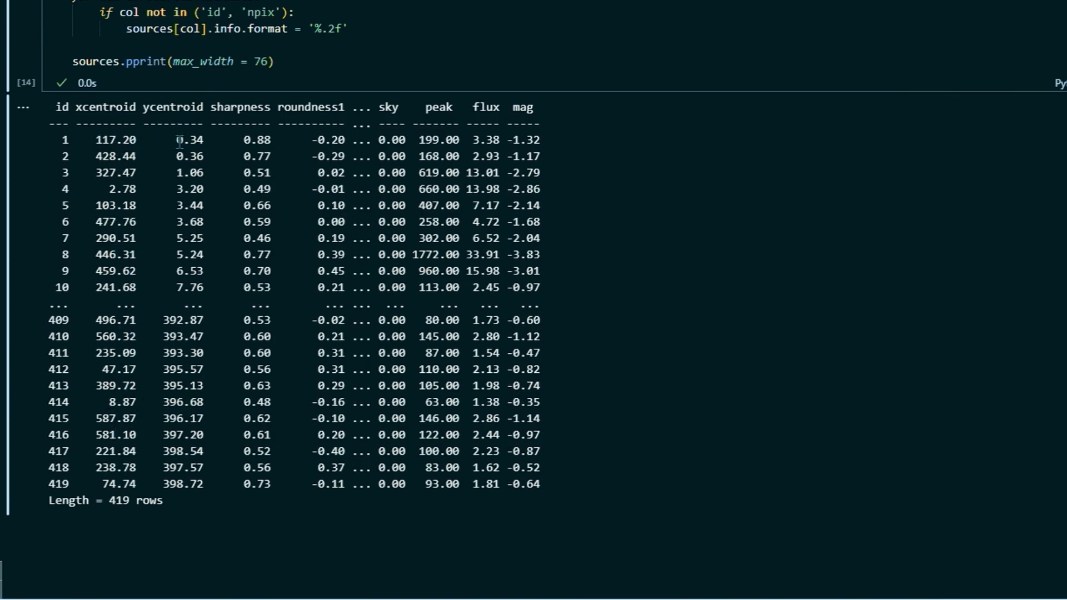
{"action": "mouse_move", "coordinate": [457, 238]}
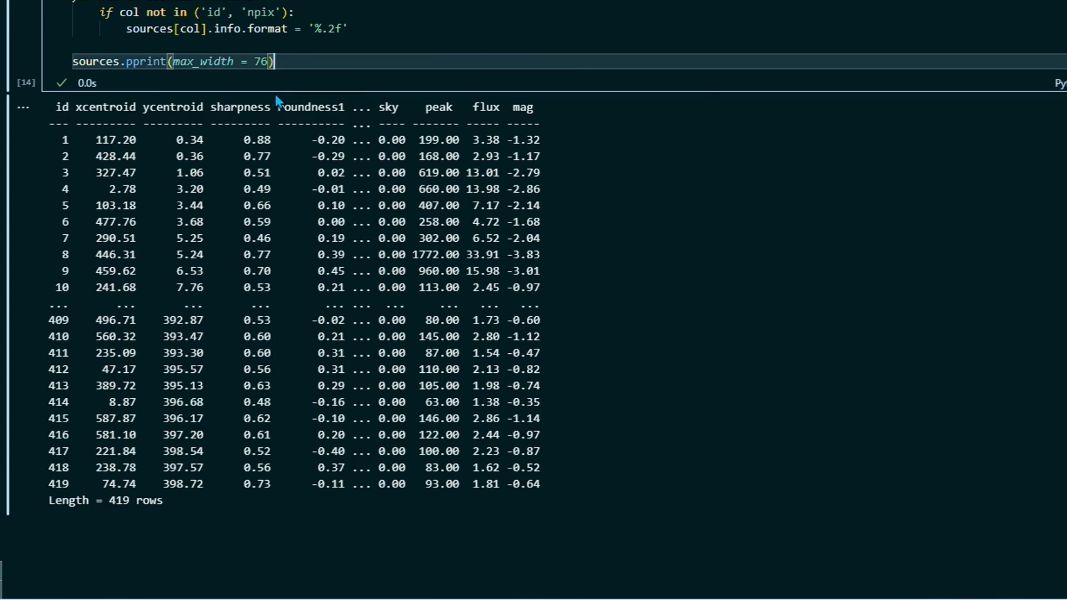
{"action": "mouse_move", "coordinate": [232, 262]}
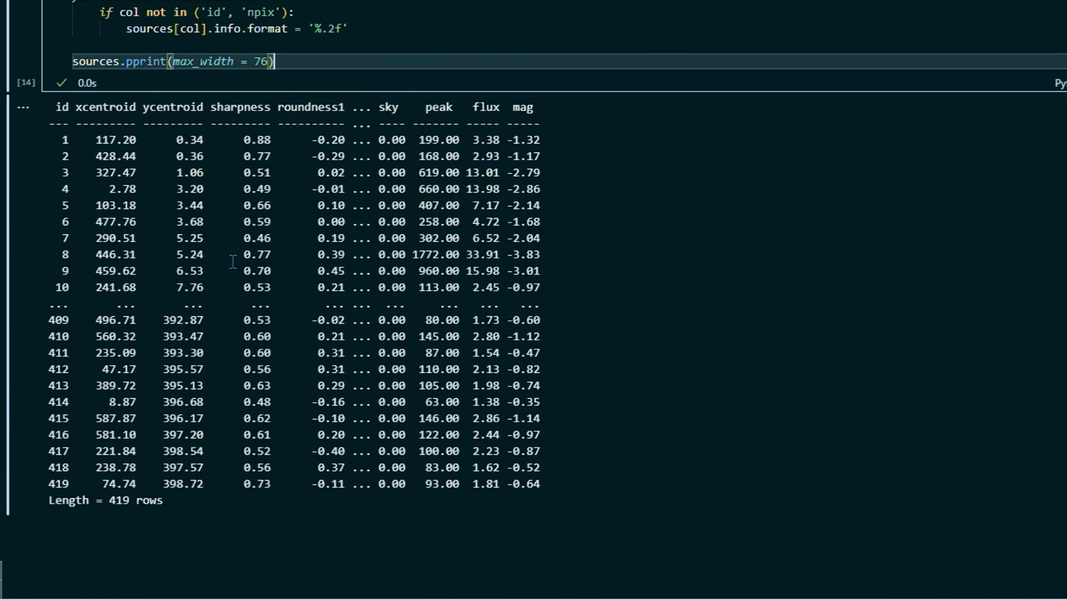
{"action": "scroll", "scroll_direction": "up", "scroll_amount": 3}
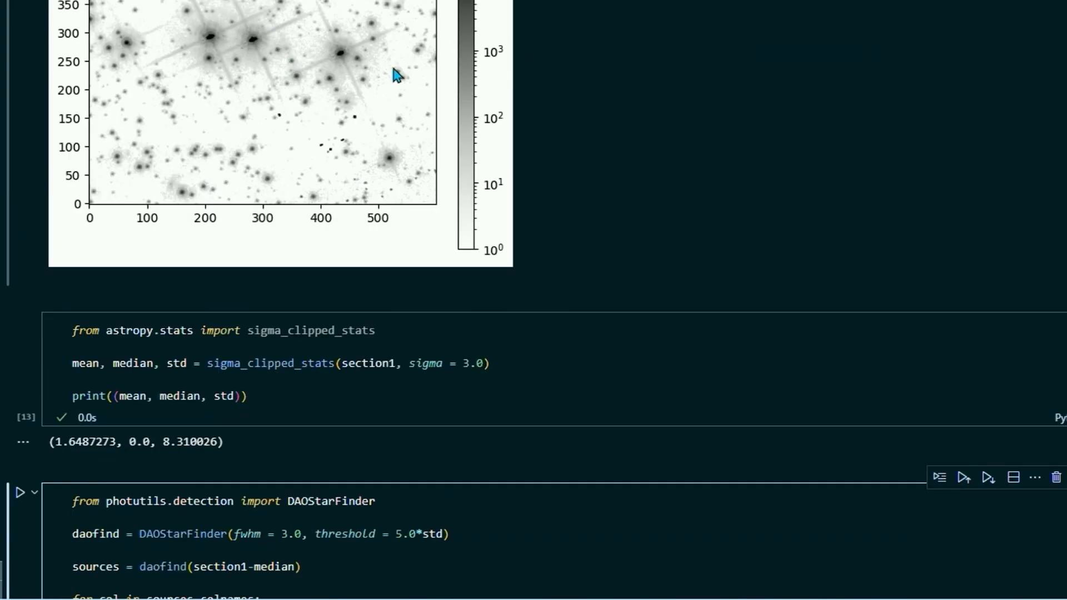
{"action": "scroll", "scroll_direction": "up", "scroll_amount": 3}
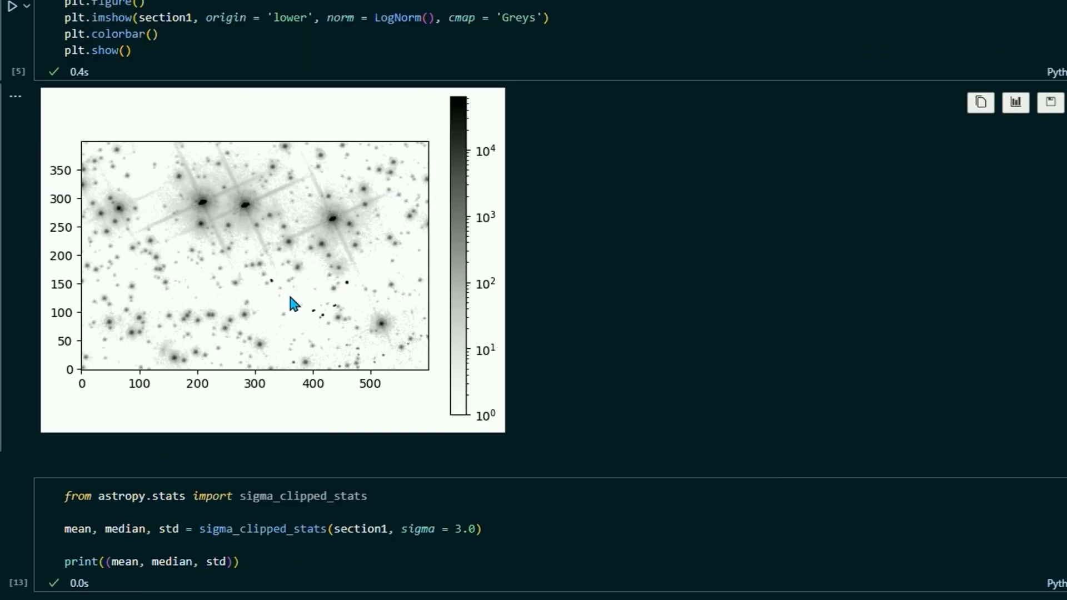
{"action": "mouse_move", "coordinate": [243, 199]}
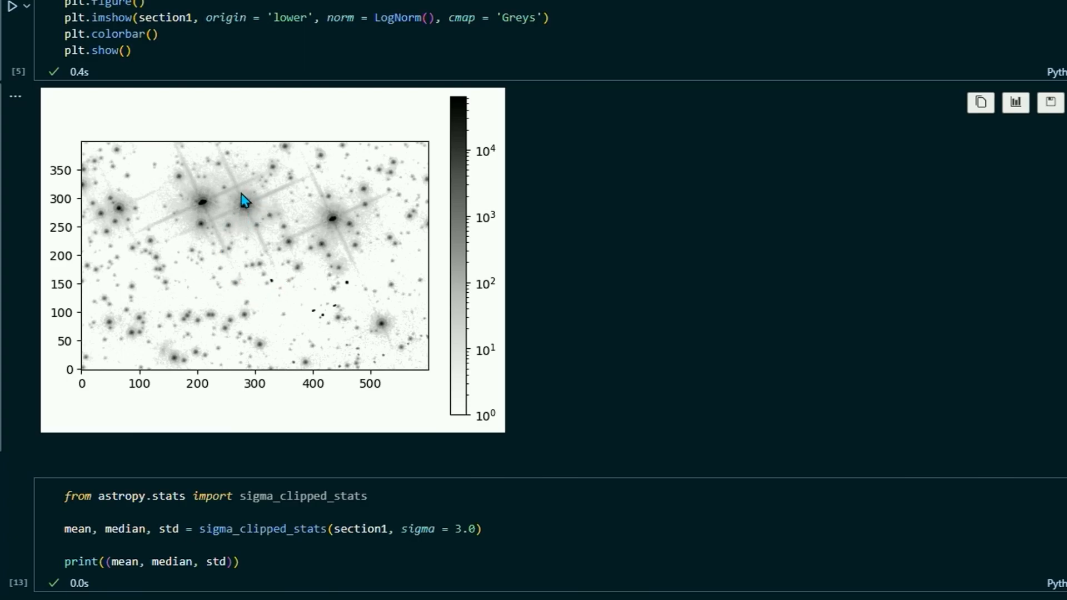
{"action": "mouse_move", "coordinate": [174, 199]}
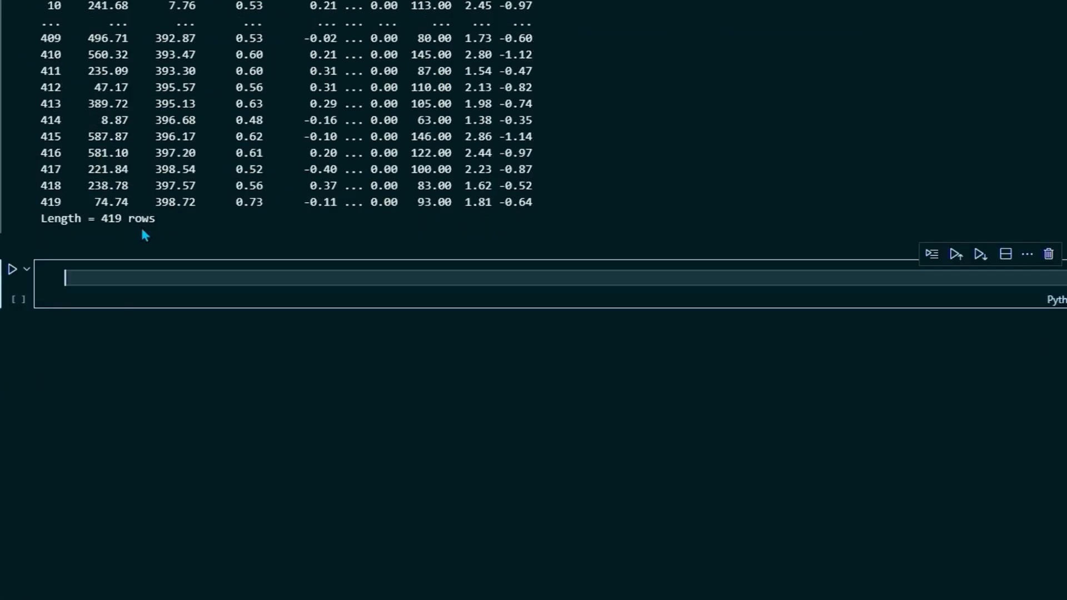
{"action": "mouse_move", "coordinate": [114, 308]}
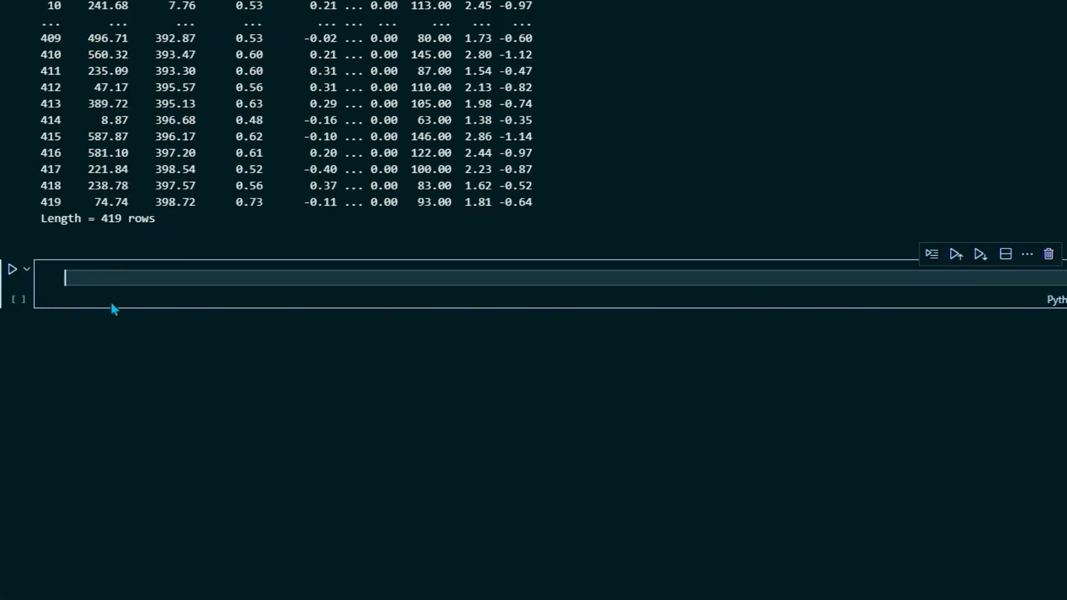
Import numpy as np, matplotlib.pyplot and LogNorm from matplotlib.colors.
{"action": "type", "text": "i"}
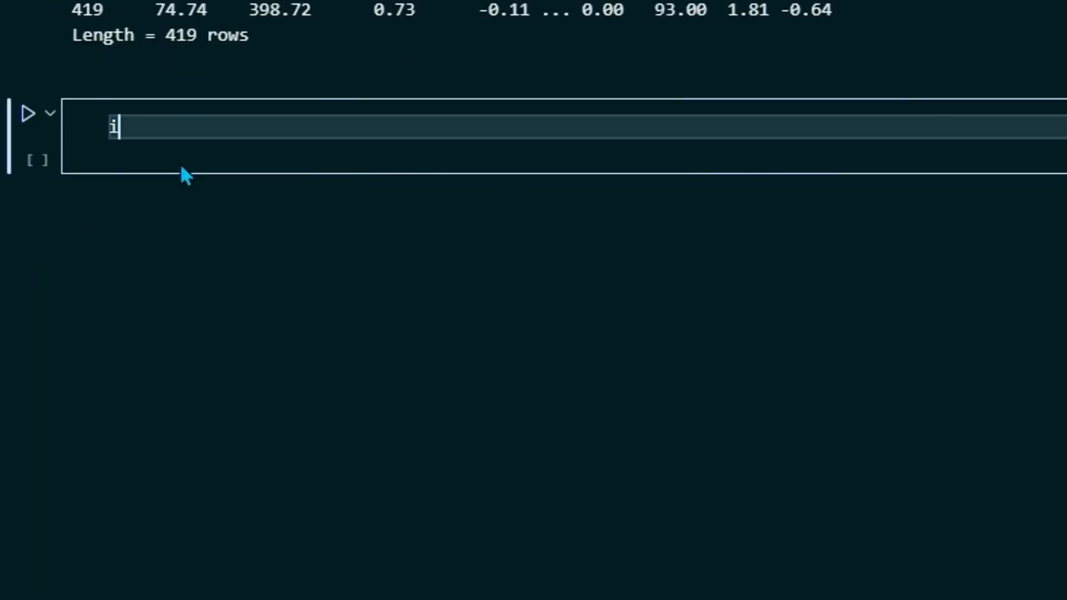
{"action": "type", "text": "mport n"}
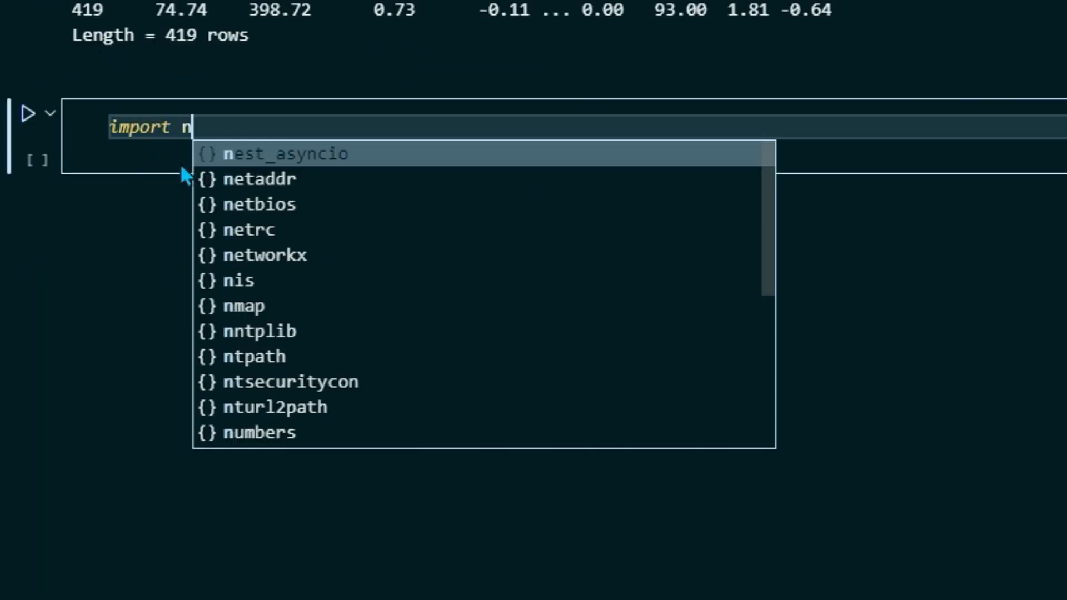
{"action": "type", "text": "umpy as np"}
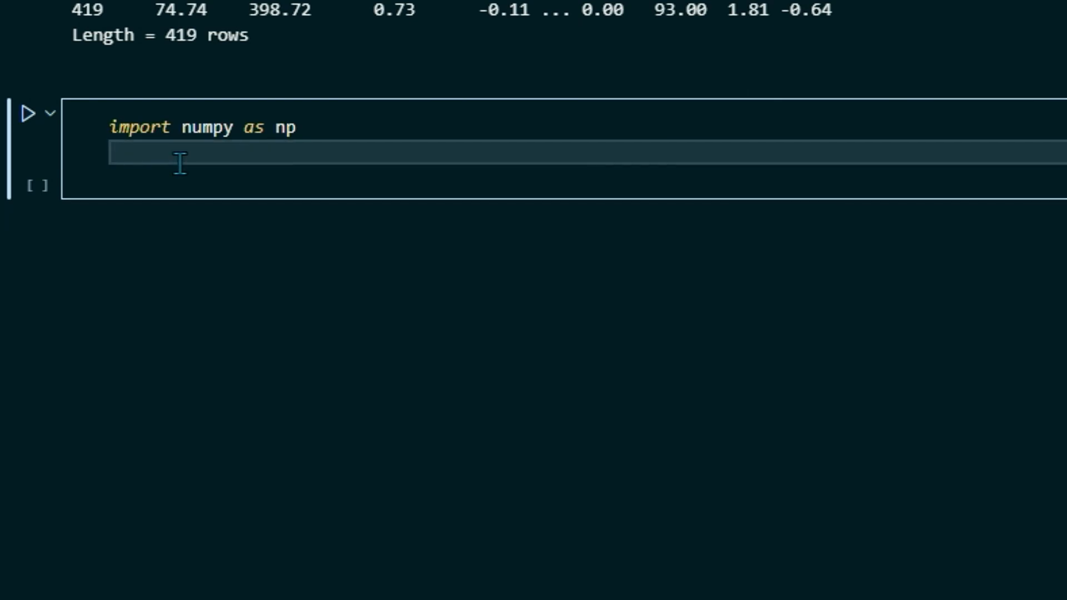
{"action": "type", "text": "import m"}
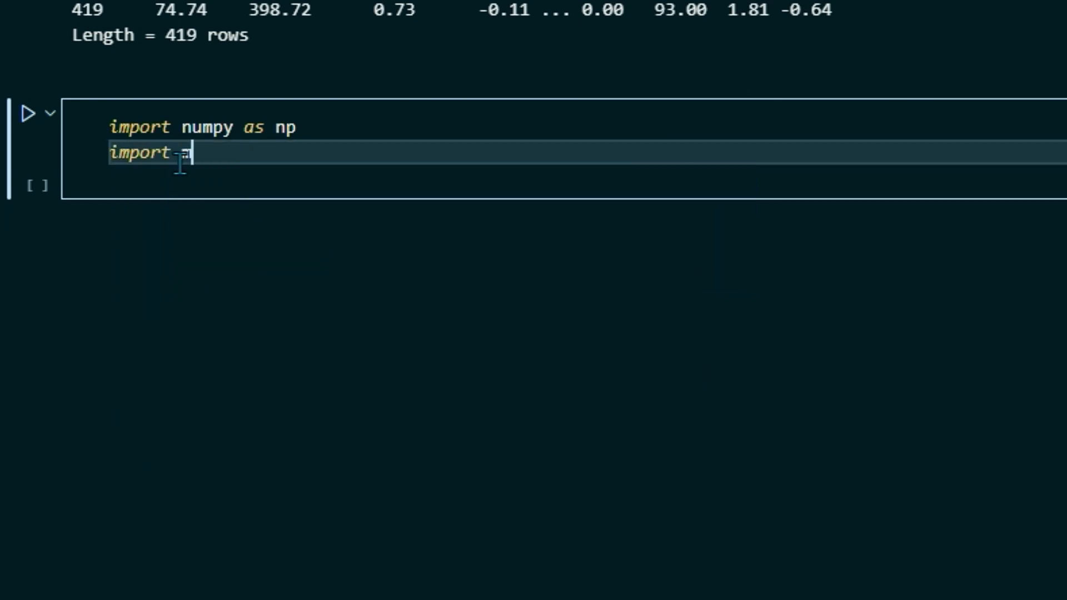
{"action": "type", "text": "atplotlib"}
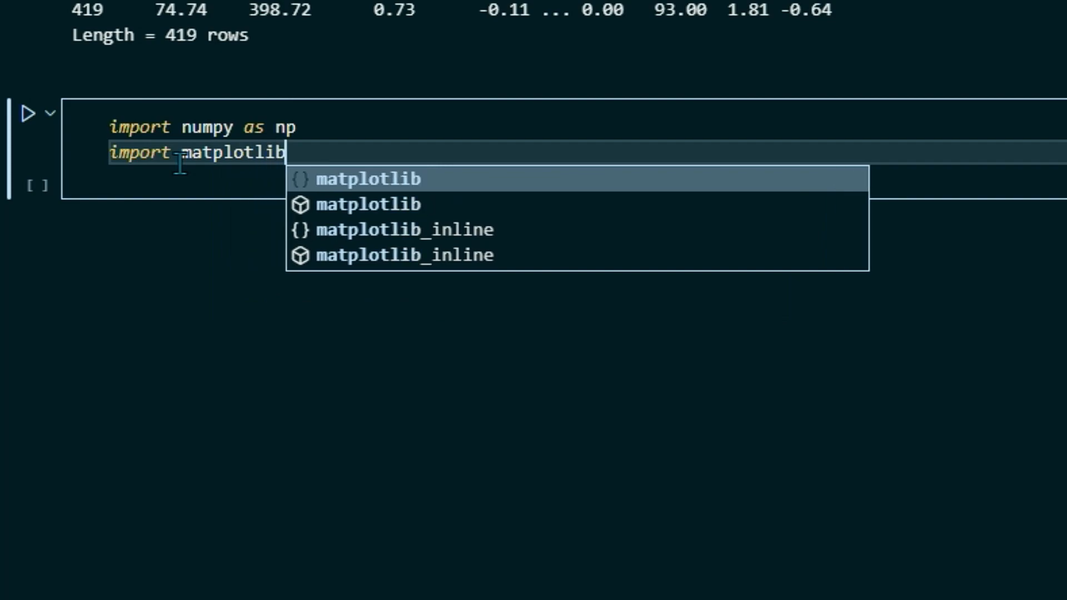
{"action": "type", "text": ".pyplot as plt"}
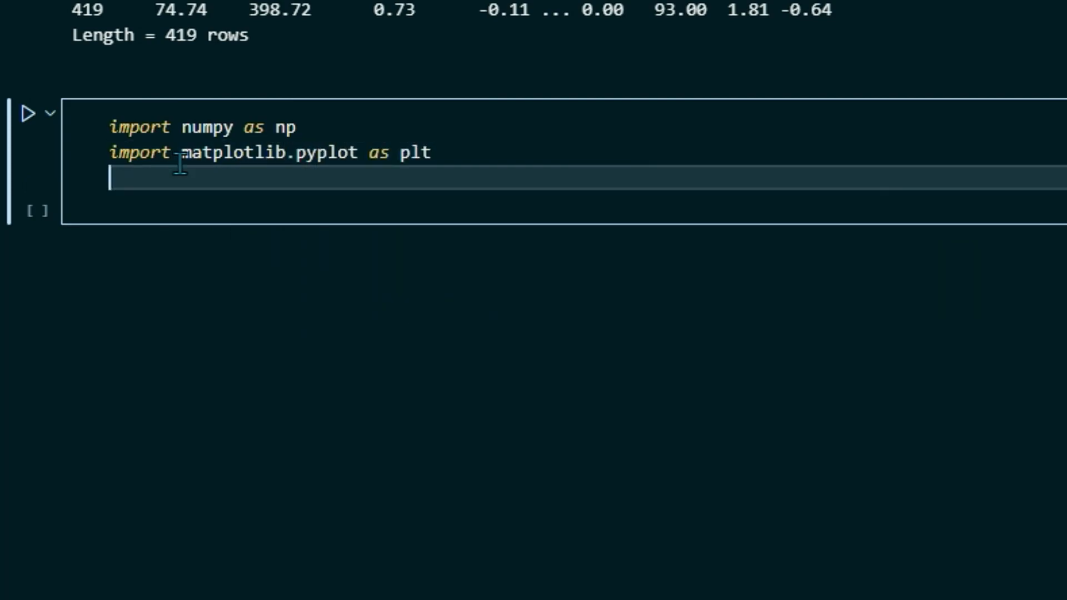
{"action": "type", "text": "f"}
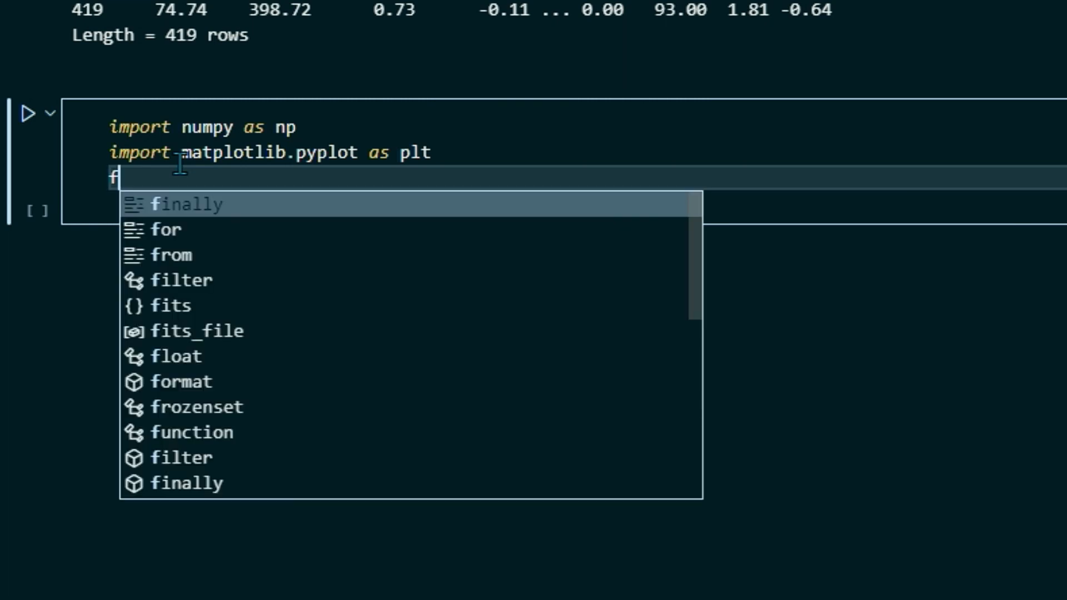
{"action": "type", "text": "rom matplotlib"}
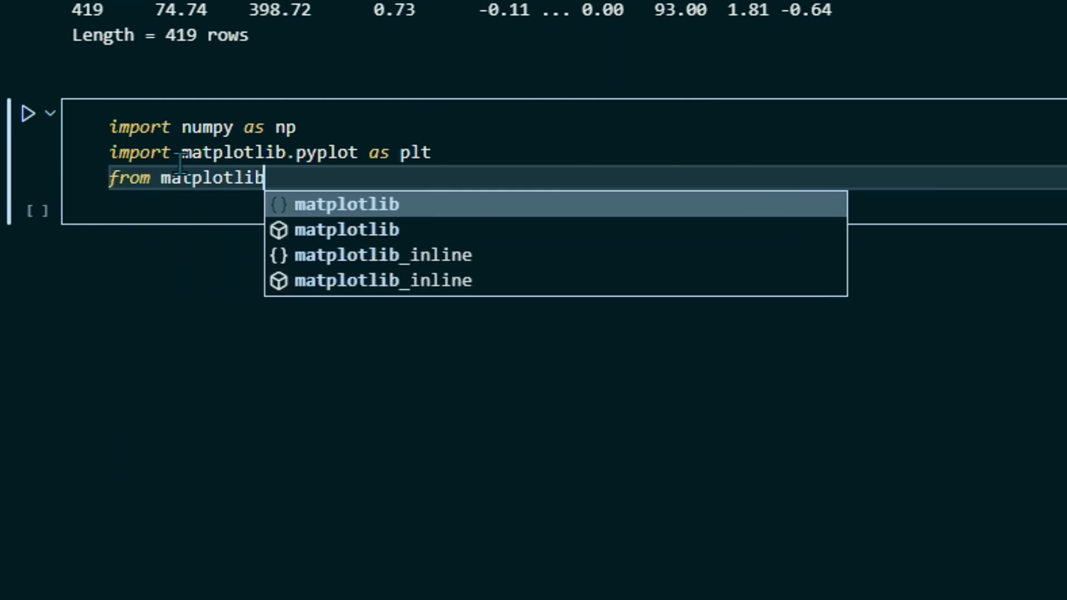
{"action": "type", "text": ".colors"}
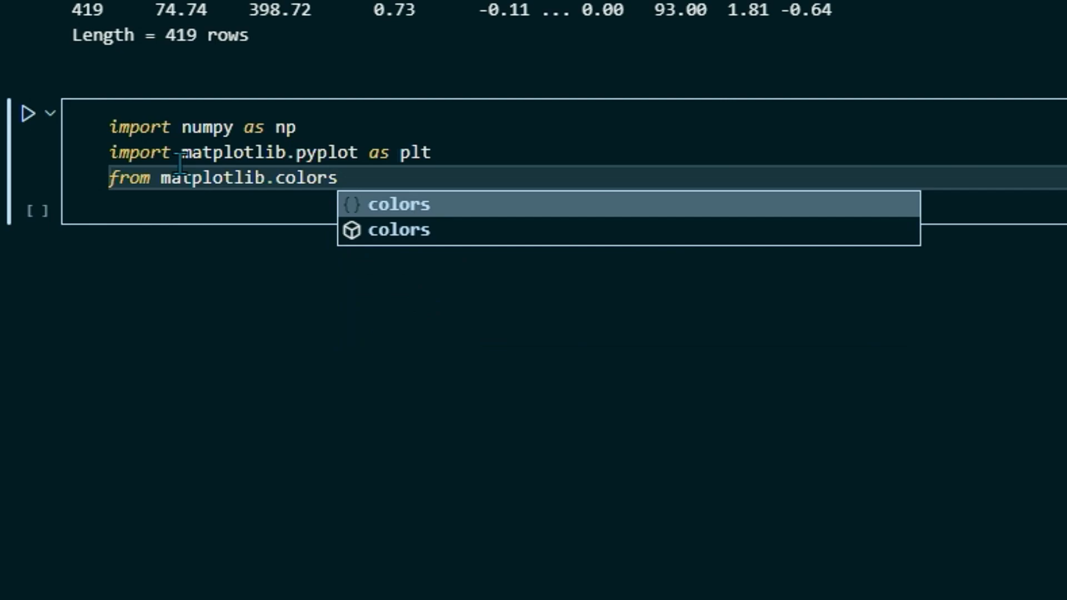
{"action": "type", "text": "import"}
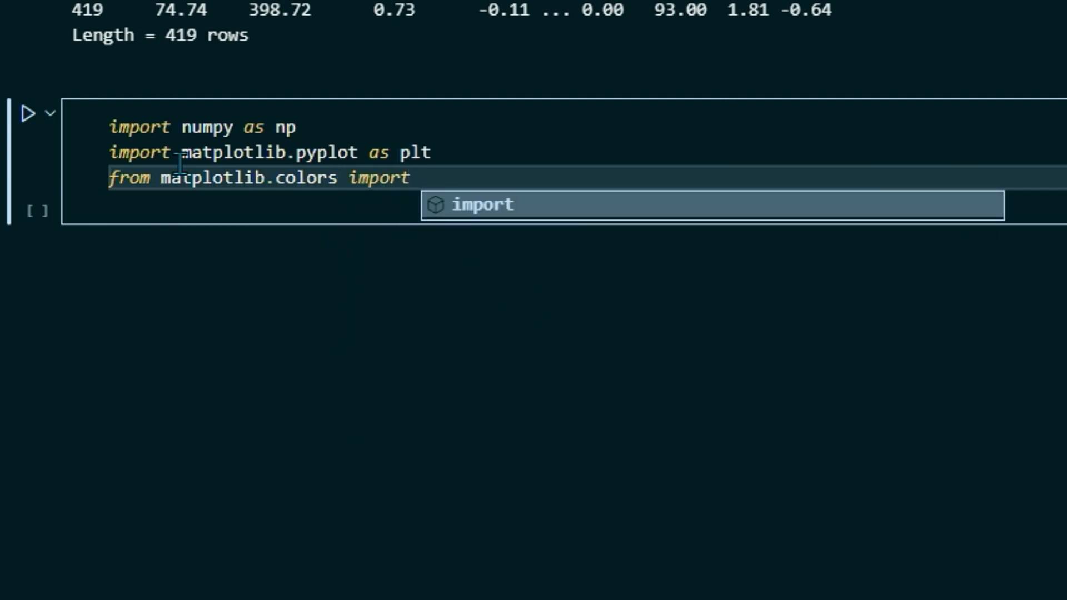
{"action": "type", "text": "LogNorm"}
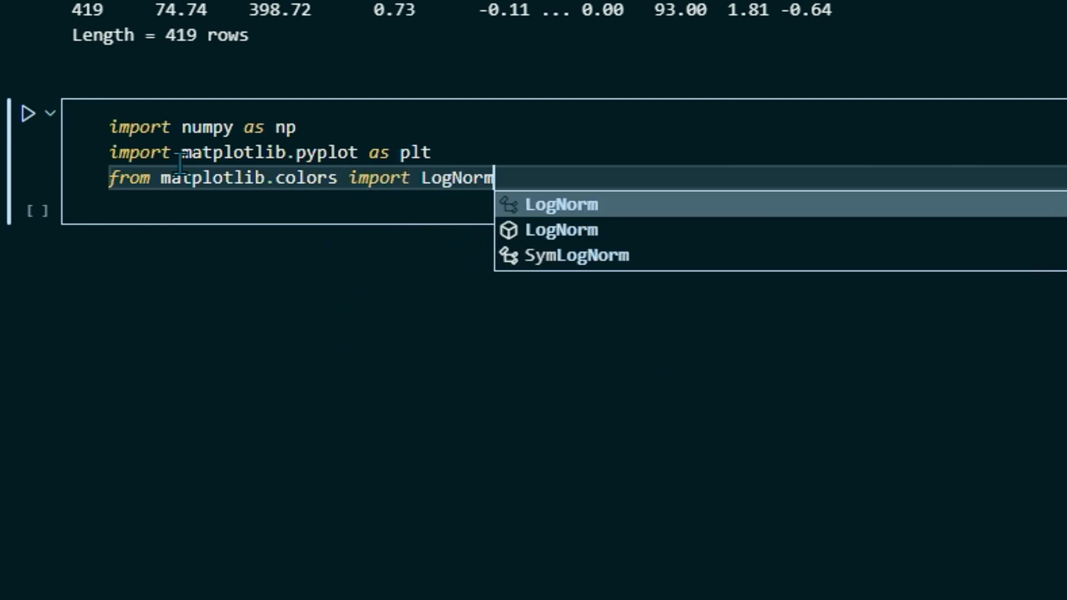
{"action": "key", "text": "Enter"}
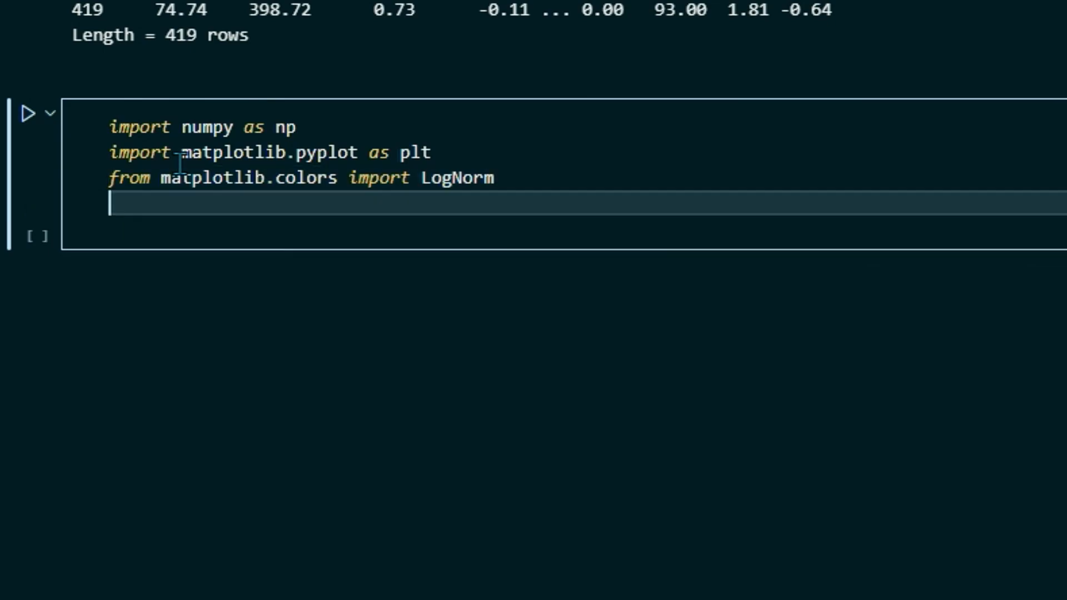
Import CircularAperture from photutils.aperture.
{"action": "type", "text": "from phot"}
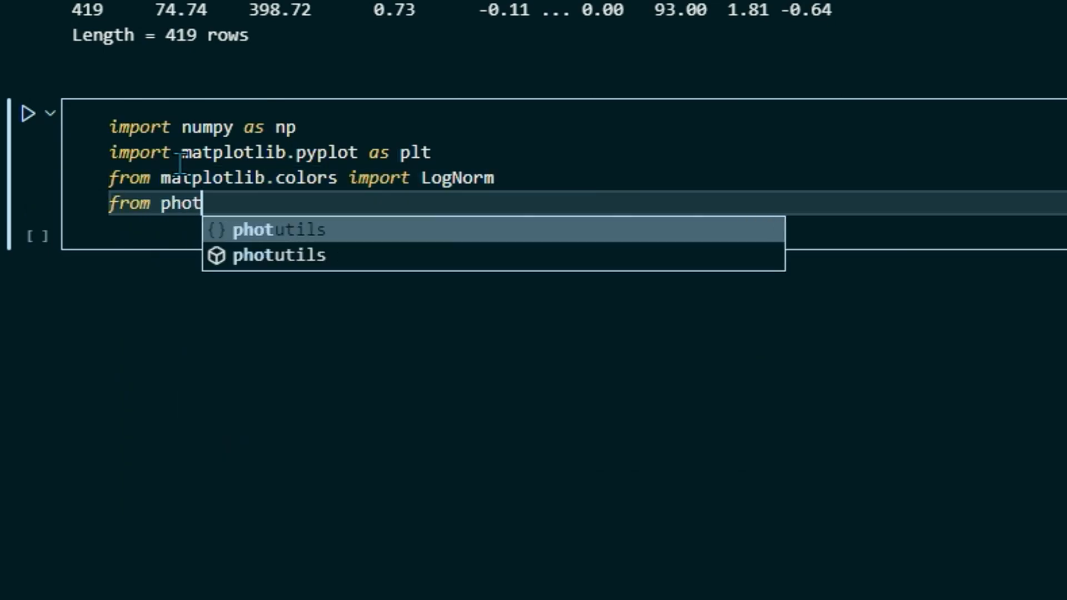
{"action": "type", "text": "utils.aperture import"}
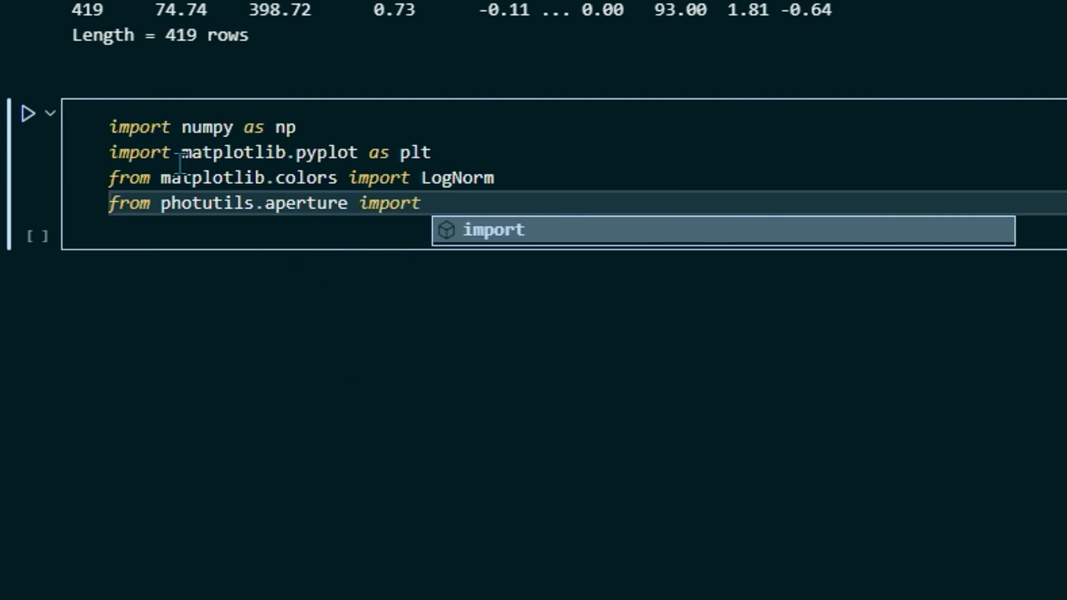
{"action": "type", "text": "CircularAperture"}
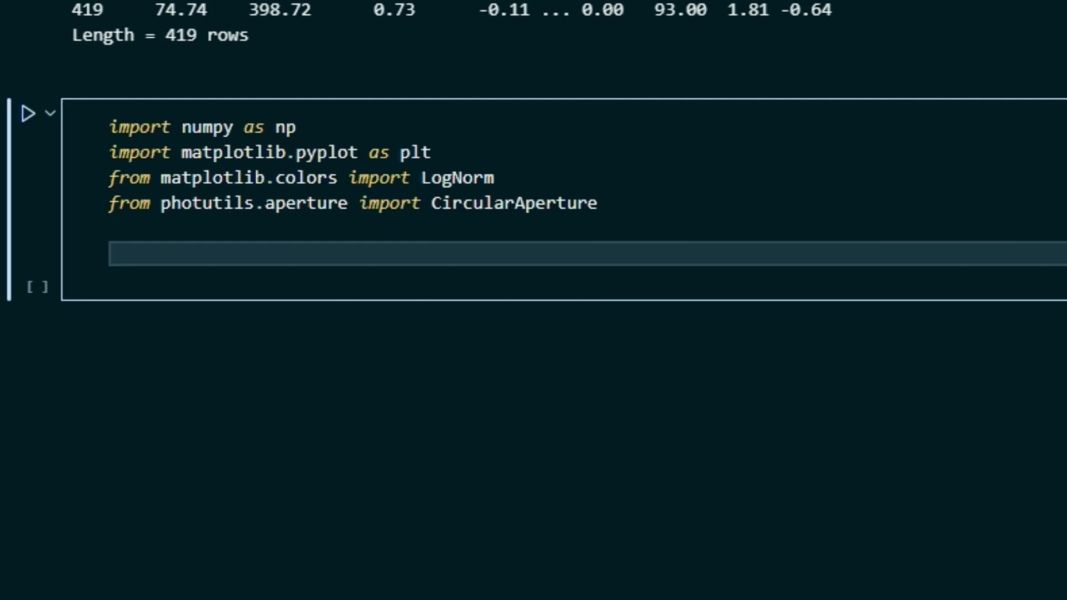
Define positions = np.transpose((sources['xcentroid'], sources['ycentroid'])).
{"action": "type", "text": "positions"}
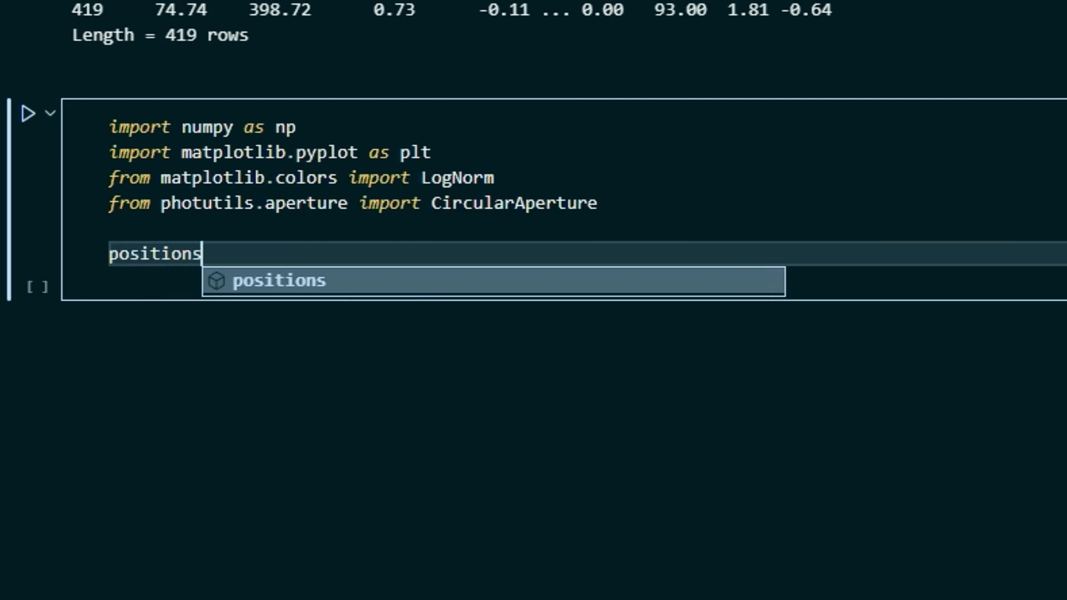
{"action": "type", "text": "= np.t"}
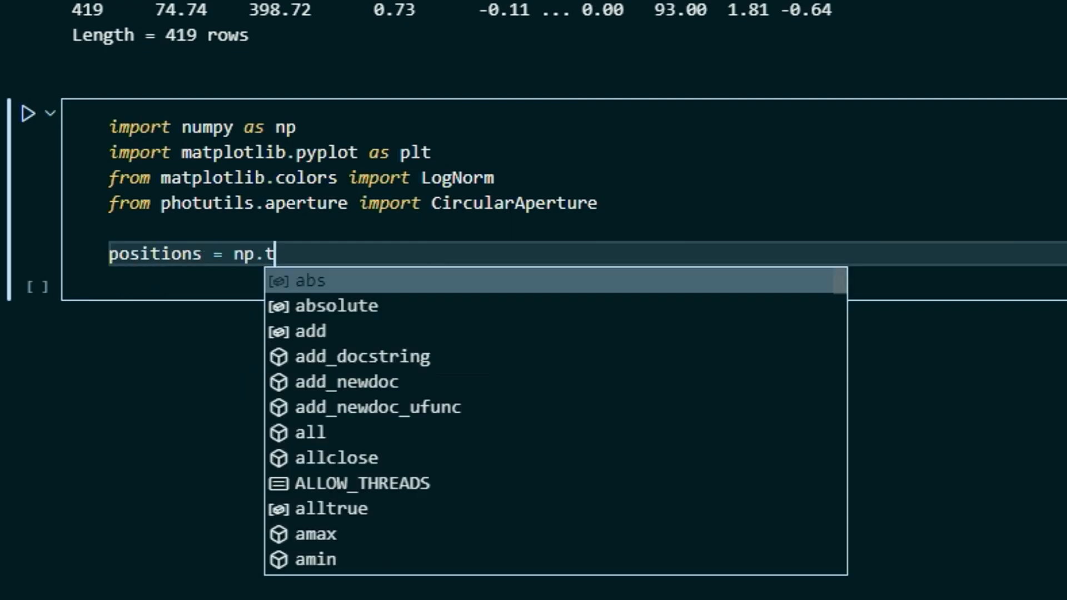
{"action": "type", "text": "ranspose((sources["}
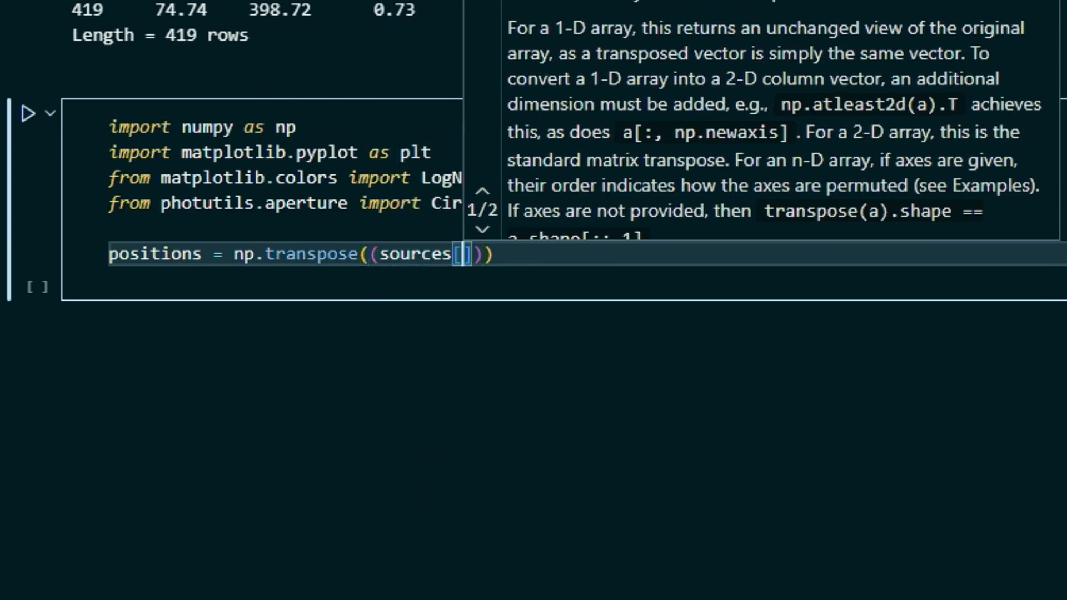
{"action": "type", "text": "'xcentroid'"}
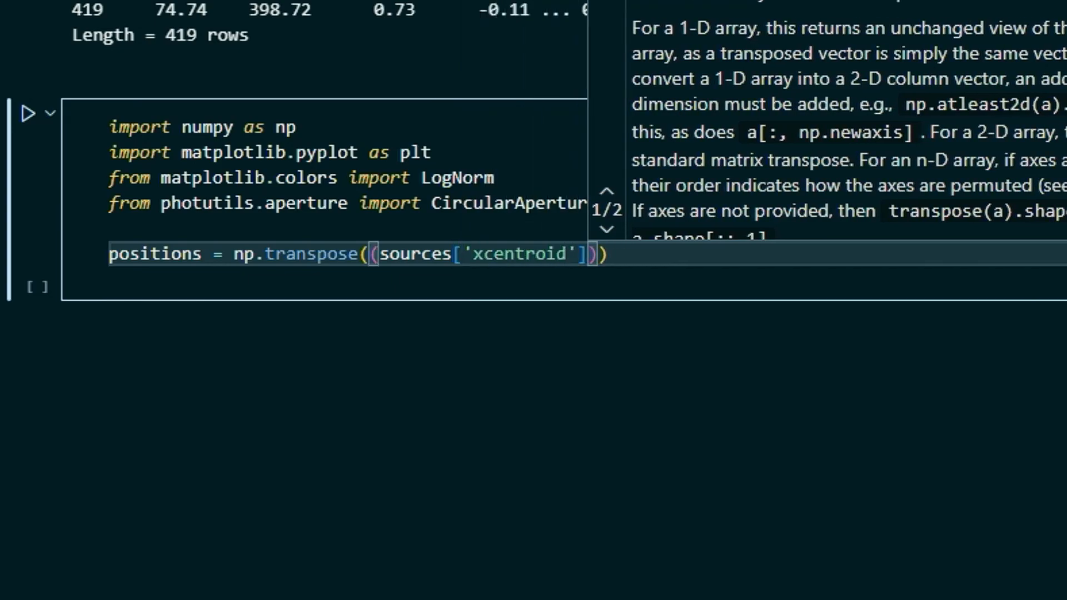
{"action": "type", "text": ","}
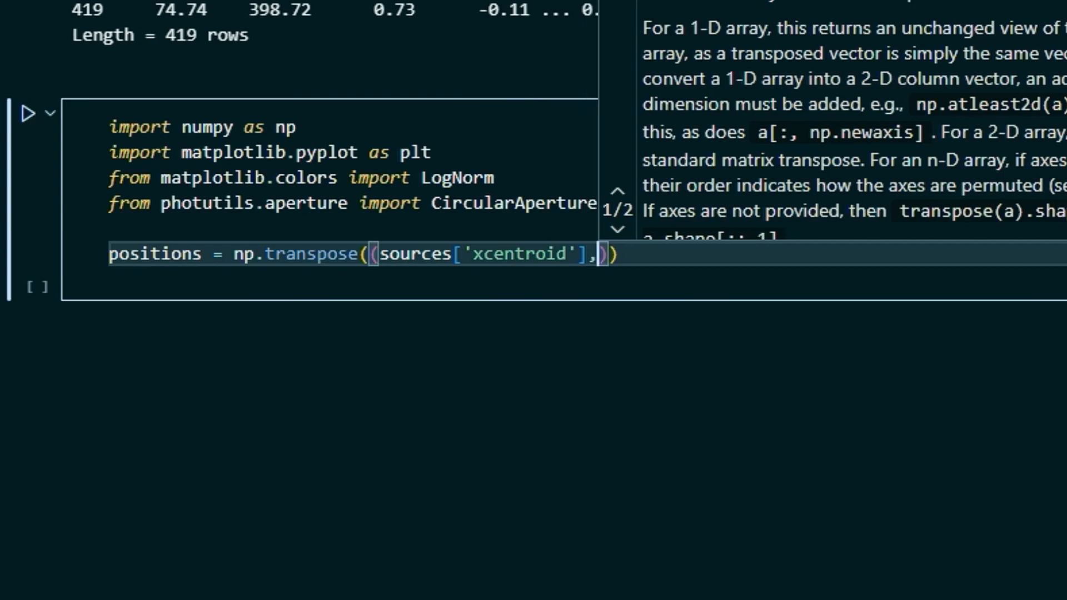
{"action": "type", "text": "sources"}
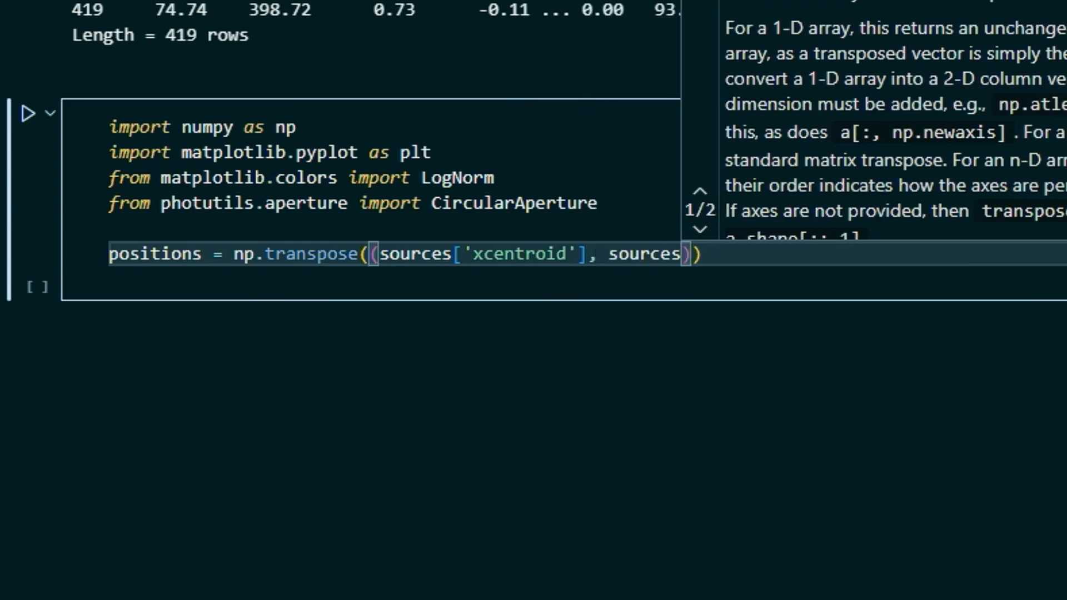
{"action": "type", "text": "['yce'"}
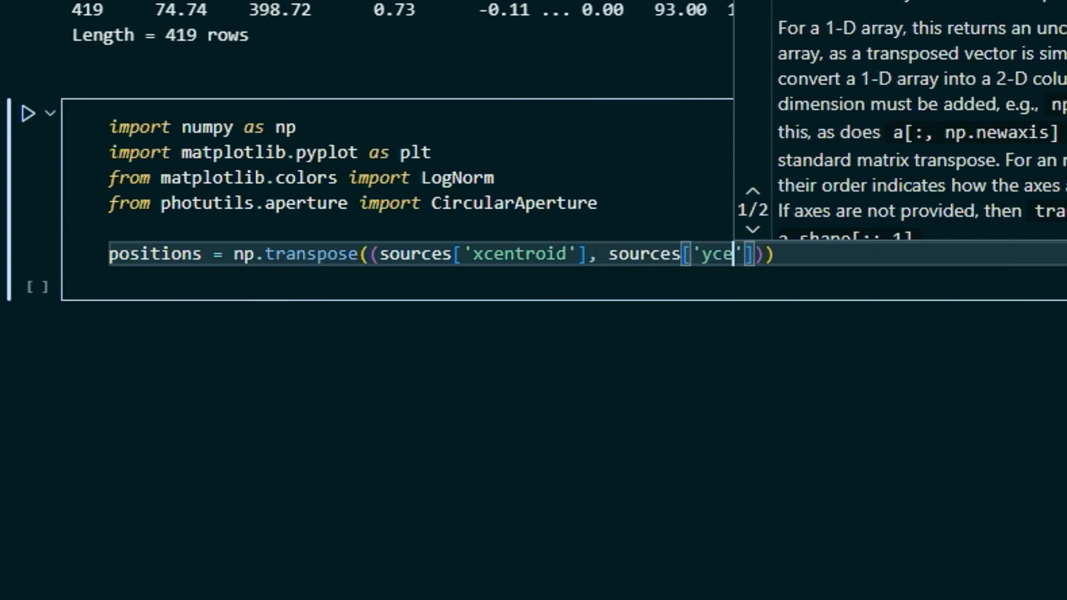
{"action": "type", "text": "ntroid"}
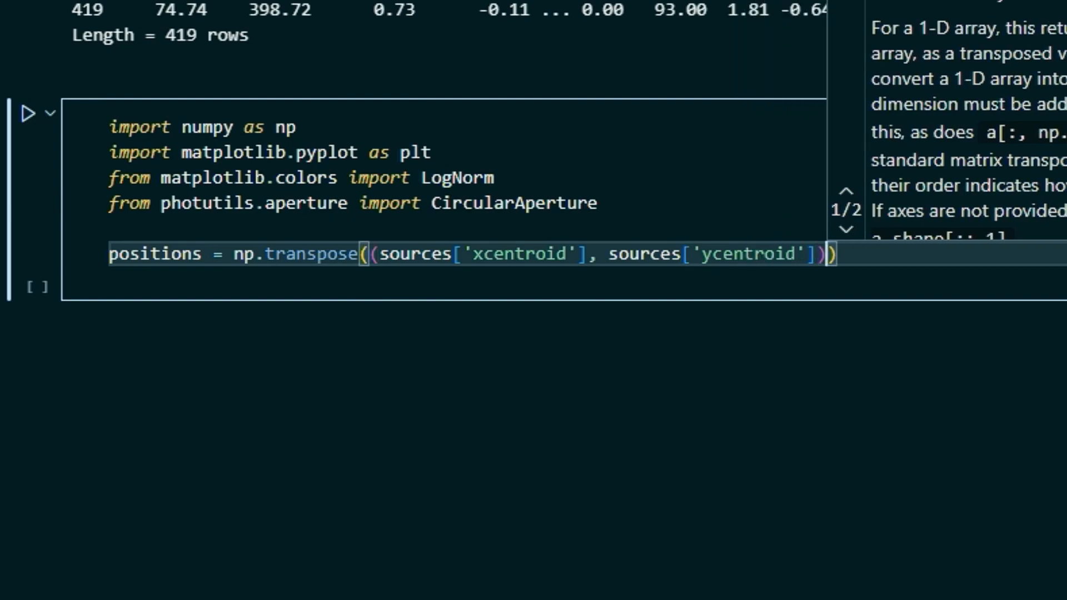
{"action": "mouse_move", "coordinate": [157, 293]}
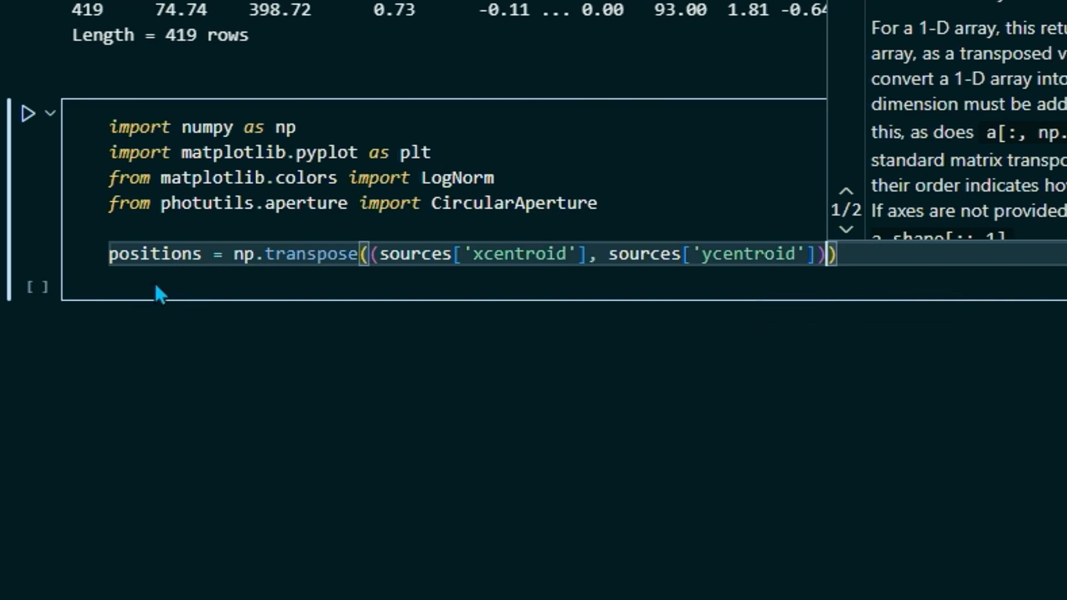
{"action": "mouse_move", "coordinate": [468, 284]}
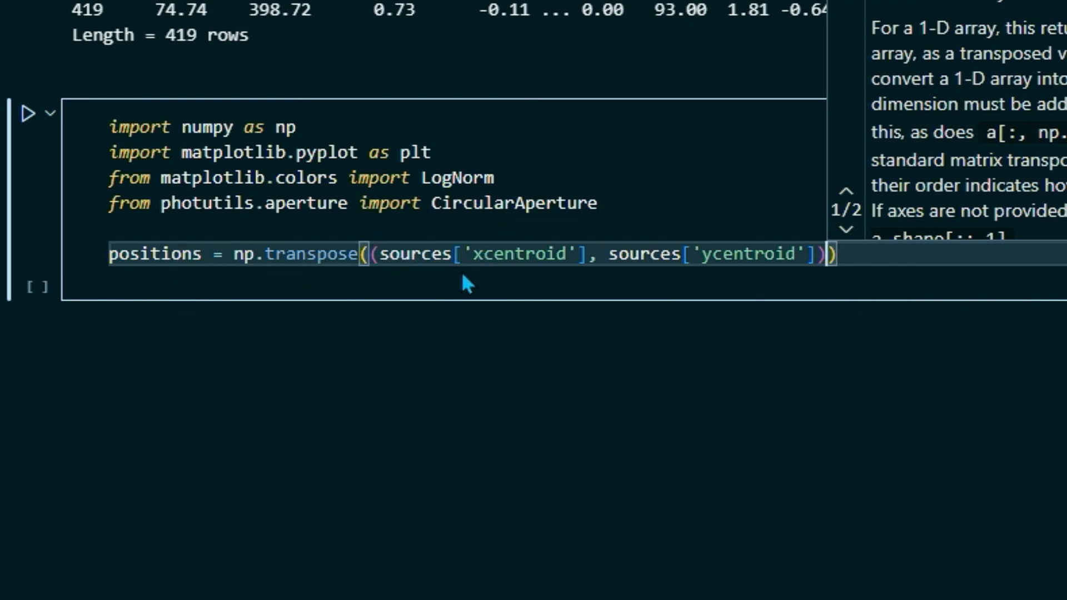
{"action": "mouse_move", "coordinate": [760, 266]}
{"action": "type", "text": "aper"}
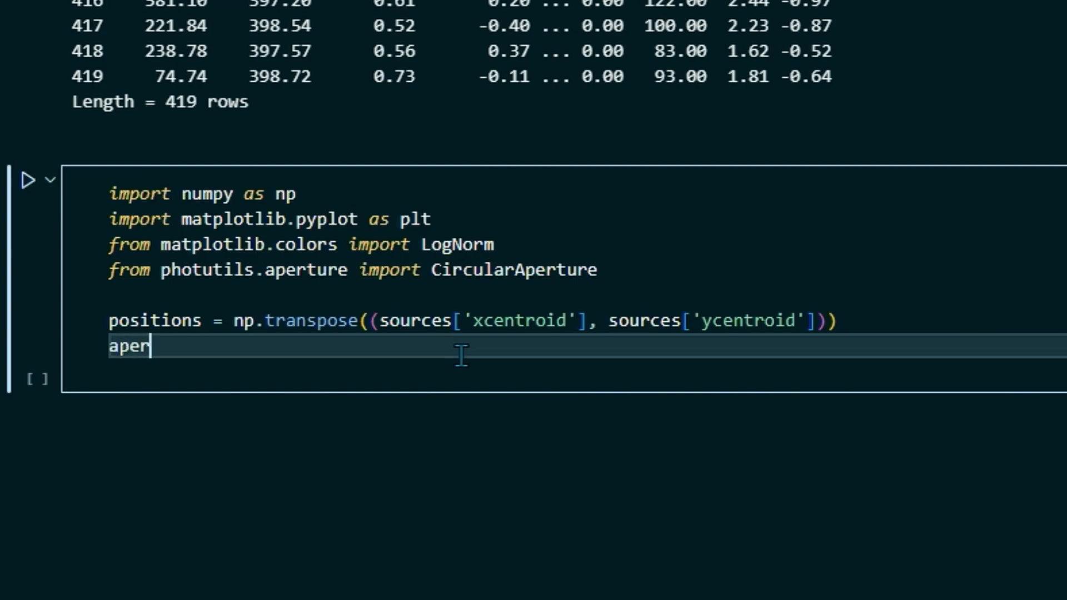
Define apertures = CircularAperture(positions, r = 5.0).
{"action": "type", "text": "tures ="}
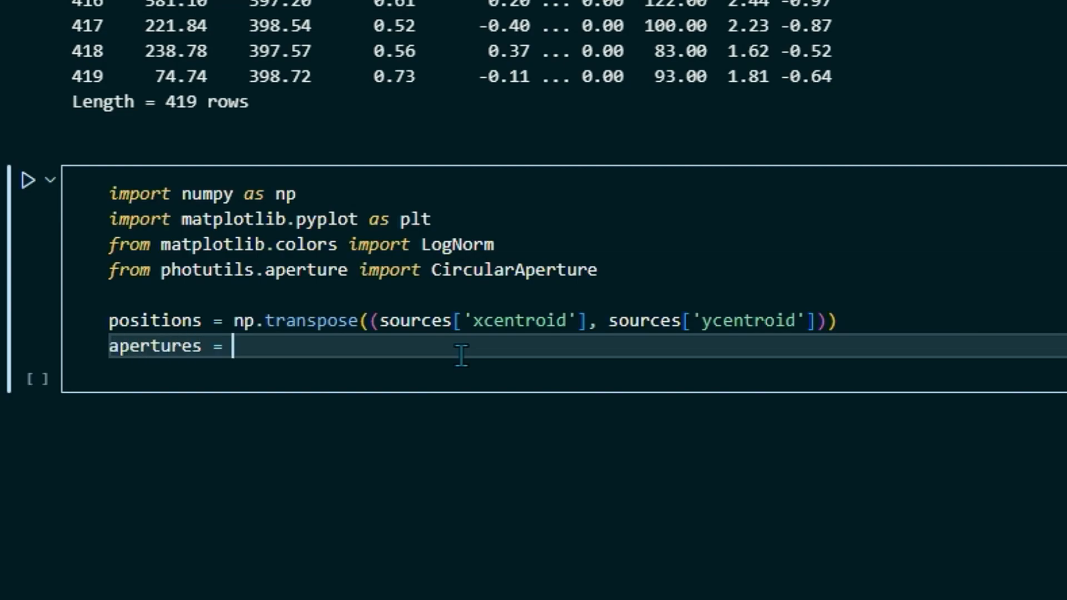
{"action": "type", "text": "CircularAperture"}
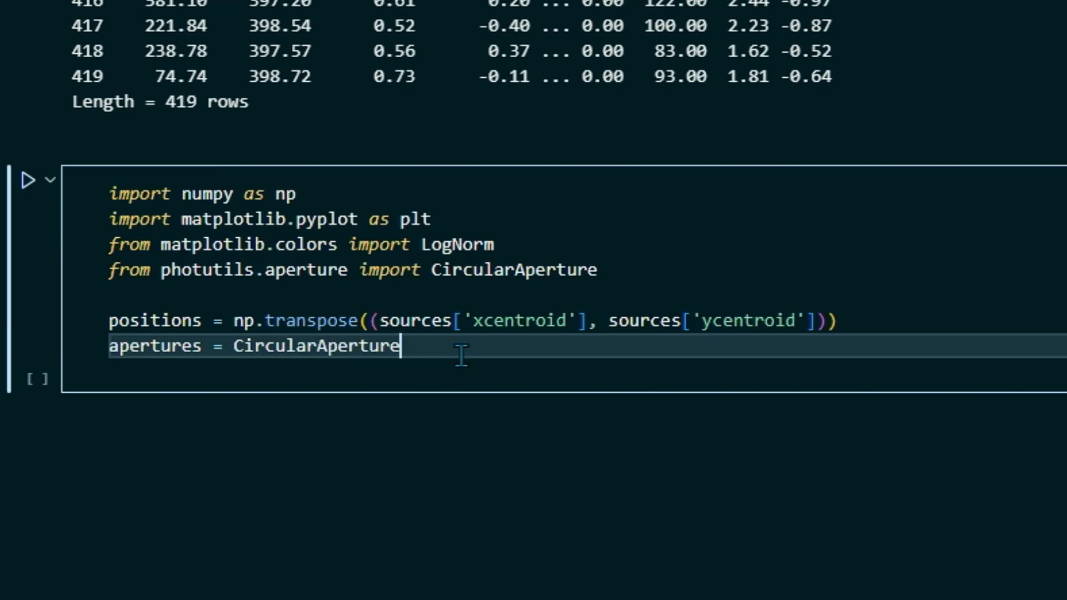
{"action": "type", "text": "()"}
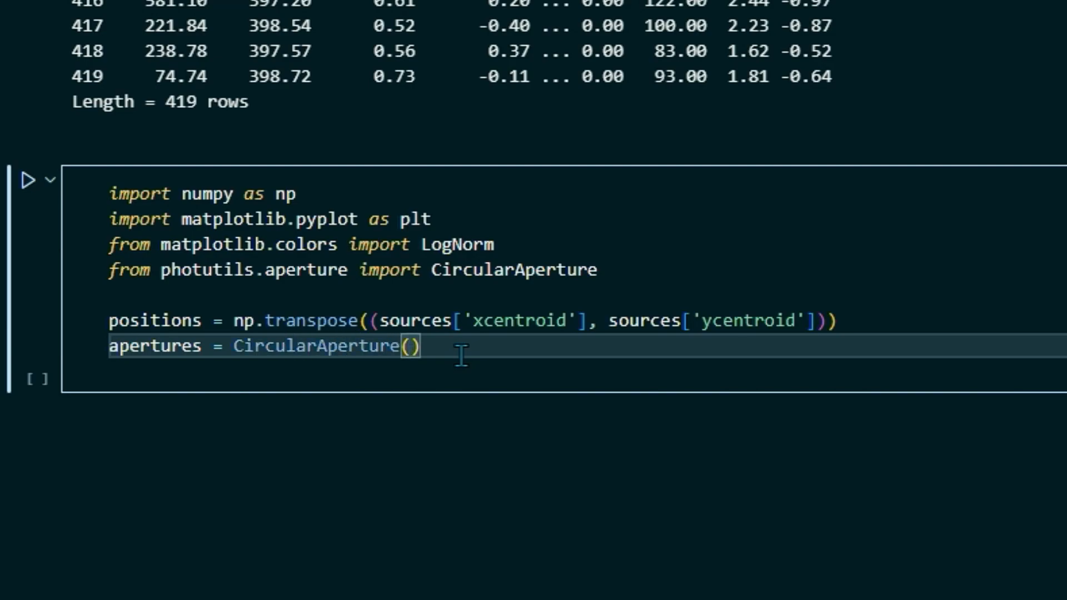
{"action": "type", "text": "positions,"}
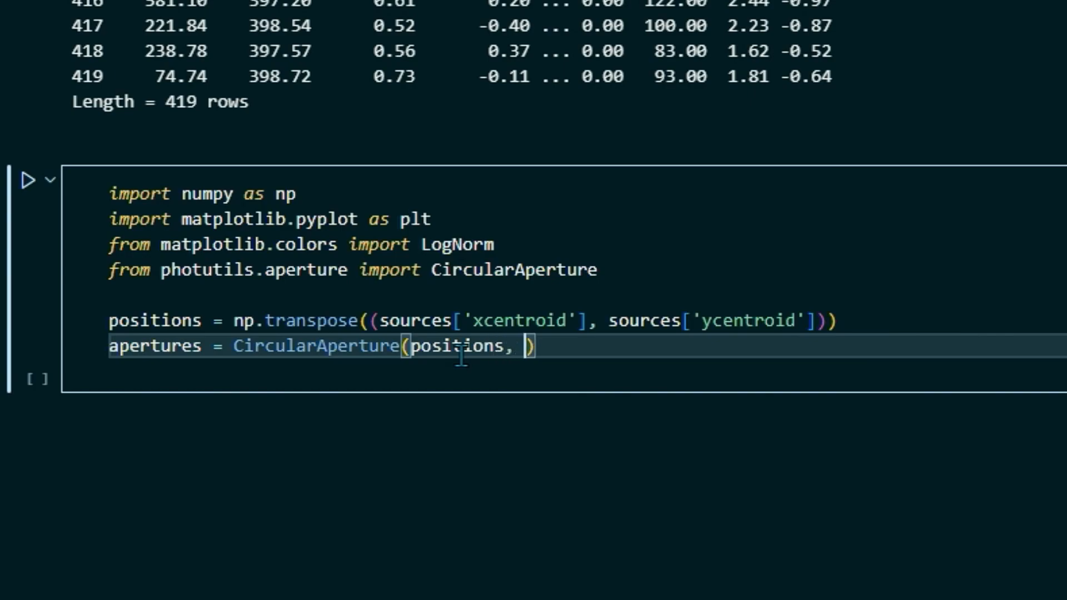
{"action": "type", "text": "r"}
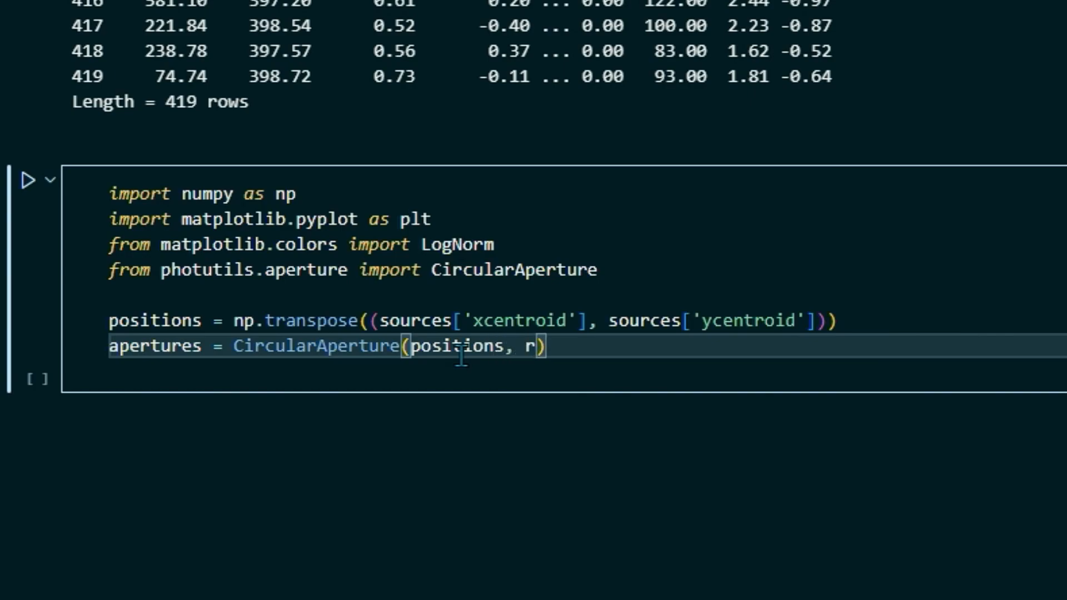
{"action": "type", "text": "= 5.0"}
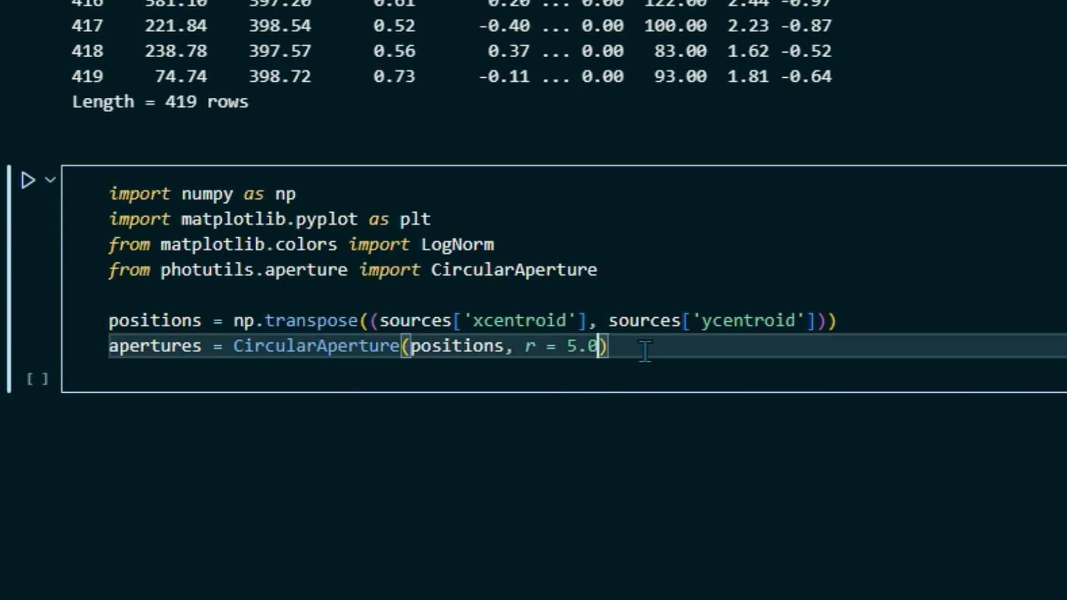
{"action": "mouse_move", "coordinate": [359, 531]}
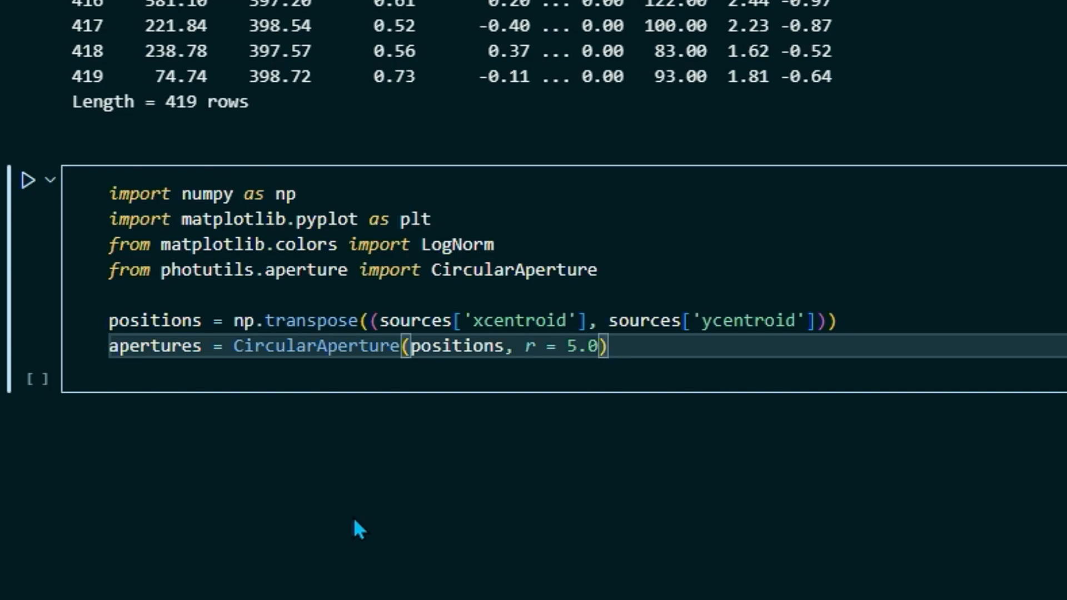
Add plt.imshow of section1 with cmap='Greys', origin='lower', LogNorm and nearest interpolation.
{"action": "type", "text": "p"}
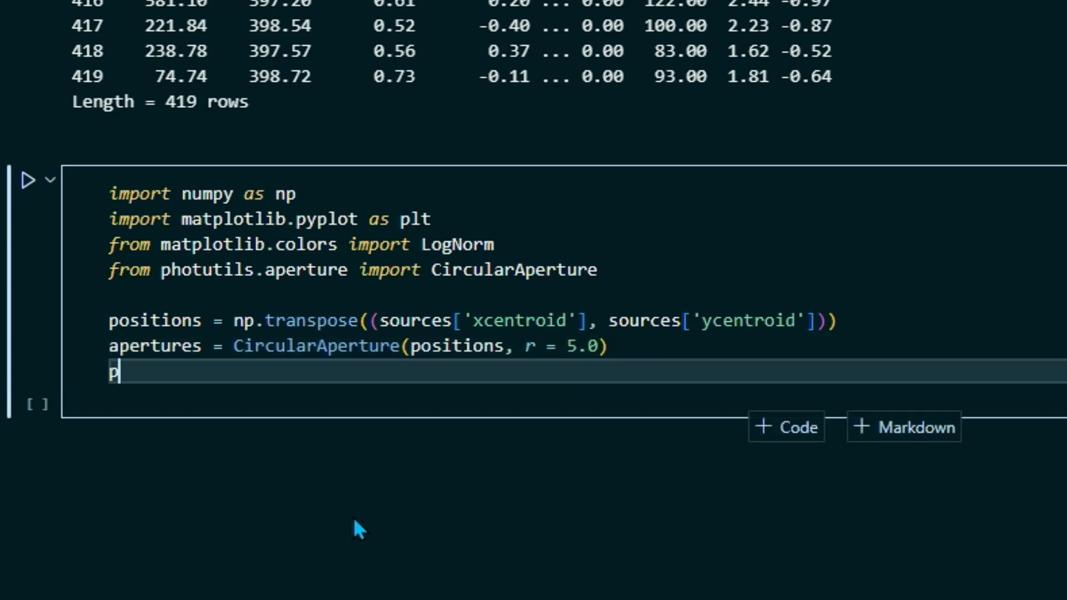
{"action": "type", "text": "lt.i"}
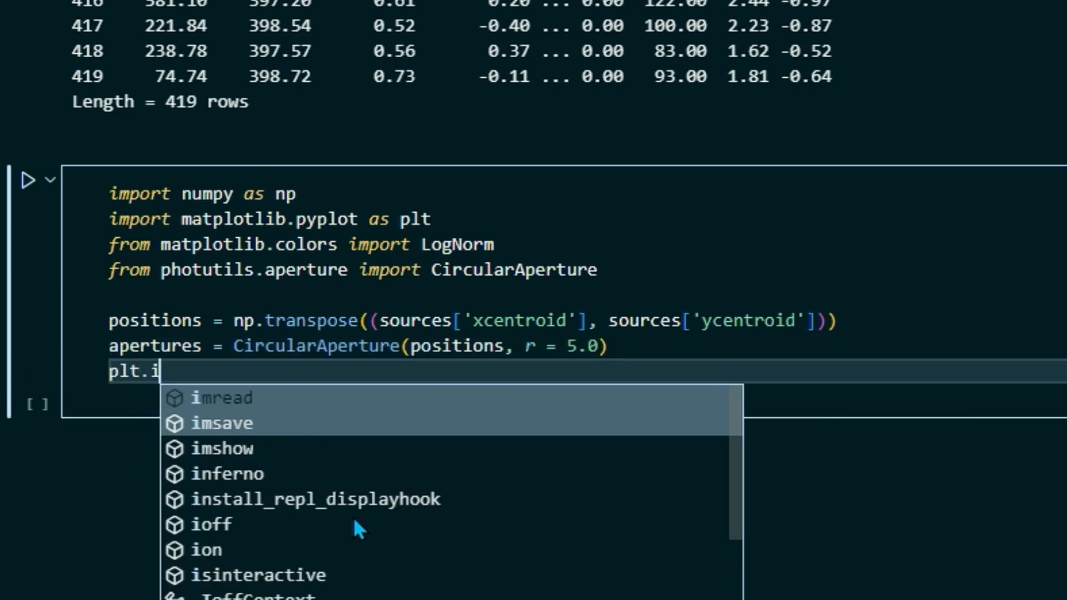
{"action": "type", "text": "ms"}
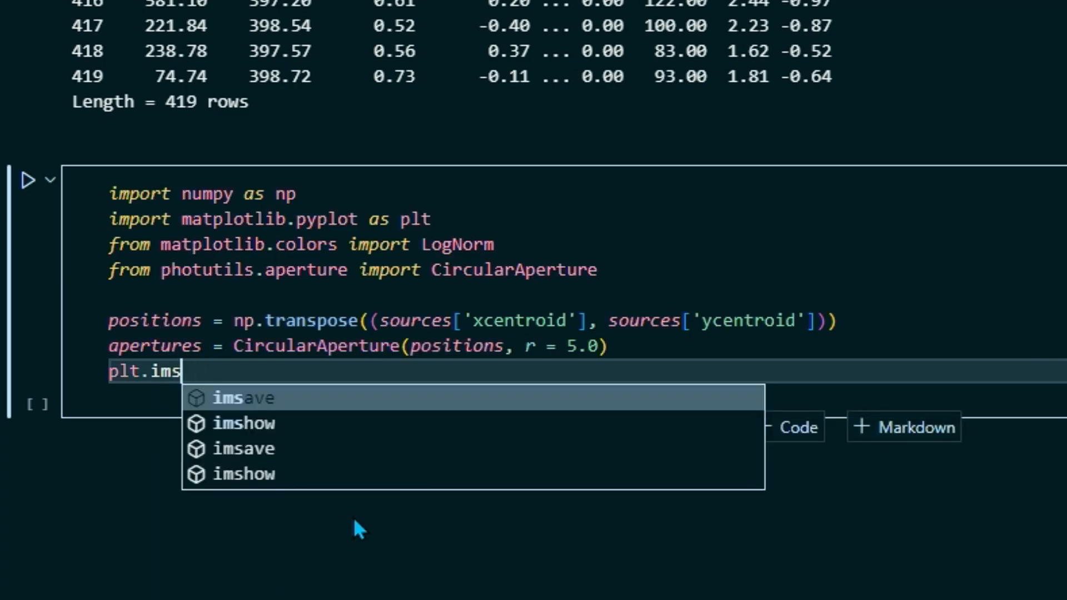
{"action": "type", "text": "how(section1,"}
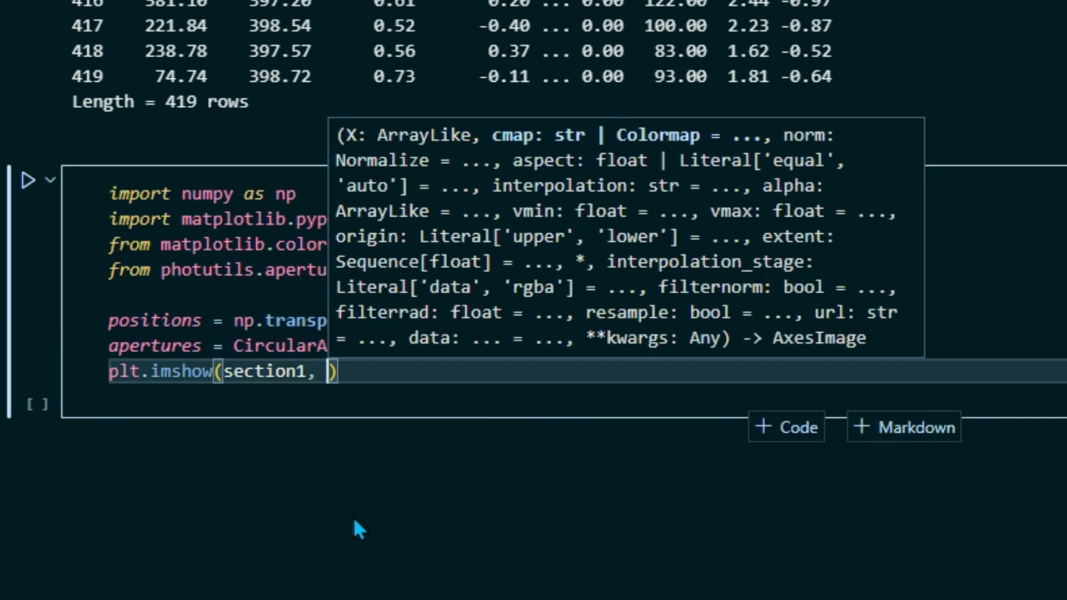
{"action": "type", "text": "cmap = 'Gre'"}
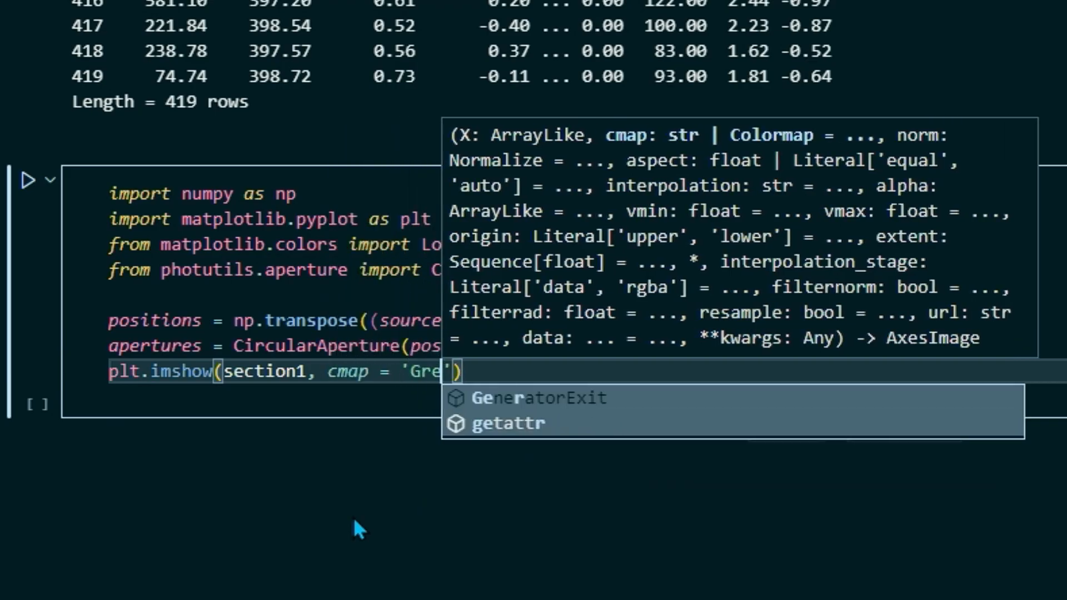
{"action": "type", "text": "ys', o"}
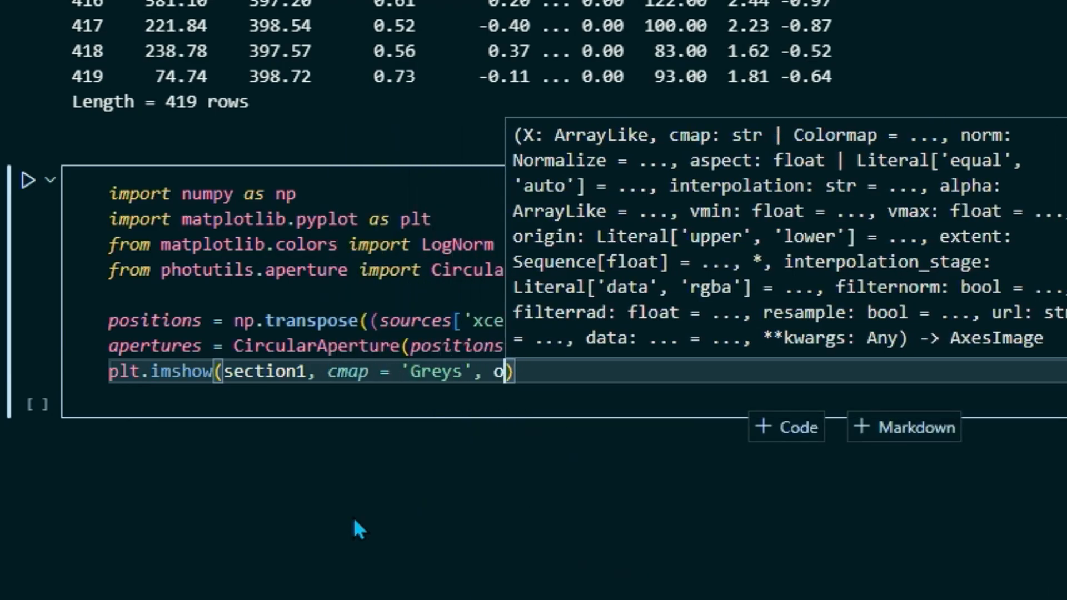
{"action": "type", "text": "rigin ="}
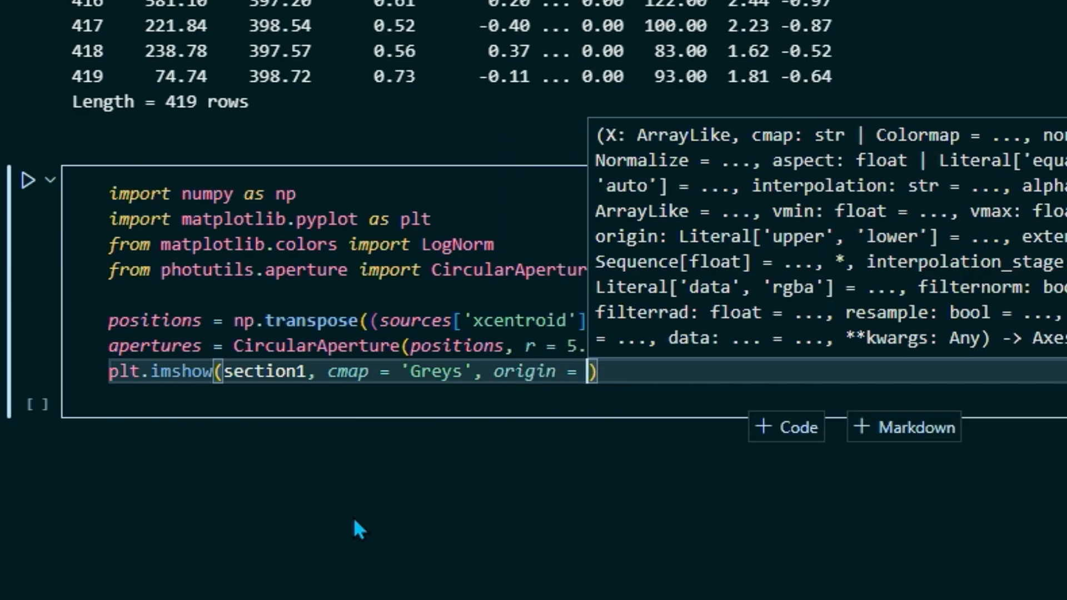
{"action": "type", "text": "'lower',"}
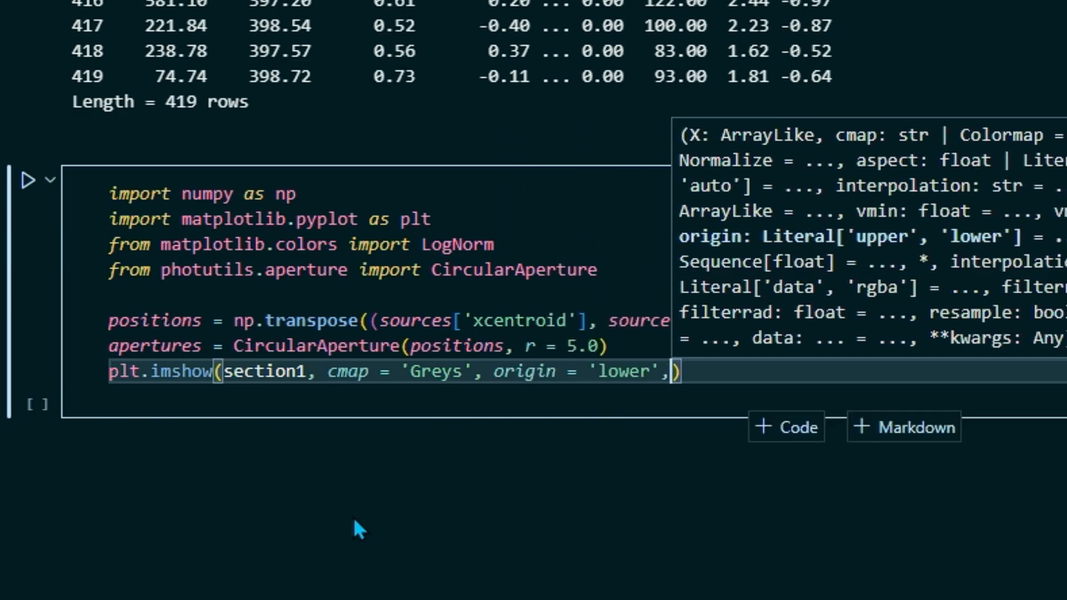
{"action": "type", "text": "norm"}
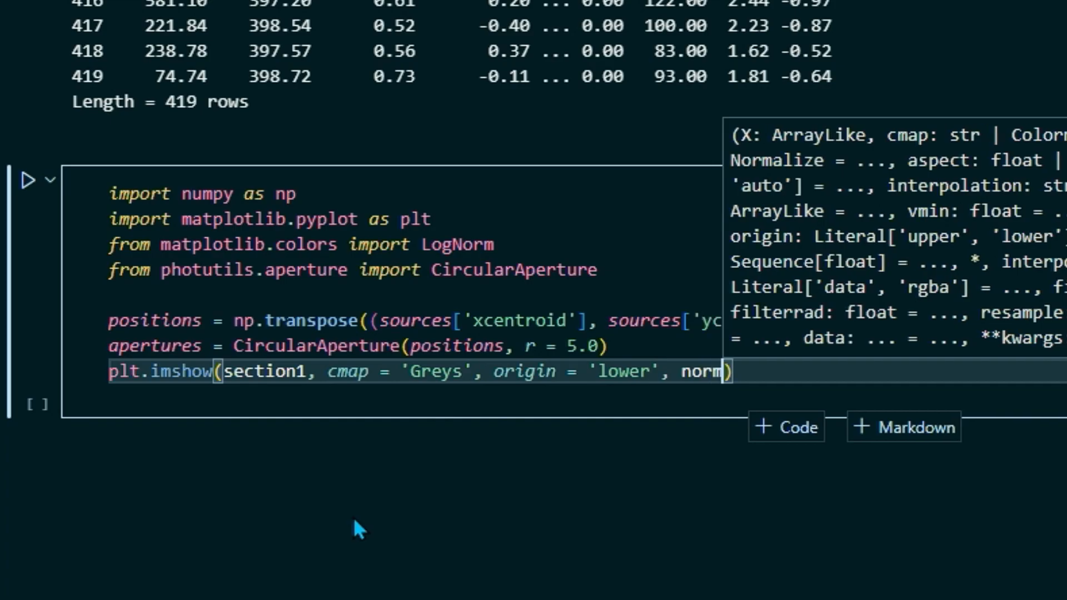
{"action": "type", "text": "= Log"}
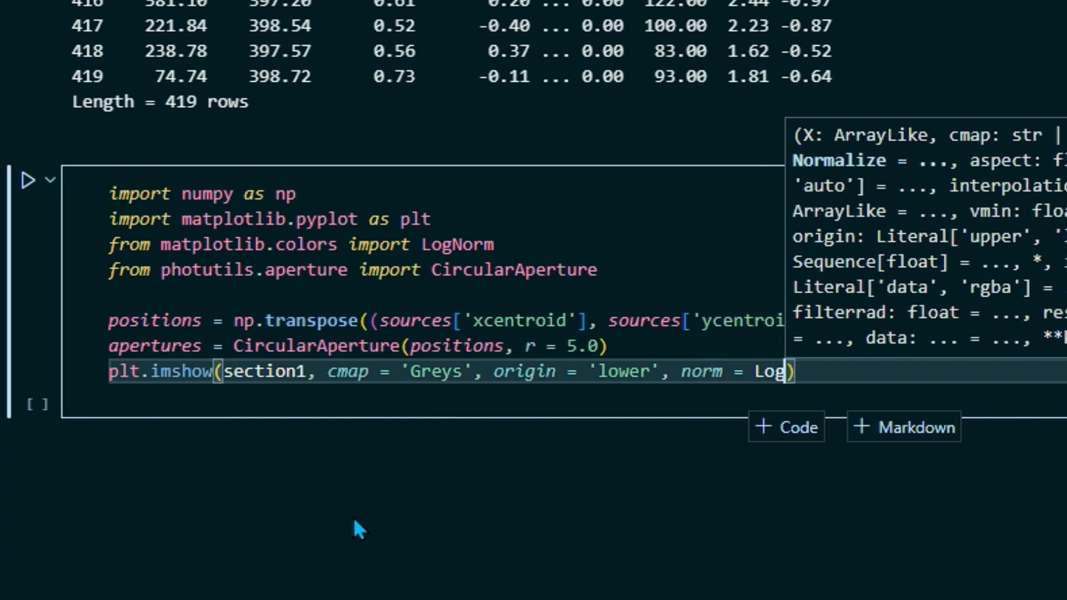
{"action": "type", "text": "Norm("}
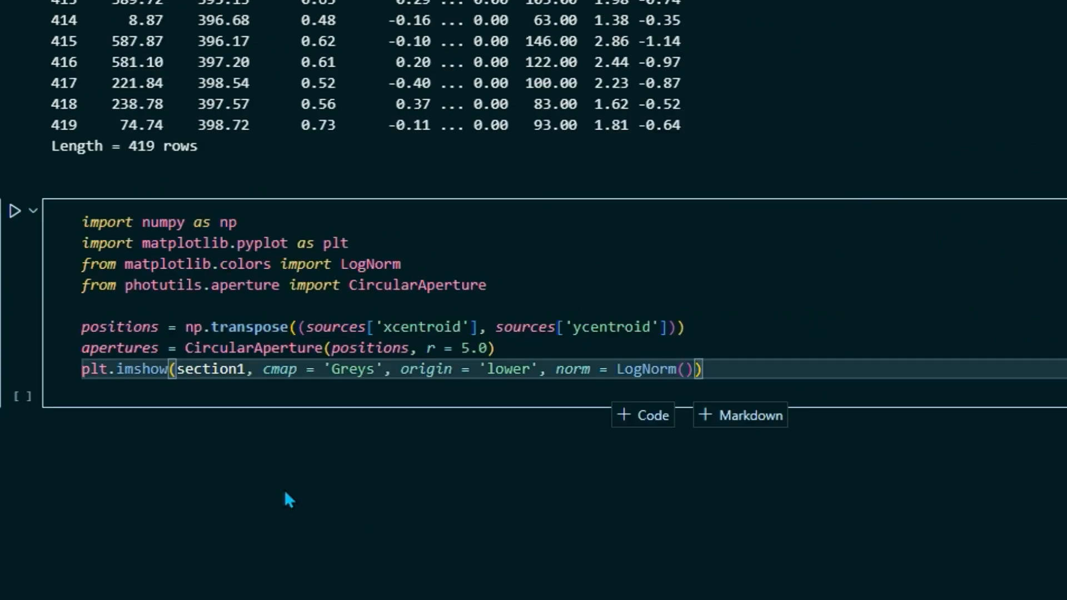
{"action": "type", "text": ", interpolation = ''"}
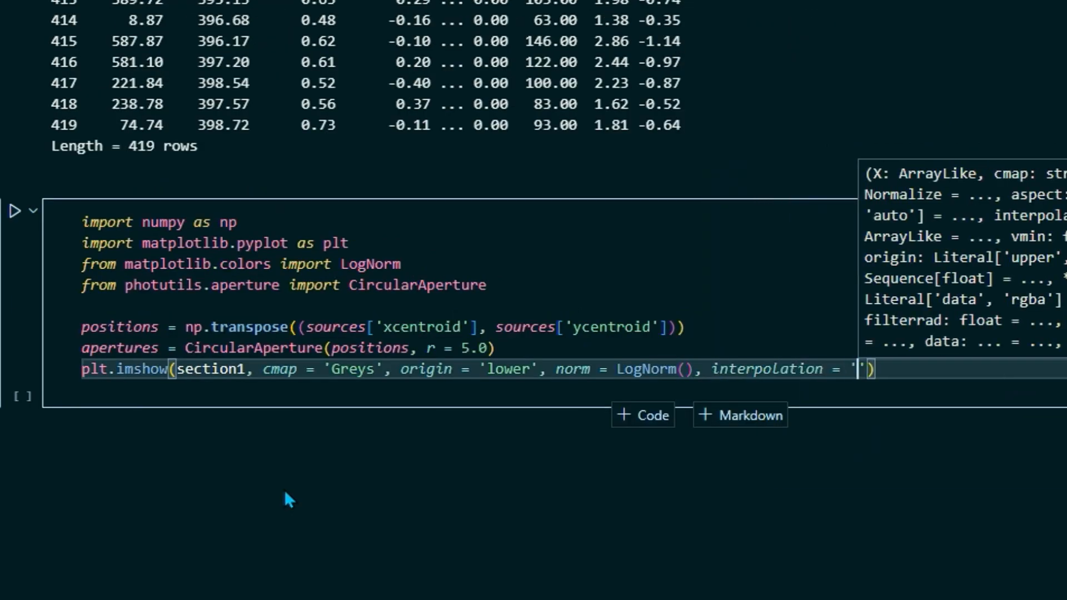
{"action": "type", "text": "nearest"}
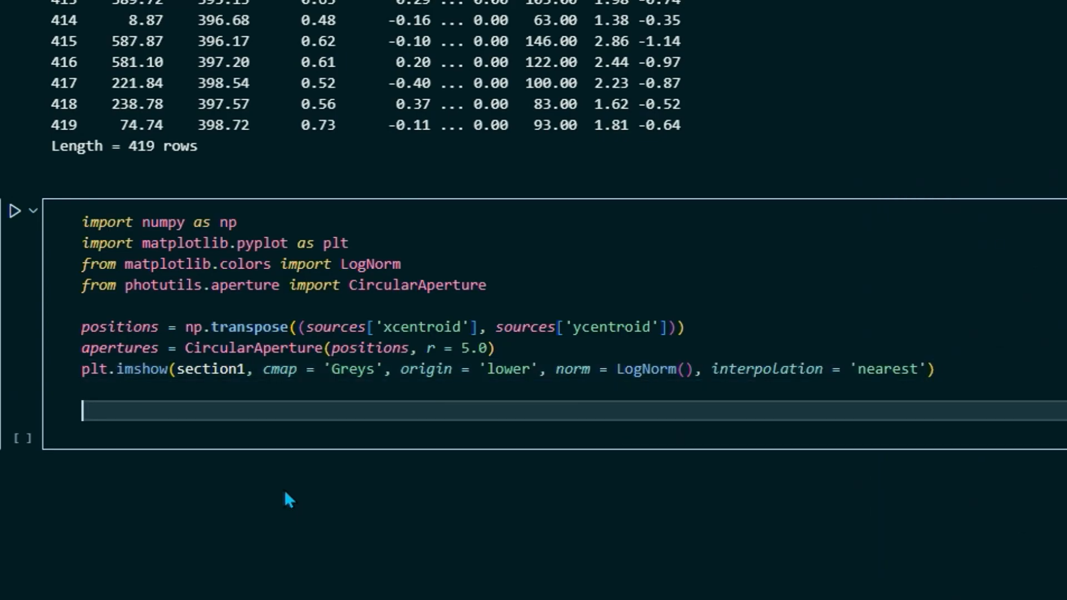
Add apertures.plot(color='blue', lw=1.5, alpha=0.5);.
{"action": "type", "text": "apertures"}
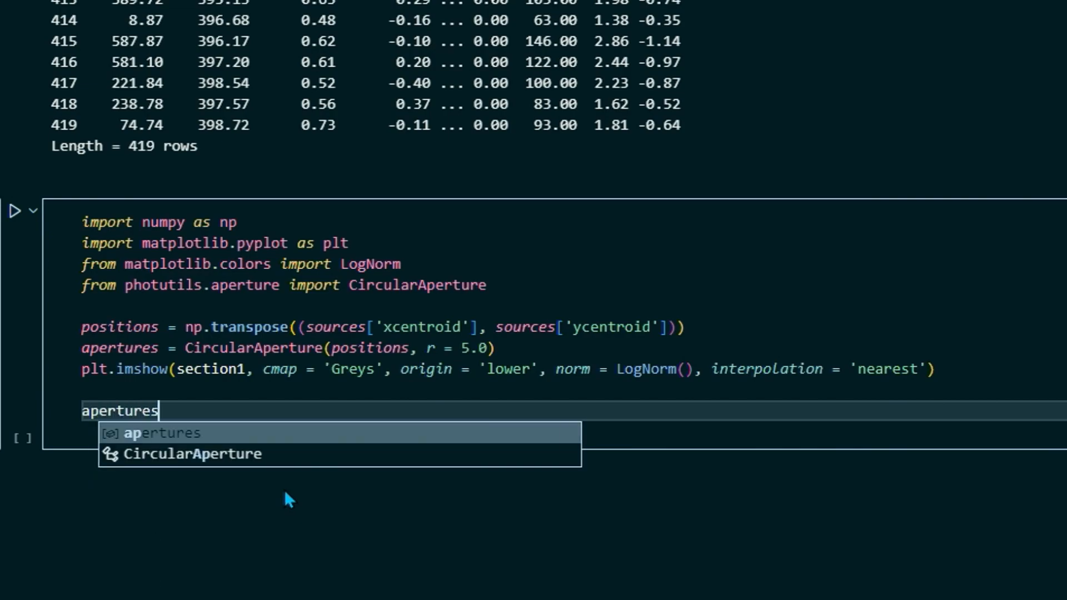
{"action": "type", "text": ".plot(color = 'bl'"}
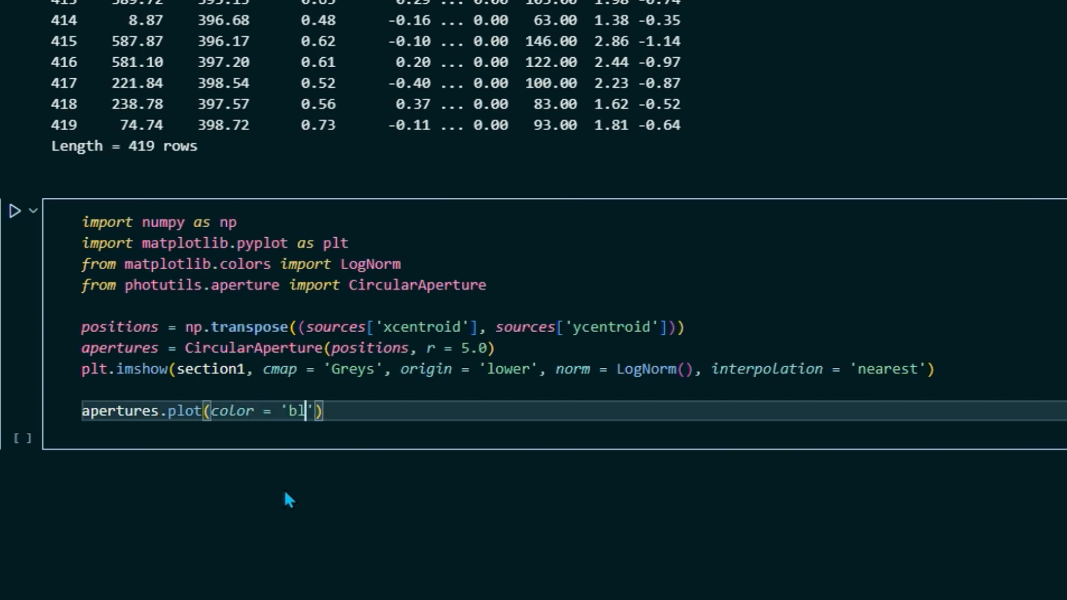
{"action": "type", "text": "ue"}
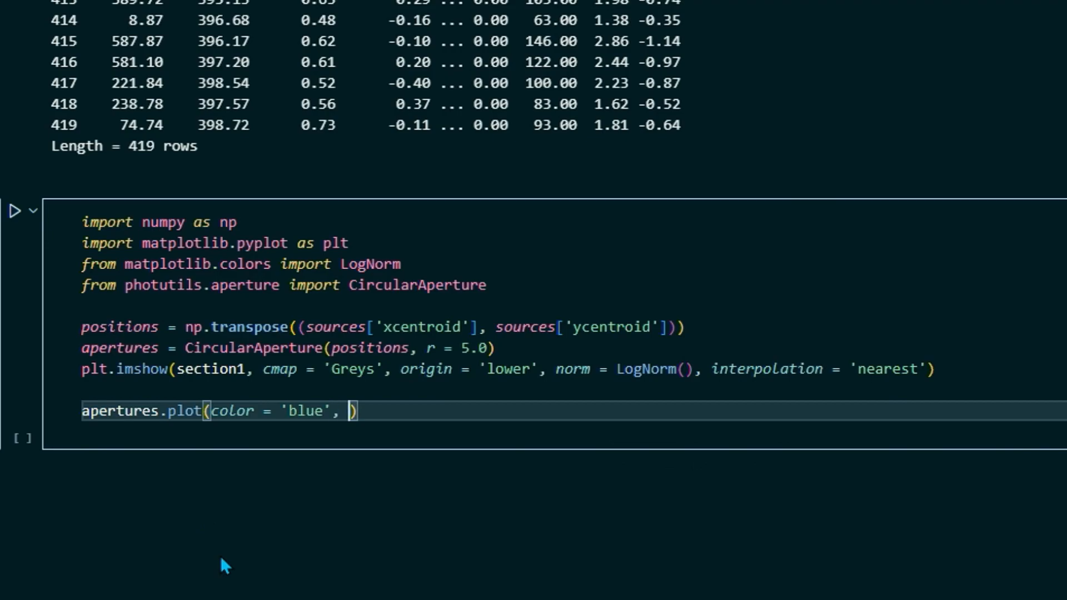
{"action": "type", "text": "lw ="}
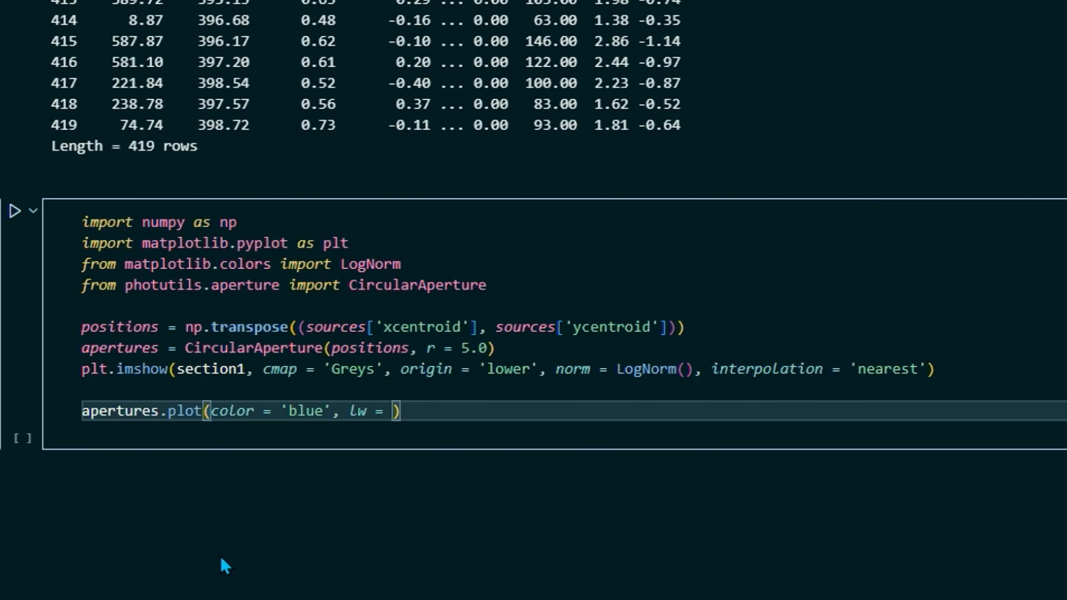
{"action": "type", "text": "1.5,"}
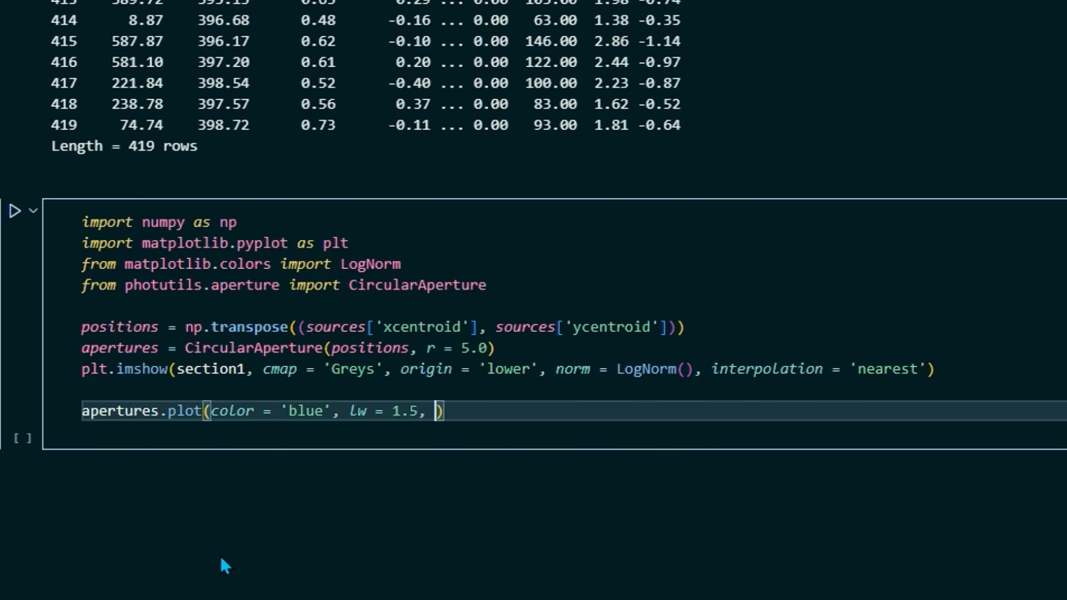
{"action": "type", "text": "alpha"}
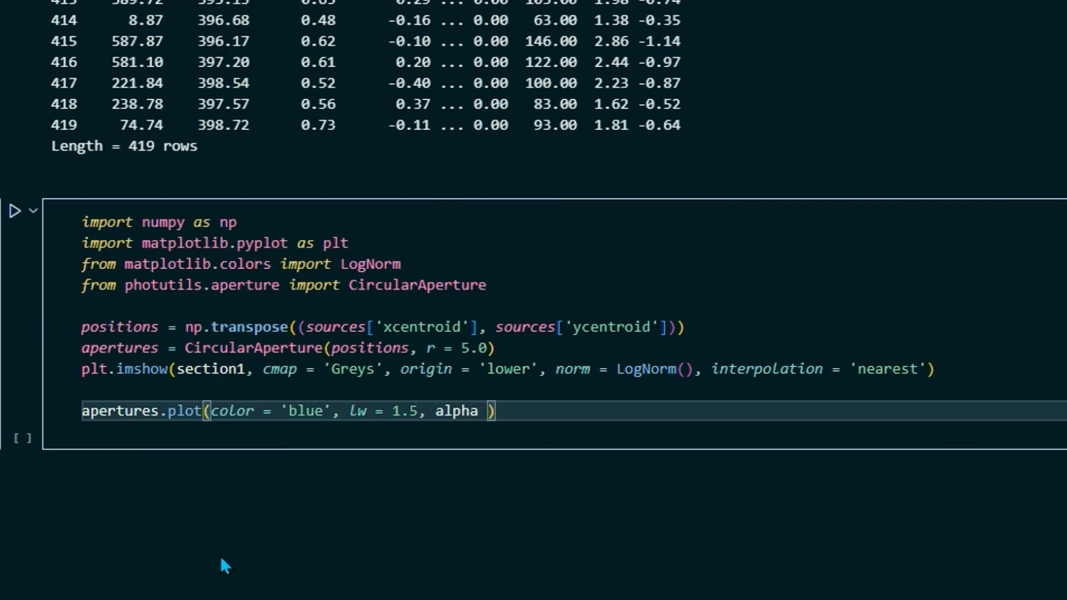
{"action": "type", "text": "="}
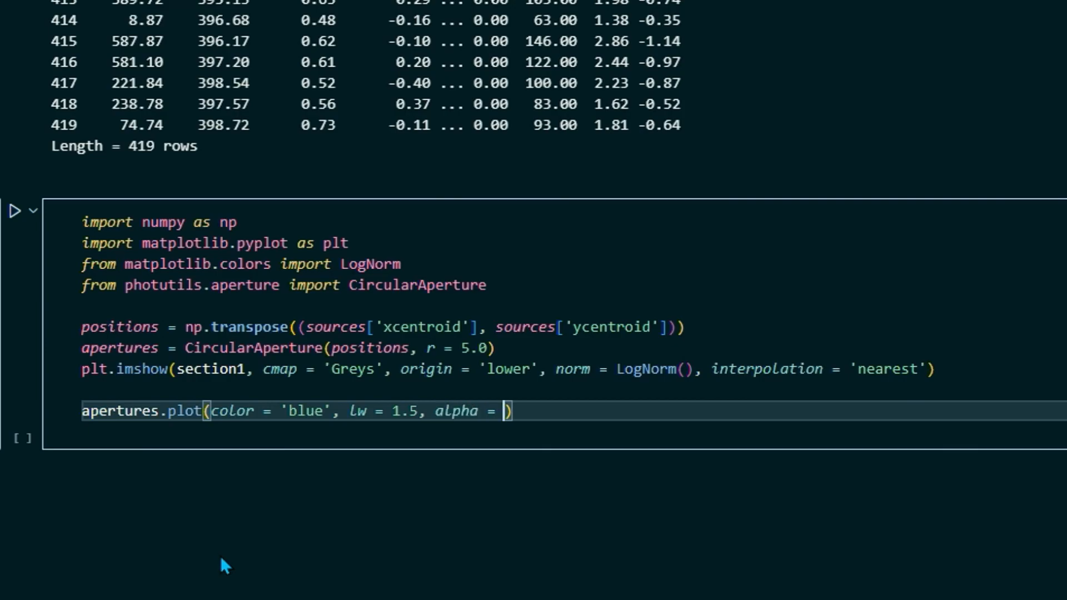
{"action": "type", "text": "0.5"}
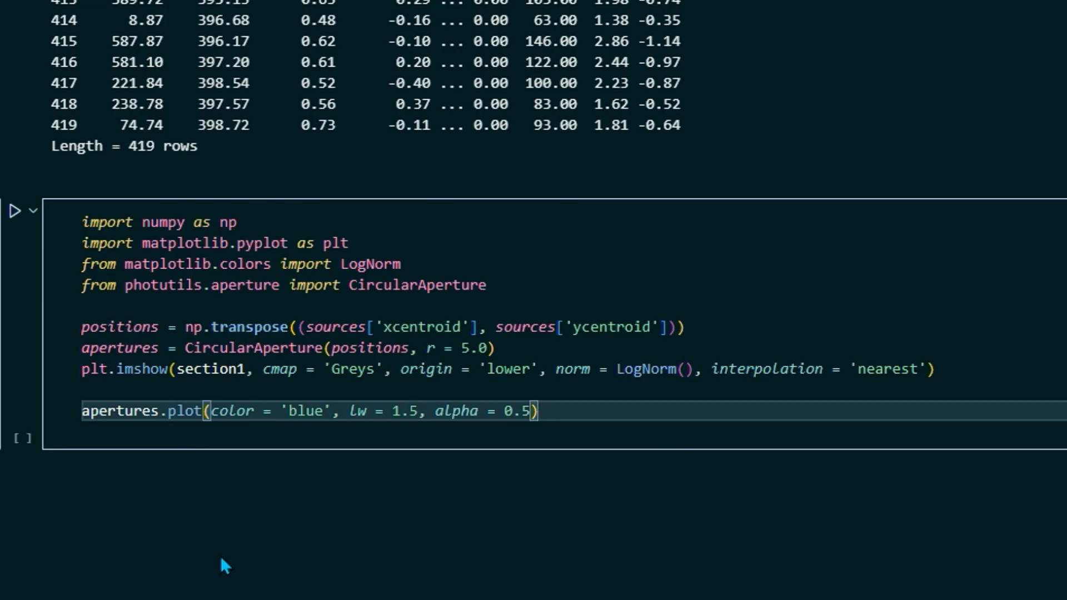
{"action": "type", "text": ";"}
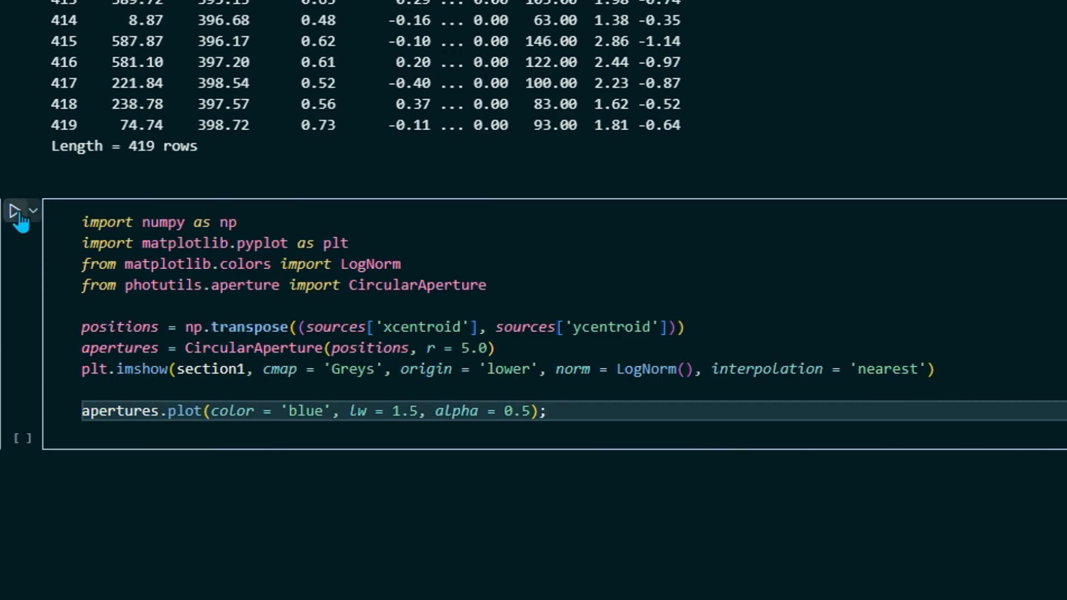
Run the aperture cell and scroll to the star image overlaid with blue circles.
{"action": "left_click", "coordinate": [14, 212]}
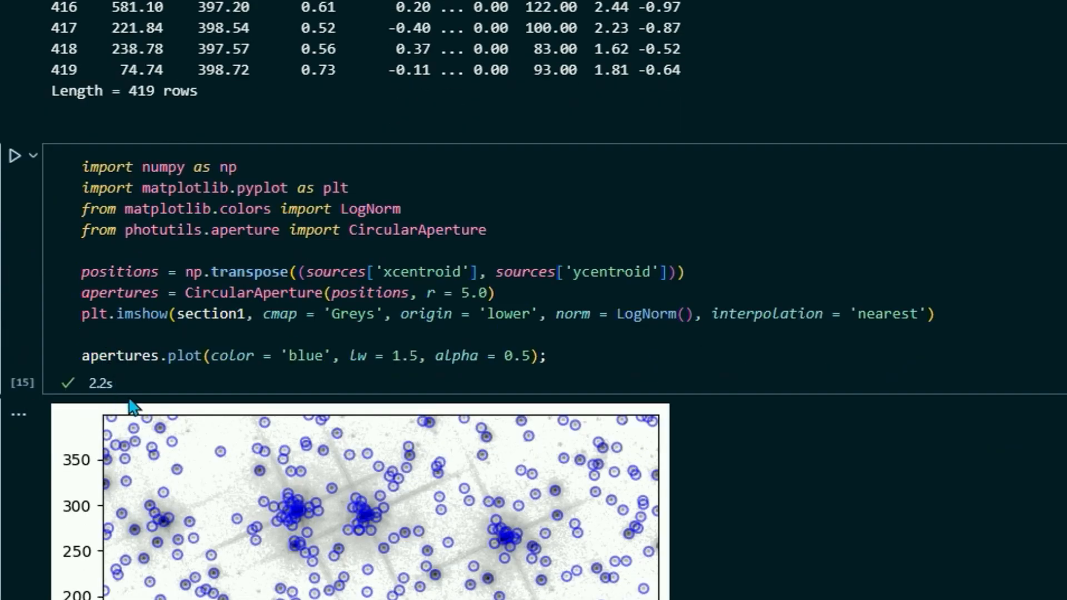
{"action": "scroll", "scroll_direction": "down", "scroll_amount": 3}
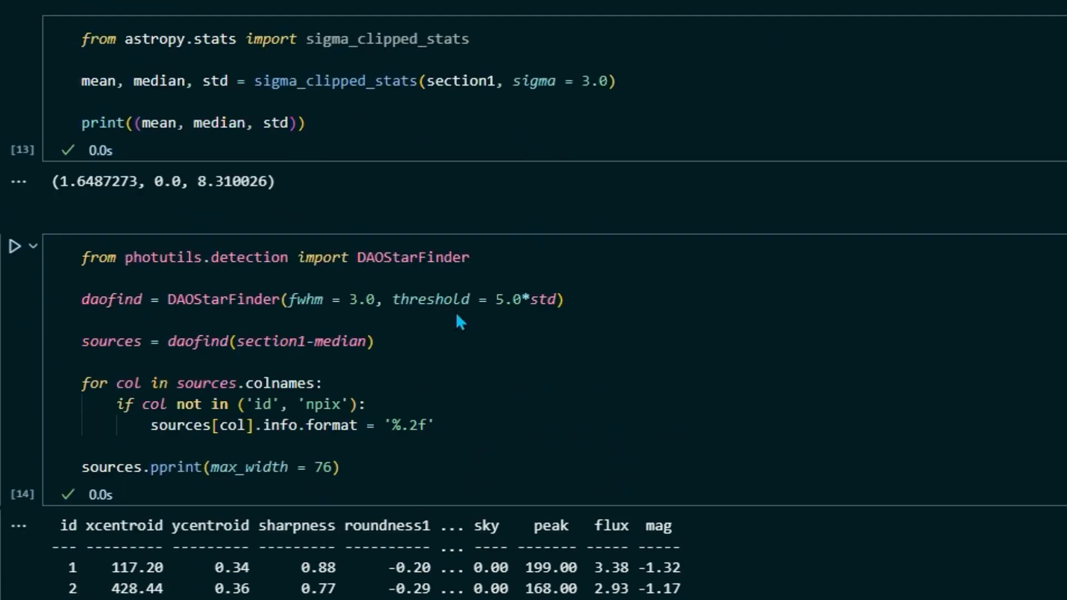
{"action": "scroll", "scroll_direction": "down", "scroll_amount": 3}
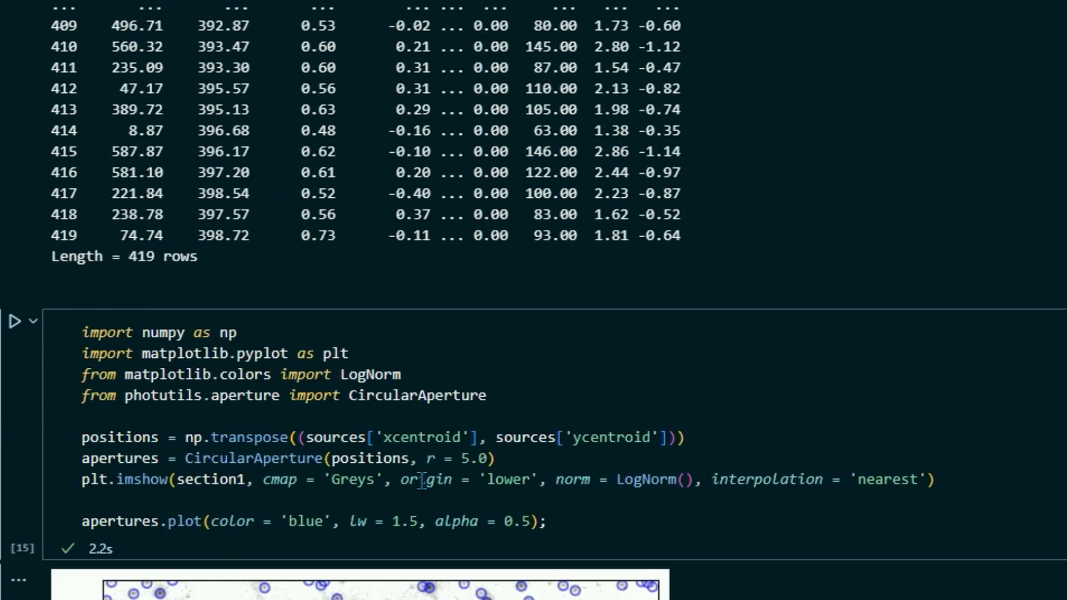
{"action": "scroll", "scroll_direction": "down", "scroll_amount": 3}
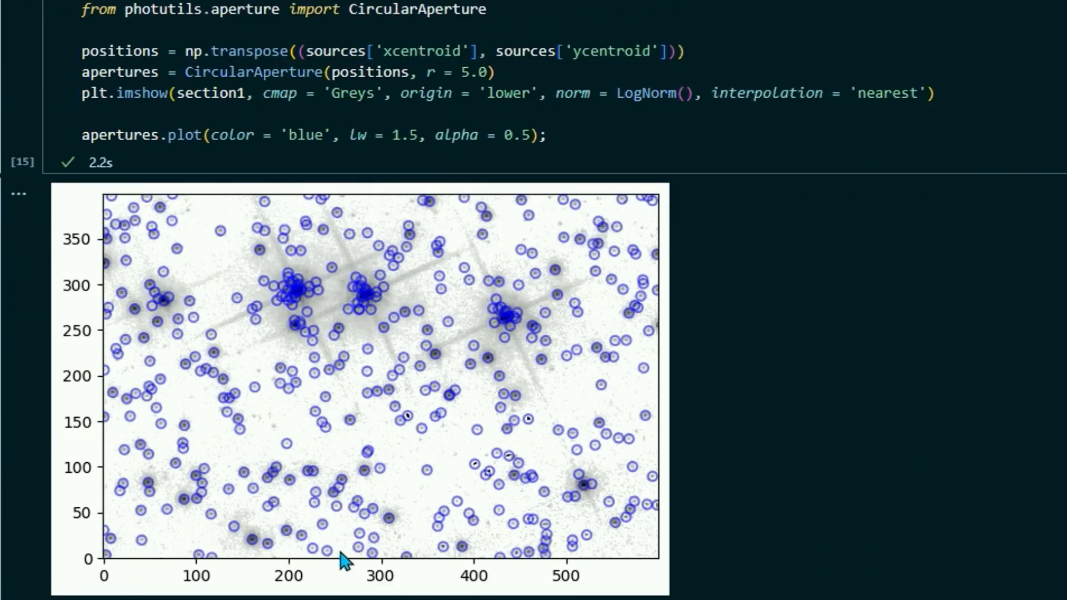
{"action": "mouse_move", "coordinate": [343, 535]}
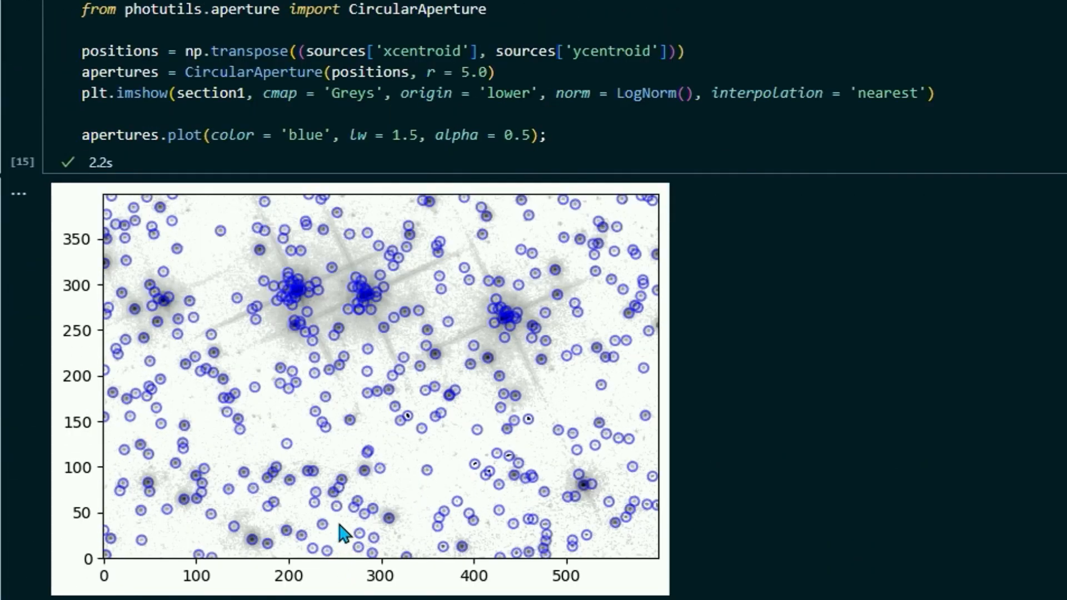
{"action": "mouse_move", "coordinate": [326, 313]}
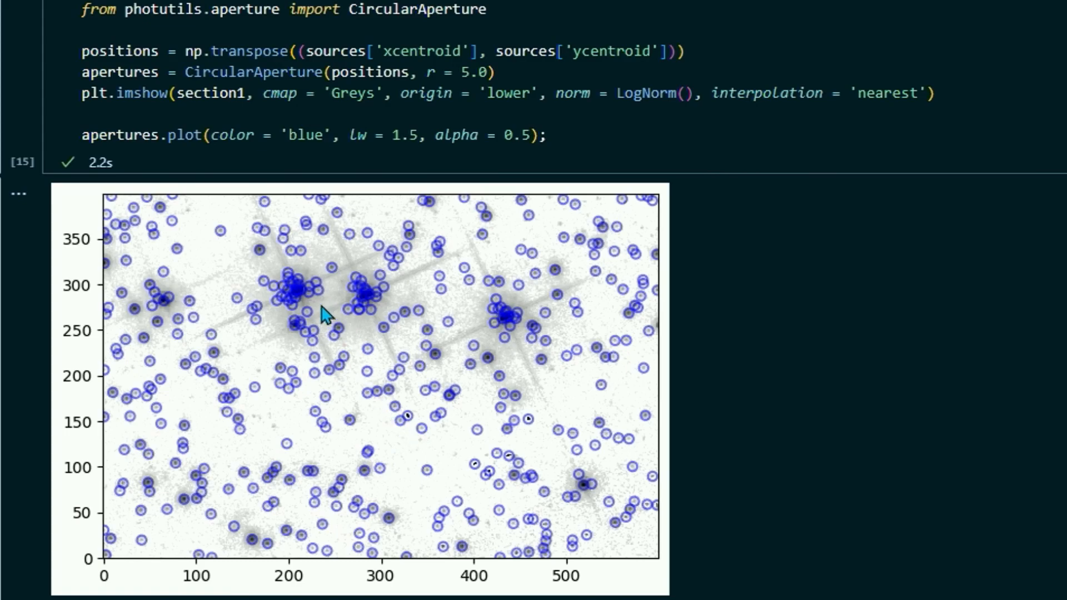
{"action": "mouse_move", "coordinate": [285, 315]}
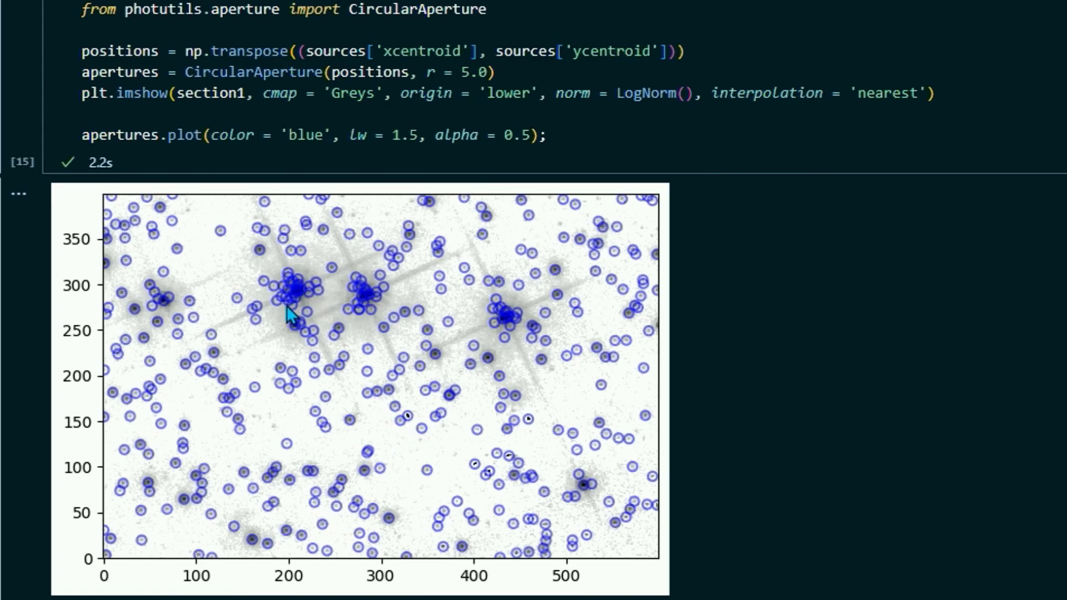
{"action": "mouse_move", "coordinate": [372, 320]}
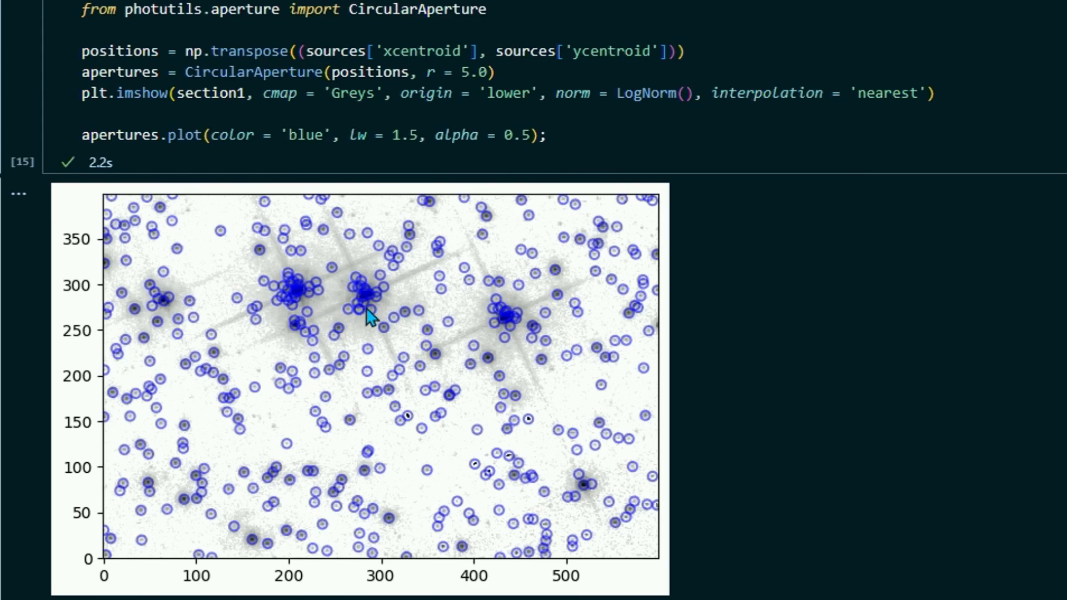
{"action": "mouse_move", "coordinate": [299, 303]}
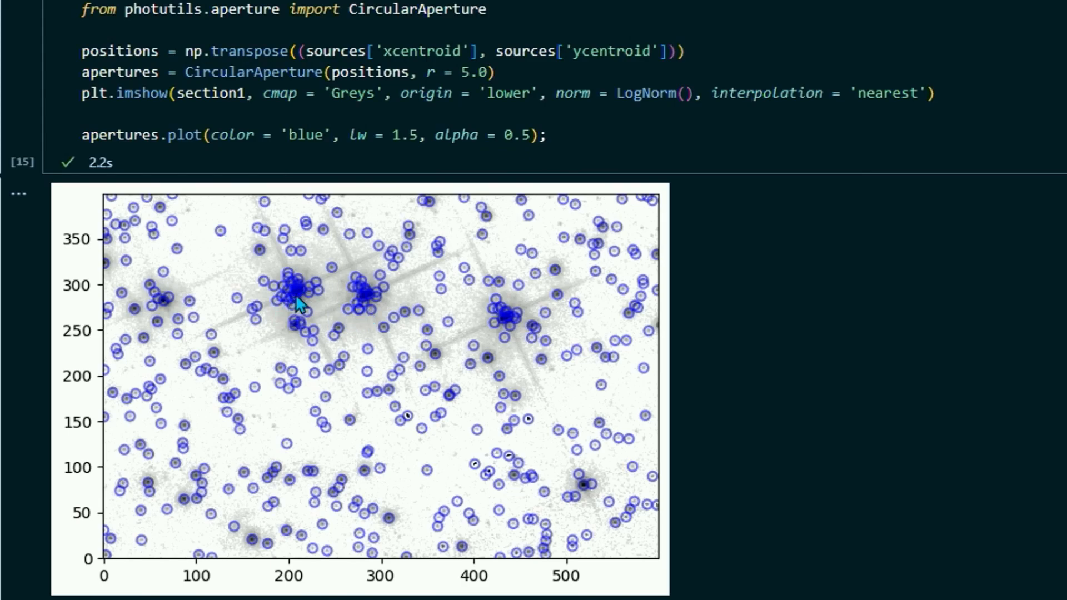
{"action": "mouse_move", "coordinate": [285, 314]}
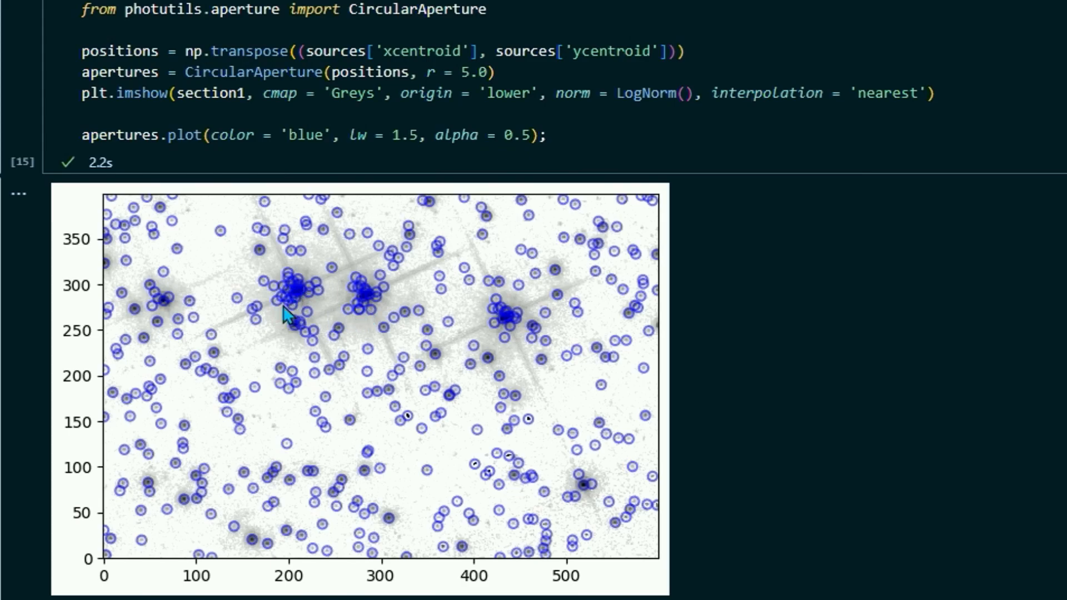
{"action": "mouse_move", "coordinate": [449, 554]}
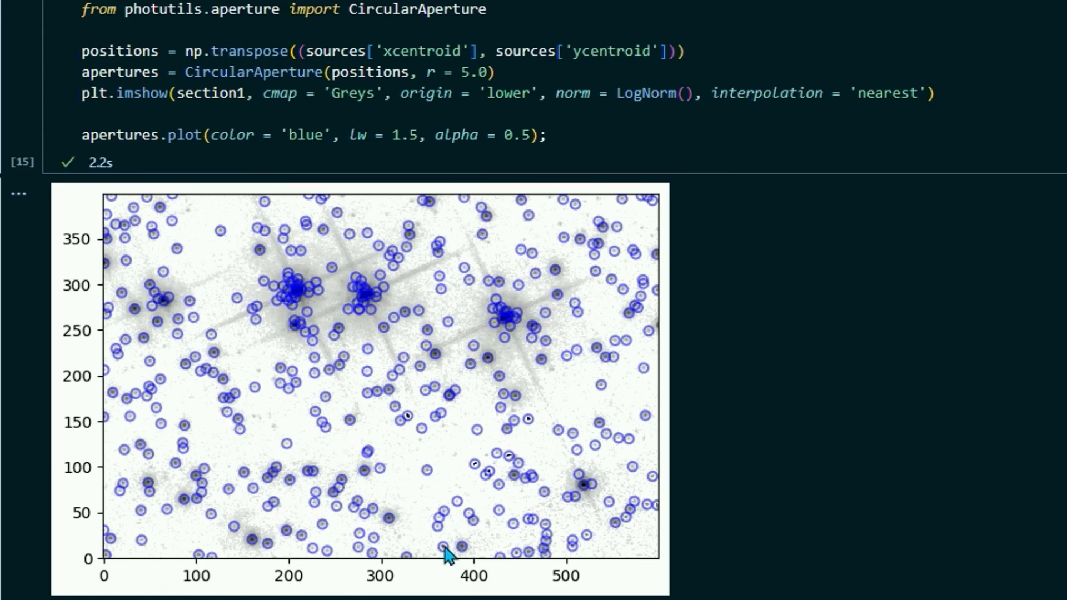
{"action": "mouse_move", "coordinate": [480, 456]}
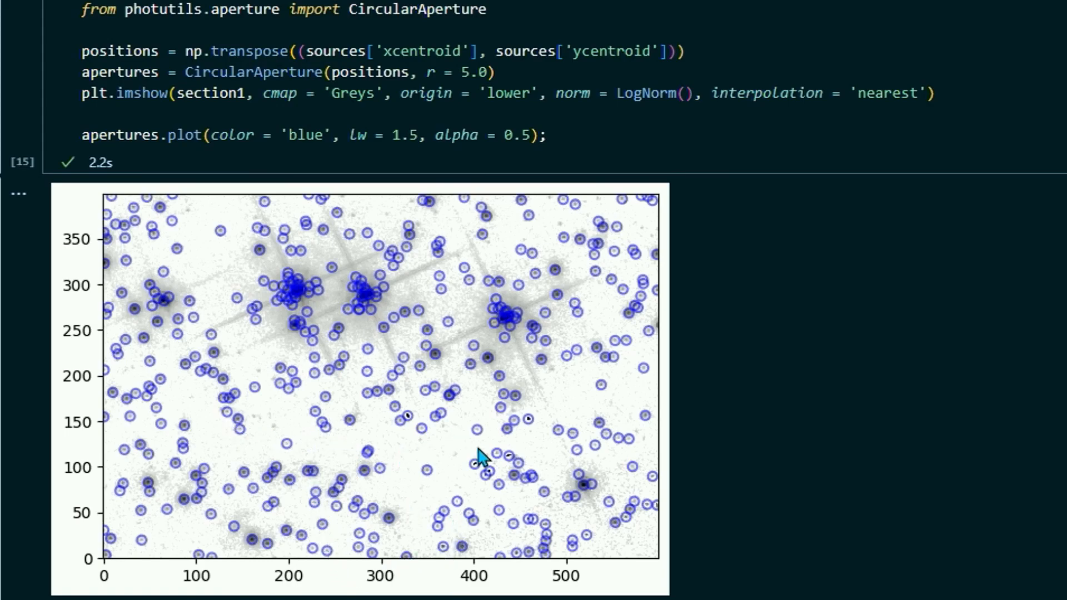
{"action": "mouse_move", "coordinate": [292, 305]}
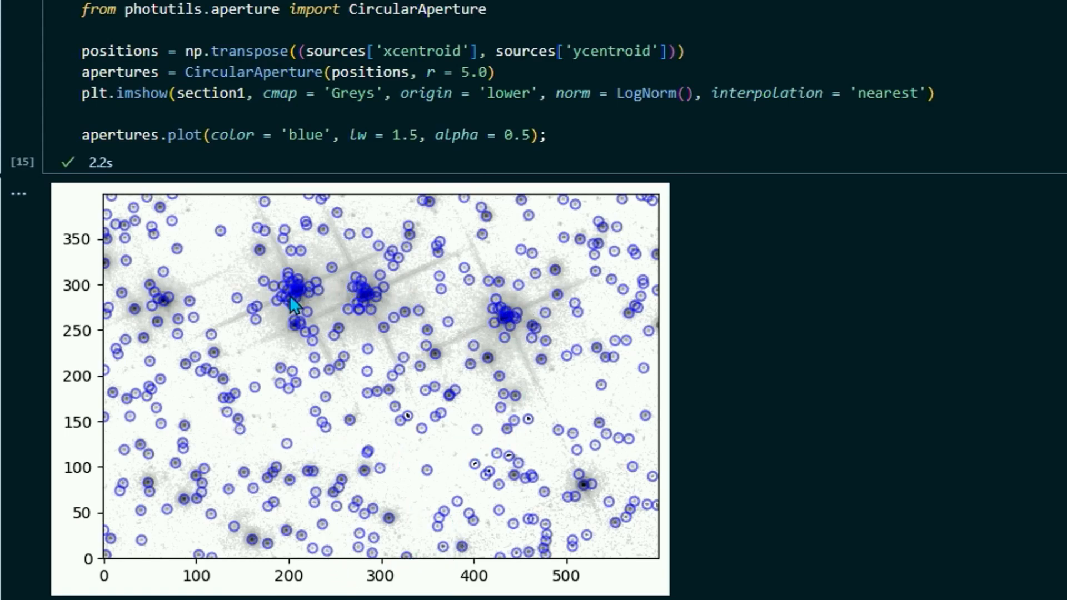
{"action": "mouse_move", "coordinate": [375, 292]}
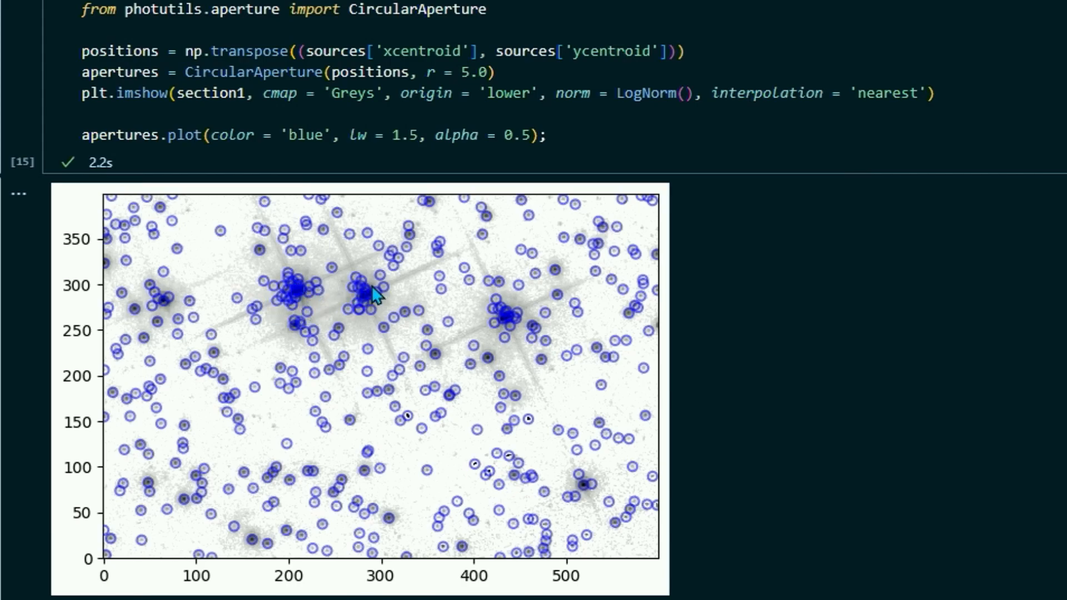
{"action": "mouse_move", "coordinate": [474, 326]}
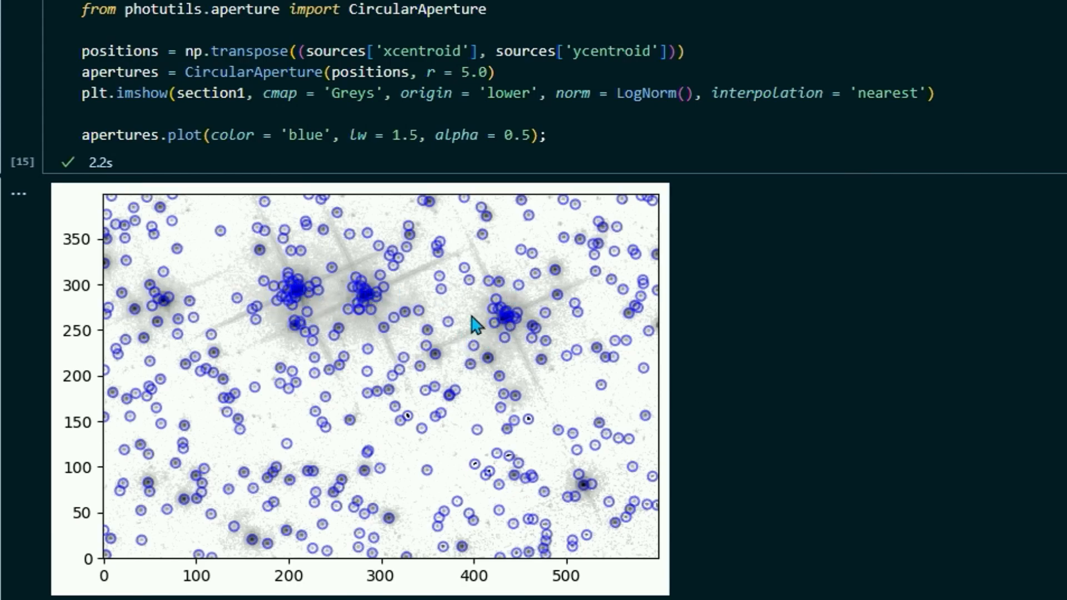
{"action": "mouse_move", "coordinate": [359, 315]}
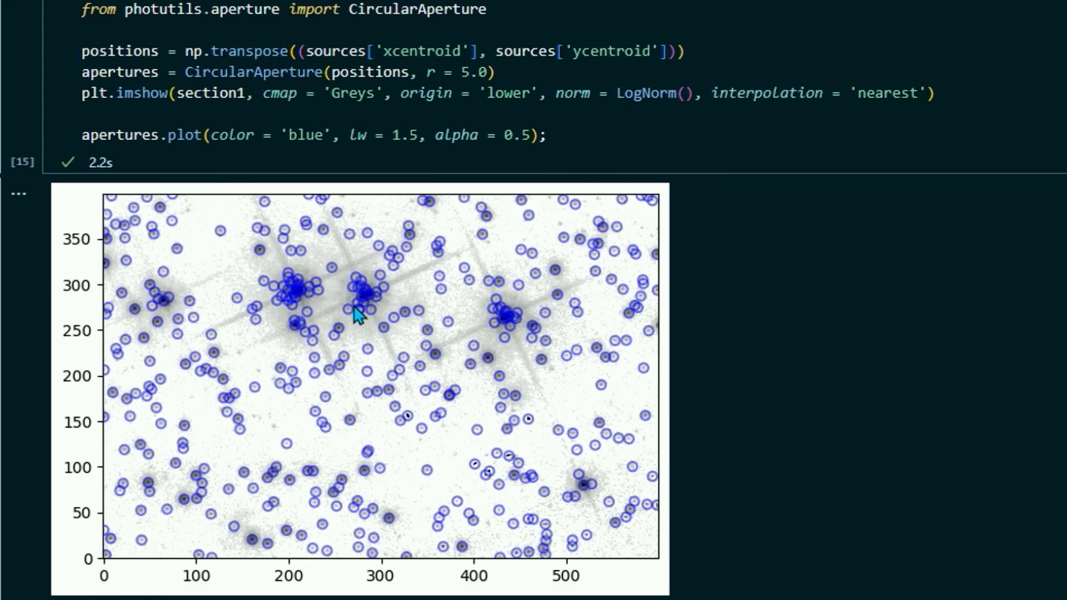
{"action": "mouse_move", "coordinate": [291, 282]}
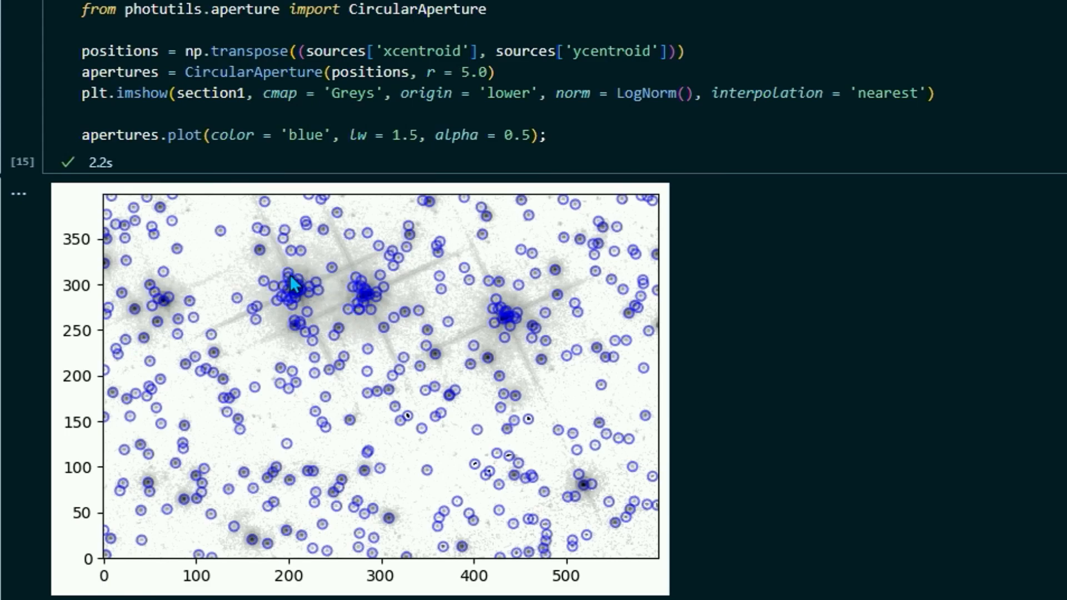
{"action": "mouse_move", "coordinate": [276, 308]}
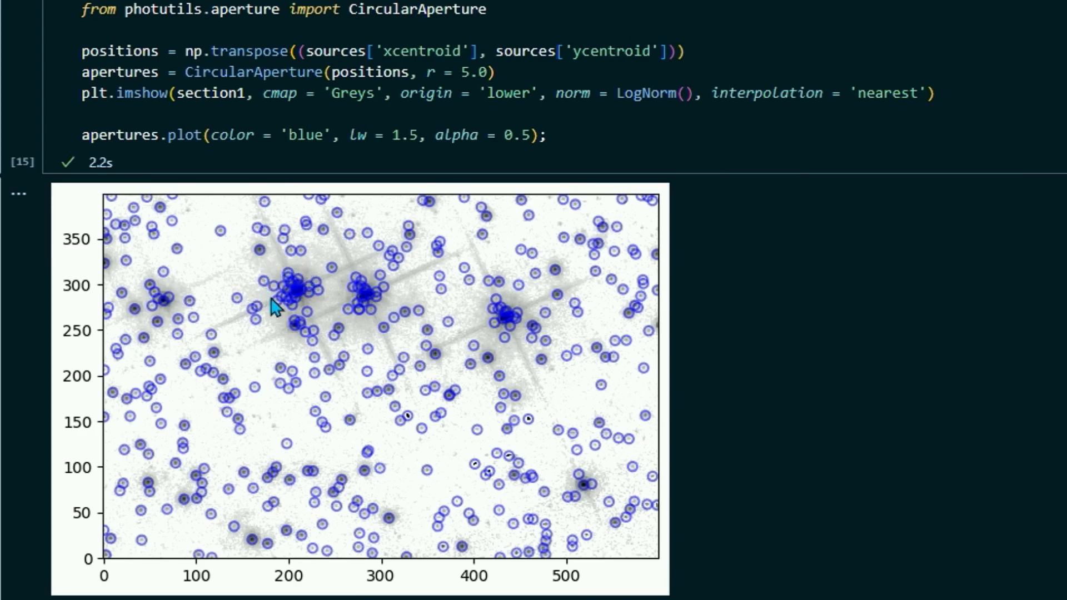
{"action": "mouse_move", "coordinate": [308, 320]}
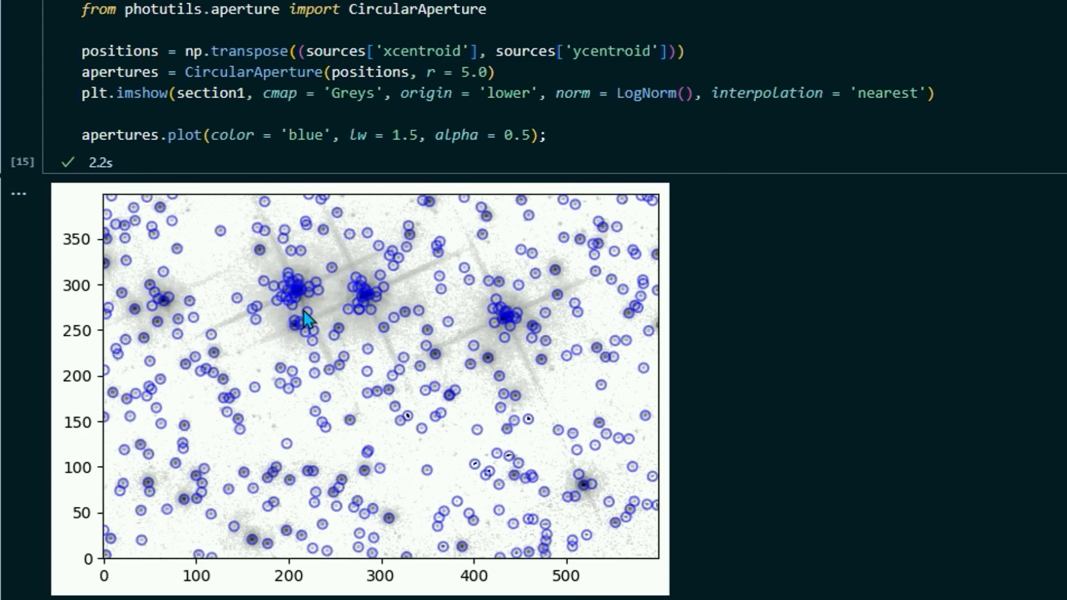
{"action": "mouse_move", "coordinate": [330, 277]}
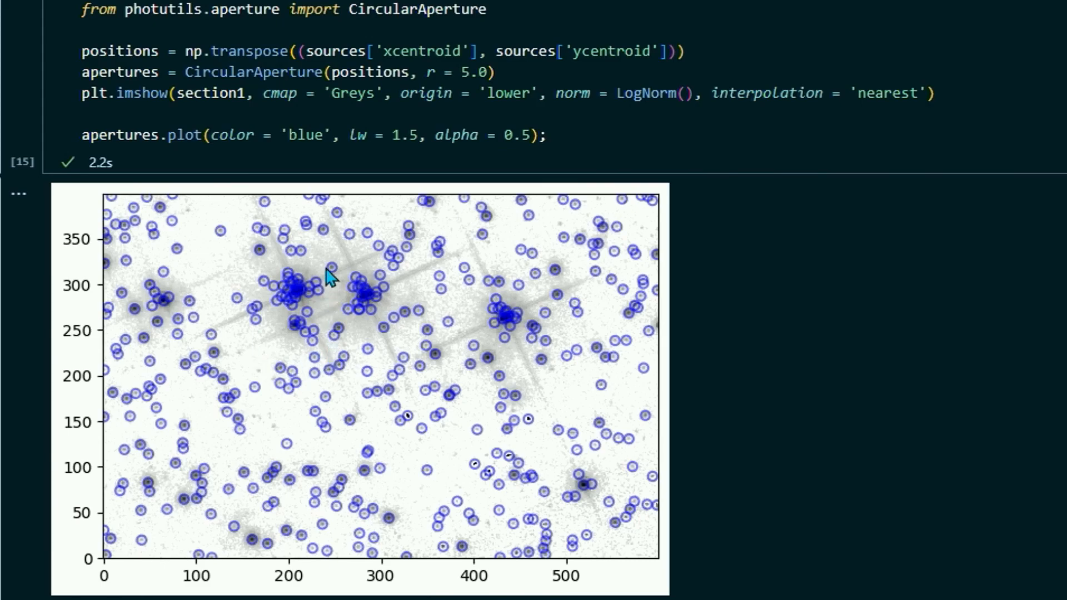
{"action": "scroll", "scroll_direction": "down", "scroll_amount": 3}
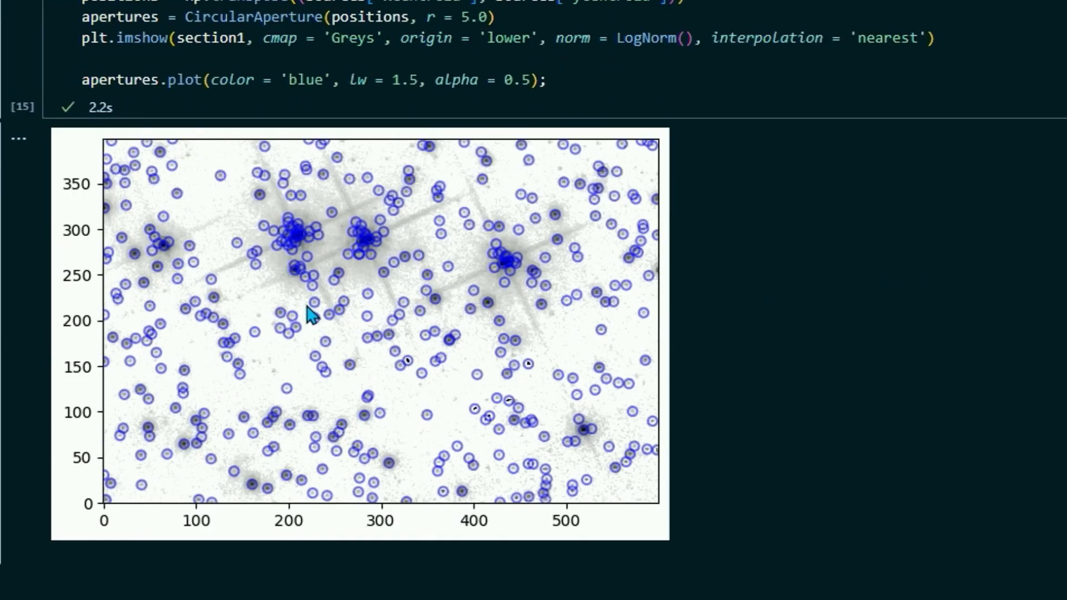
{"action": "scroll", "scroll_direction": "down", "scroll_amount": 3}
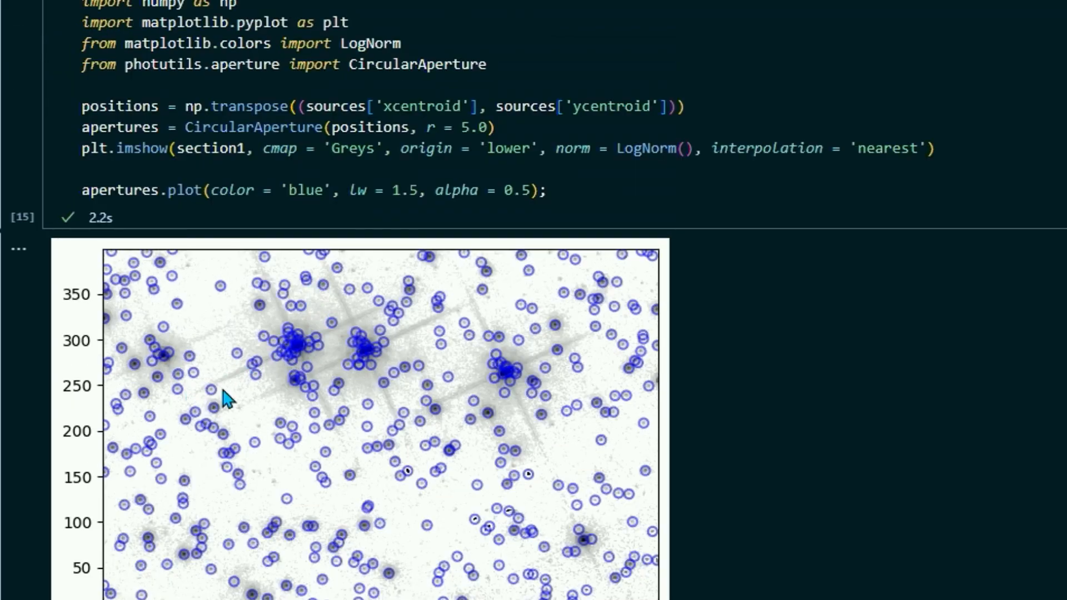
{"action": "mouse_move", "coordinate": [239, 402]}
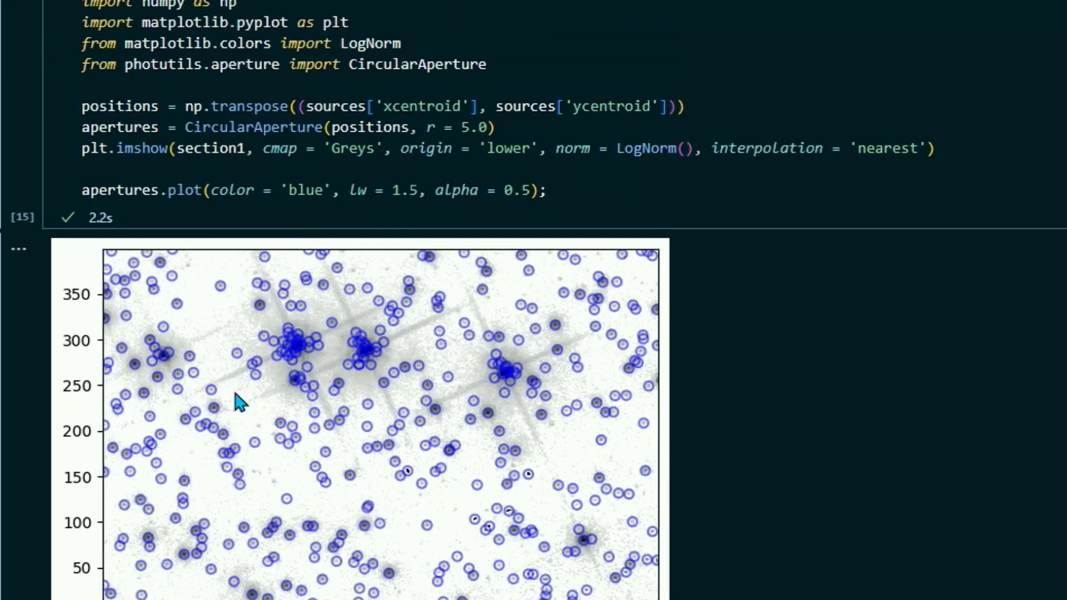
{"action": "mouse_move", "coordinate": [520, 401]}
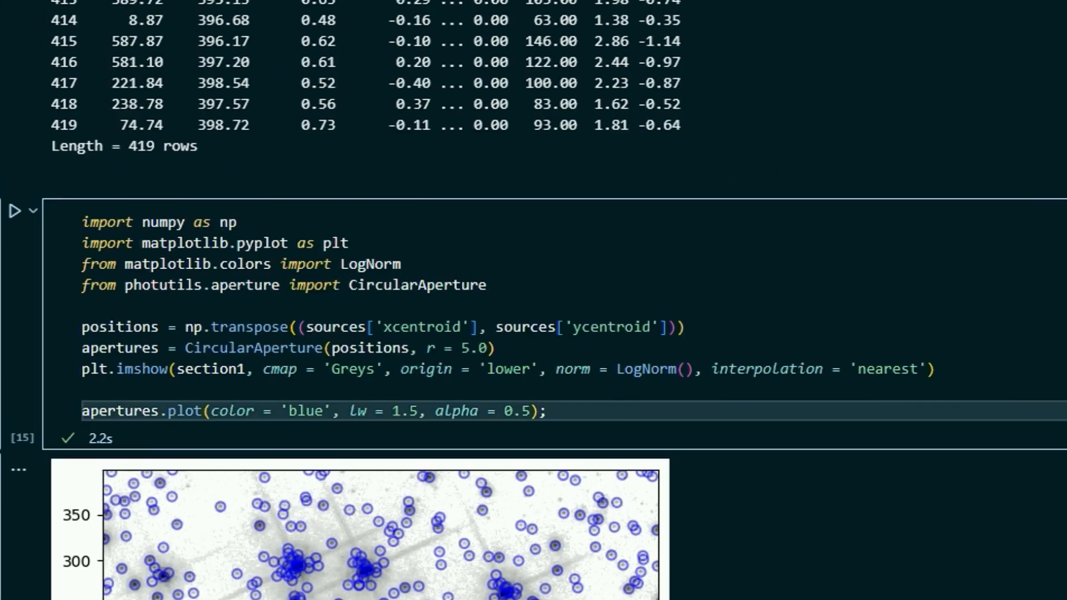
Write mask = np.zeros(section1.shape, dtype = bool) to create an all-False boolean mask.
{"action": "scroll", "scroll_direction": "down", "scroll_amount": 3}
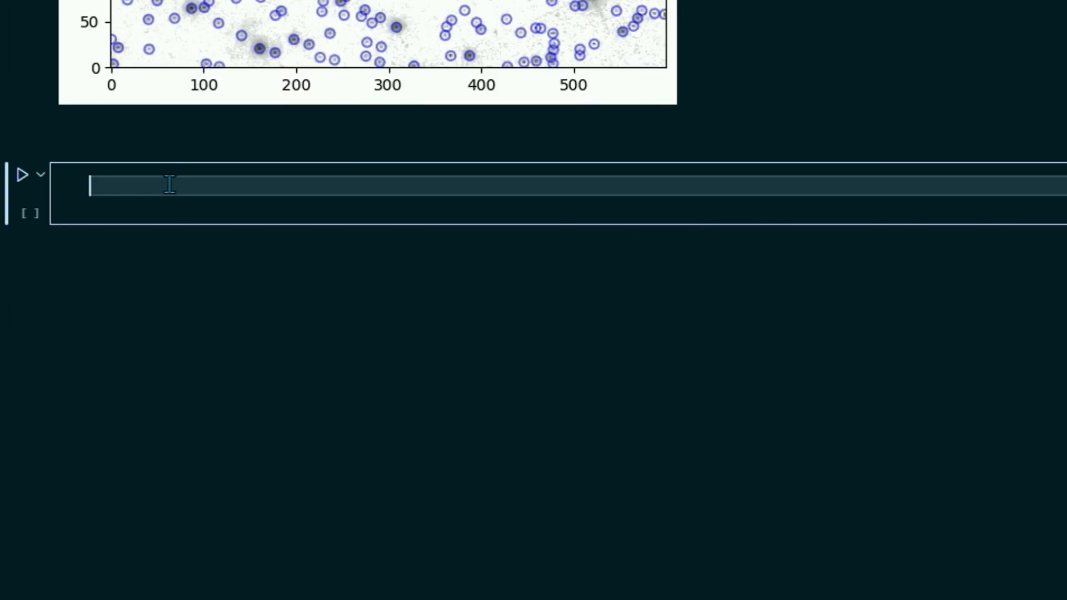
{"action": "mouse_move", "coordinate": [93, 284]}
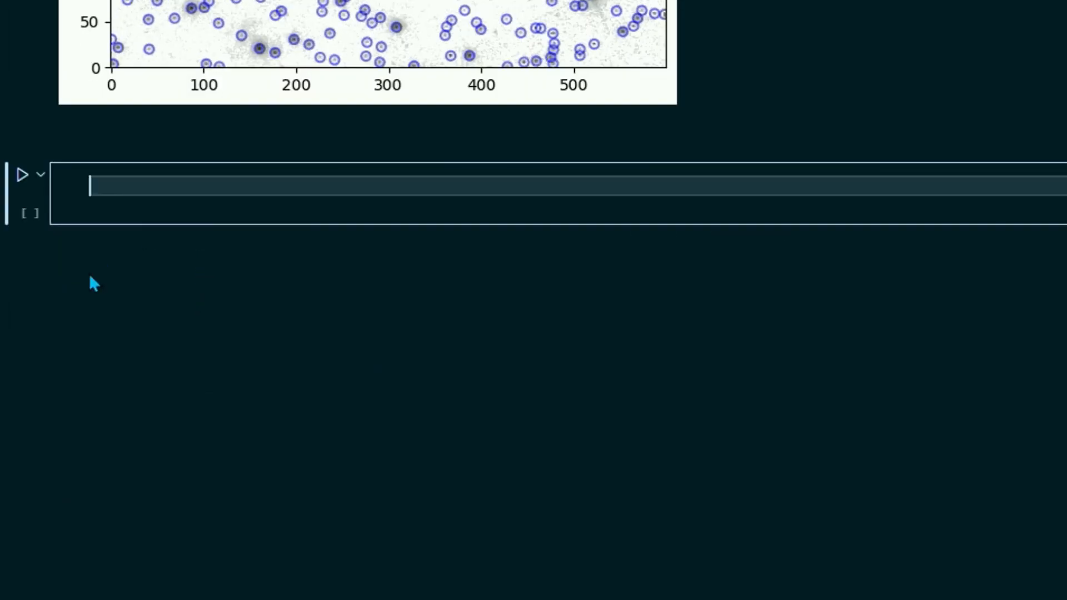
{"action": "type", "text": "ma"}
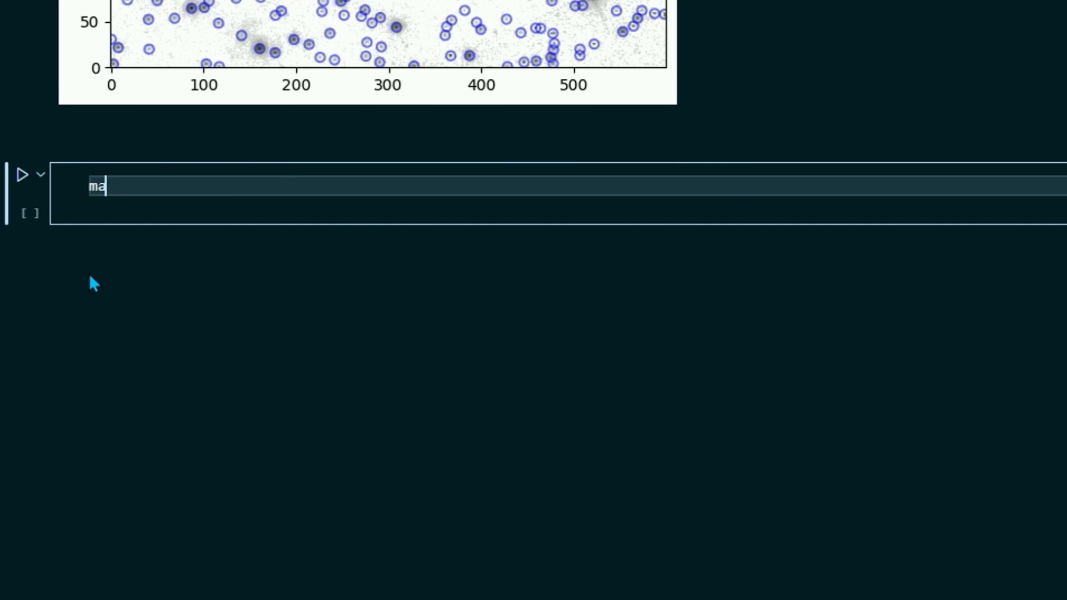
{"action": "type", "text": "sk ="}
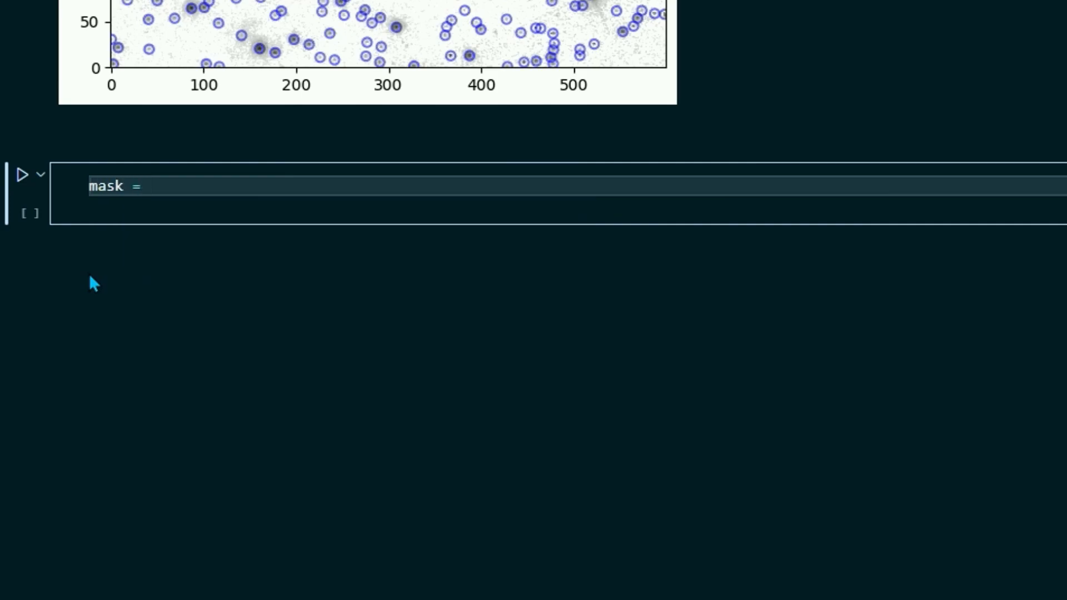
{"action": "type", "text": "np."}
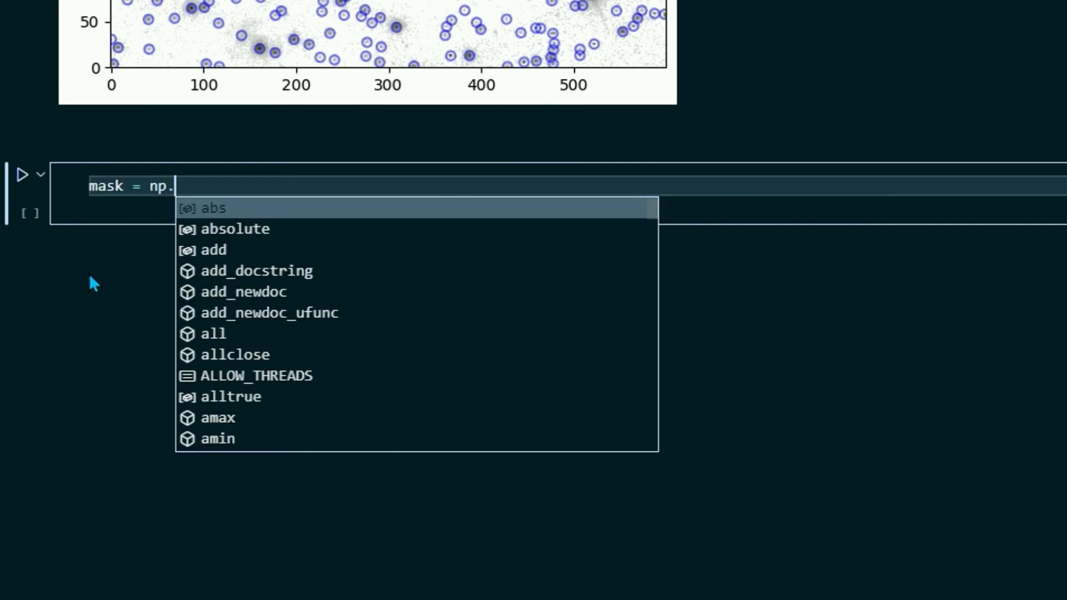
{"action": "type", "text": "zeros(section1"}
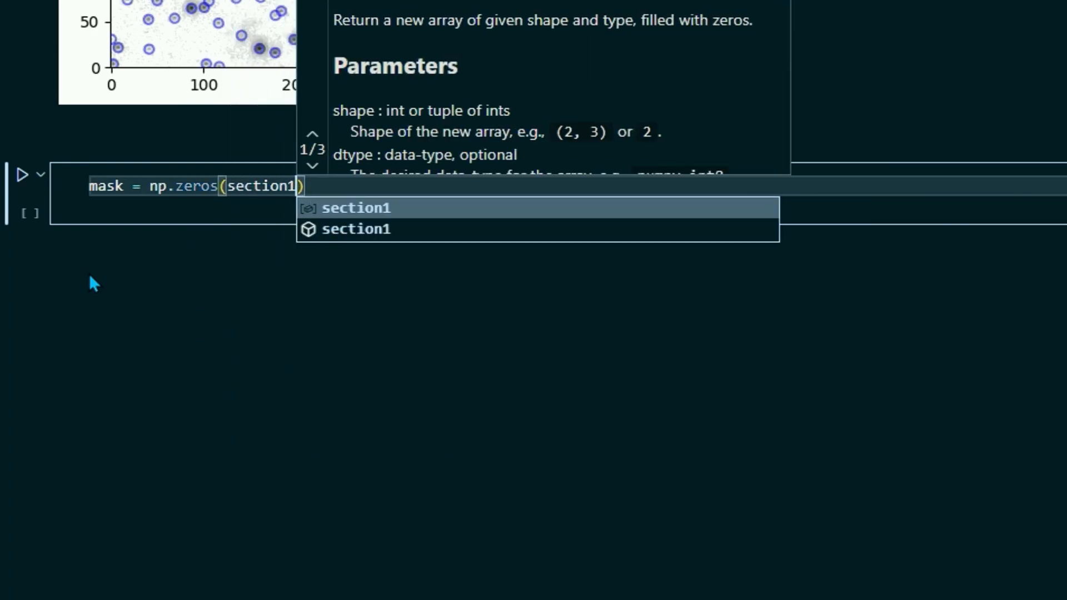
{"action": "type", "text": "."}
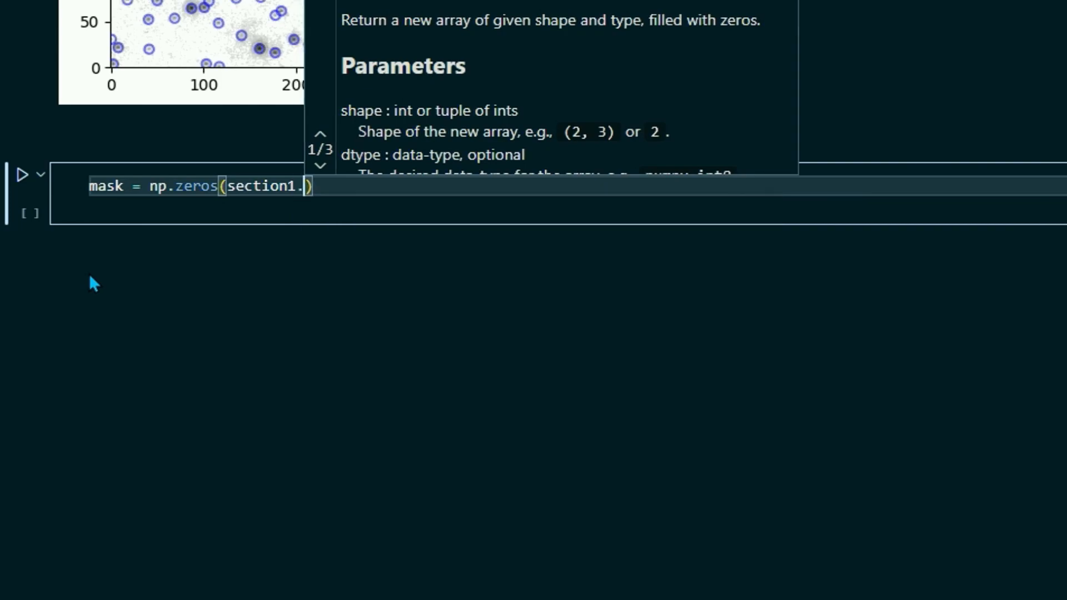
{"action": "type", "text": "shape,"}
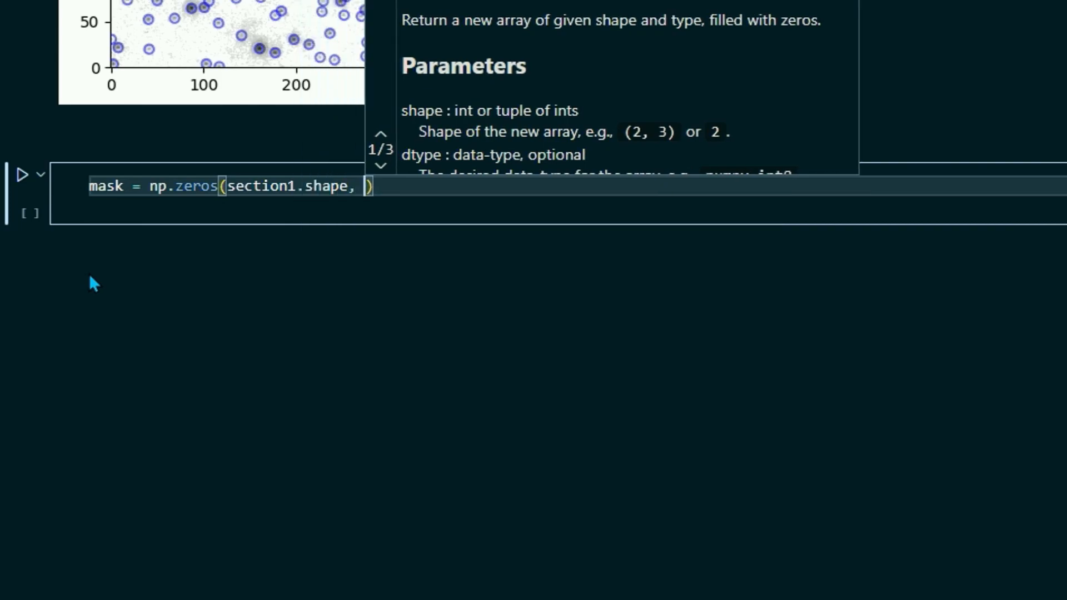
{"action": "type", "text": "dtype"}
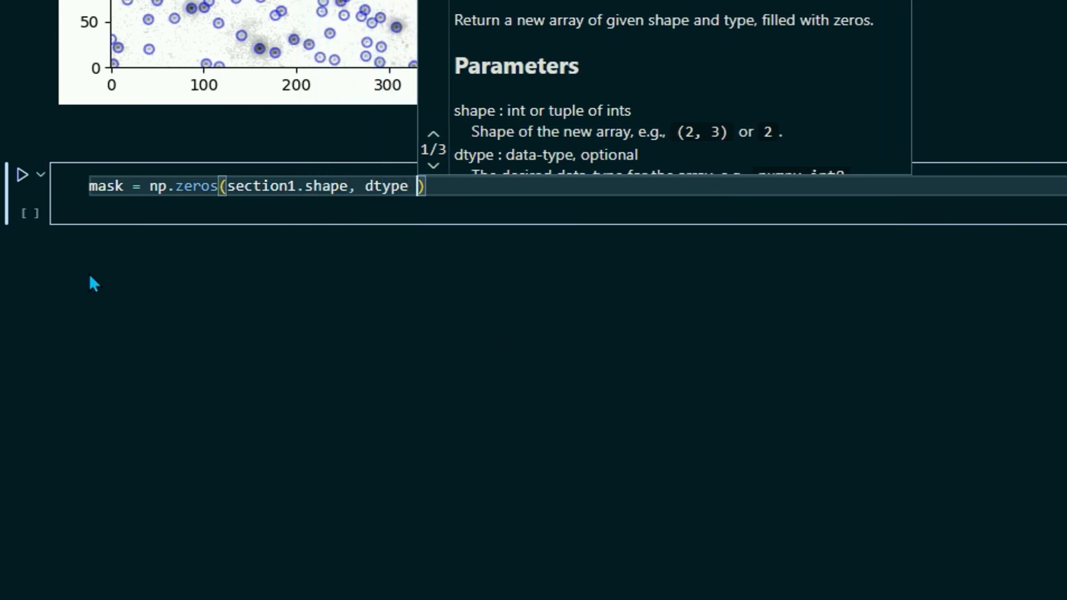
{"action": "type", "text": "= bool"}
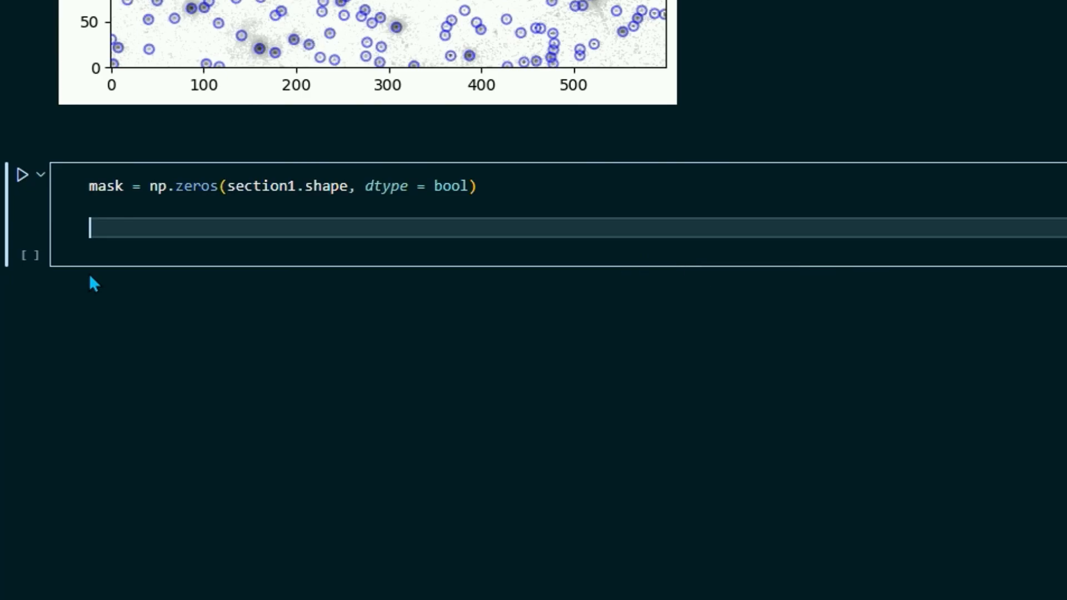
{"action": "scroll", "scroll_direction": "up", "scroll_amount": 3}
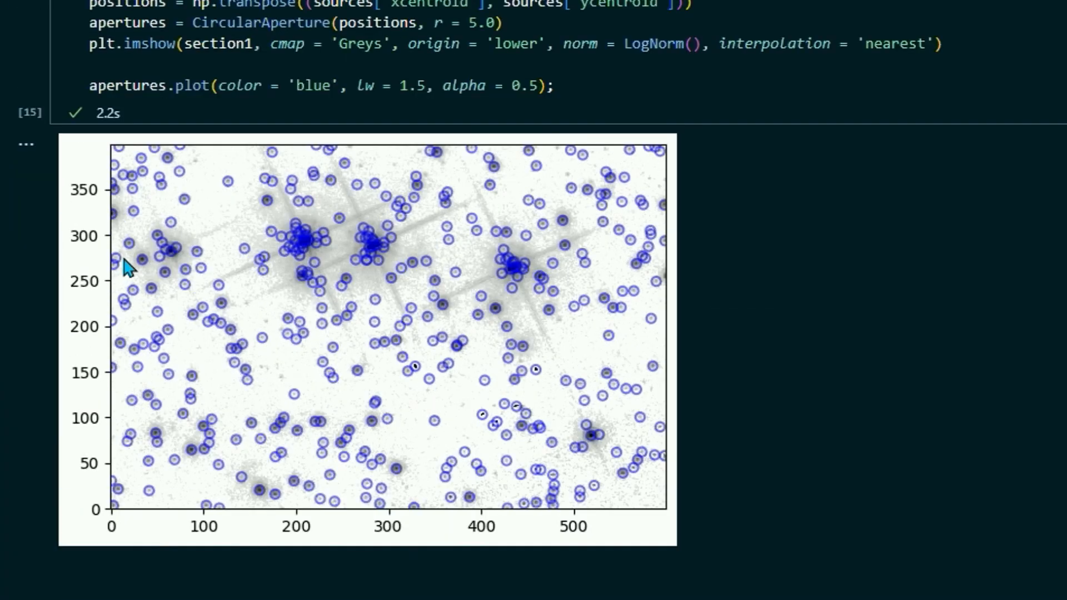
{"action": "mouse_move", "coordinate": [296, 275]}
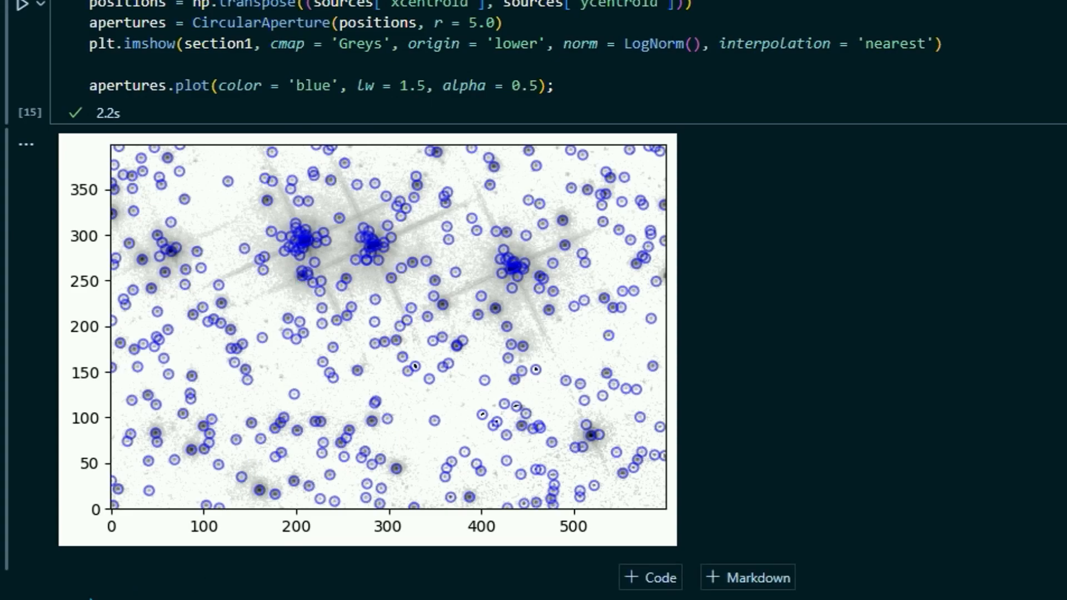
{"action": "mouse_move", "coordinate": [388, 350]}
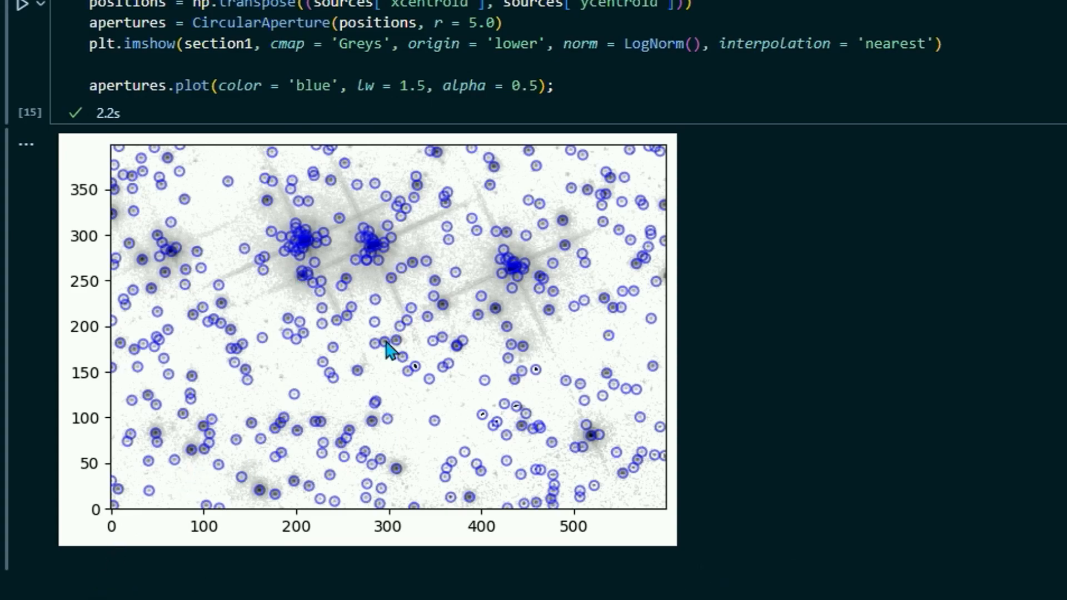
{"action": "mouse_move", "coordinate": [327, 221]}
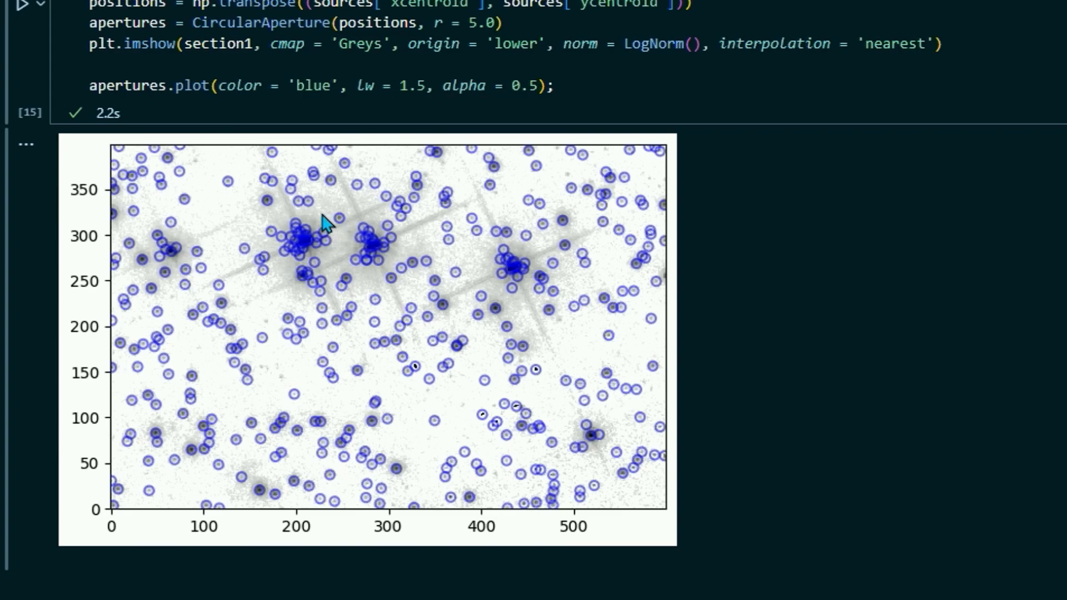
{"action": "mouse_move", "coordinate": [335, 263]}
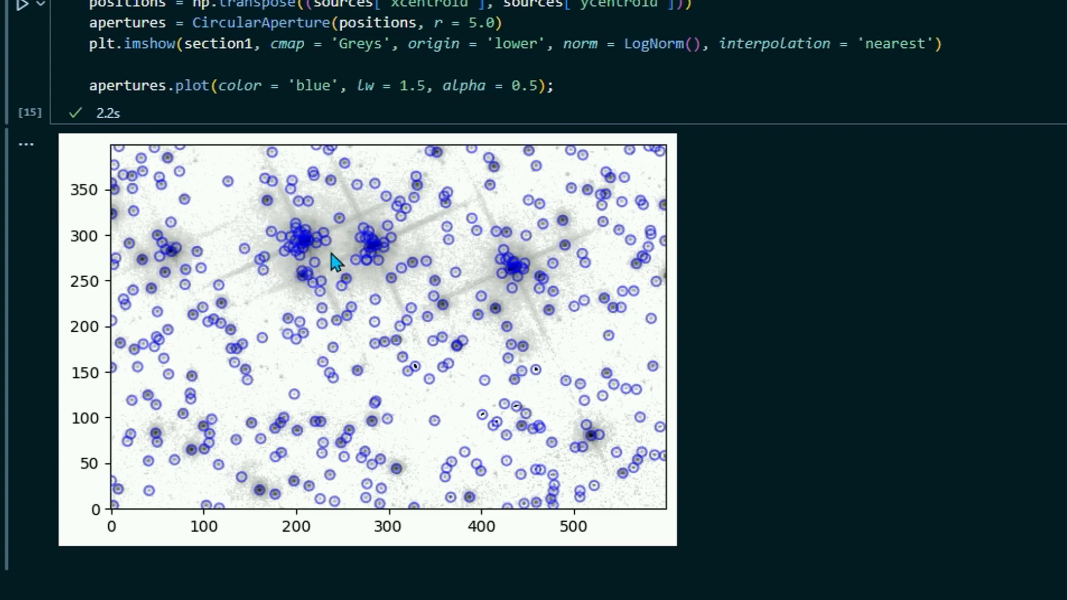
{"action": "mouse_move", "coordinate": [516, 310]}
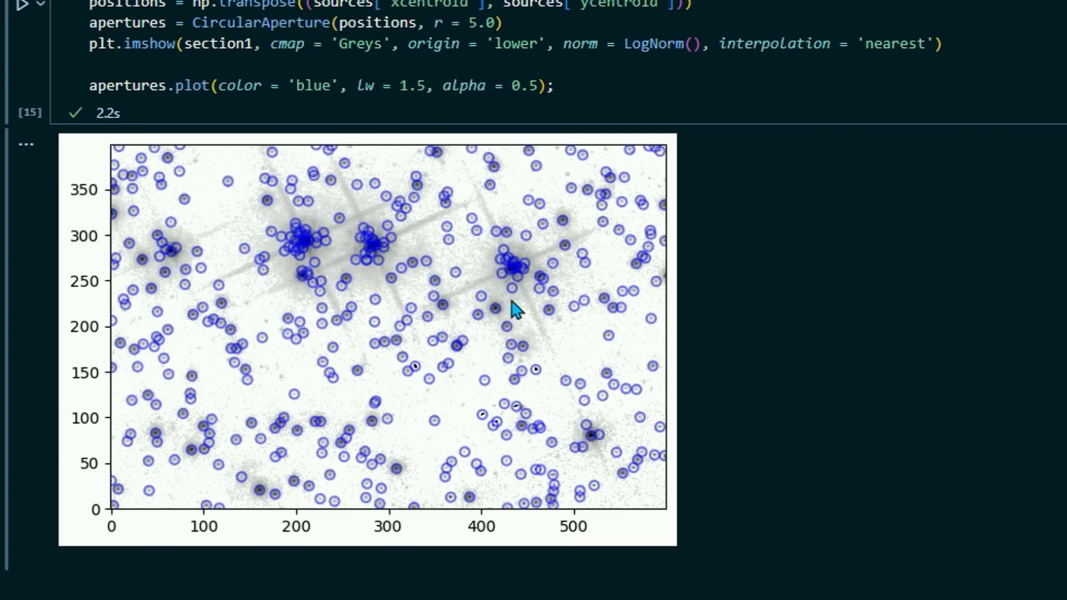
{"action": "mouse_move", "coordinate": [589, 459]}
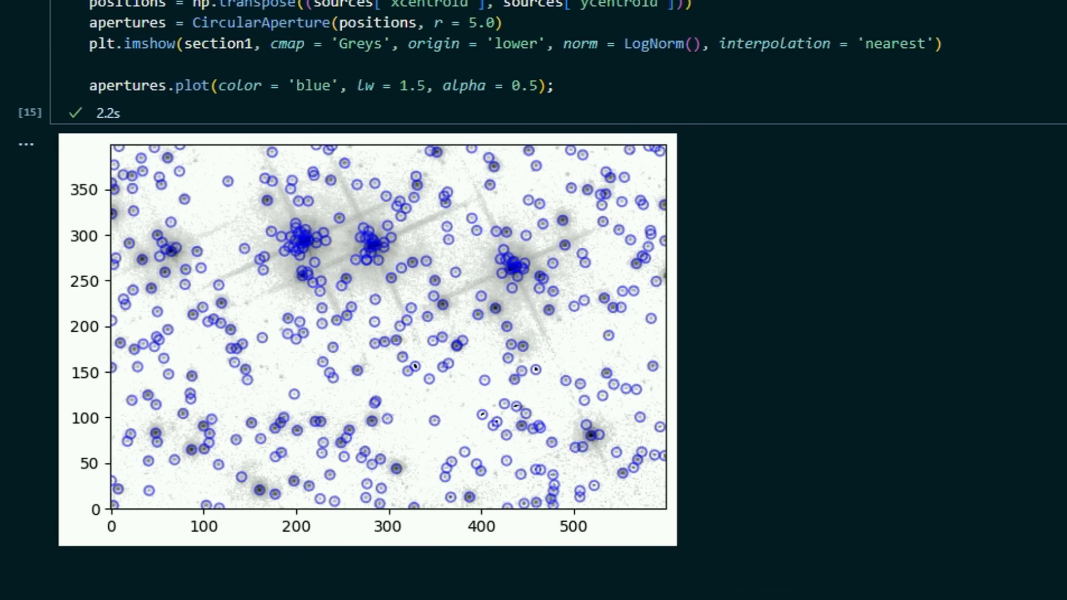
{"action": "scroll", "scroll_direction": "down", "scroll_amount": 3}
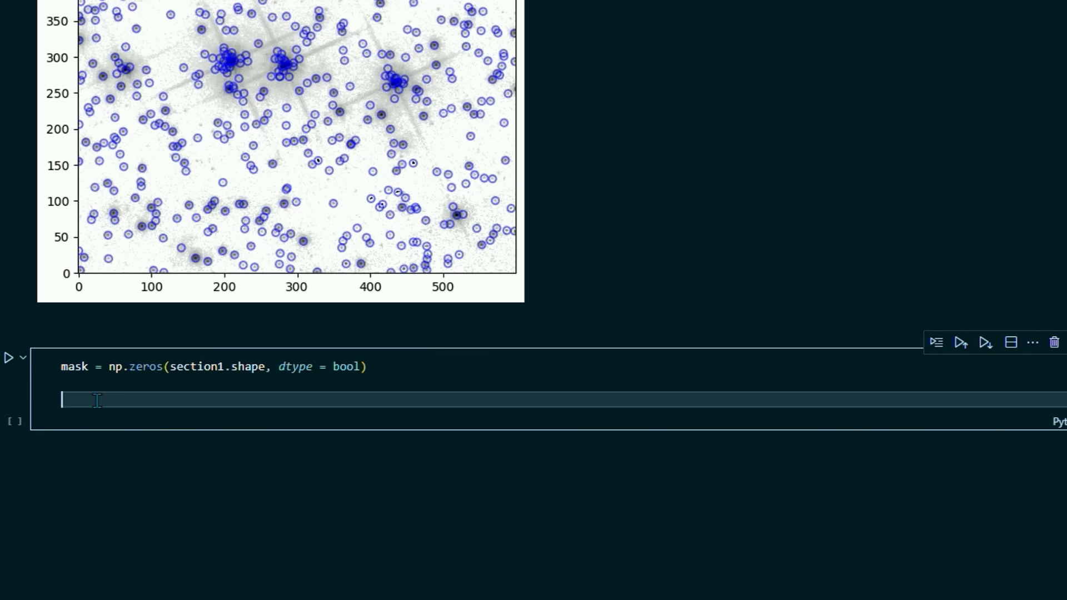
Set mask[260:320, 40:80] = True for the first bright-star region and begin the next assignment.
{"action": "type", "text": "mask"}
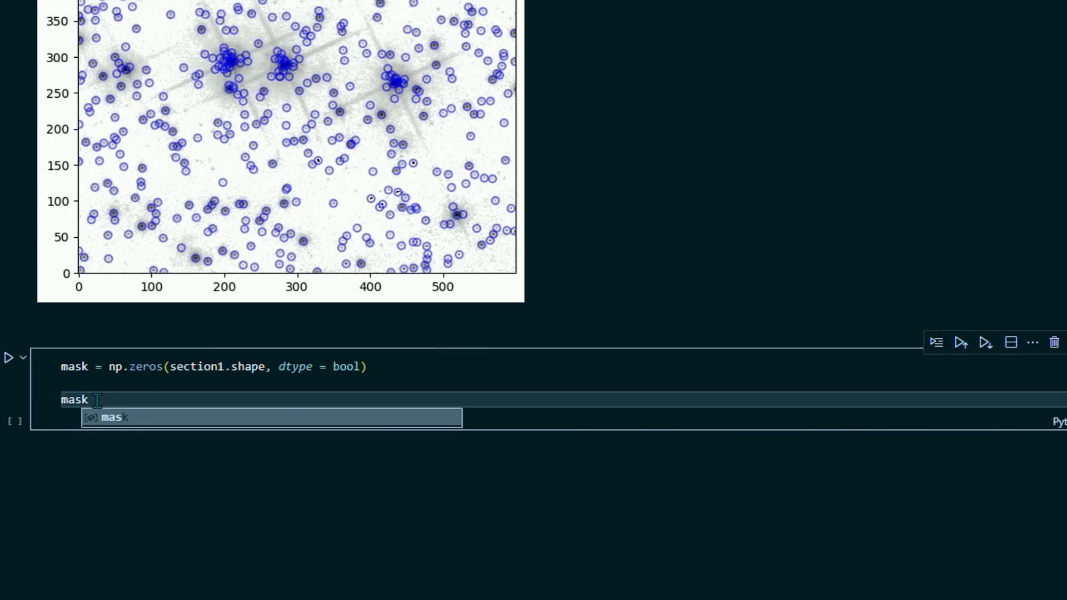
{"action": "type", "text": "["}
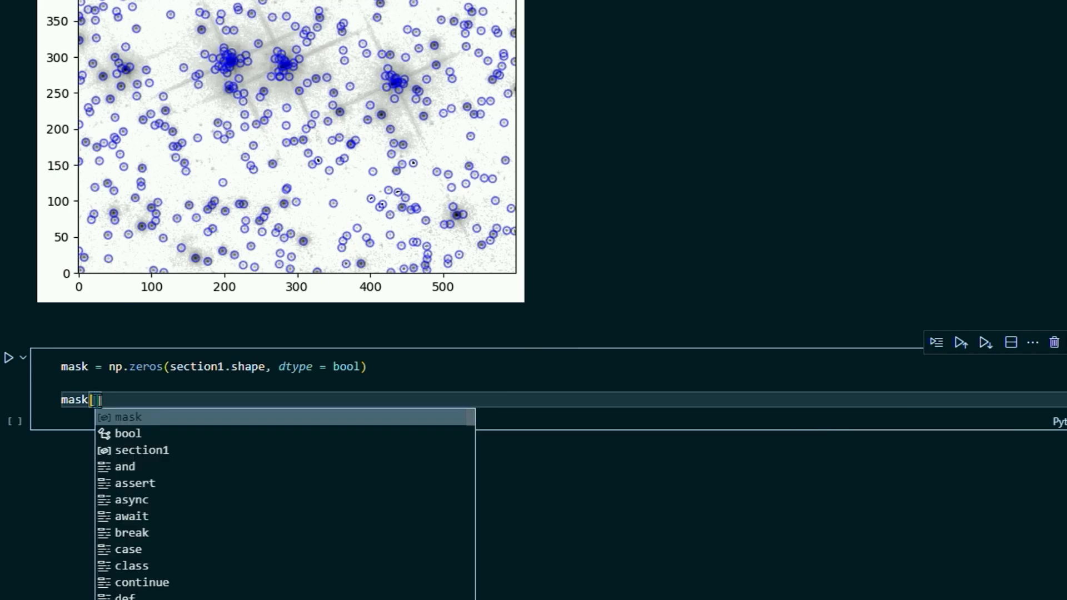
{"action": "type", "text": "260"}
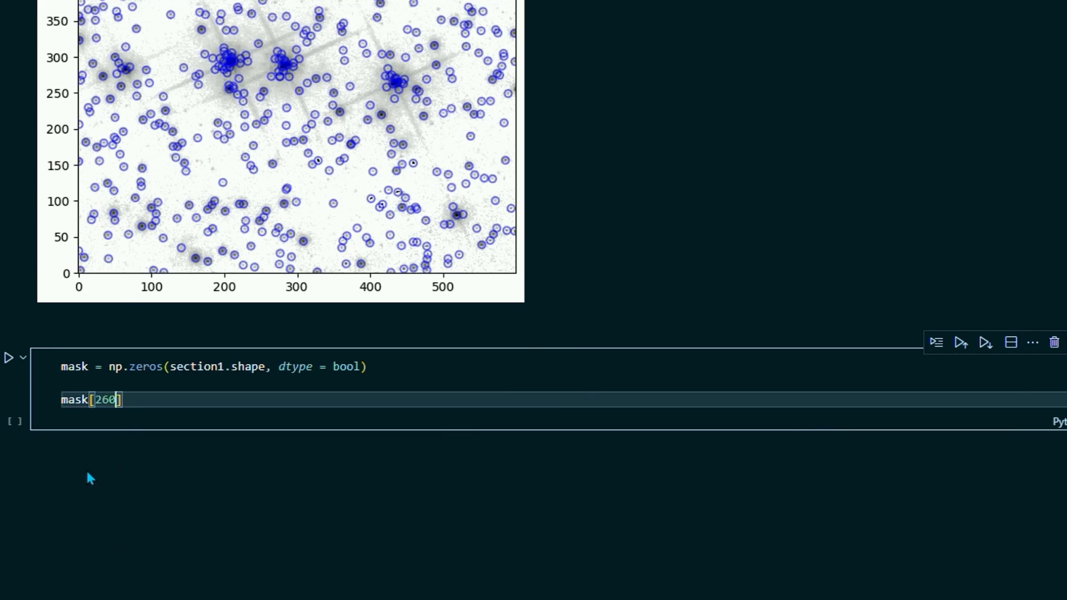
{"action": "type", "text": ":"}
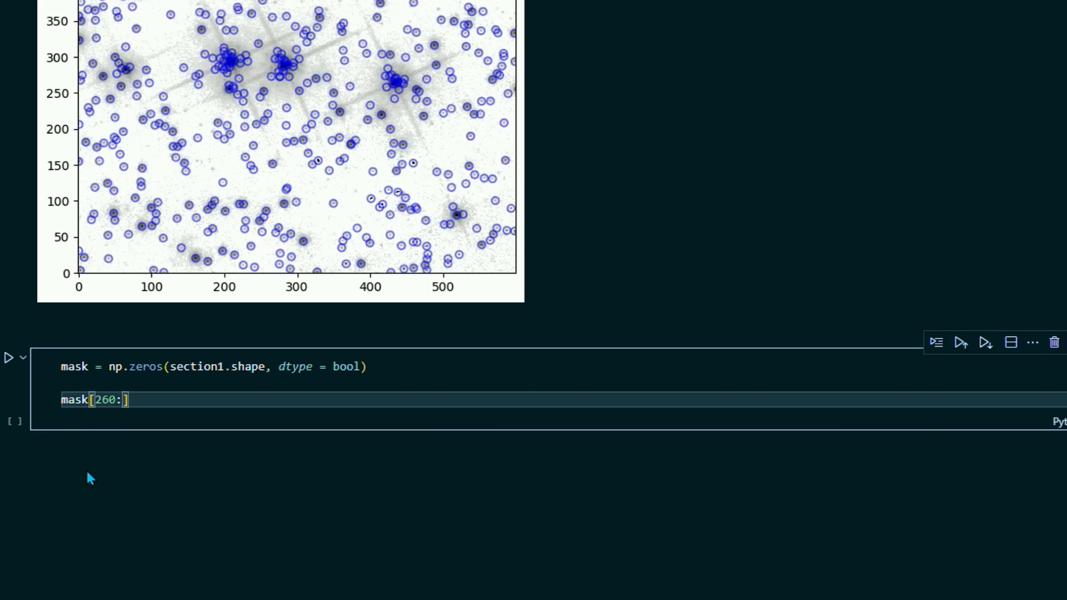
{"action": "type", "text": "320"}
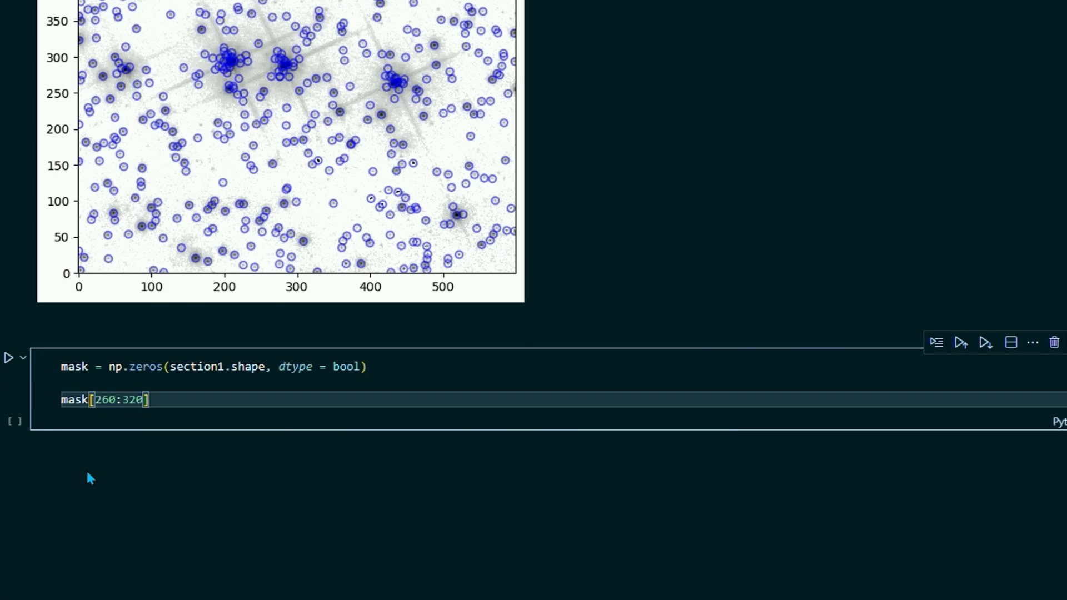
{"action": "type", "text": ","}
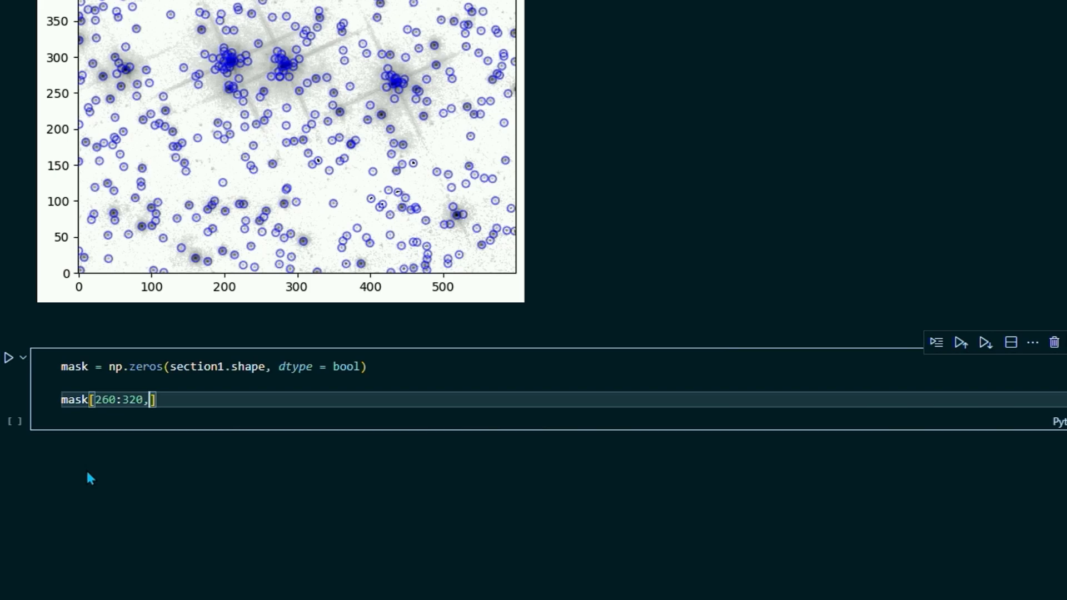
{"action": "type", "text": "40:"}
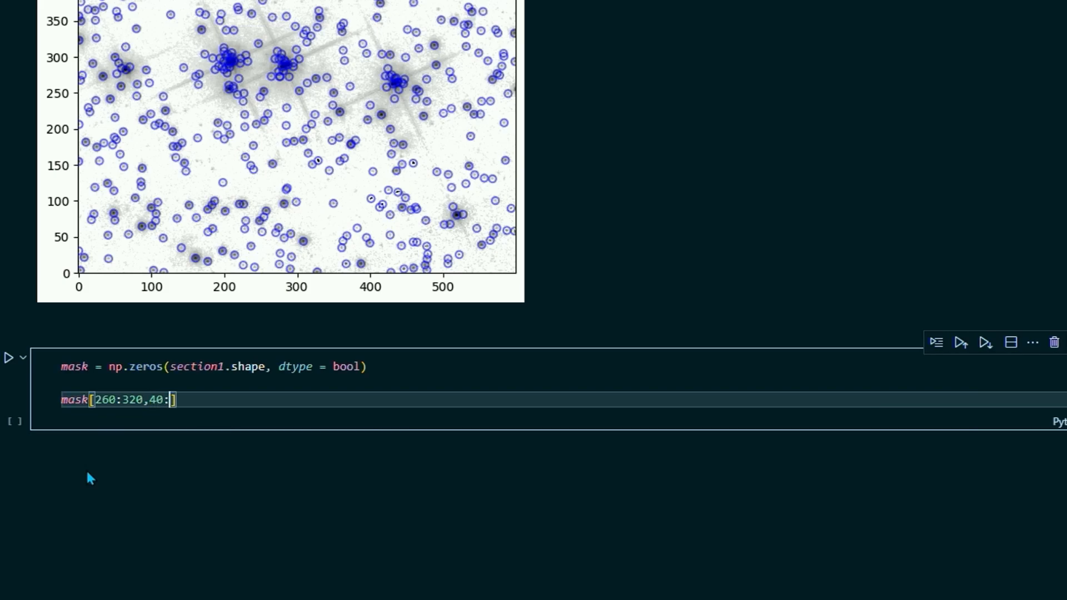
{"action": "type", "text": "80"}
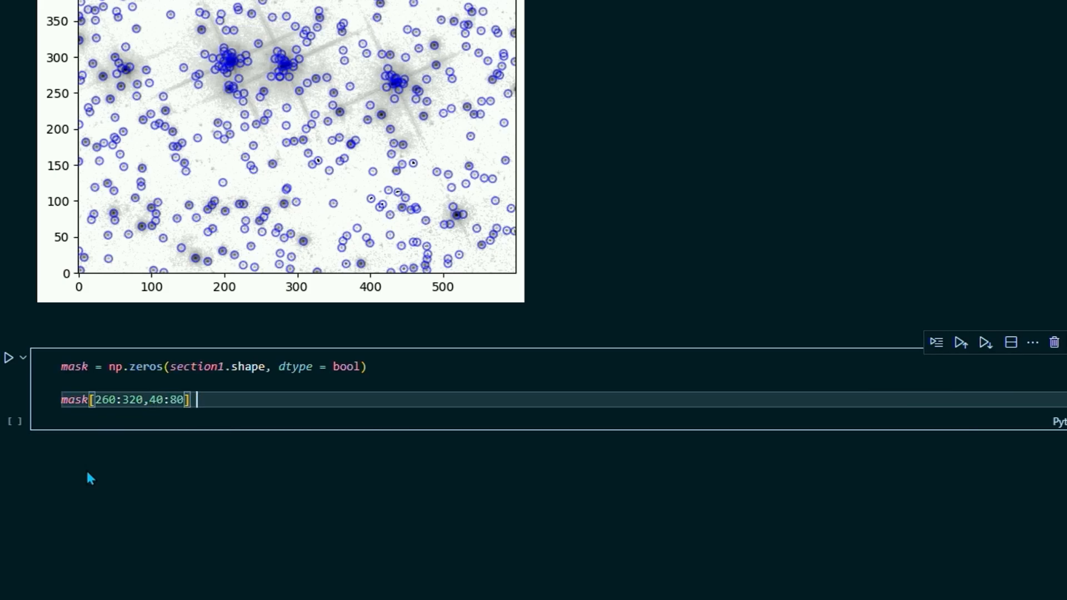
{"action": "type", "text": "= True"}
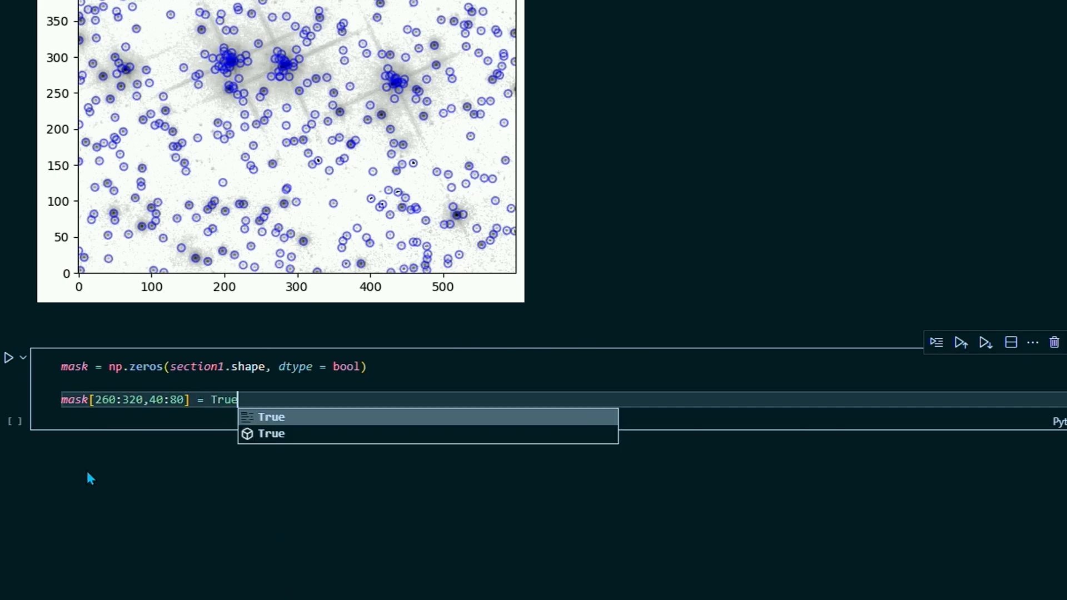
{"action": "key", "text": "Enter"}
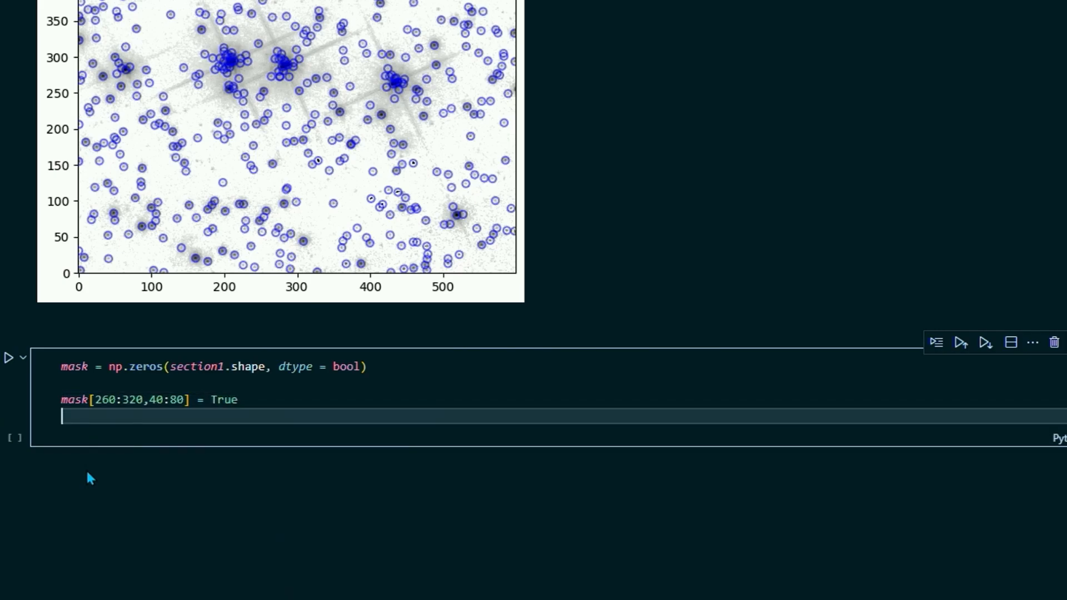
{"action": "type", "text": "mask[230:350,170:240] = True"}
{"action": "type", "text": "mask[250:330,420:470] = True"}
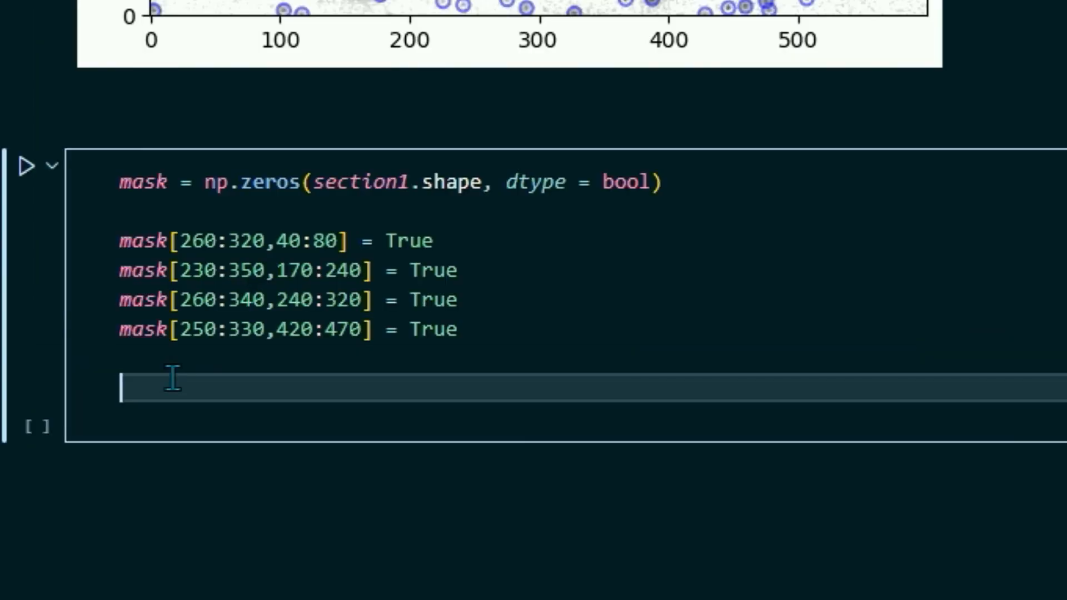
{"action": "mouse_move", "coordinate": [156, 329]}
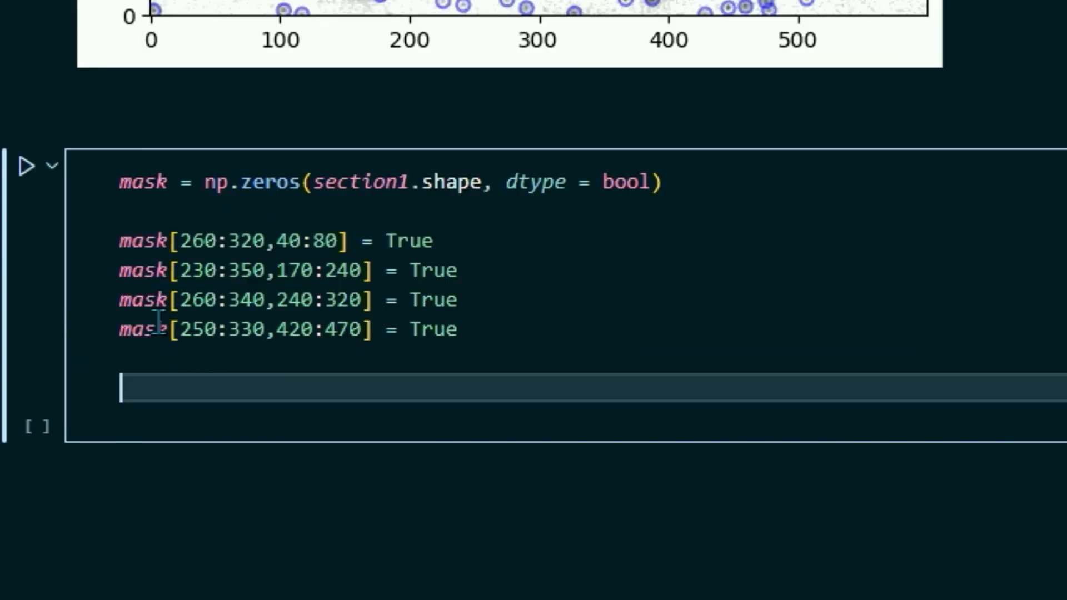
{"action": "scroll", "scroll_direction": "up", "scroll_amount": 3}
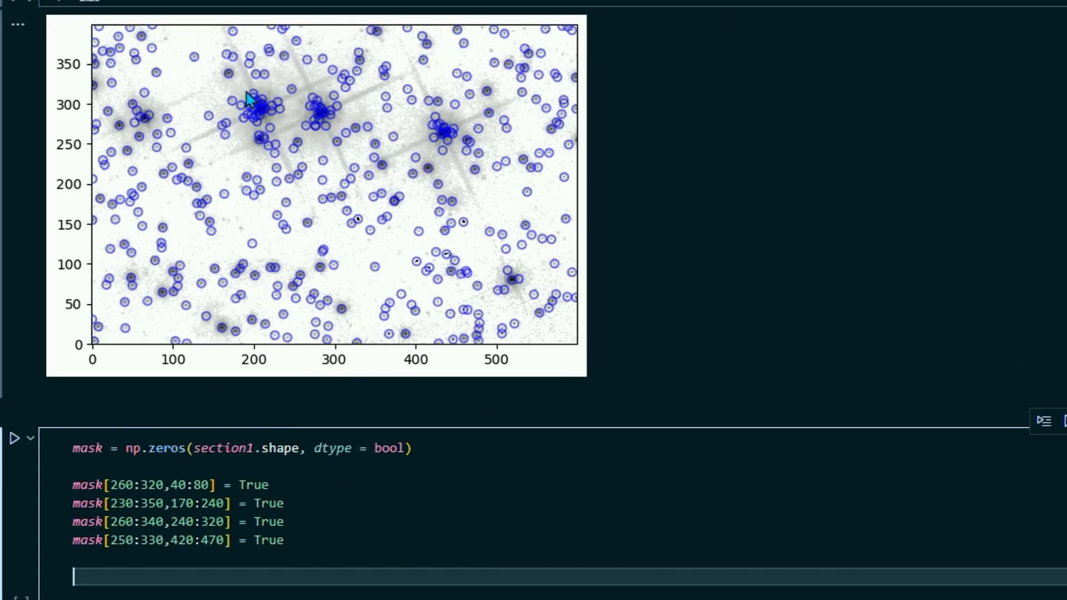
{"action": "mouse_move", "coordinate": [468, 329]}
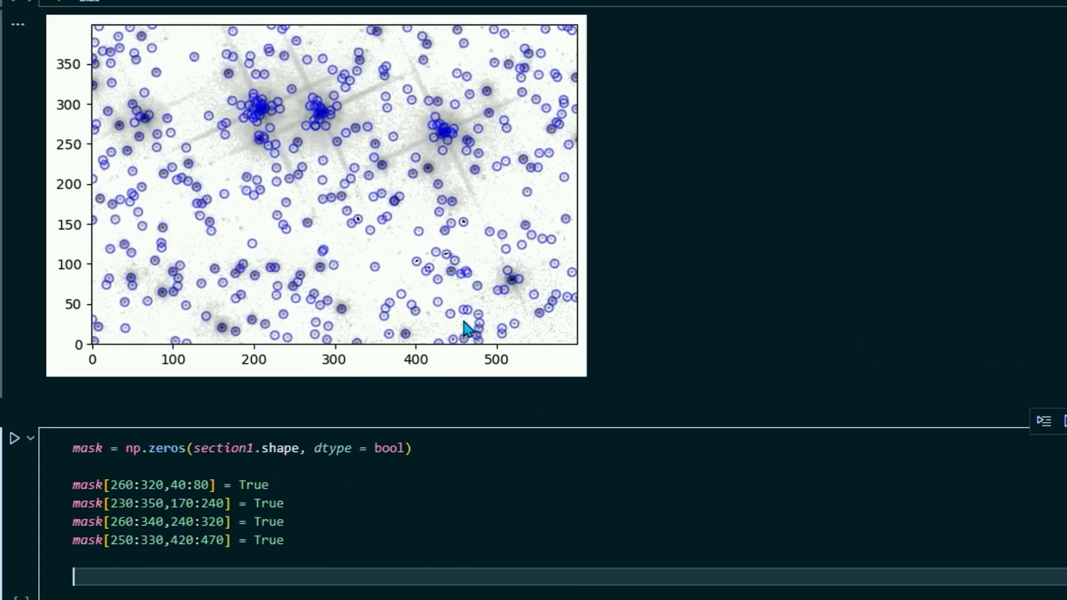
{"action": "scroll", "scroll_direction": "down", "scroll_amount": 3}
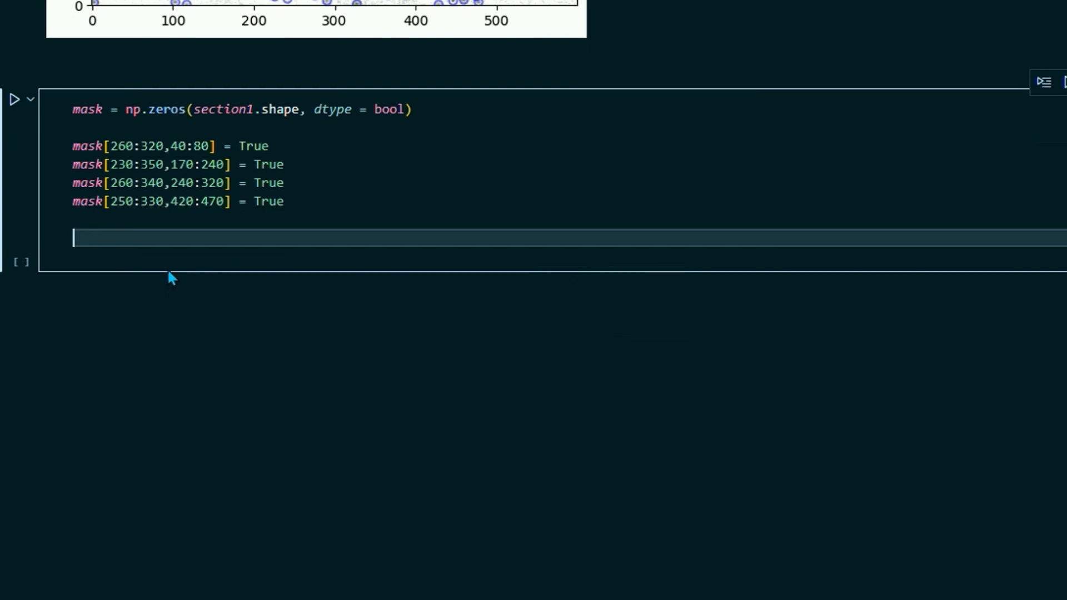
{"action": "mouse_move", "coordinate": [171, 286]}
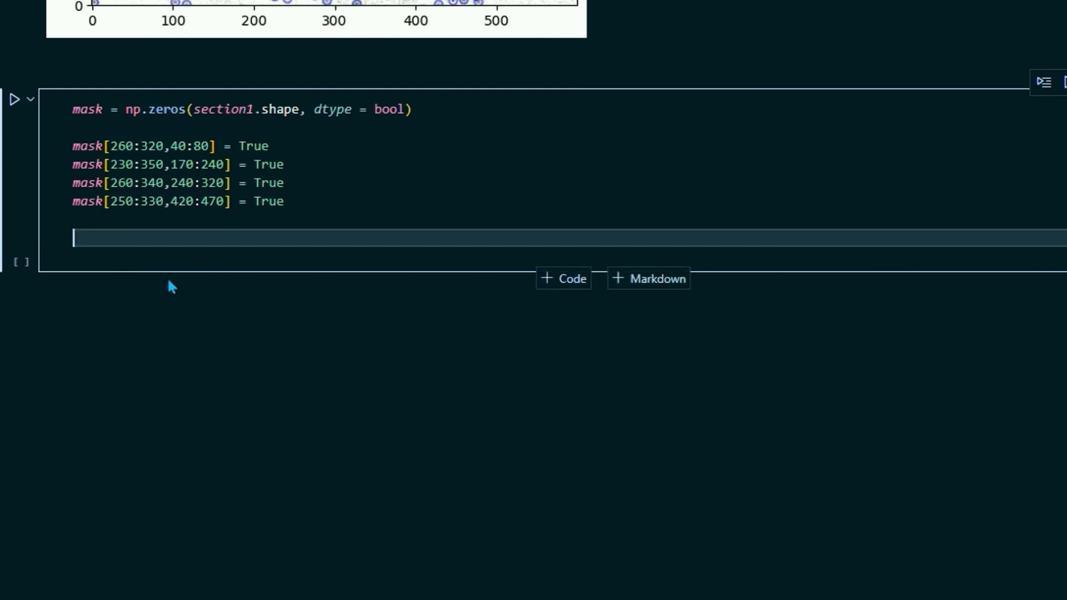
Write sources = daofind(section1-median, mask = mask) to detect stars outside the masked regions.
{"action": "type", "text": "s"}
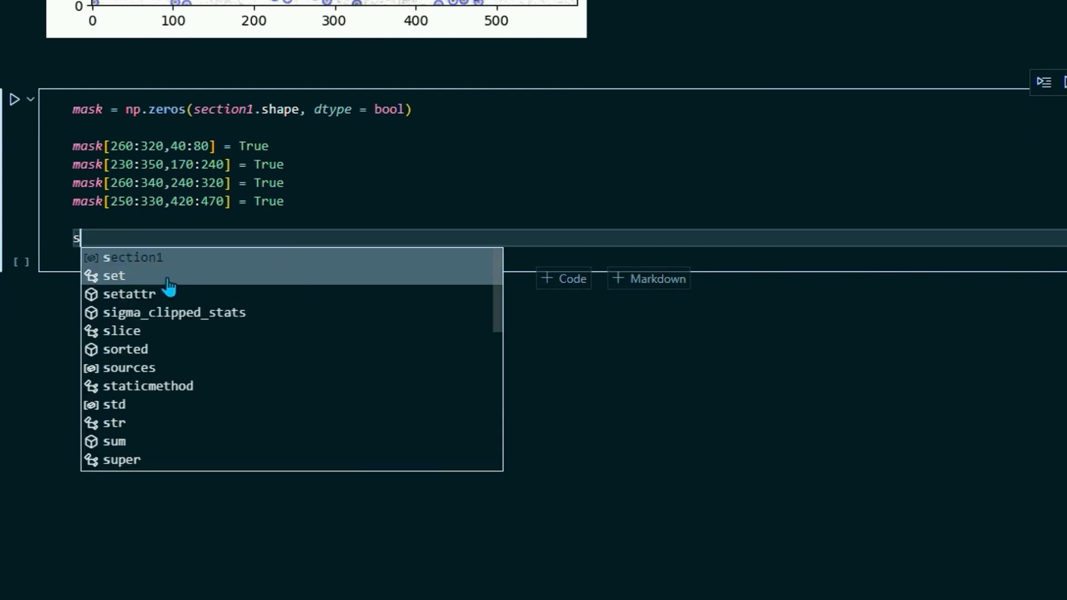
{"action": "left_click", "coordinate": [129, 368]}
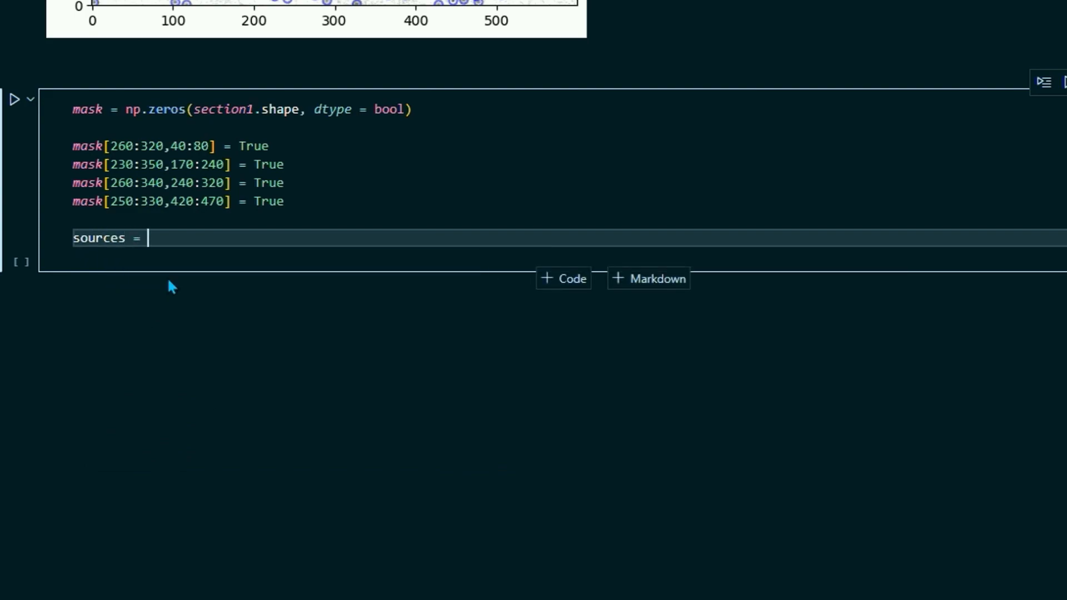
{"action": "type", "text": "daofind"}
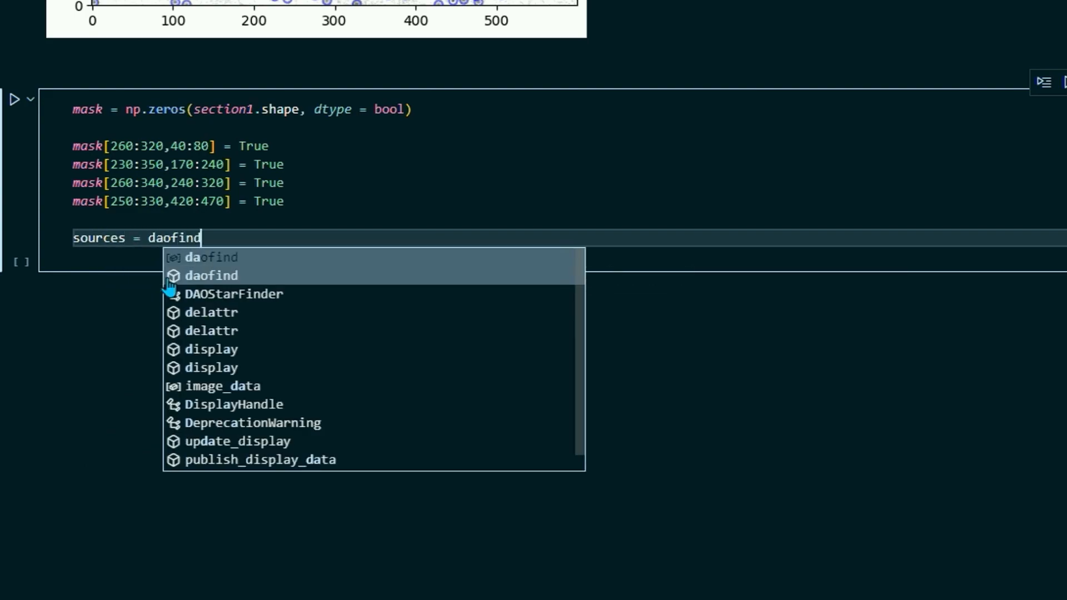
{"action": "type", "text": "(section1-"}
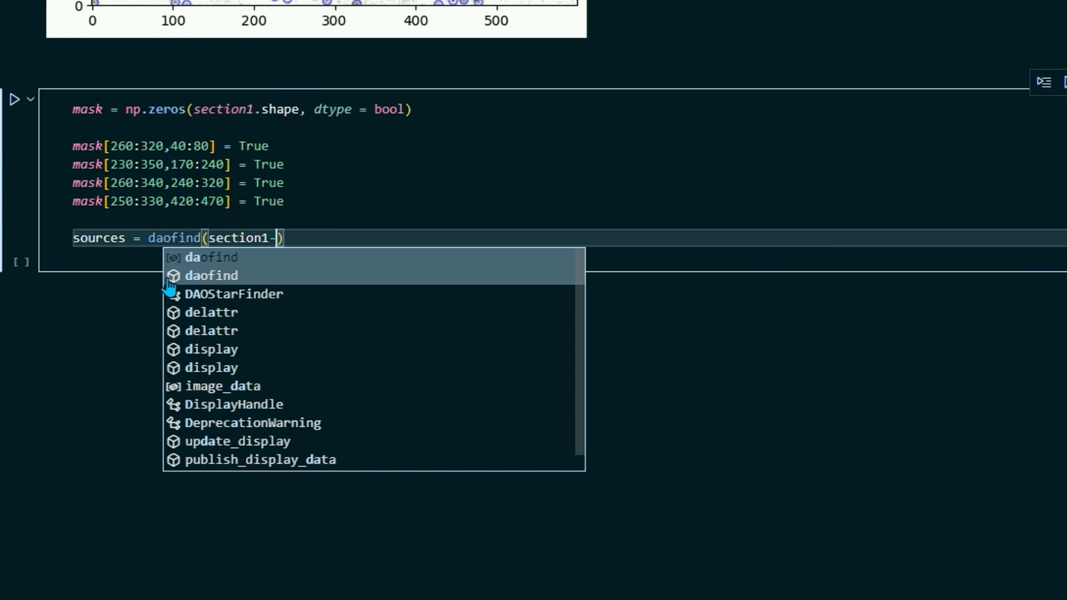
{"action": "type", "text": "median,"}
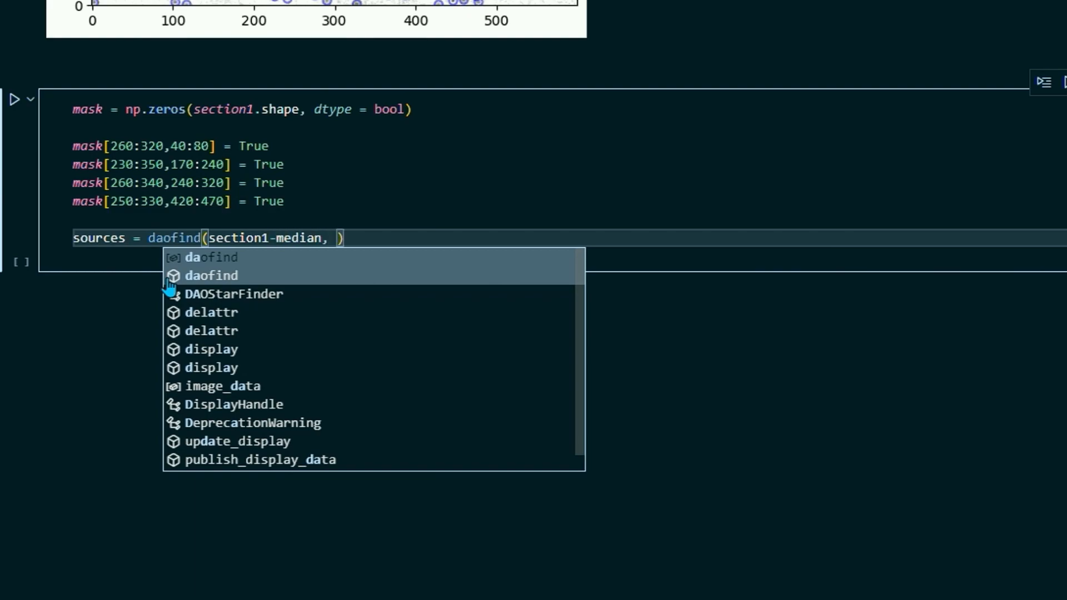
{"action": "type", "text": "mask ="}
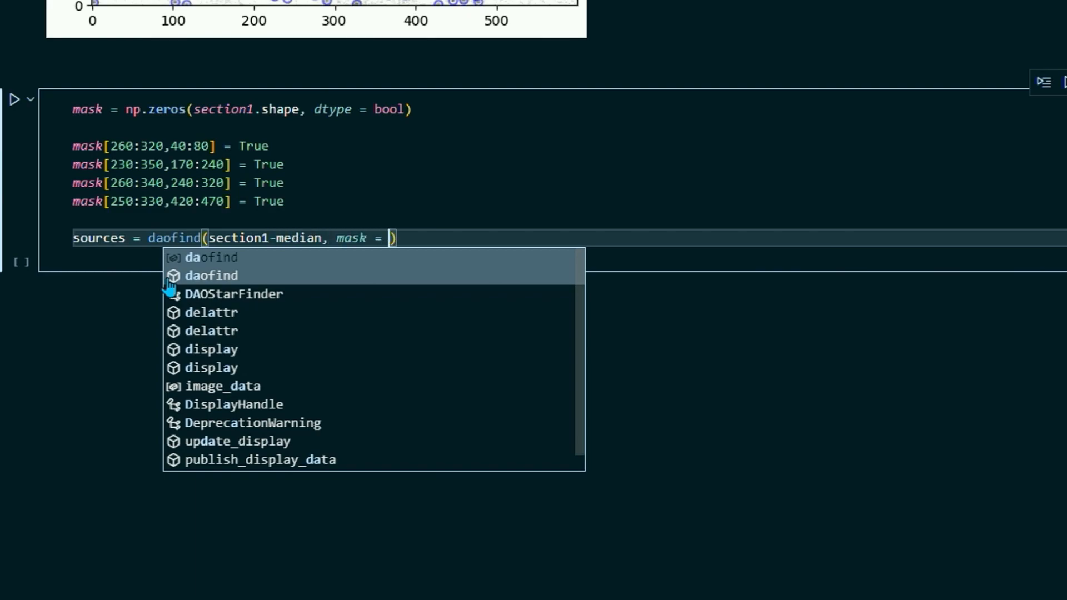
{"action": "type", "text": "mask"}
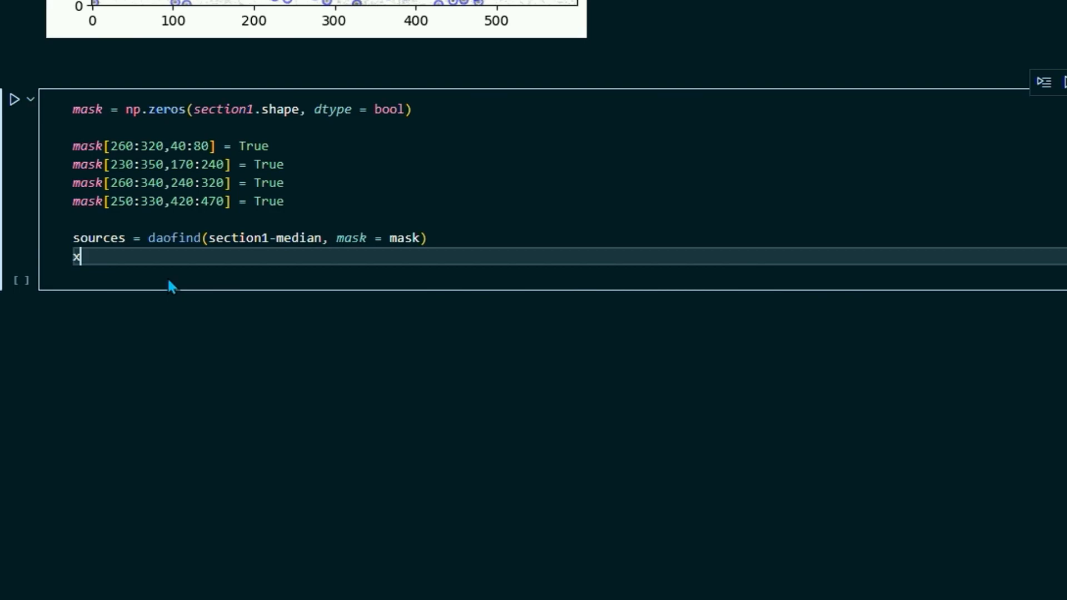
Extract xpix = sources['xcentroid'] and ypix = sources['ycentroid'].
{"action": "type", "text": "xpix ="}
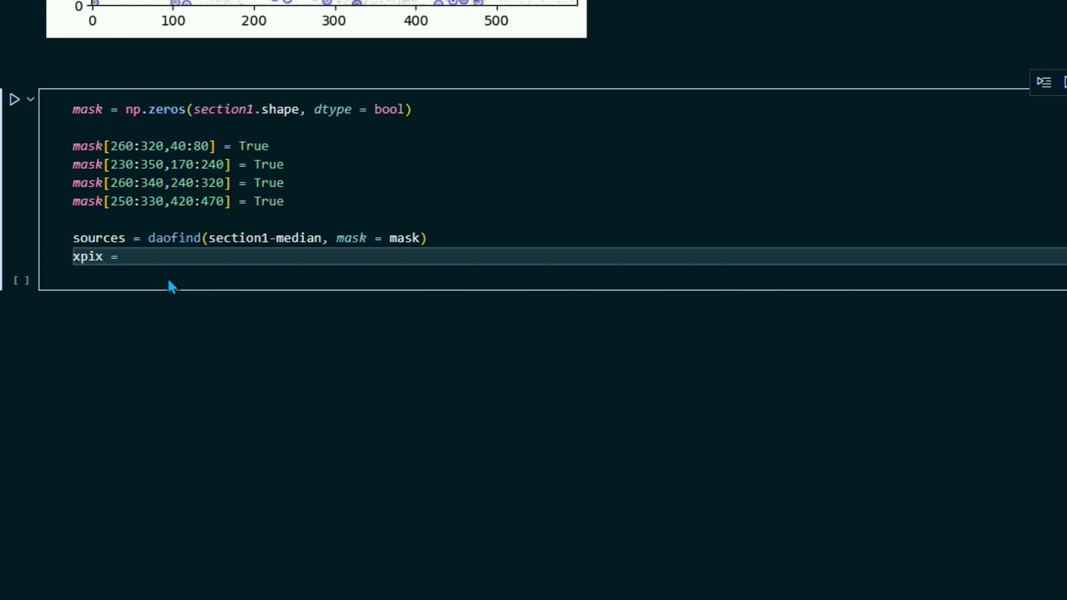
{"action": "type", "text": "sources[]"}
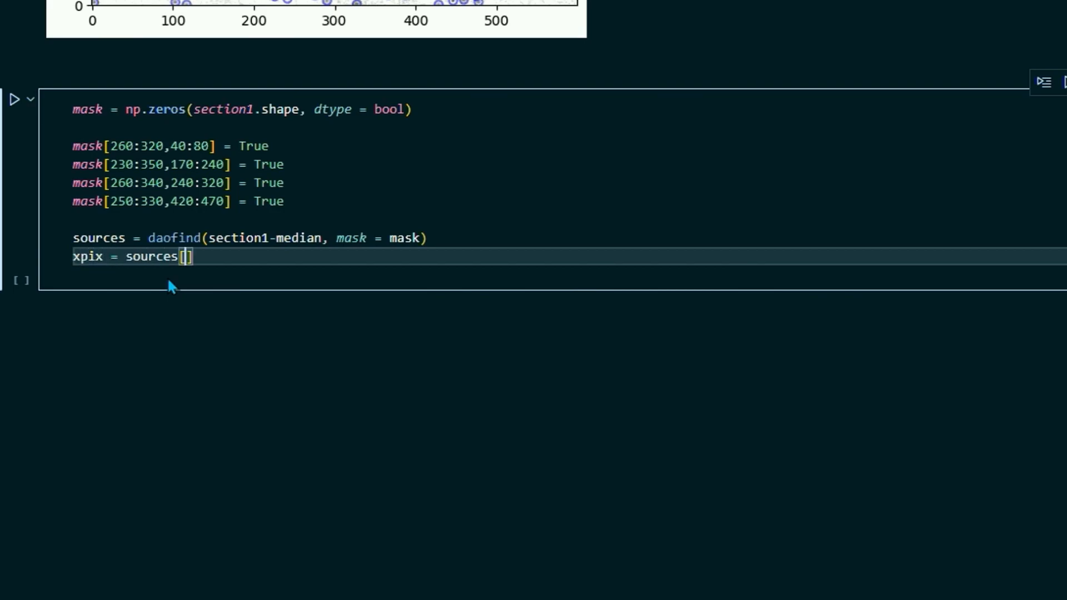
{"action": "type", "text": "'xcen'"}
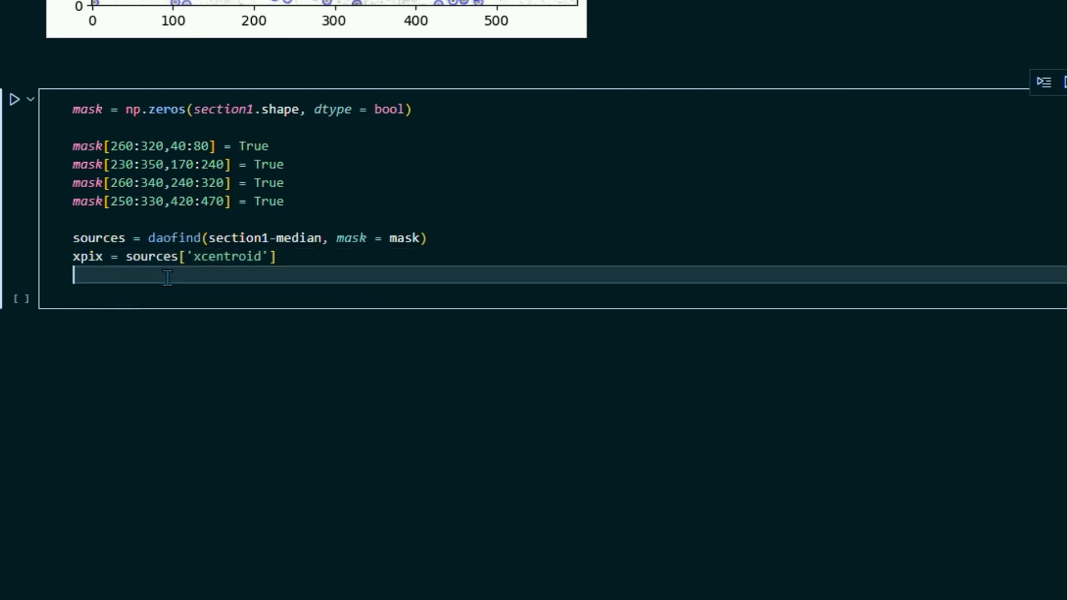
{"action": "type", "text": "ypix"}
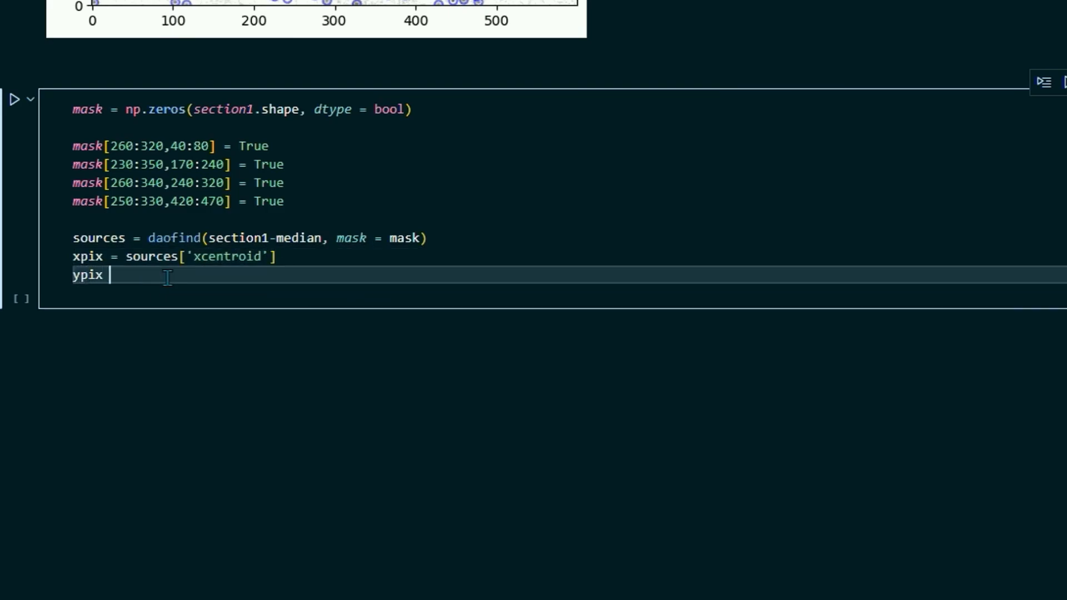
{"action": "type", "text": "= sources"}
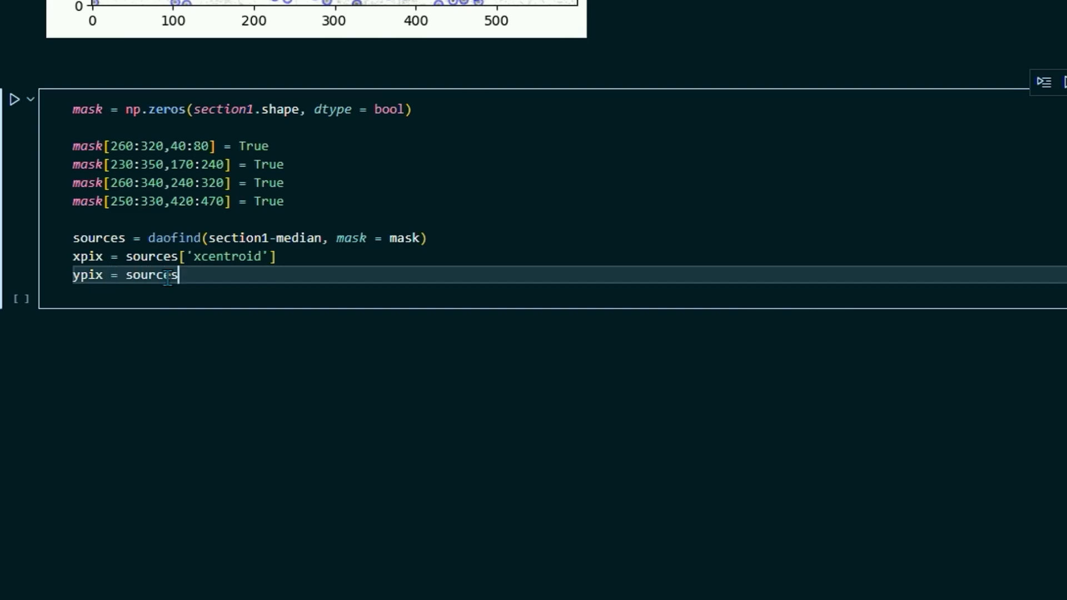
{"action": "type", "text": "['ycentroid']"}
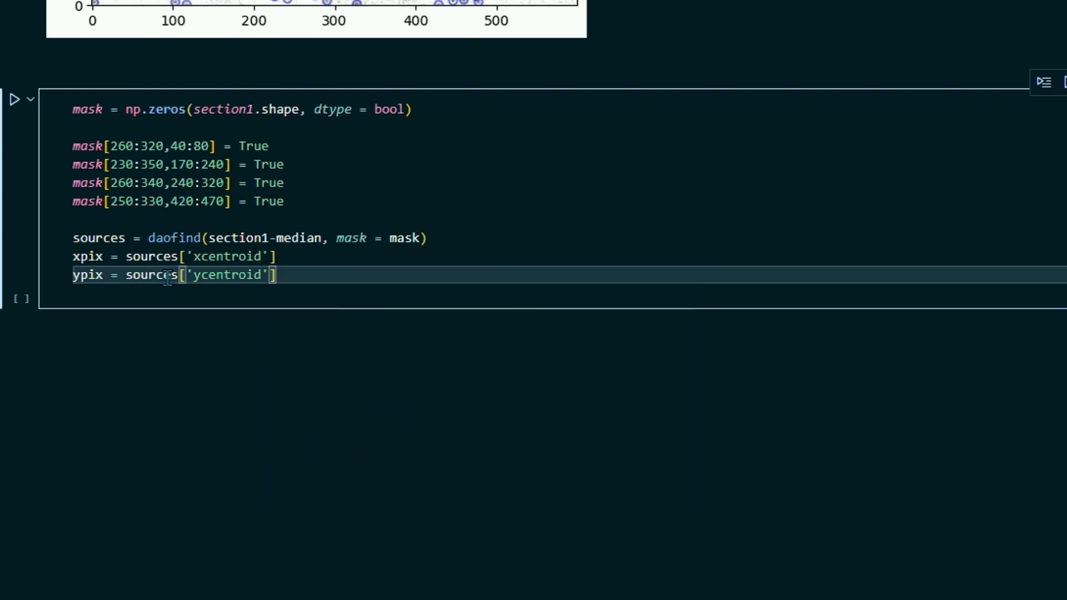
Write positions = np.transpose((xpix,ypix)) to combine the centroids.
{"action": "type", "text": "pd"}
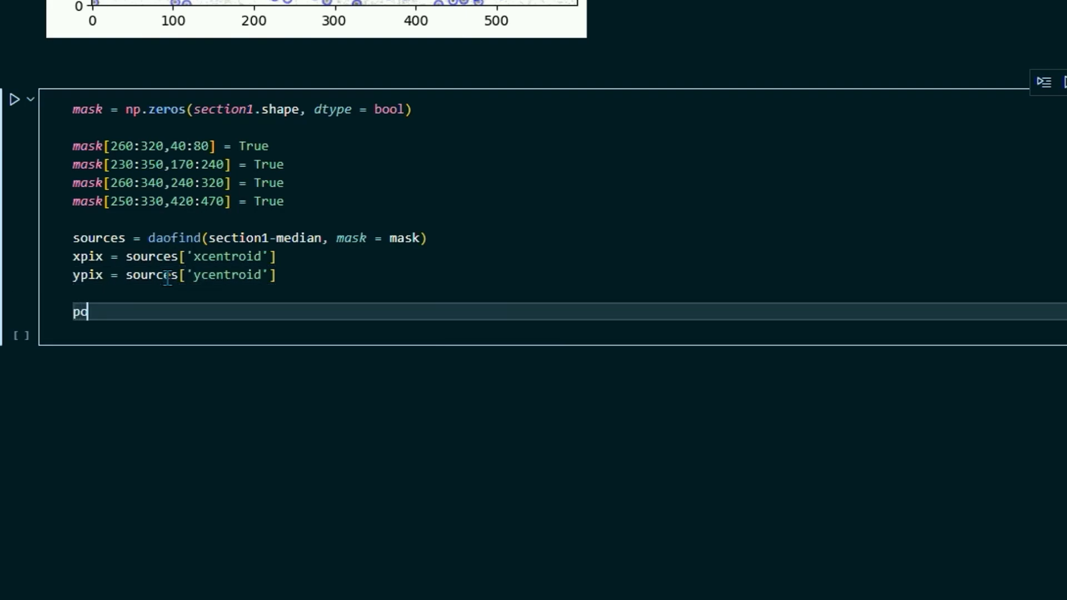
{"action": "type", "text": "ositions ="}
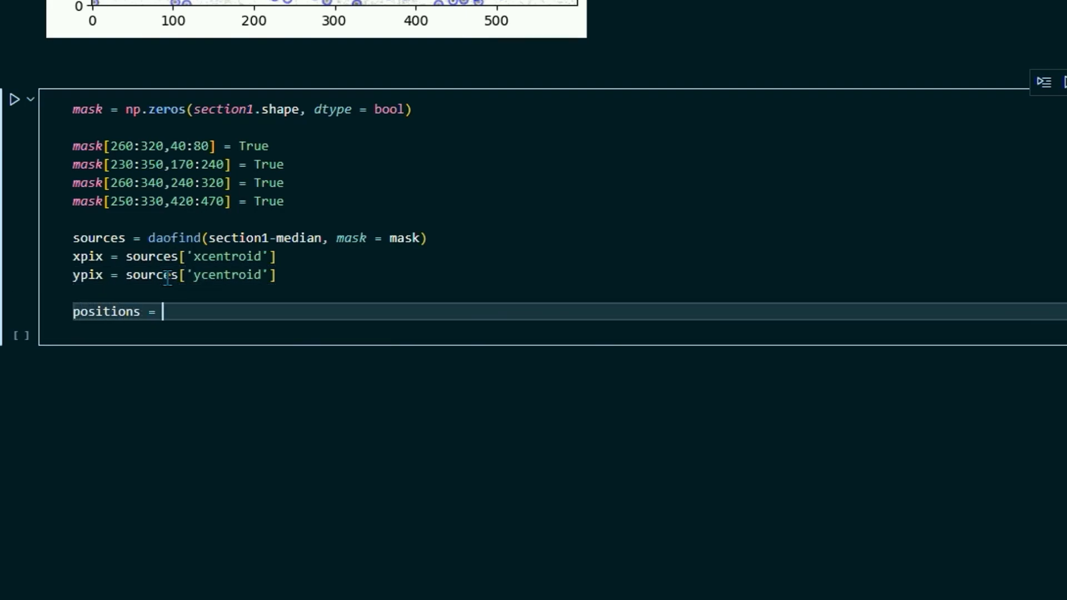
{"action": "type", "text": "np.tr"}
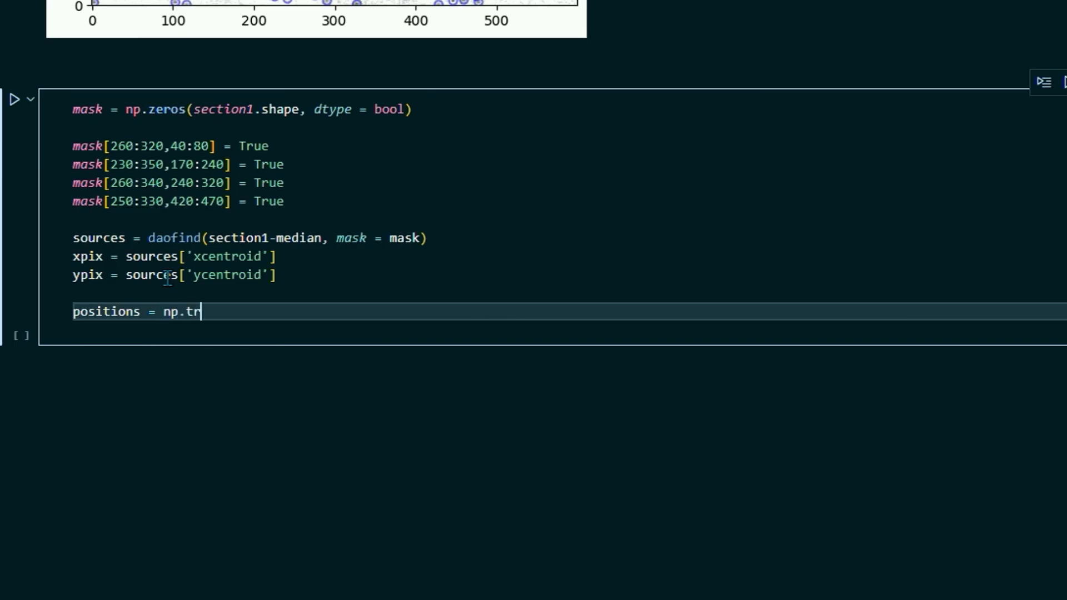
{"action": "type", "text": "anspose((xpix,ypi"}
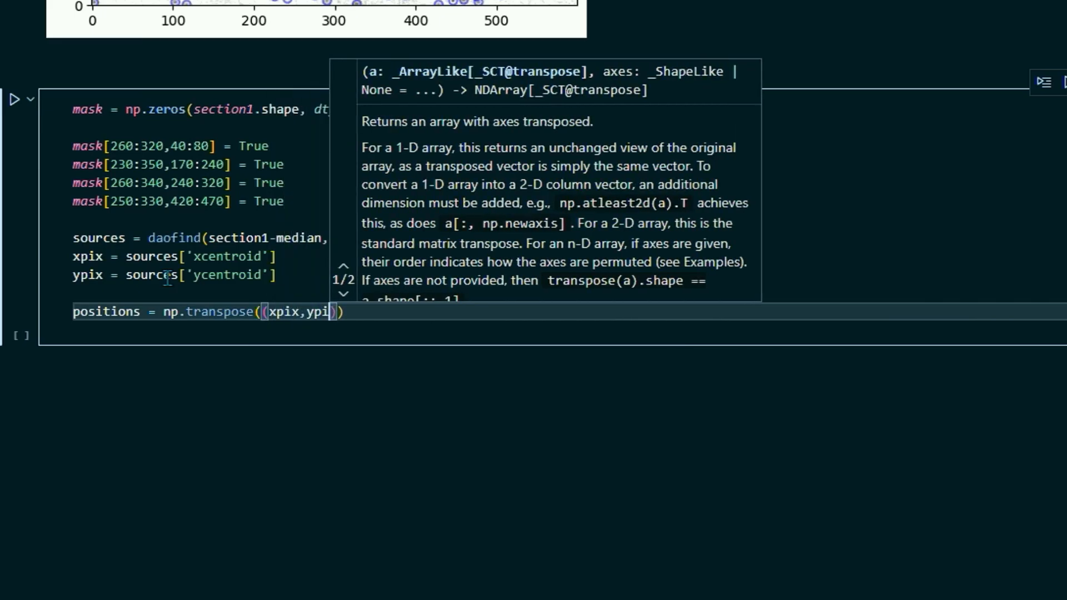
{"action": "type", "text": "x)"}
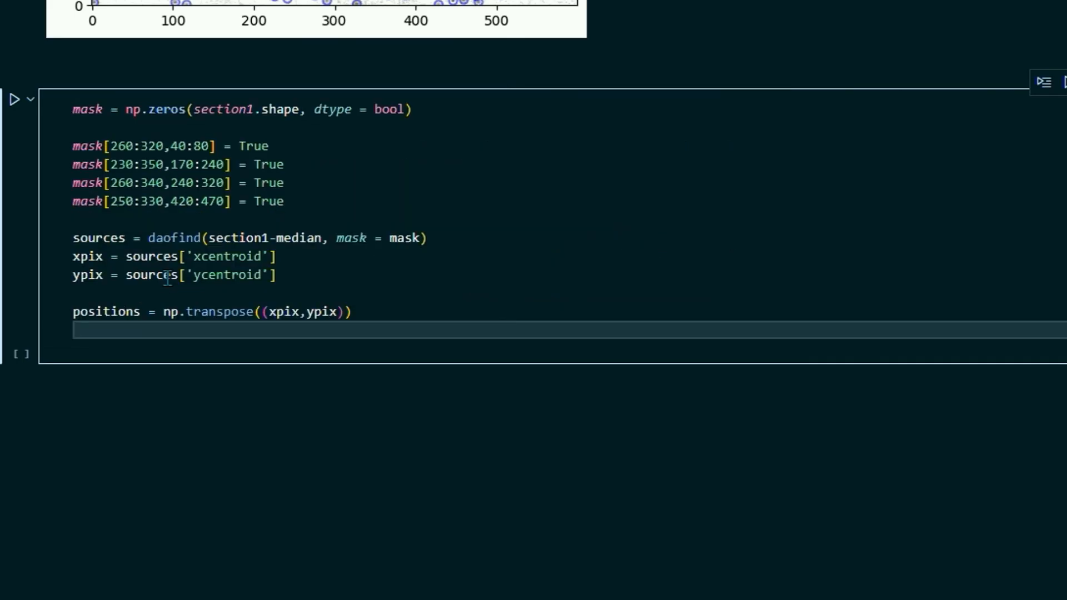
Write apertures = CircularAperture(positions, r = 5.0) to build radius-5 apertures.
{"action": "type", "text": "apertur"}
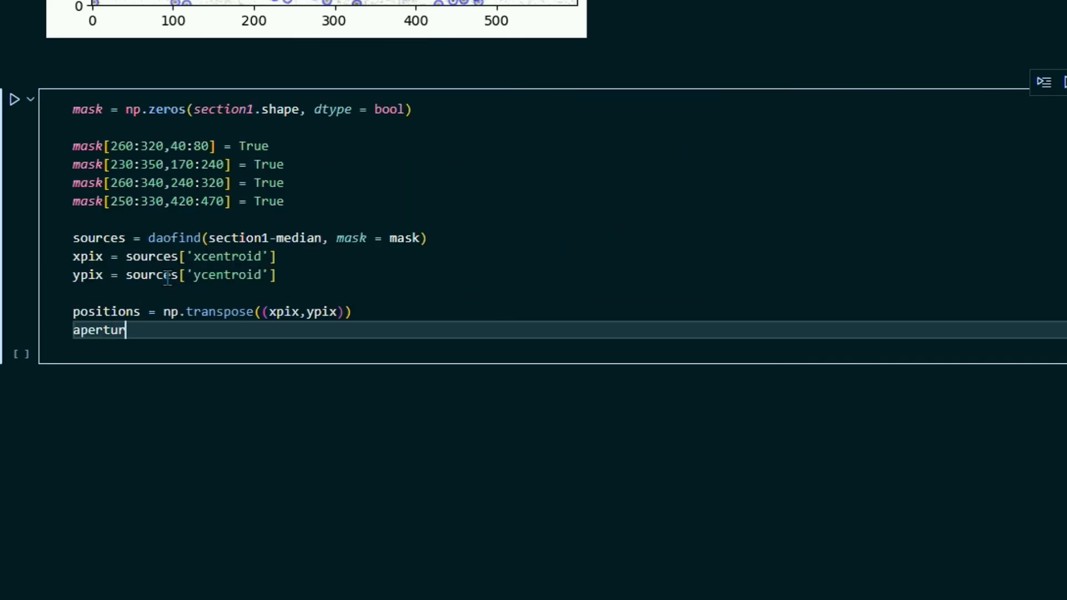
{"action": "type", "text": "es = Circular"}
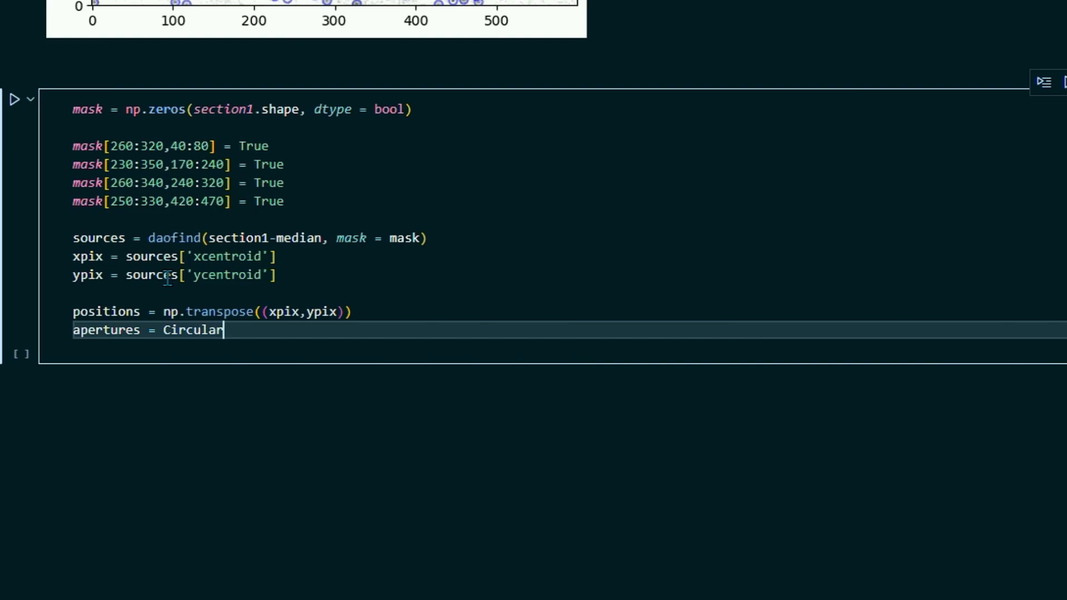
{"action": "type", "text": "Apertures"}
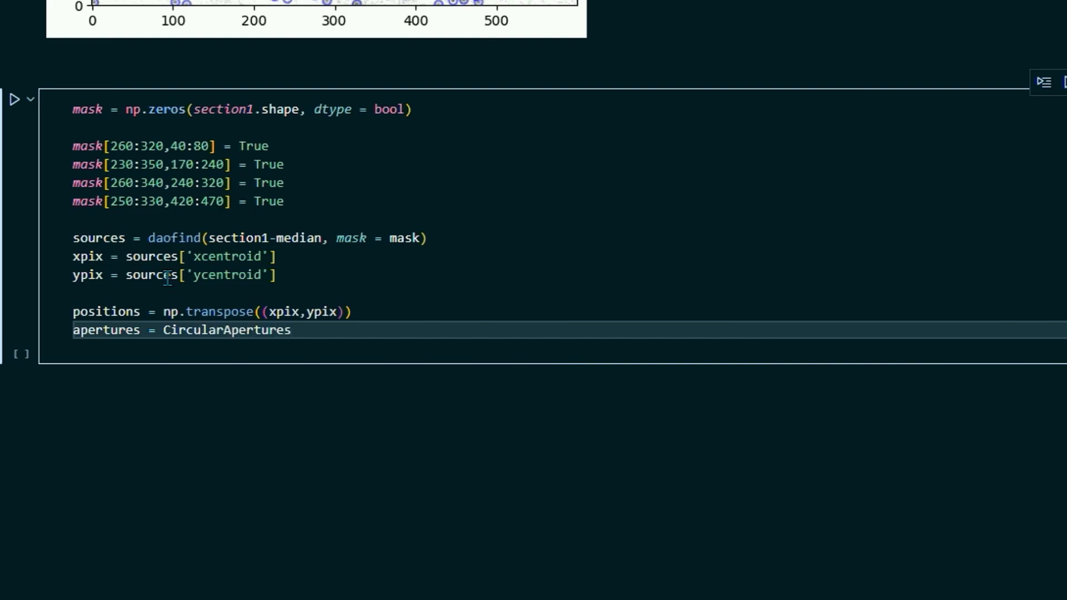
{"action": "type", "text": "(positions,"}
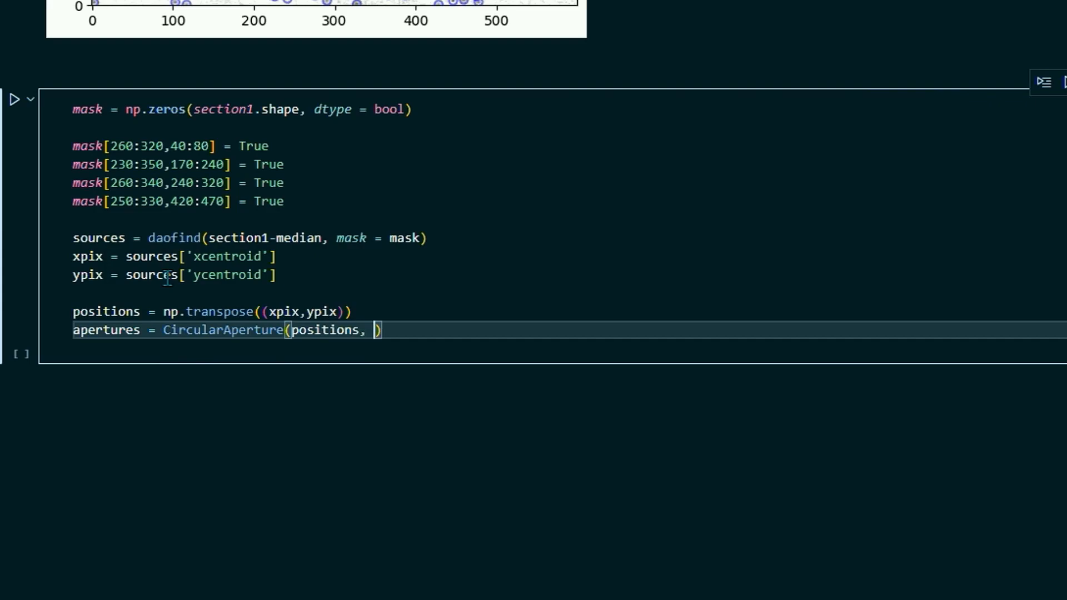
{"action": "type", "text": "r = 5"}
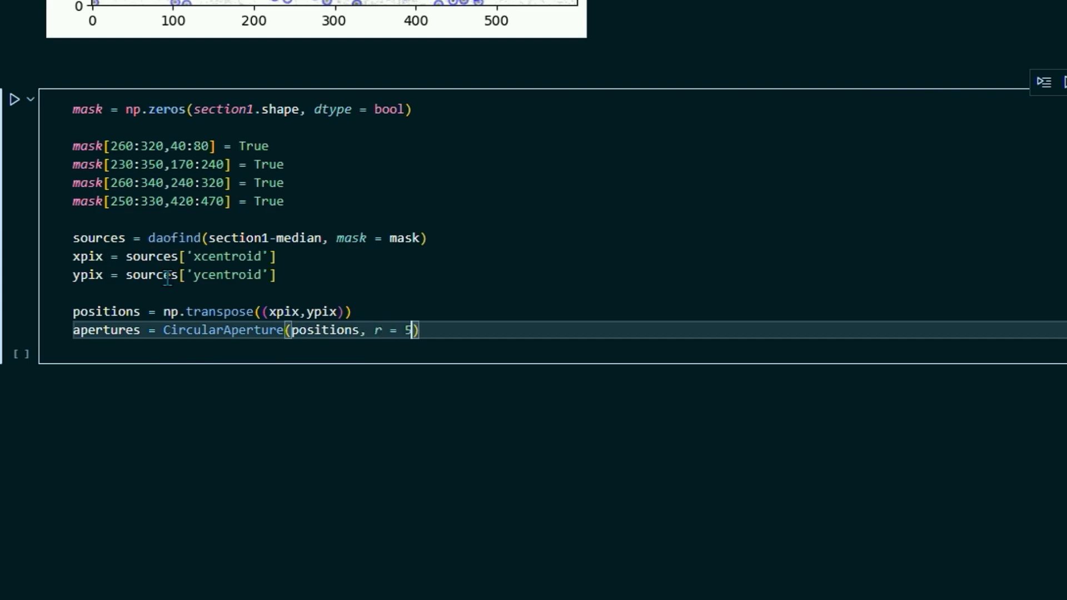
{"action": "type", "text": ".0"}
{"action": "type", "text": "plt.imshow(section1"}
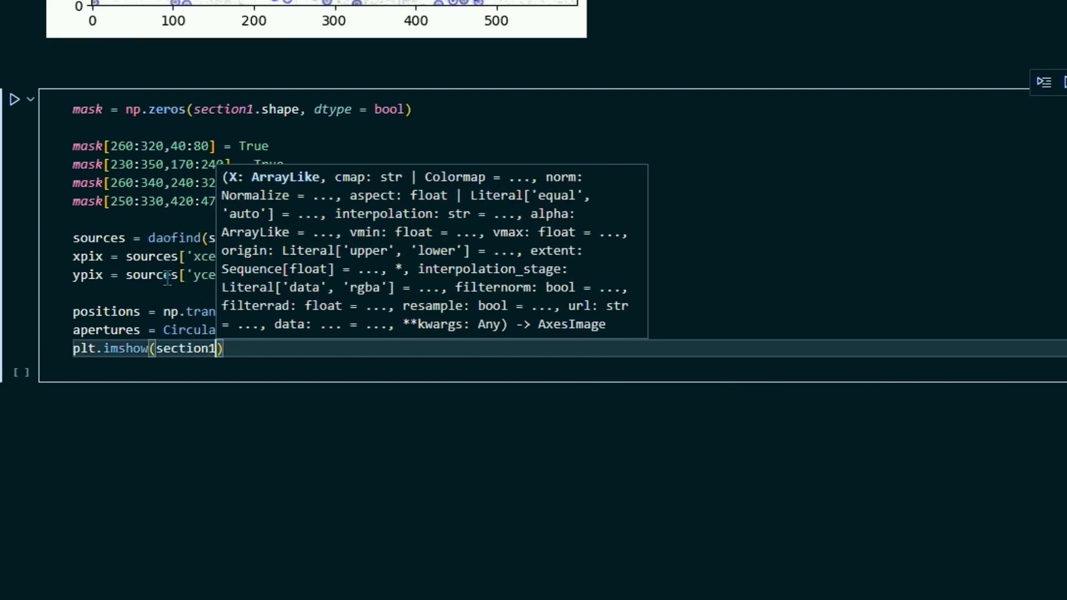
Complete plt.imshow(section1, cmap='Greys', norm=LogNorm(), origin='lower', interpolation='nearest').
{"action": "type", "text": ", cmap = ''"}
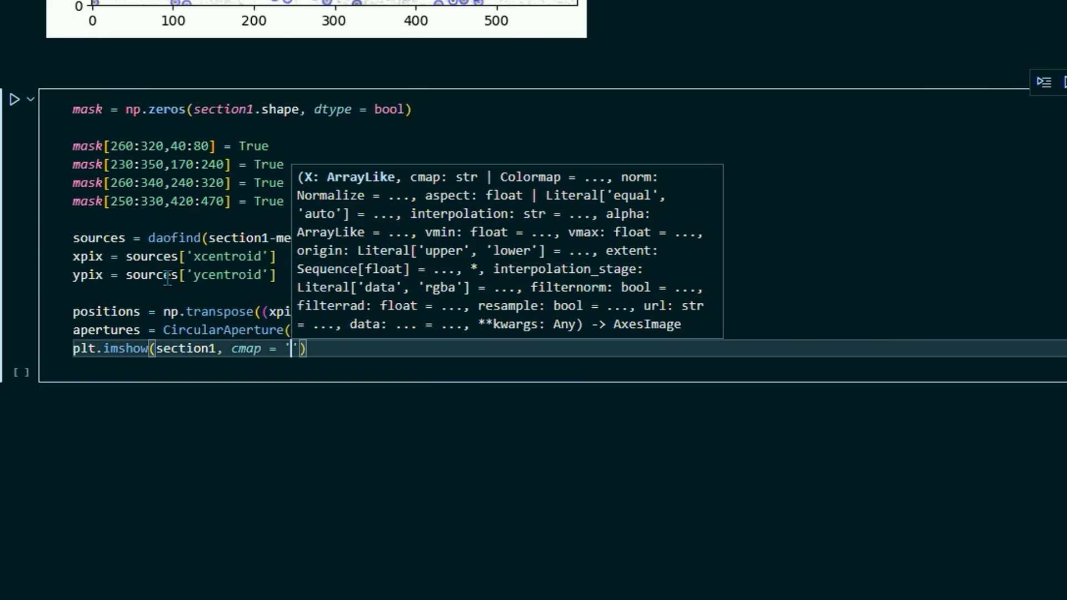
{"action": "type", "text": "Greys',"}
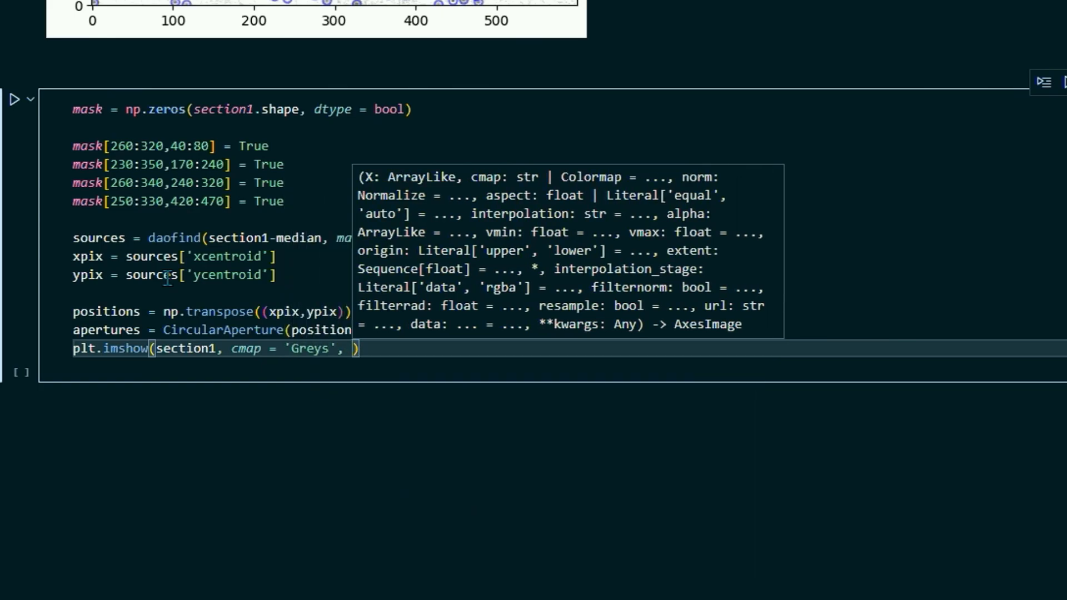
{"action": "type", "text": "norm -"}
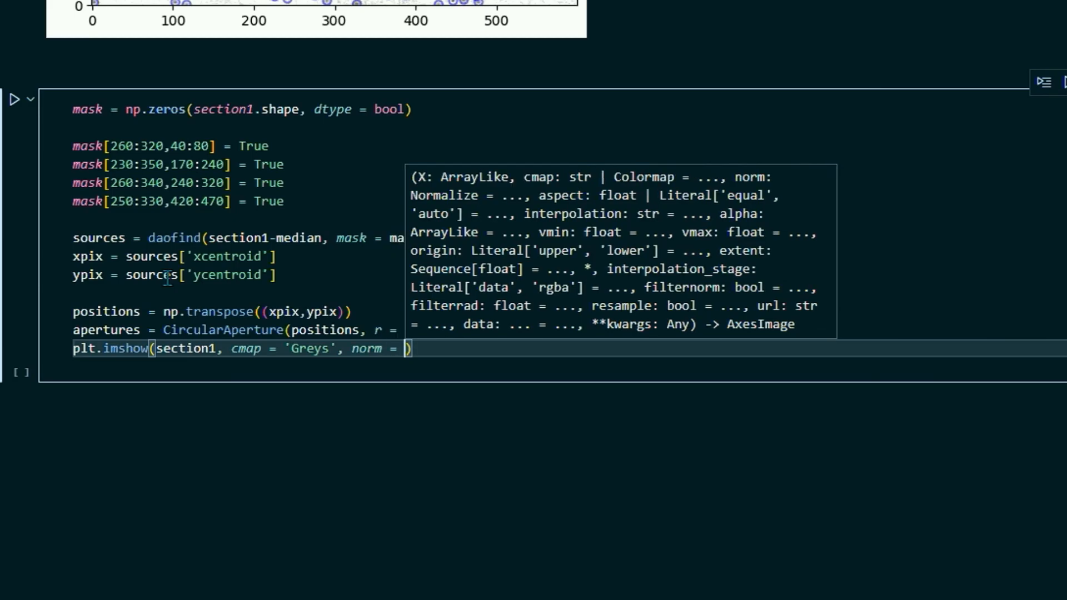
{"action": "type", "text": "Log"}
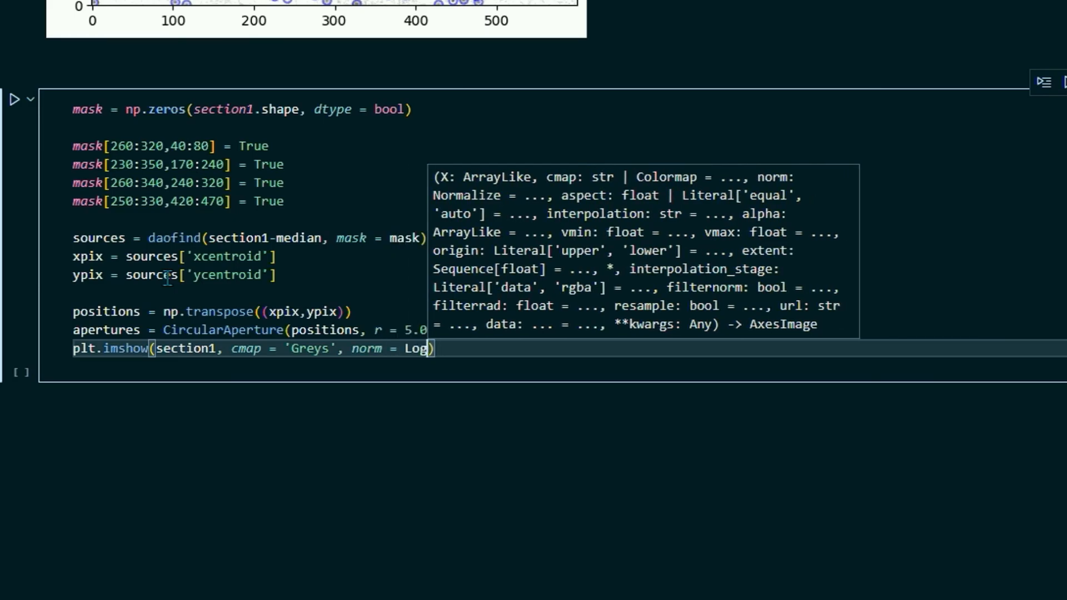
{"action": "type", "text": "Norm()"}
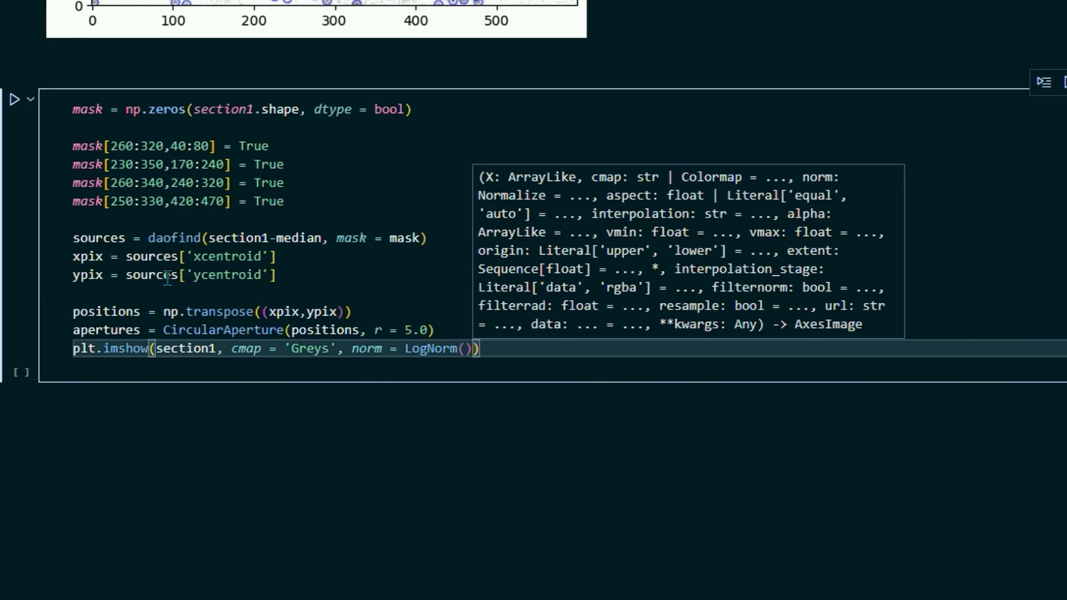
{"action": "type", "text": ", origin"}
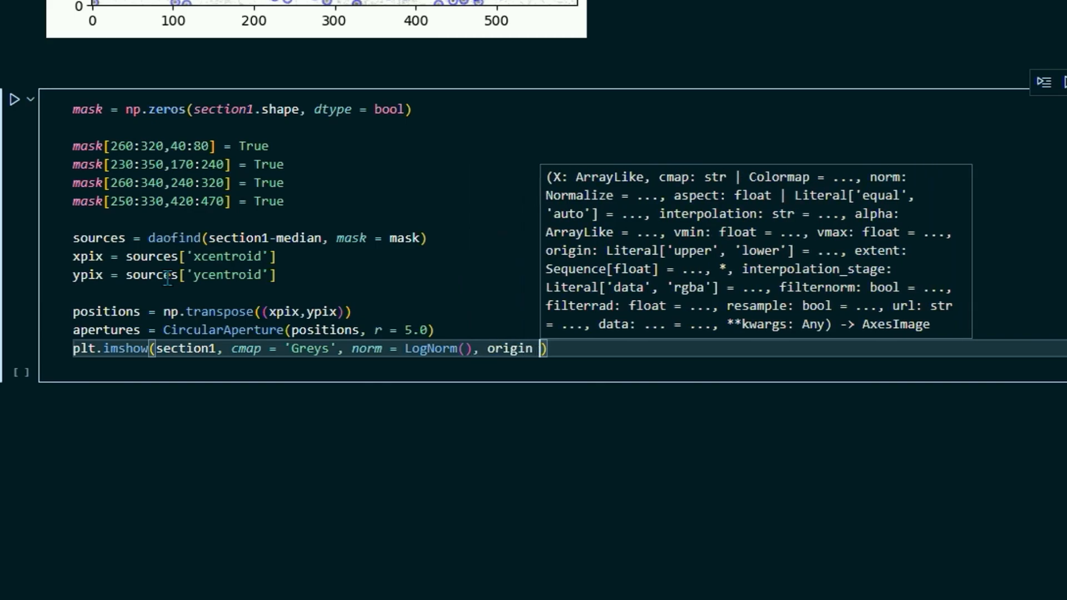
{"action": "type", "text": "= 'lower'"}
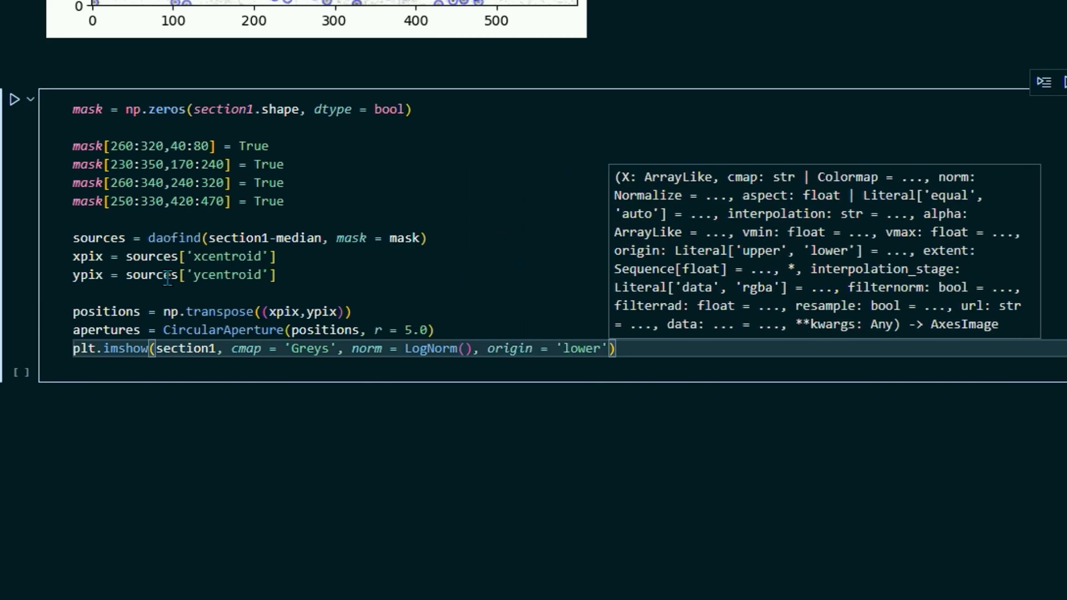
{"action": "type", "text": ", inte"}
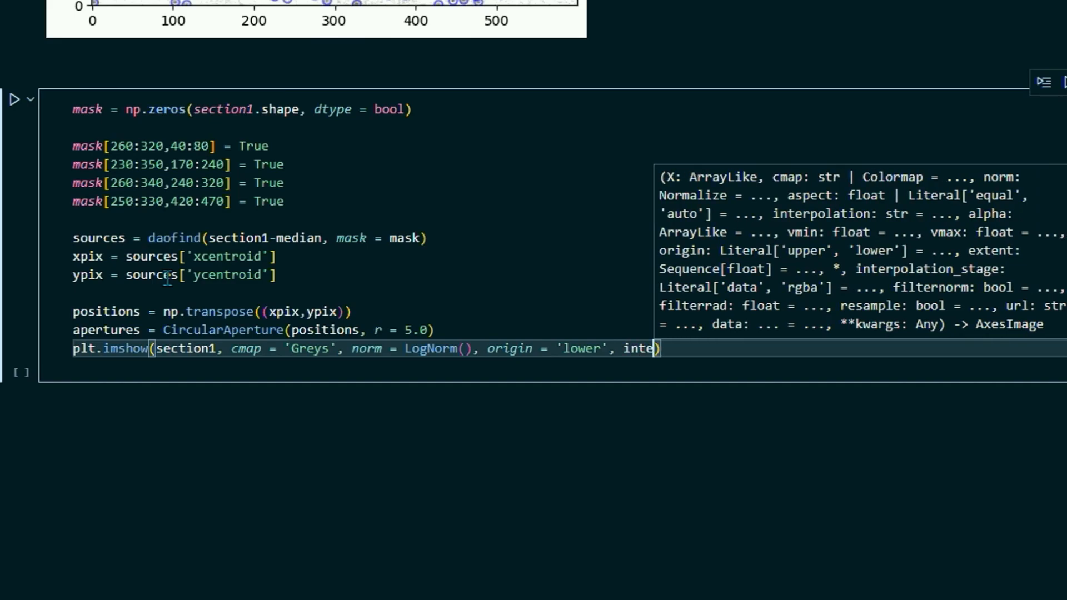
{"action": "type", "text": "rpola"}
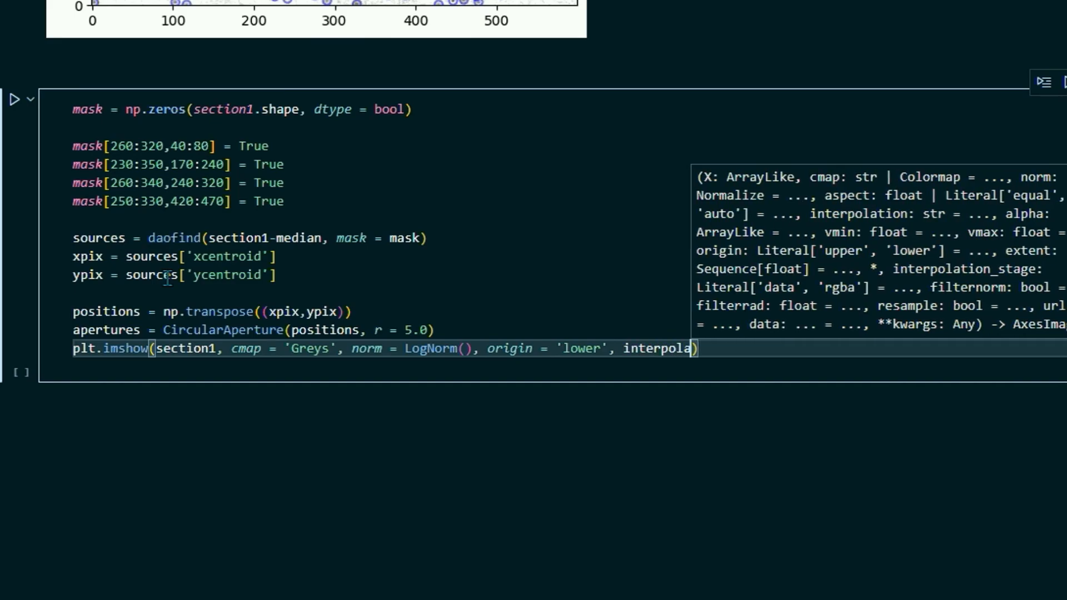
{"action": "type", "text": "tion"}
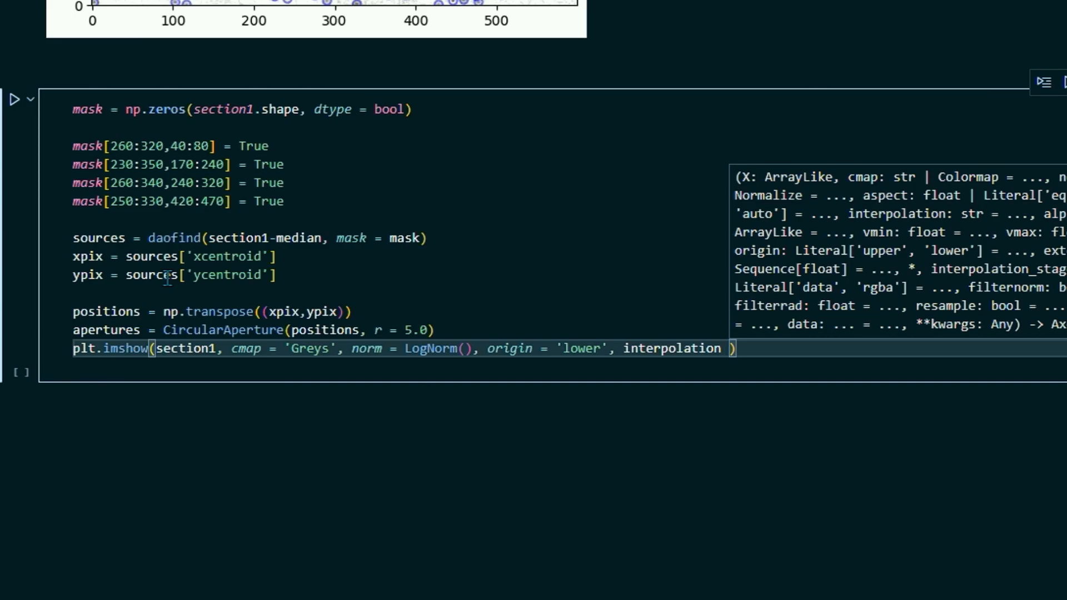
{"action": "type", "text": "= 'nearest'"}
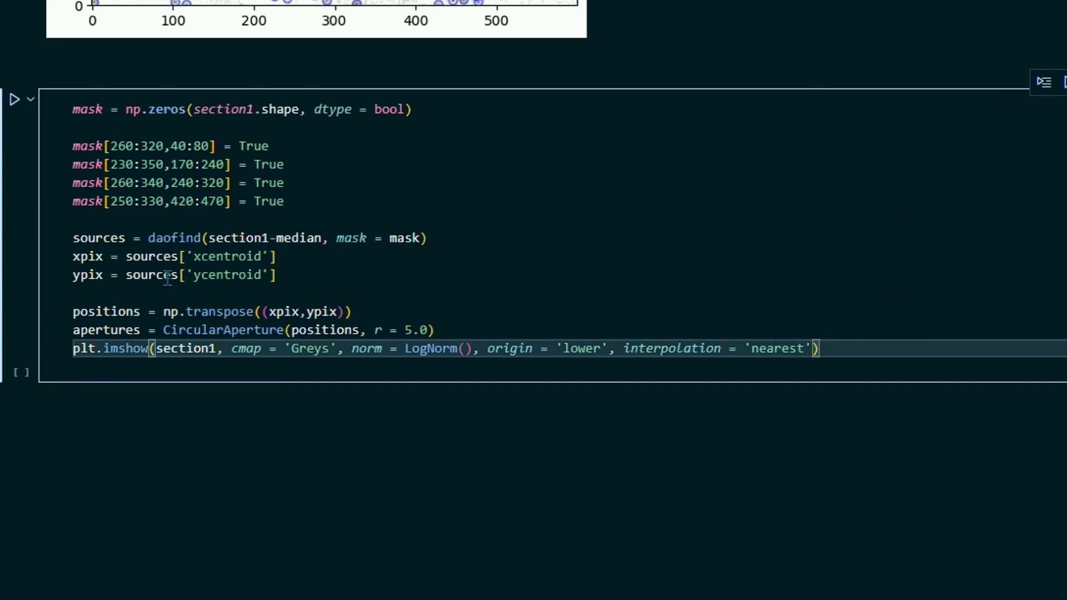
{"action": "key", "text": "enter"}
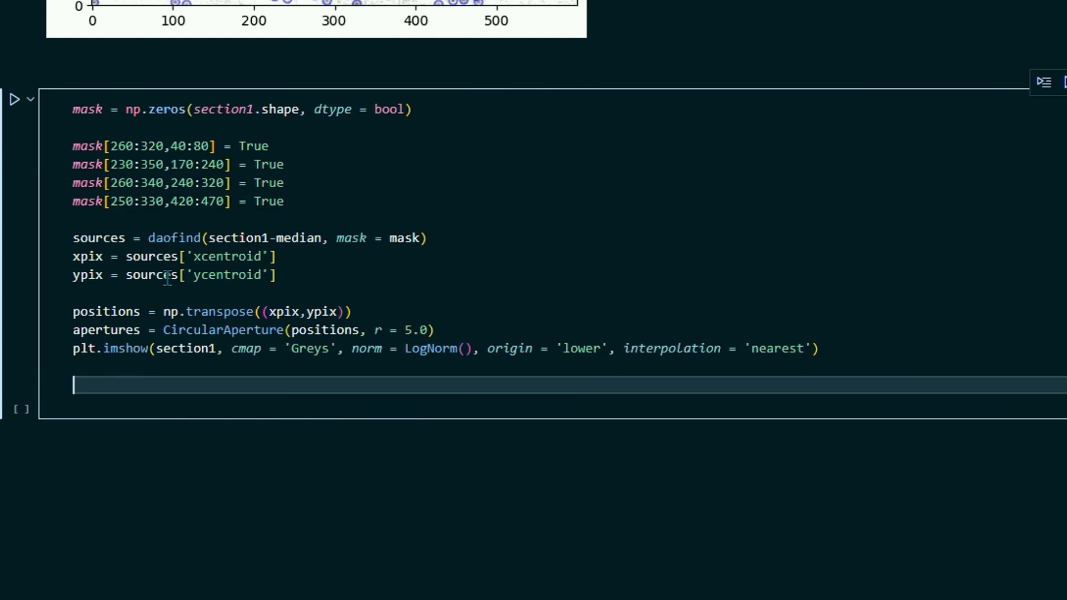
Write apertures.plot(color = 'blue', lw = 1.5, alpha = 0.5); to draw the apertures.
{"action": "type", "text": "apertures"}
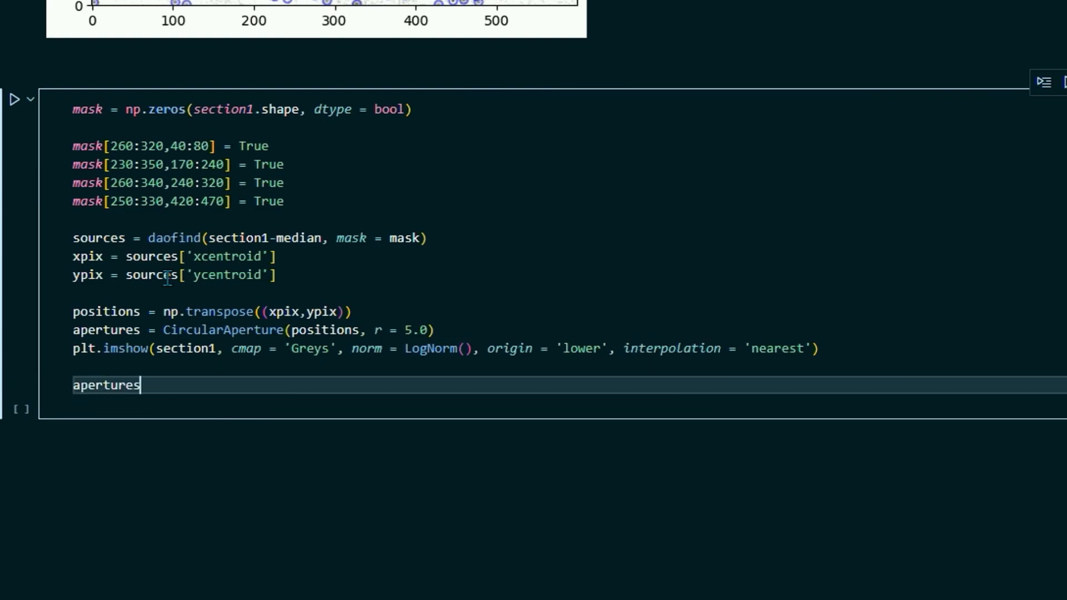
{"action": "type", "text": ".plot(color"}
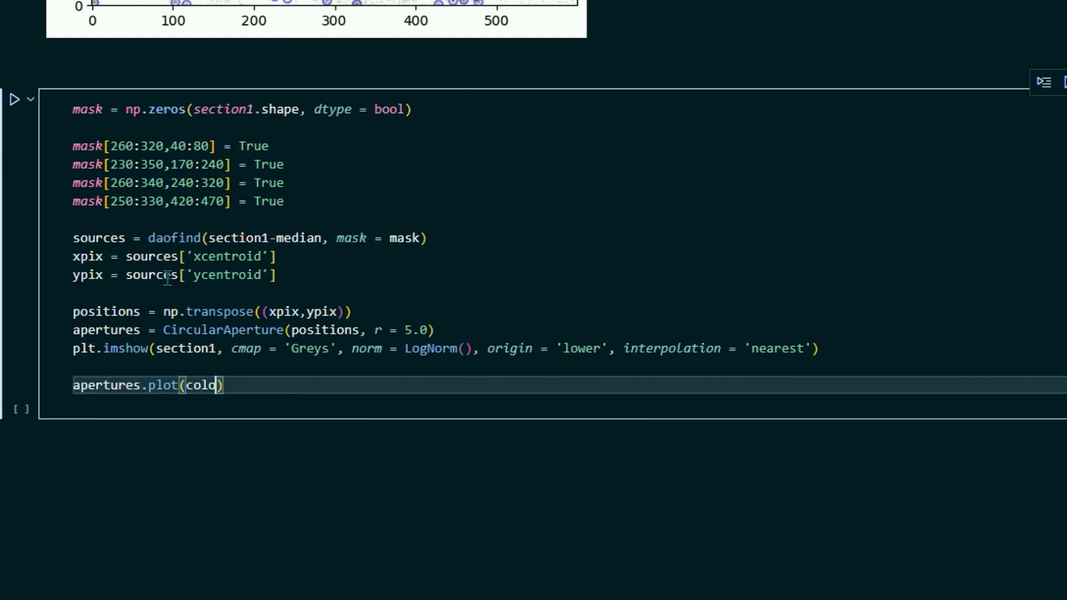
{"action": "type", "text": "r ="}
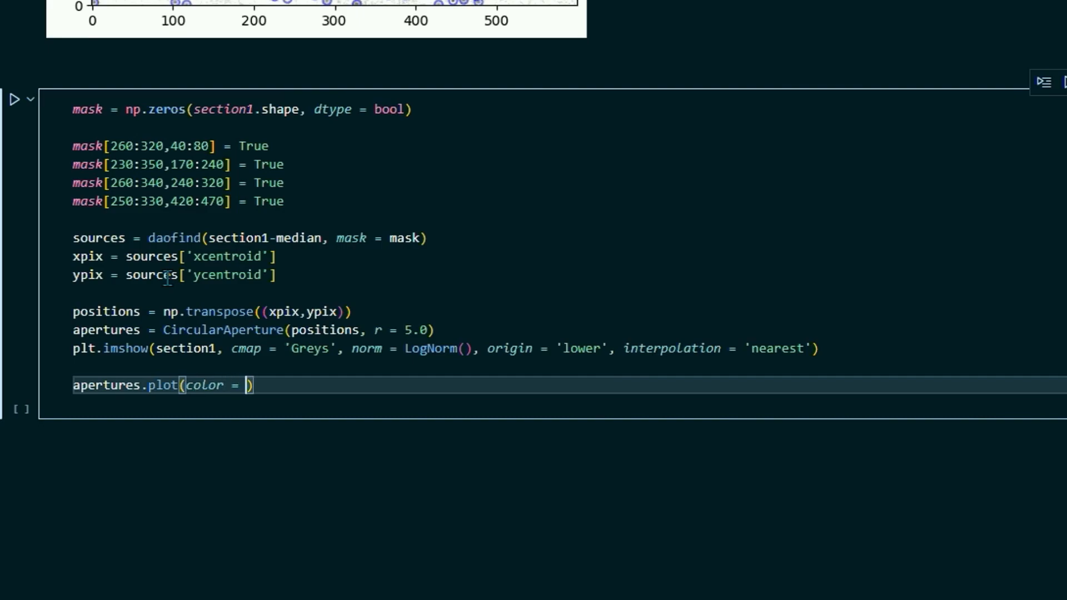
{"action": "type", "text": "'blue',"}
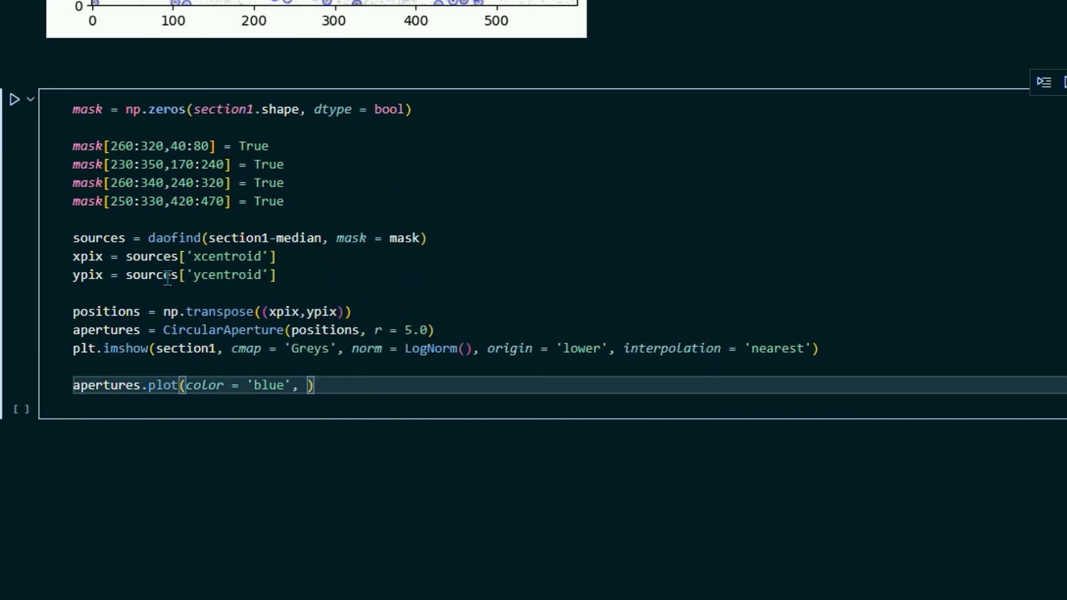
{"action": "type", "text": "lw = 1.5"}
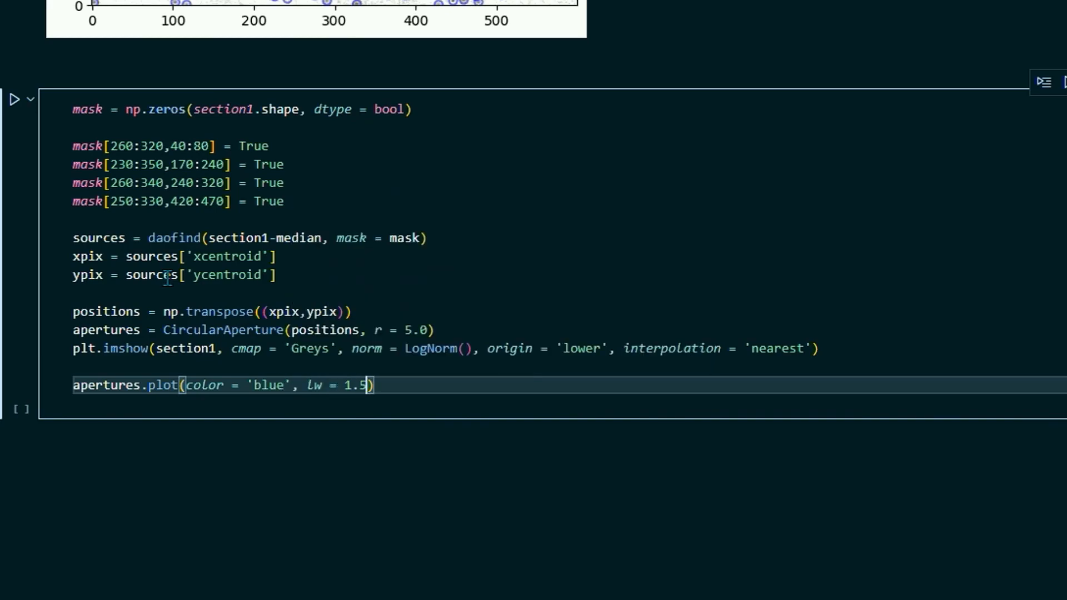
{"action": "type", "text": ", alpha"}
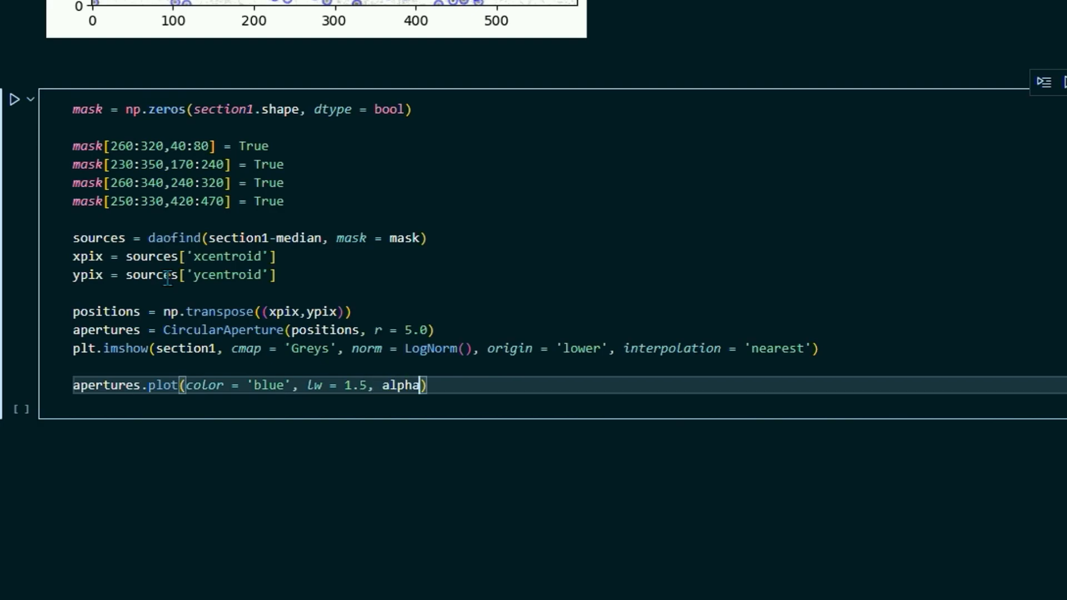
{"action": "type", "text": "= 0.5"}
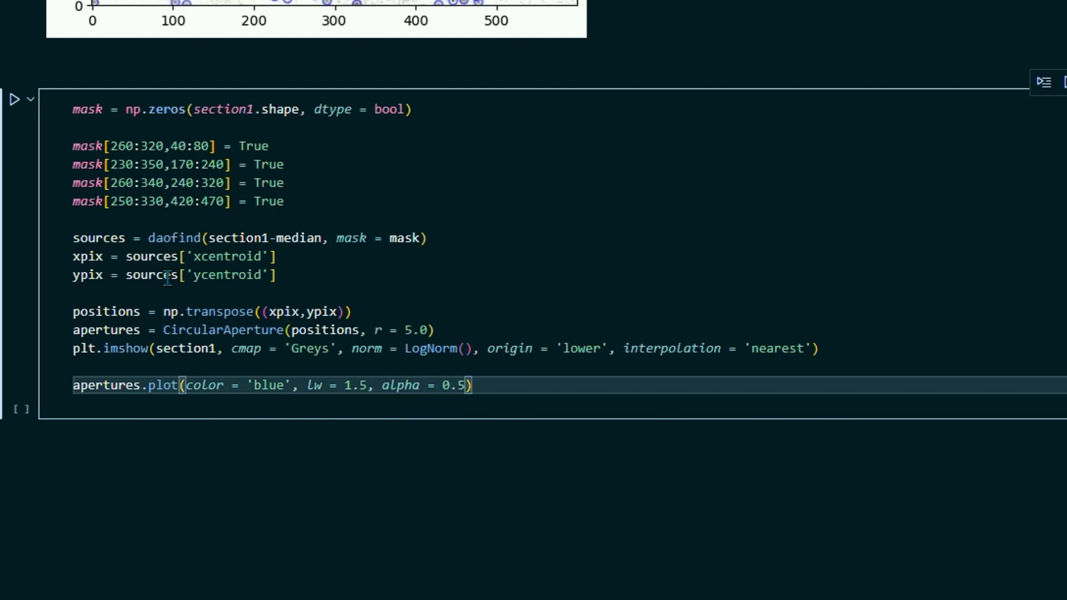
{"action": "type", "text": ";"}
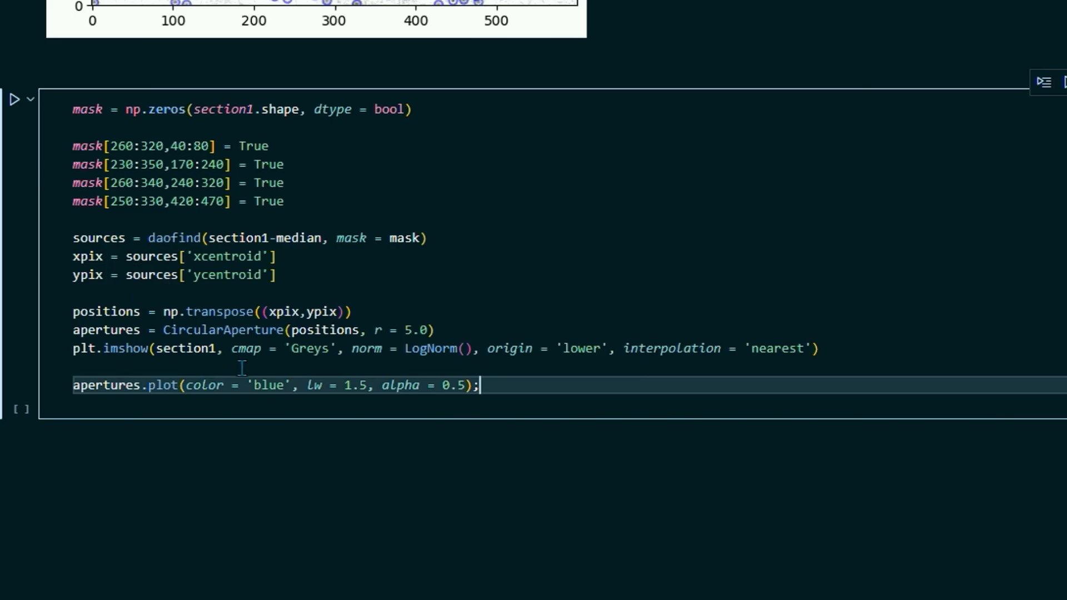
Run the cell and view the grey star image with blue apertures, masked bright stars left uncircled.
{"action": "left_click", "coordinate": [20, 99]}
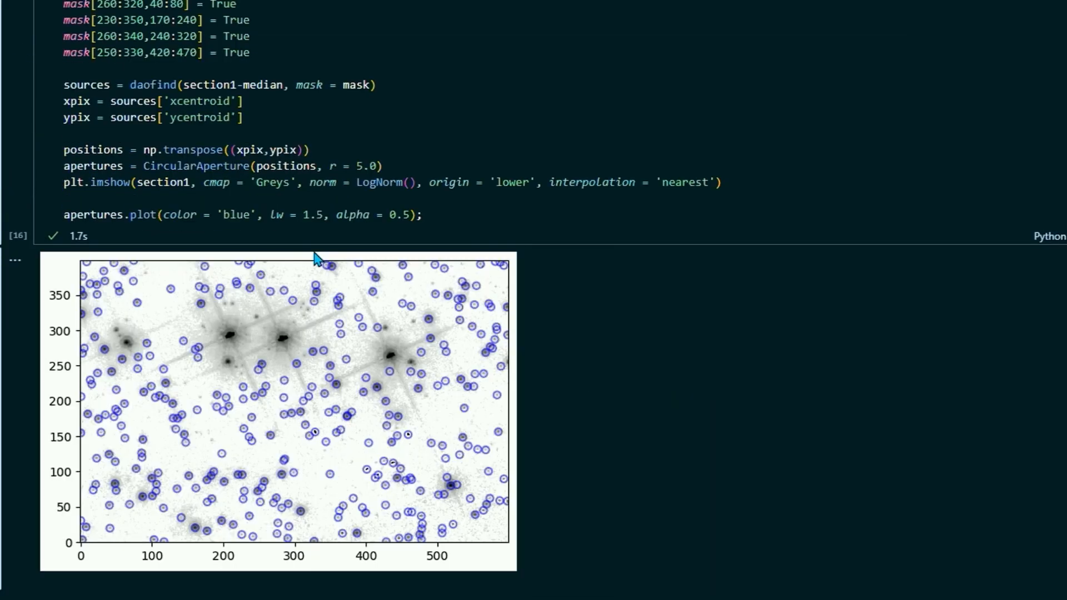
{"action": "scroll", "scroll_direction": "down", "scroll_amount": 3}
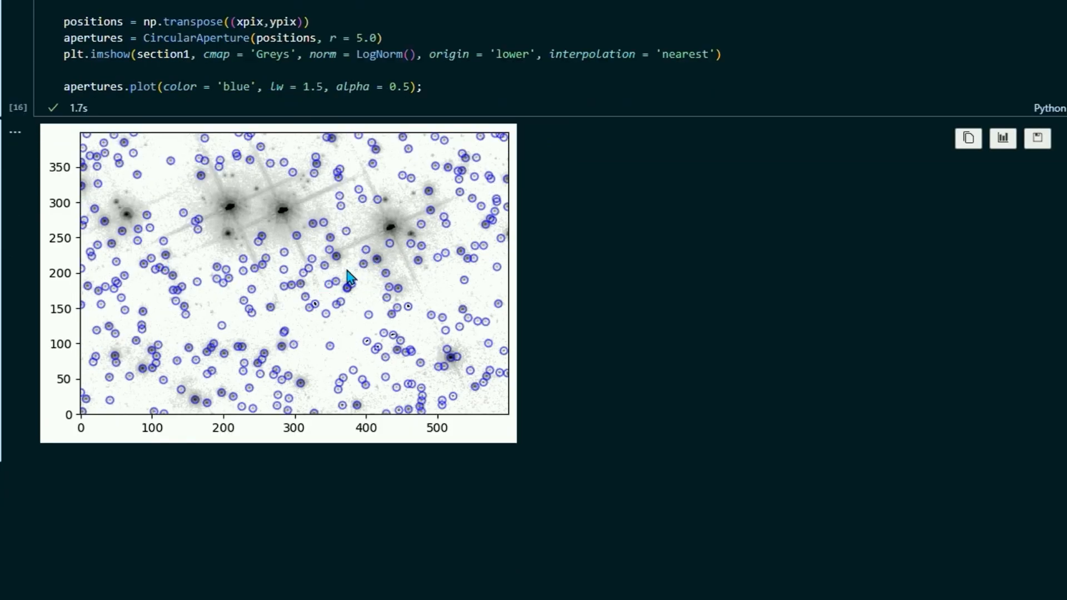
{"action": "scroll", "scroll_direction": "down", "scroll_amount": 3}
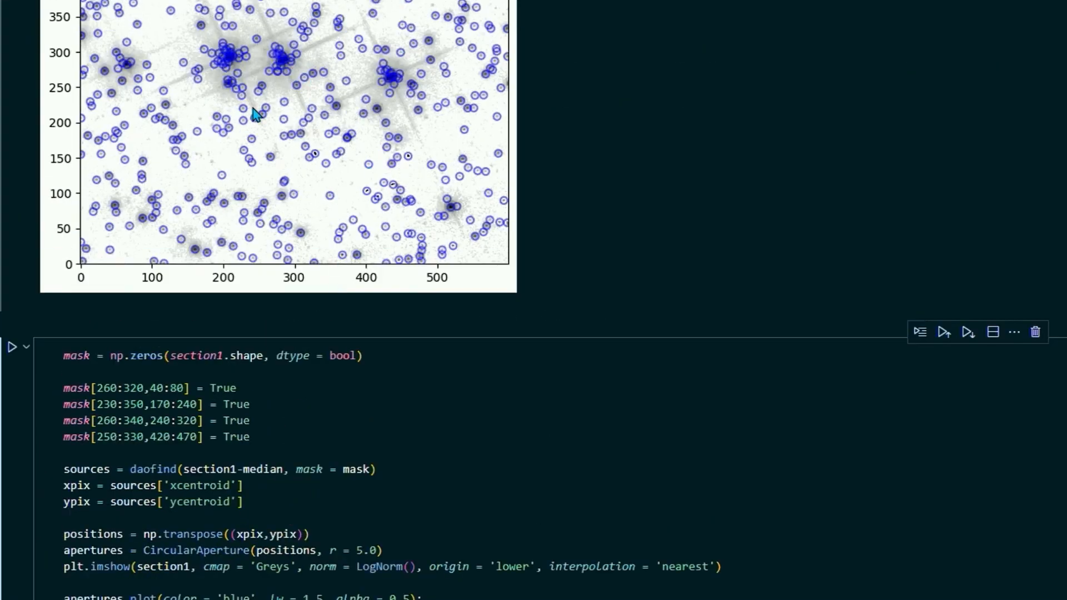
{"action": "scroll", "scroll_direction": "down", "scroll_amount": 3}
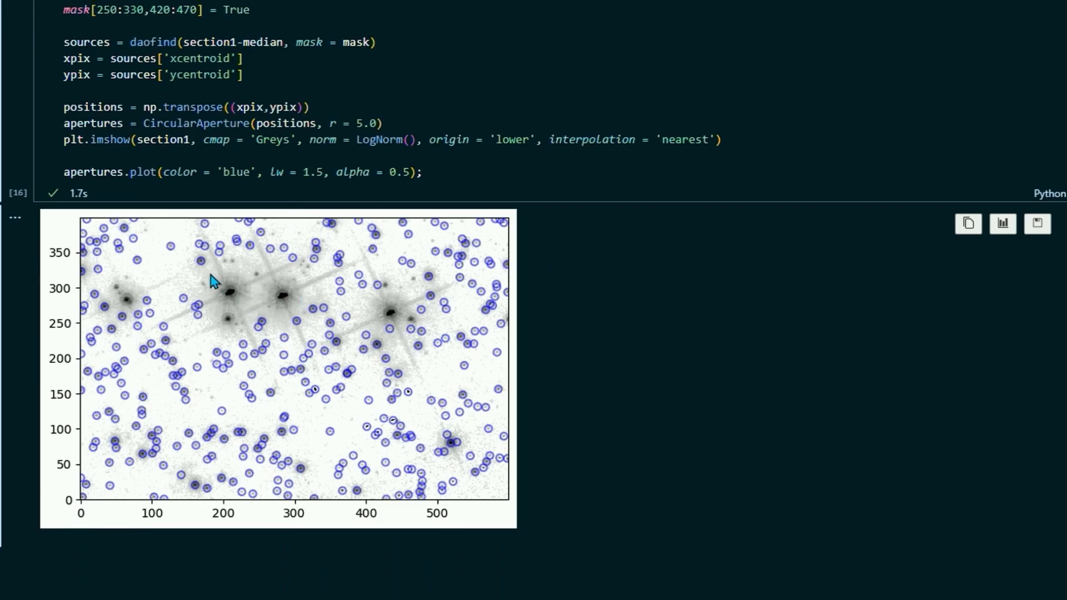
{"action": "mouse_move", "coordinate": [228, 310]}
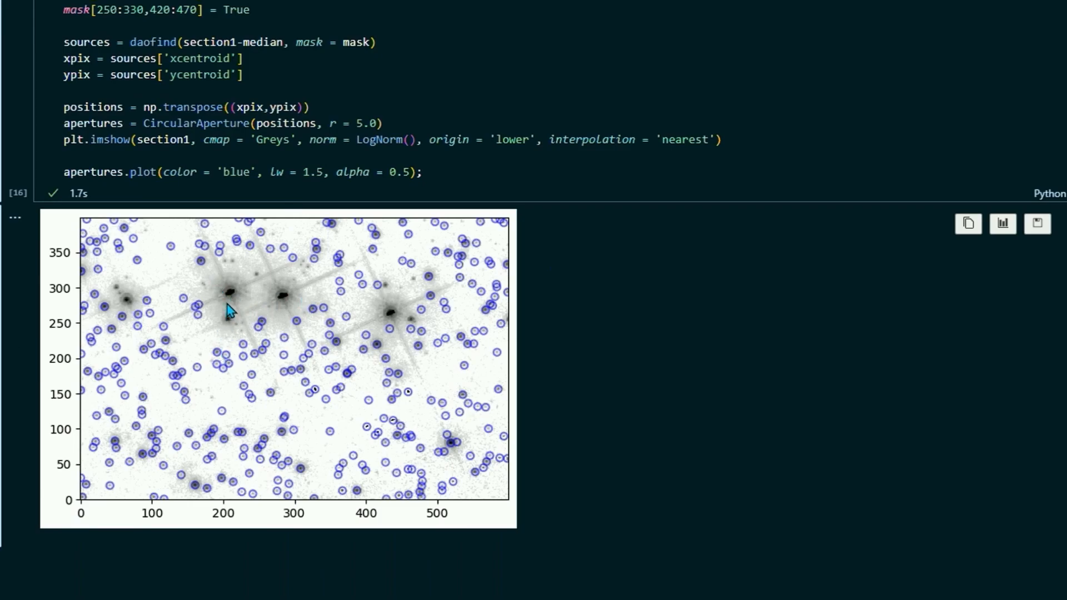
{"action": "mouse_move", "coordinate": [408, 272]}
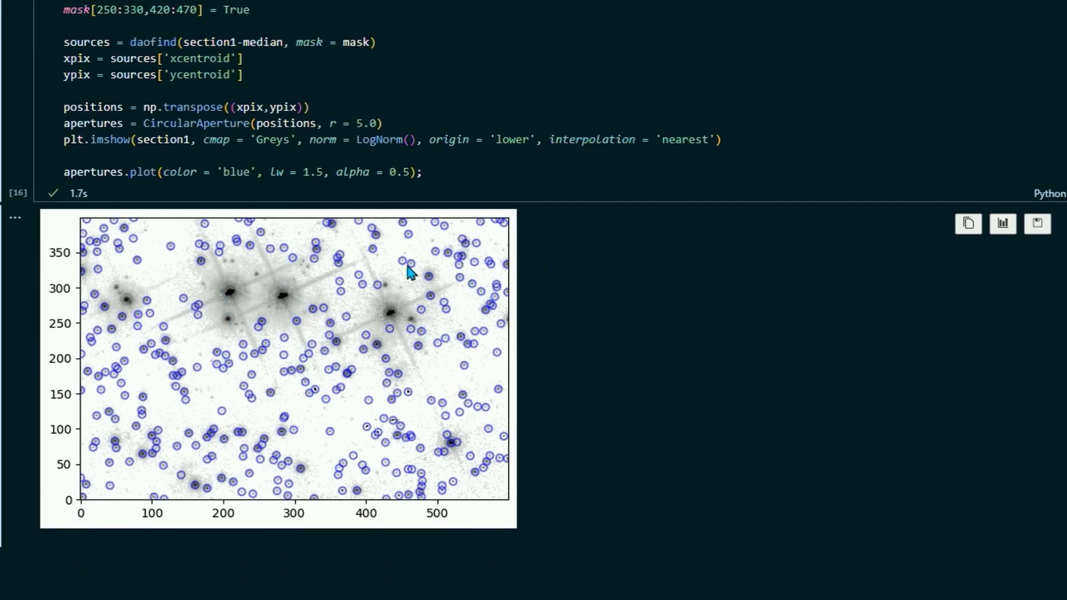
{"action": "mouse_move", "coordinate": [119, 371]}
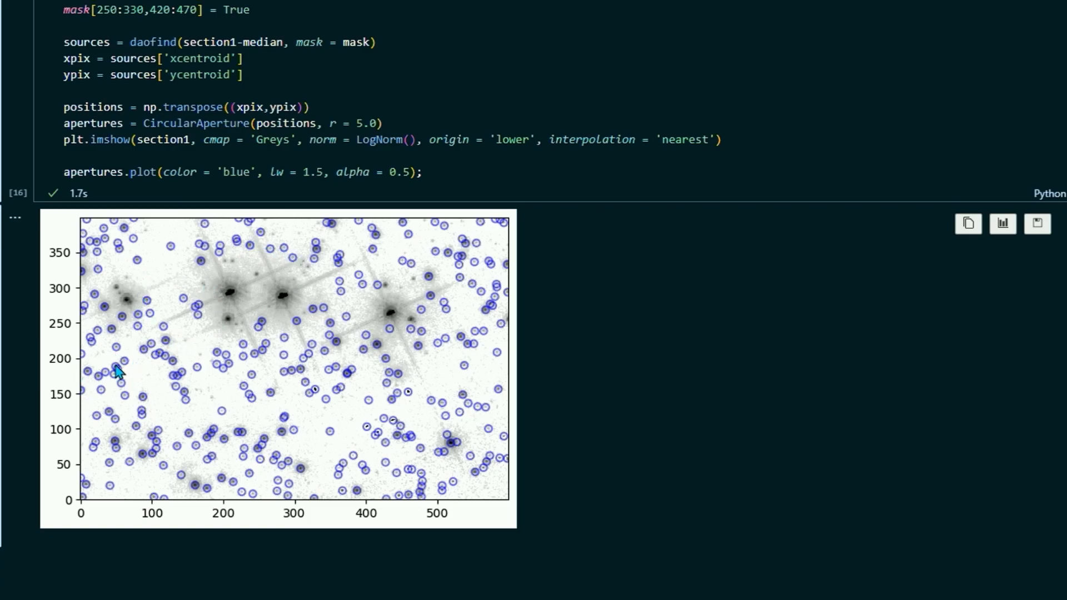
{"action": "scroll", "scroll_direction": "down", "scroll_amount": 3}
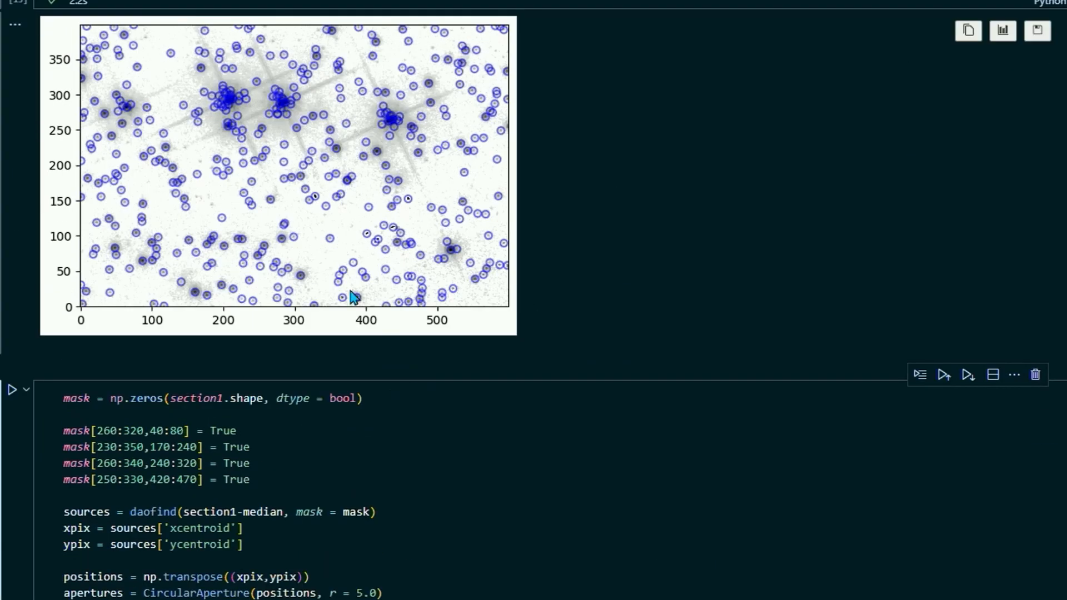
{"action": "scroll", "scroll_direction": "down", "scroll_amount": 3}
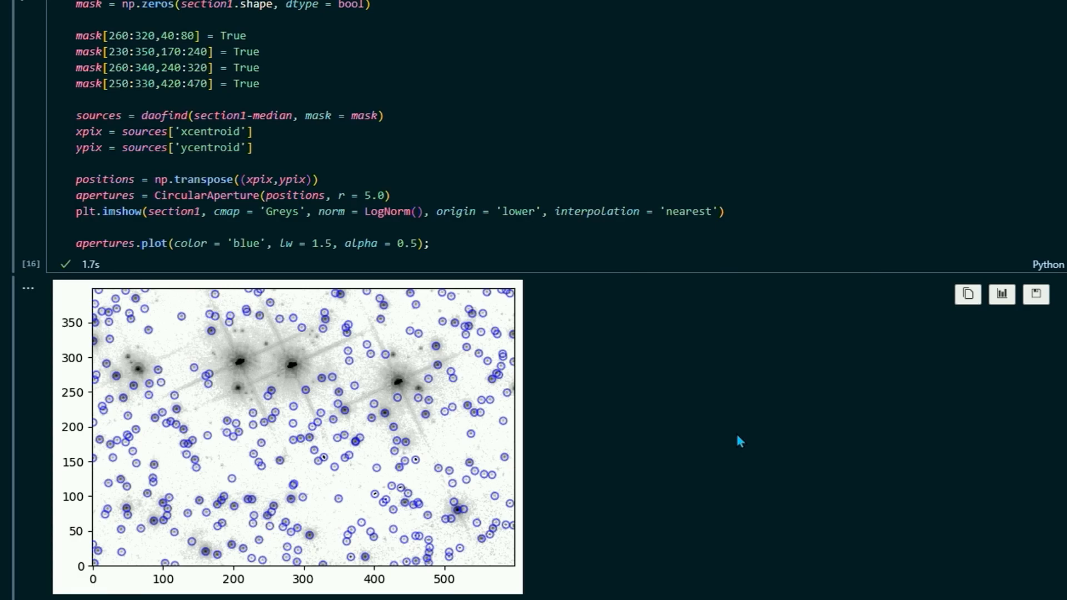
{"action": "scroll", "scroll_direction": "up", "scroll_amount": 3}
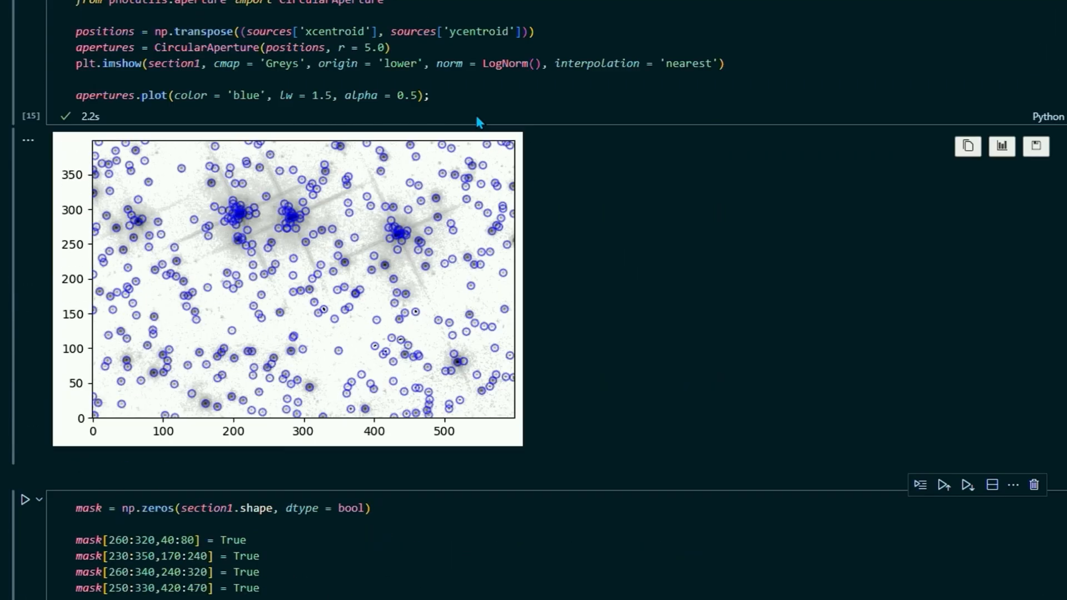
{"action": "scroll", "scroll_direction": "up", "scroll_amount": 3}
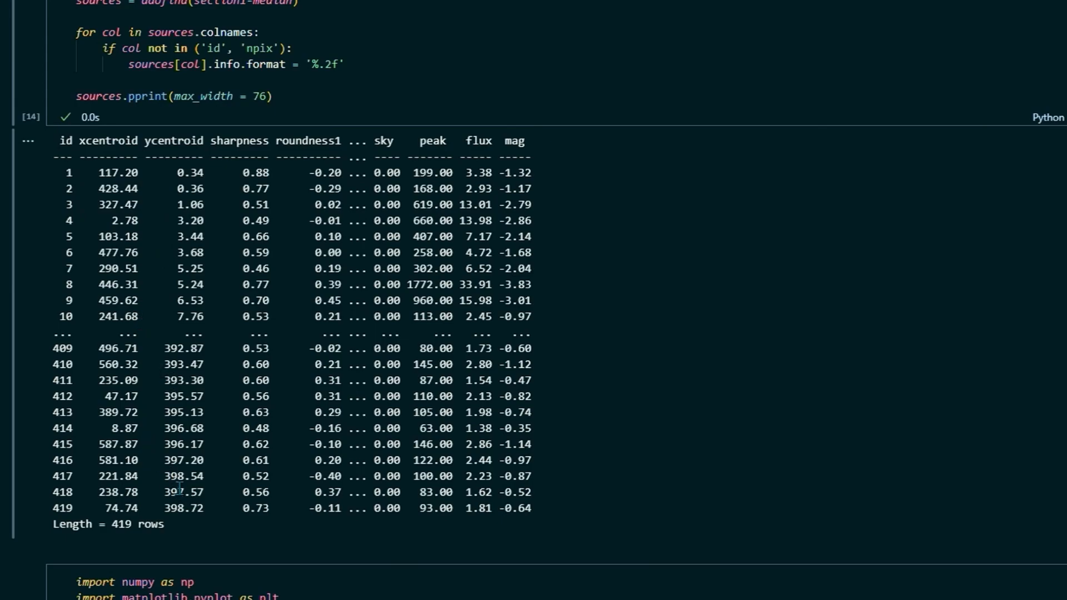
{"action": "scroll", "scroll_direction": "down", "scroll_amount": 3}
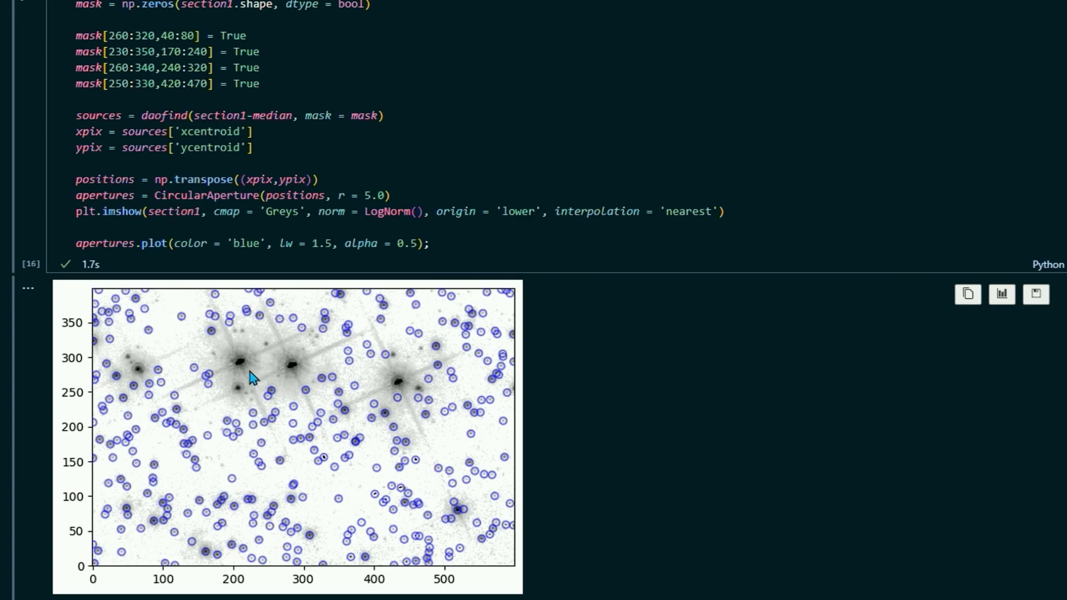
{"action": "mouse_move", "coordinate": [487, 416]}
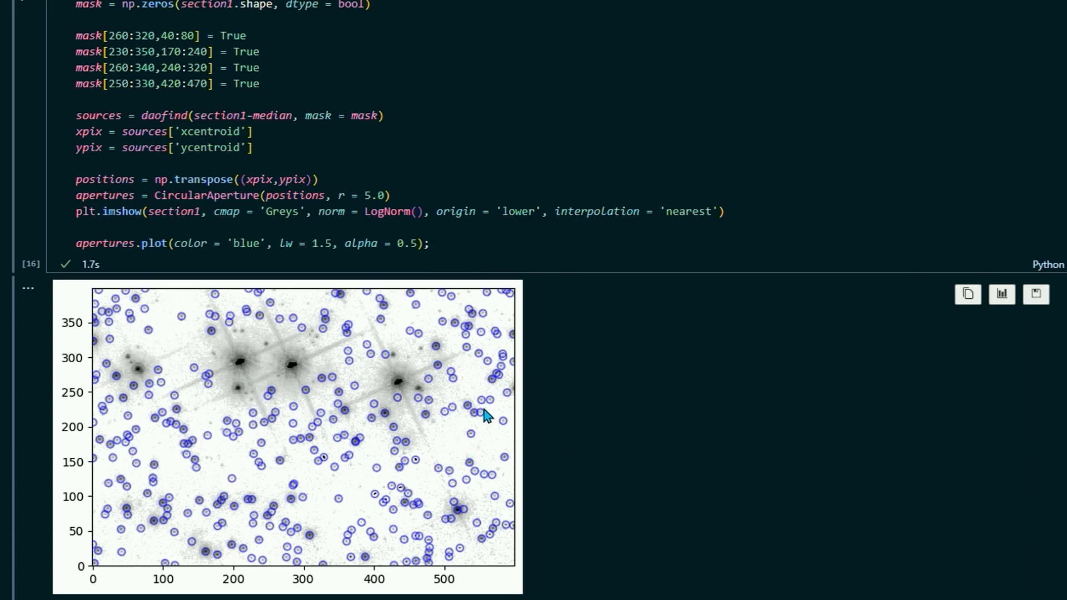
{"action": "mouse_move", "coordinate": [552, 289]}
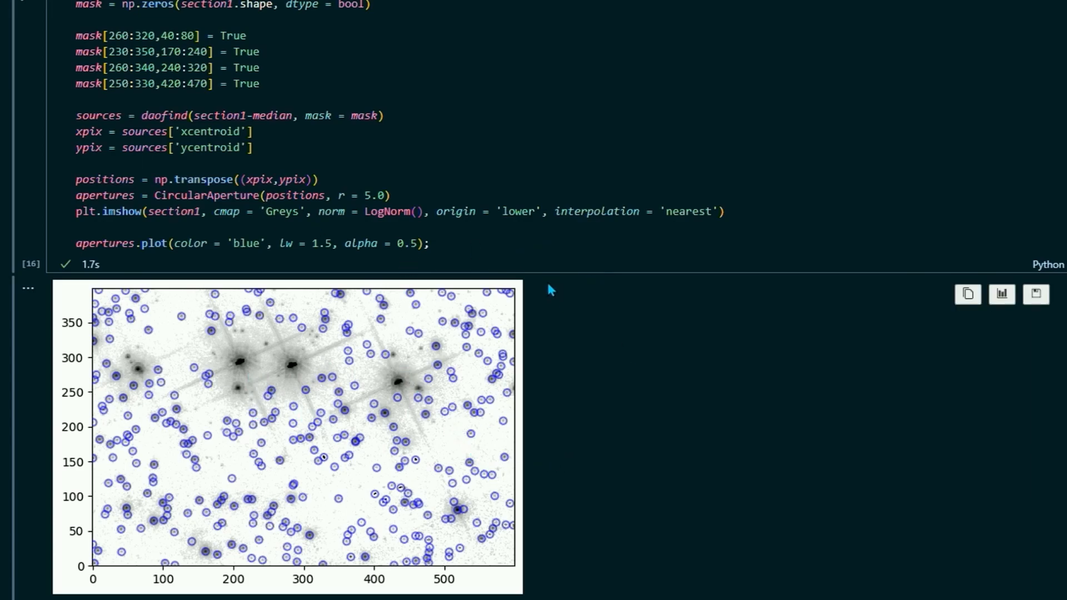